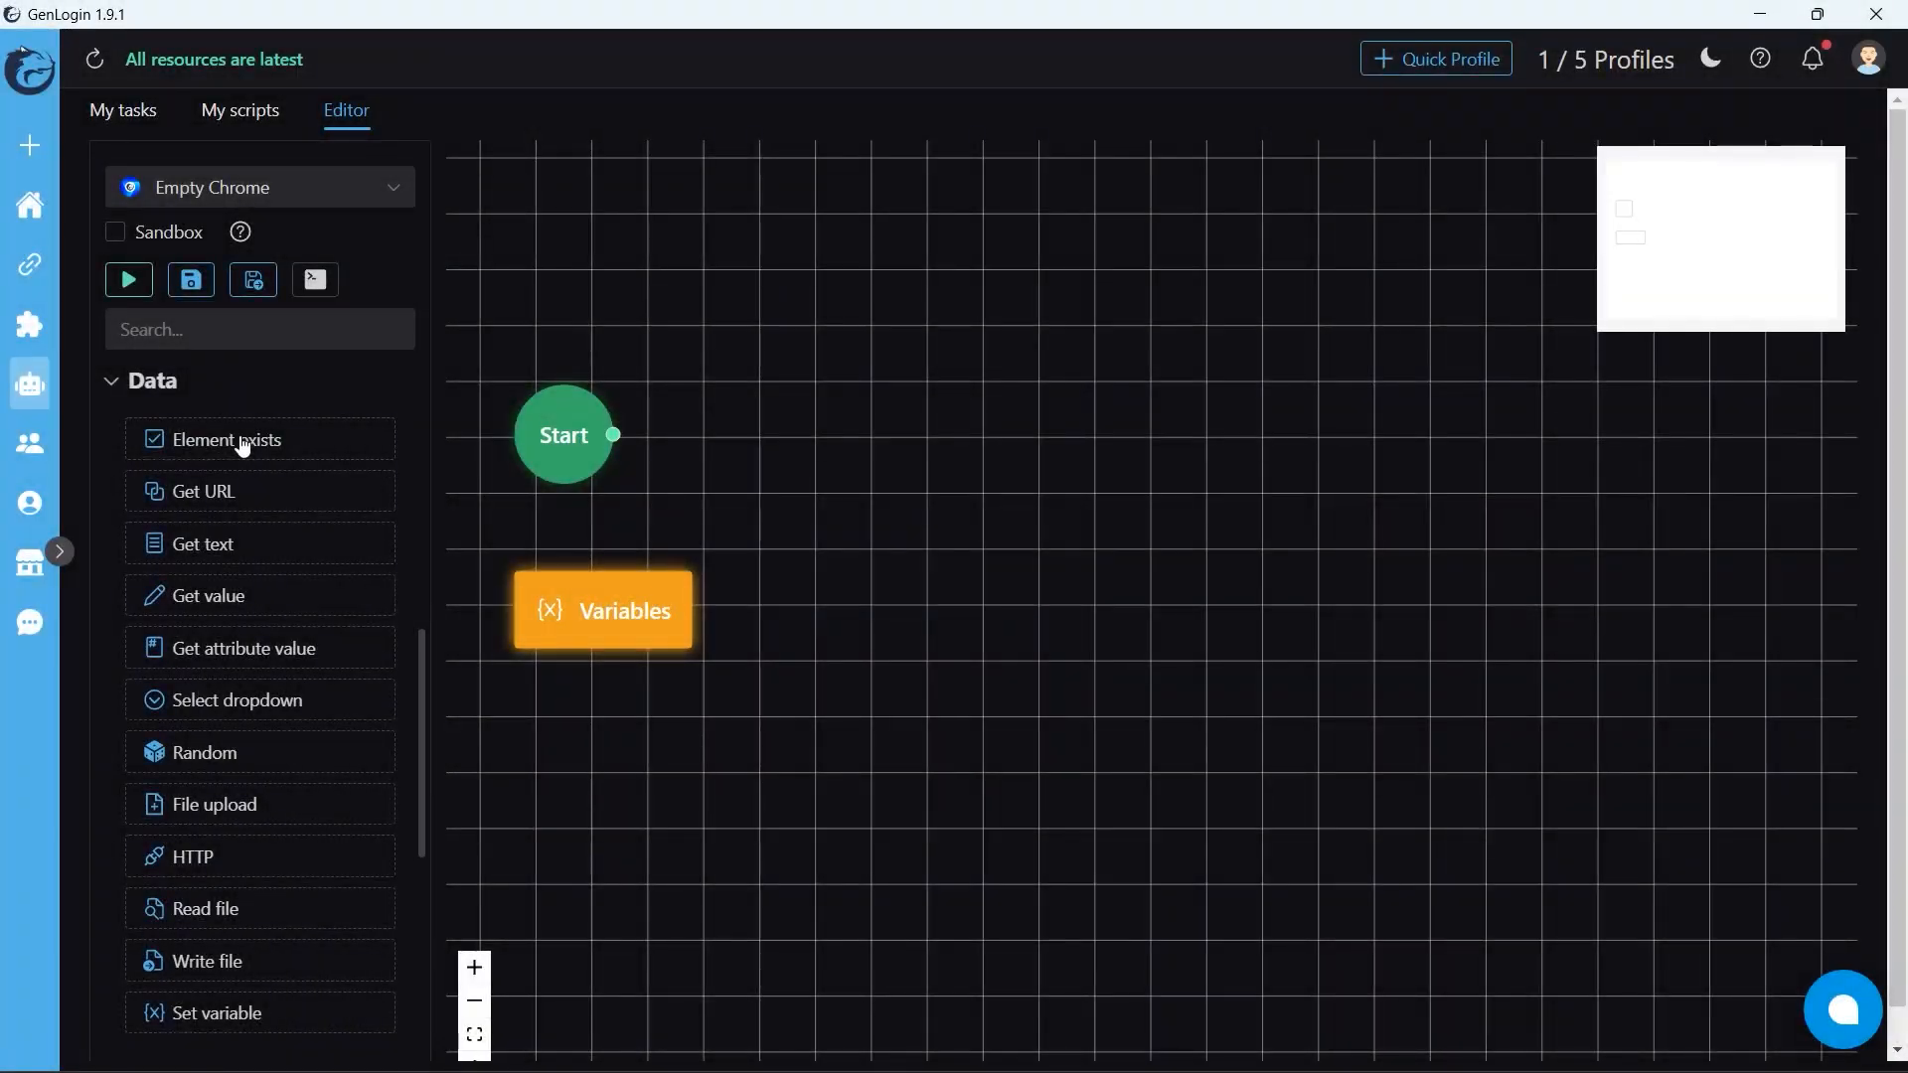
mouse_move(264, 491)
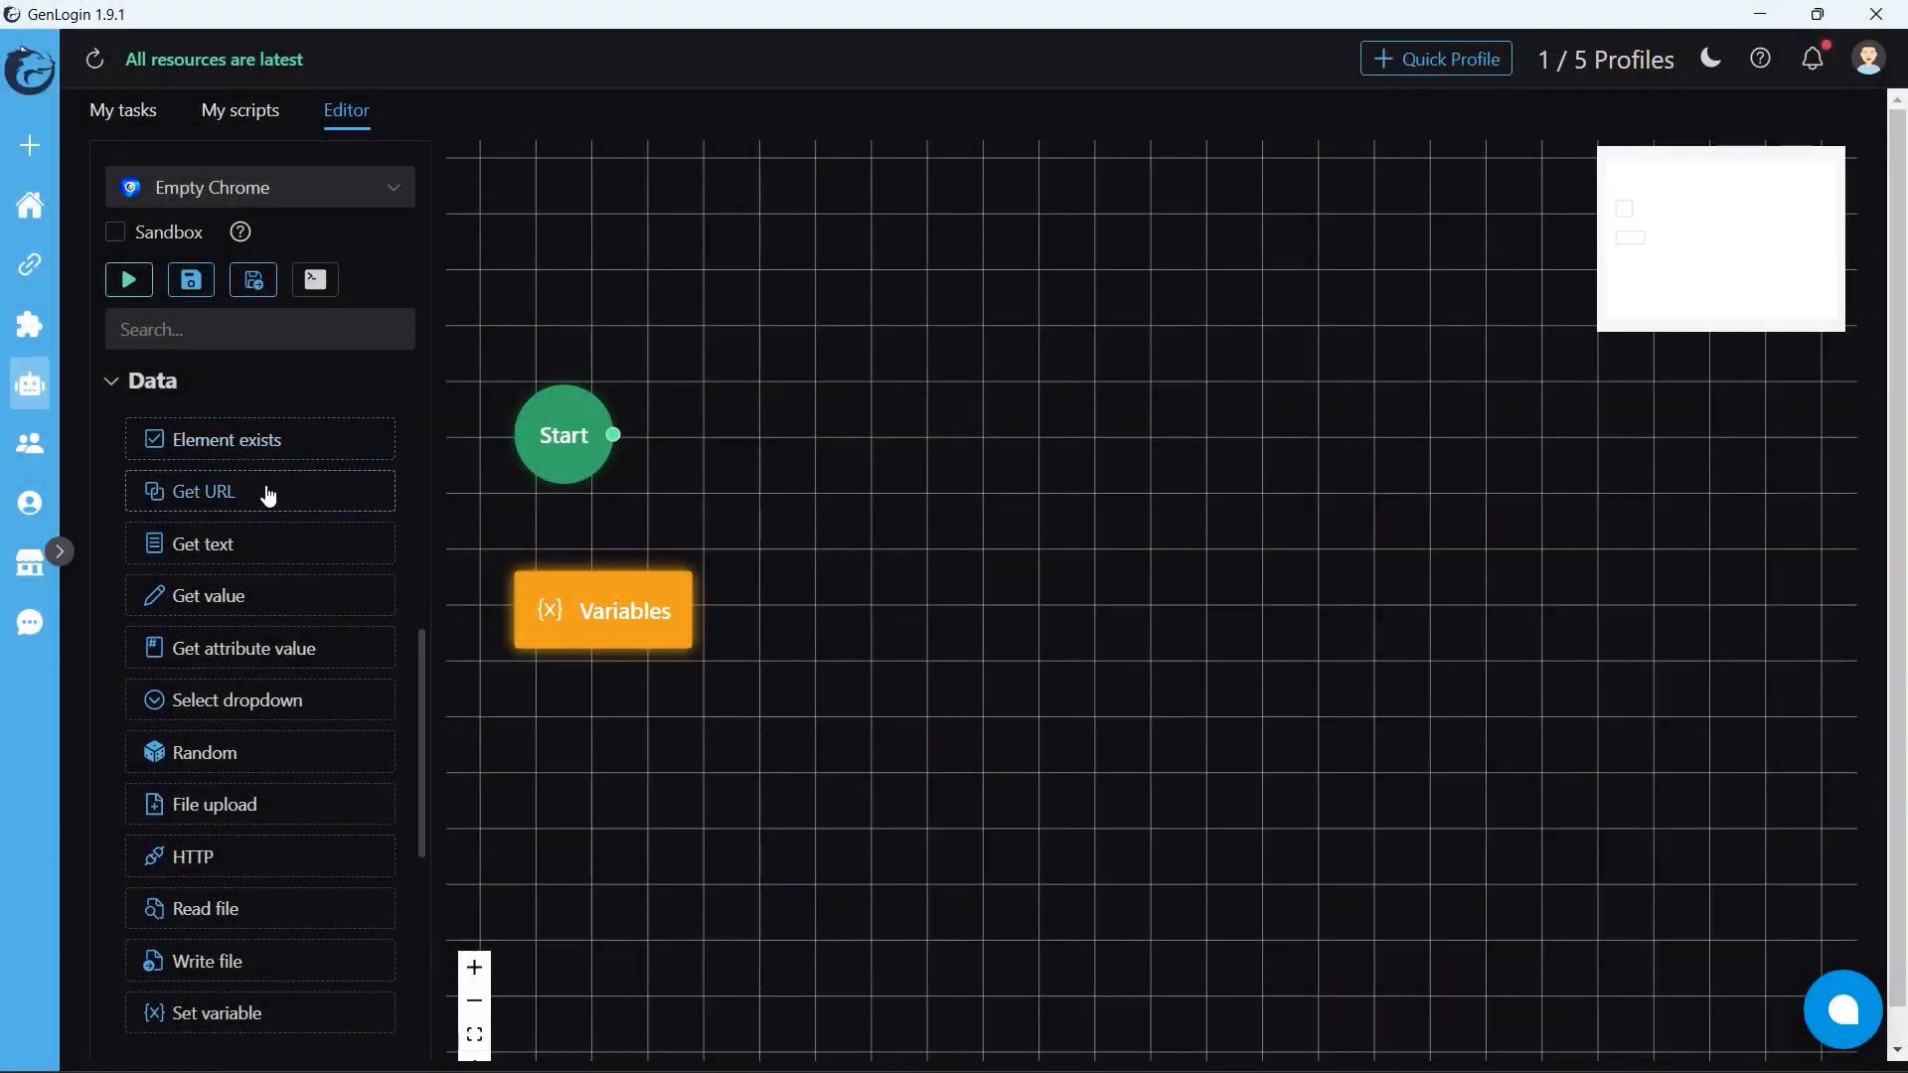
mouse_move(288, 614)
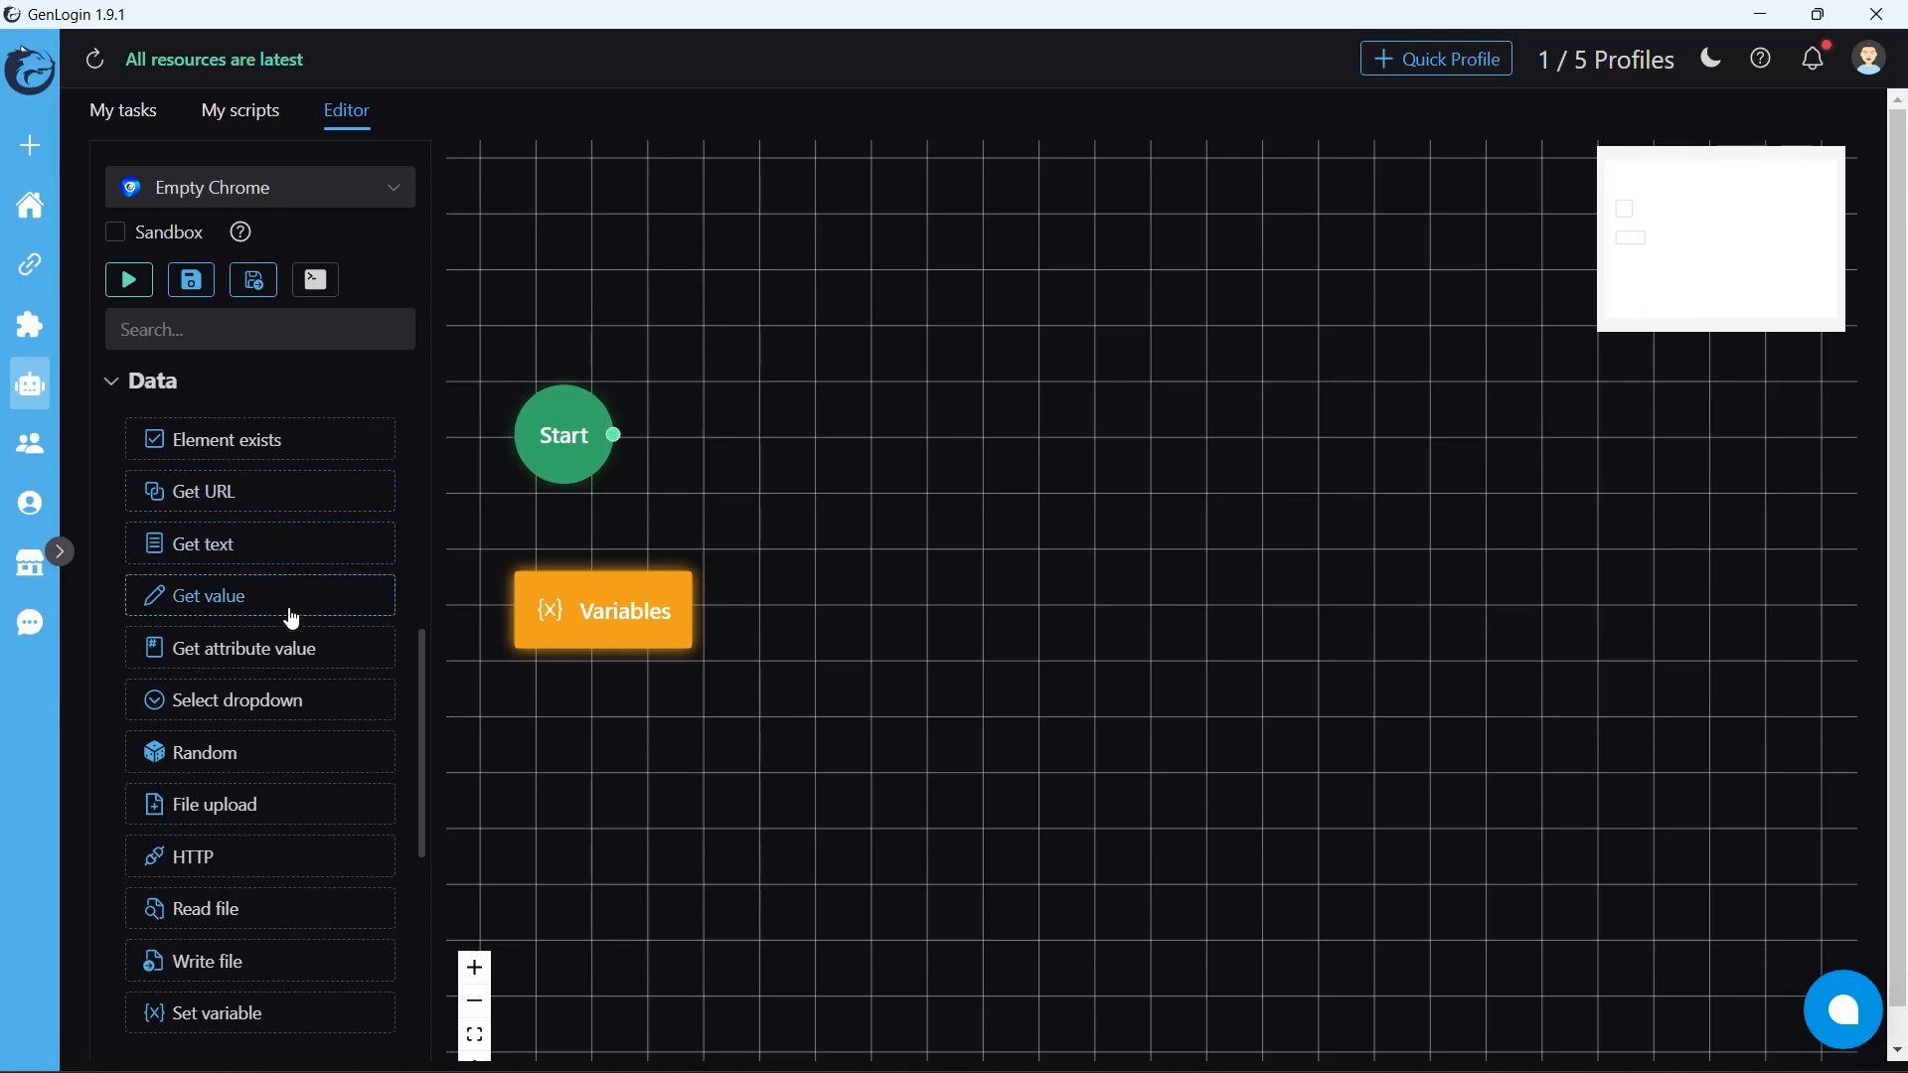
mouse_move(310, 707)
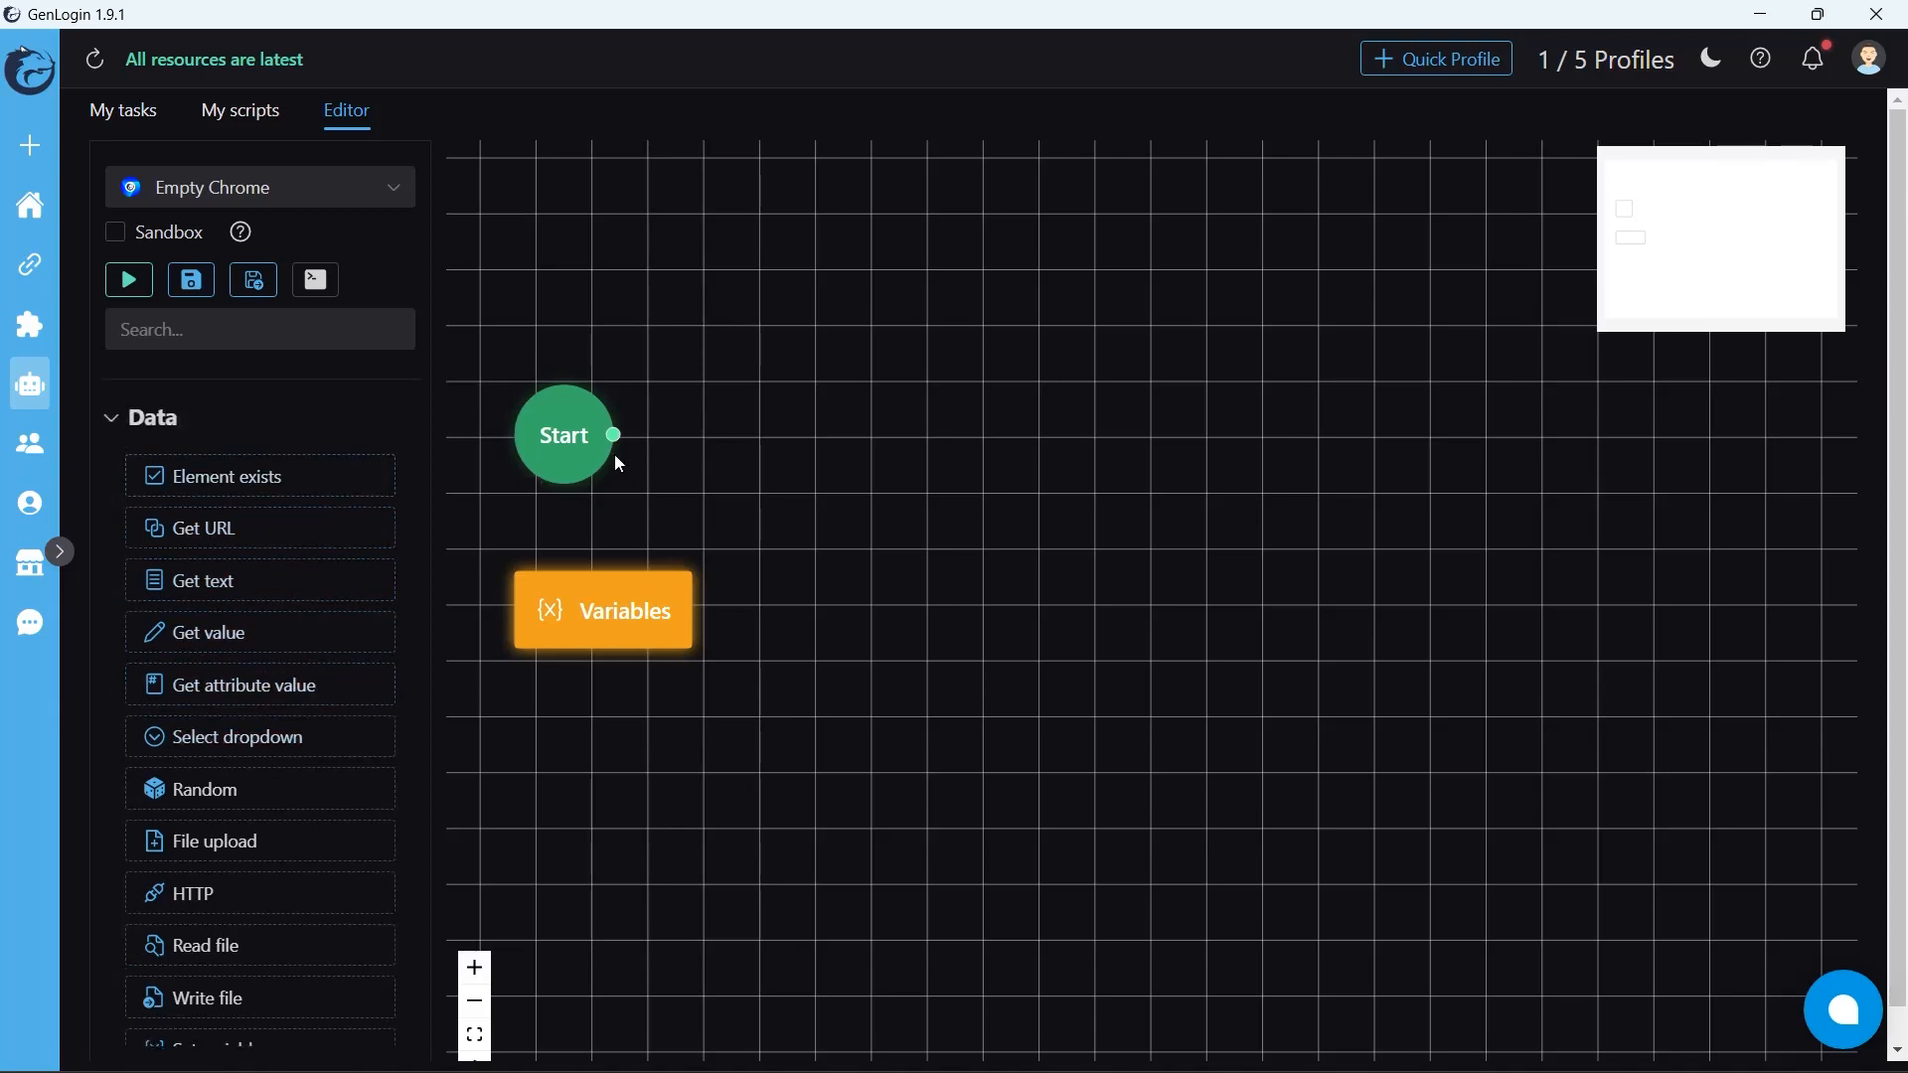
mouse_move(688, 469)
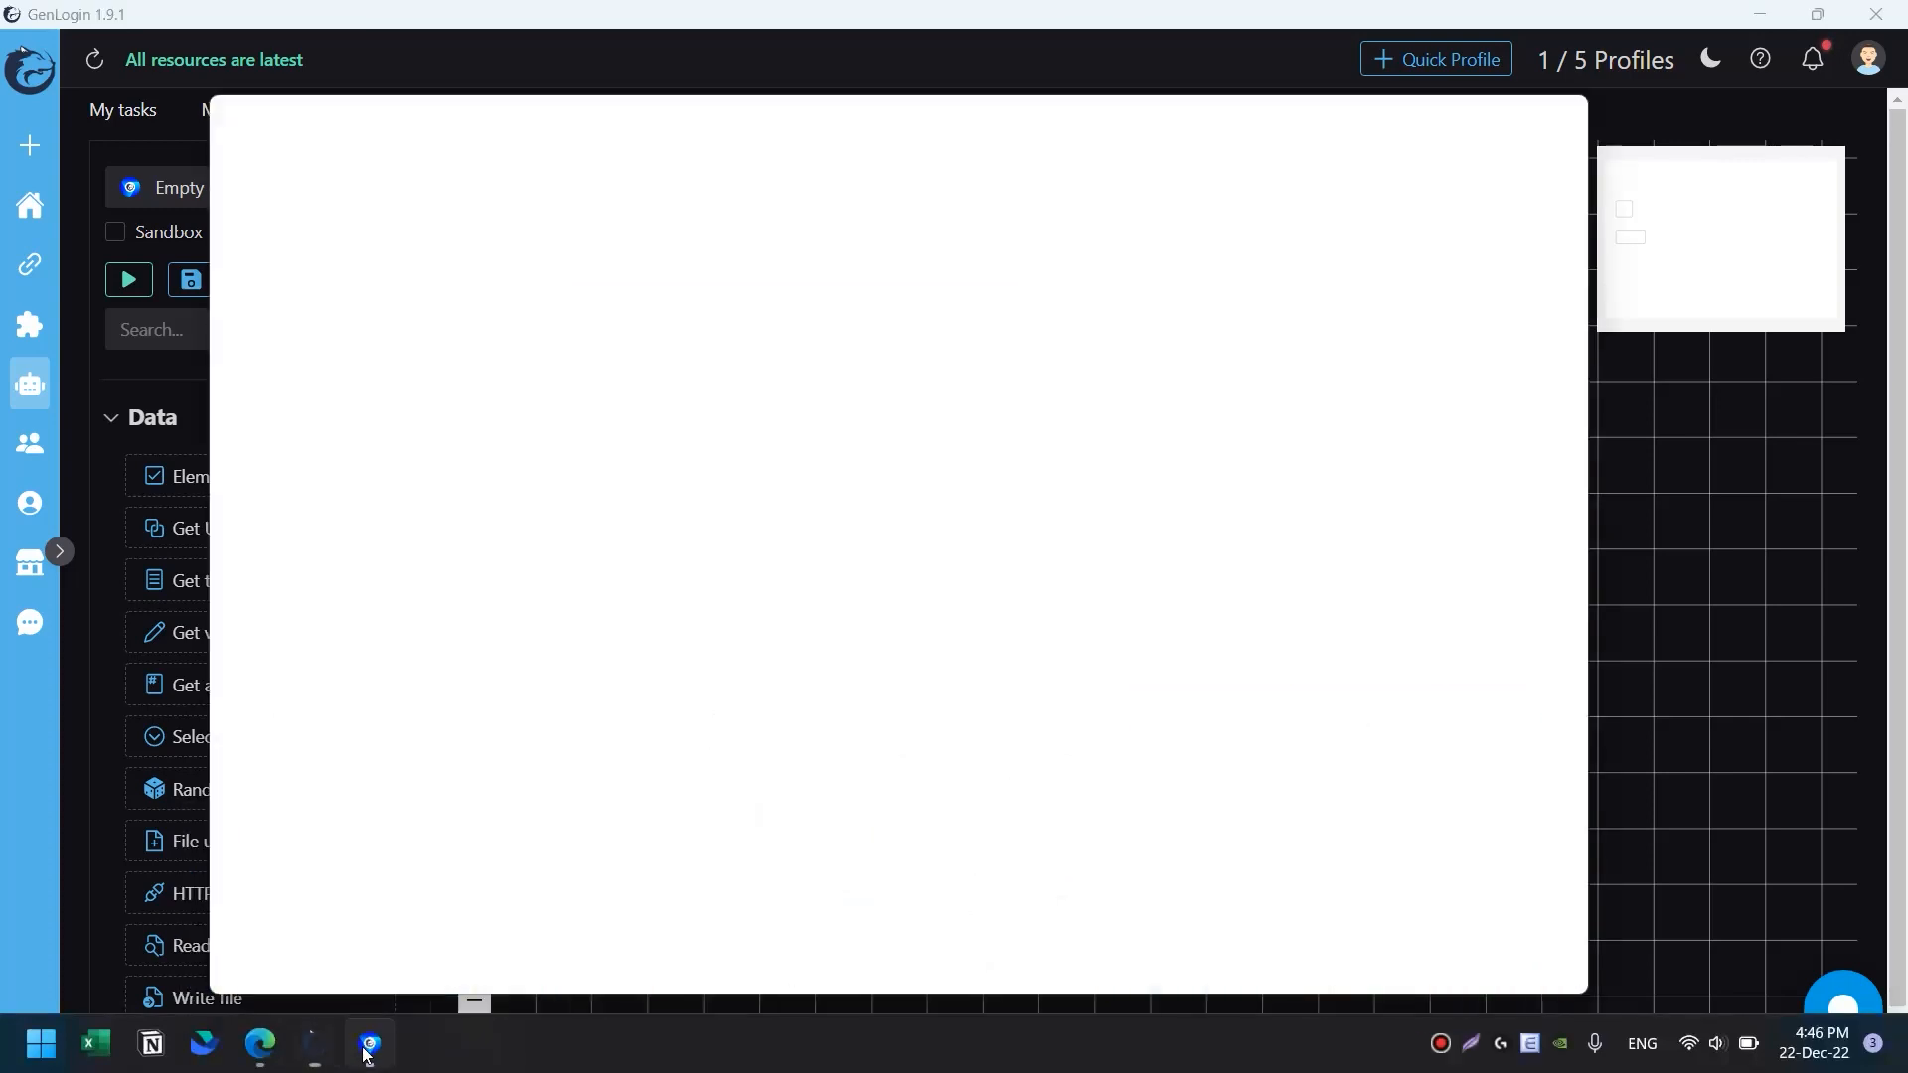
Step: Search Amazon for tote bag and pick out the first result
click(791, 264)
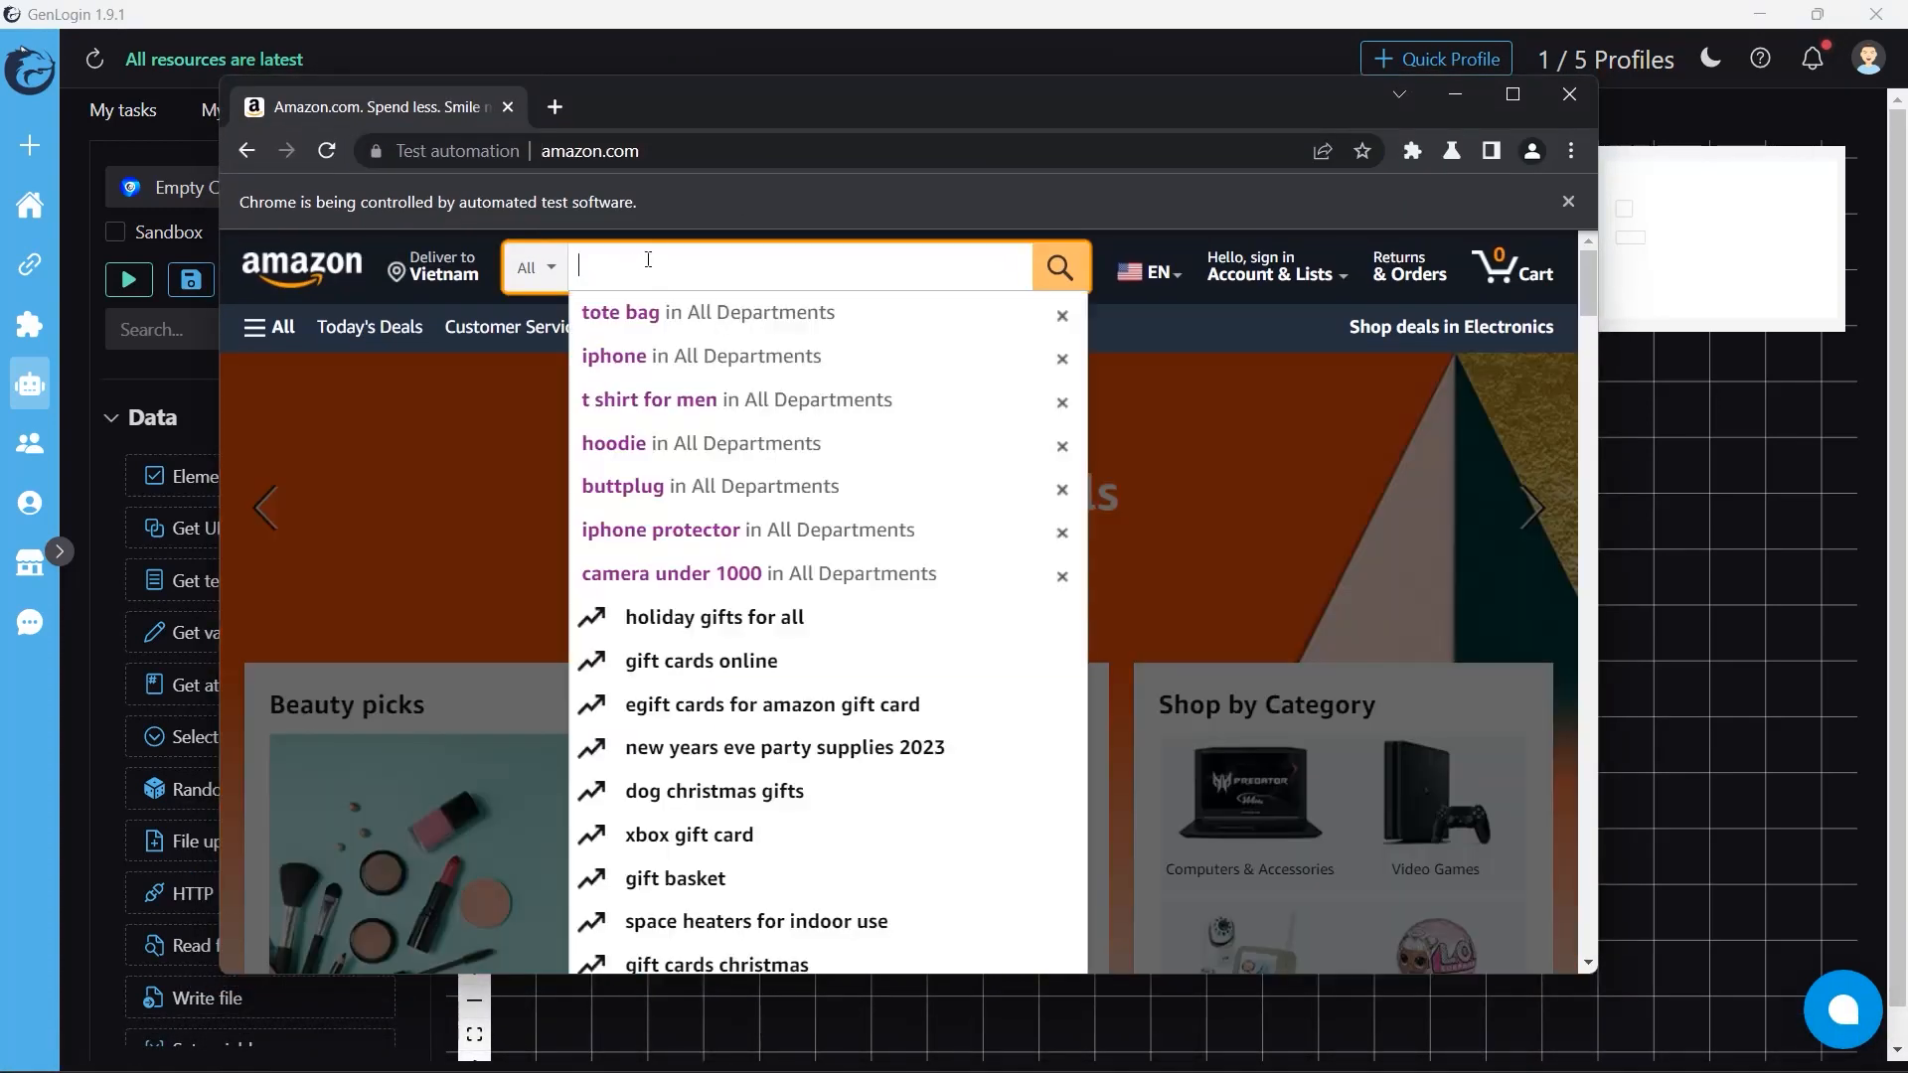
click(621, 312)
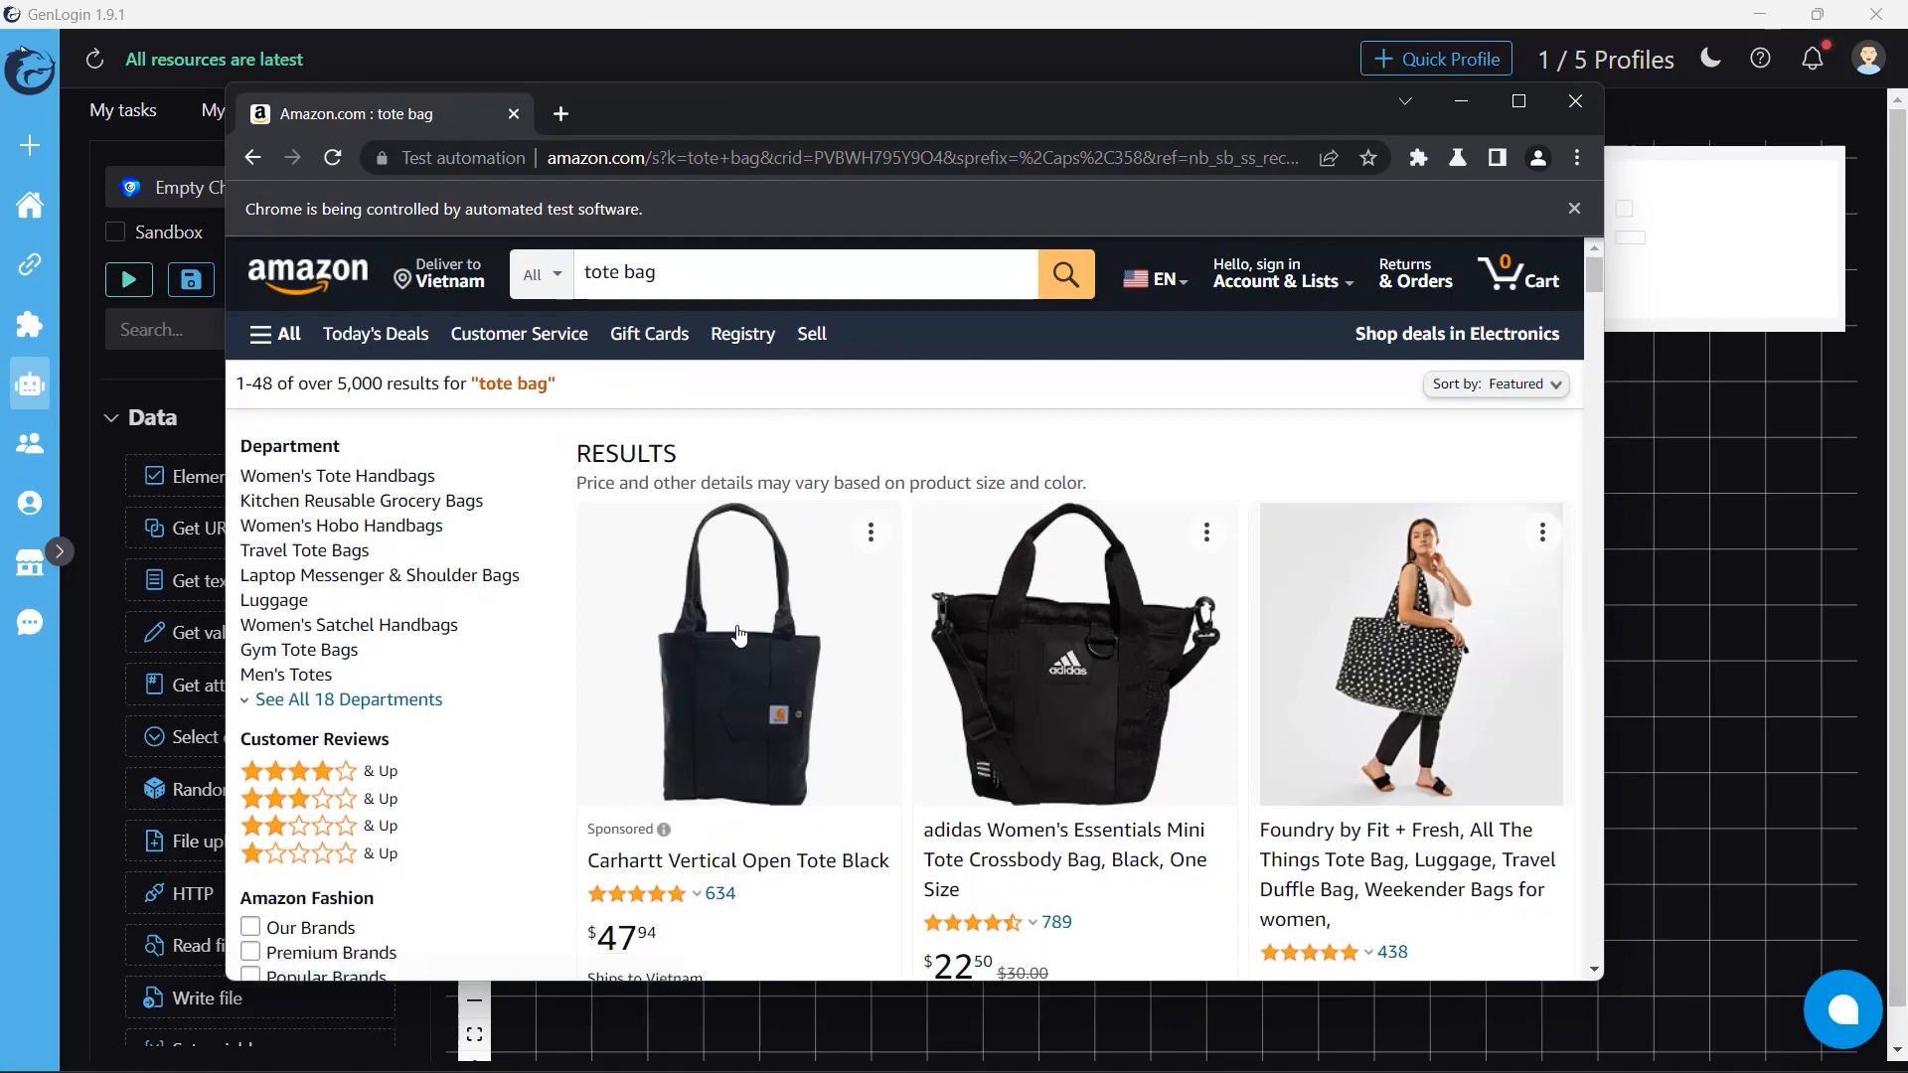
mouse_move(730, 589)
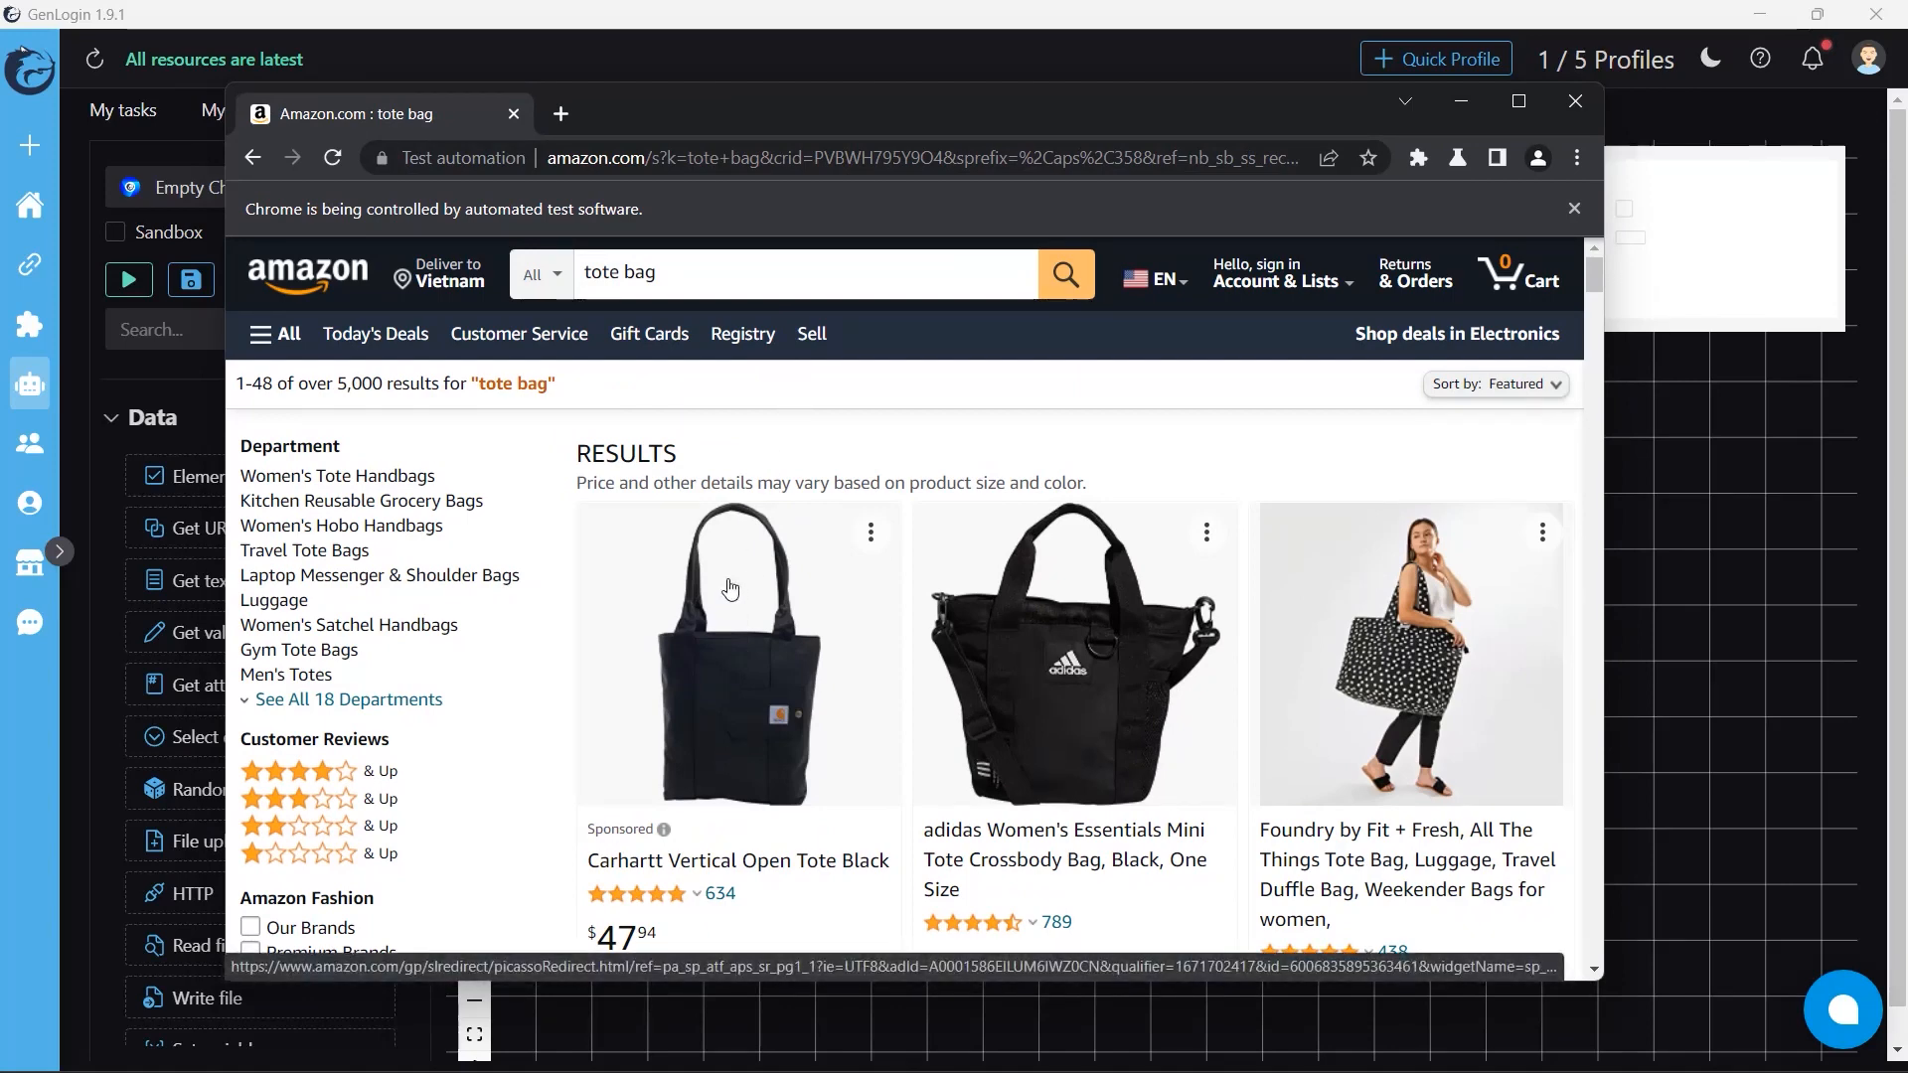
click(1574, 101)
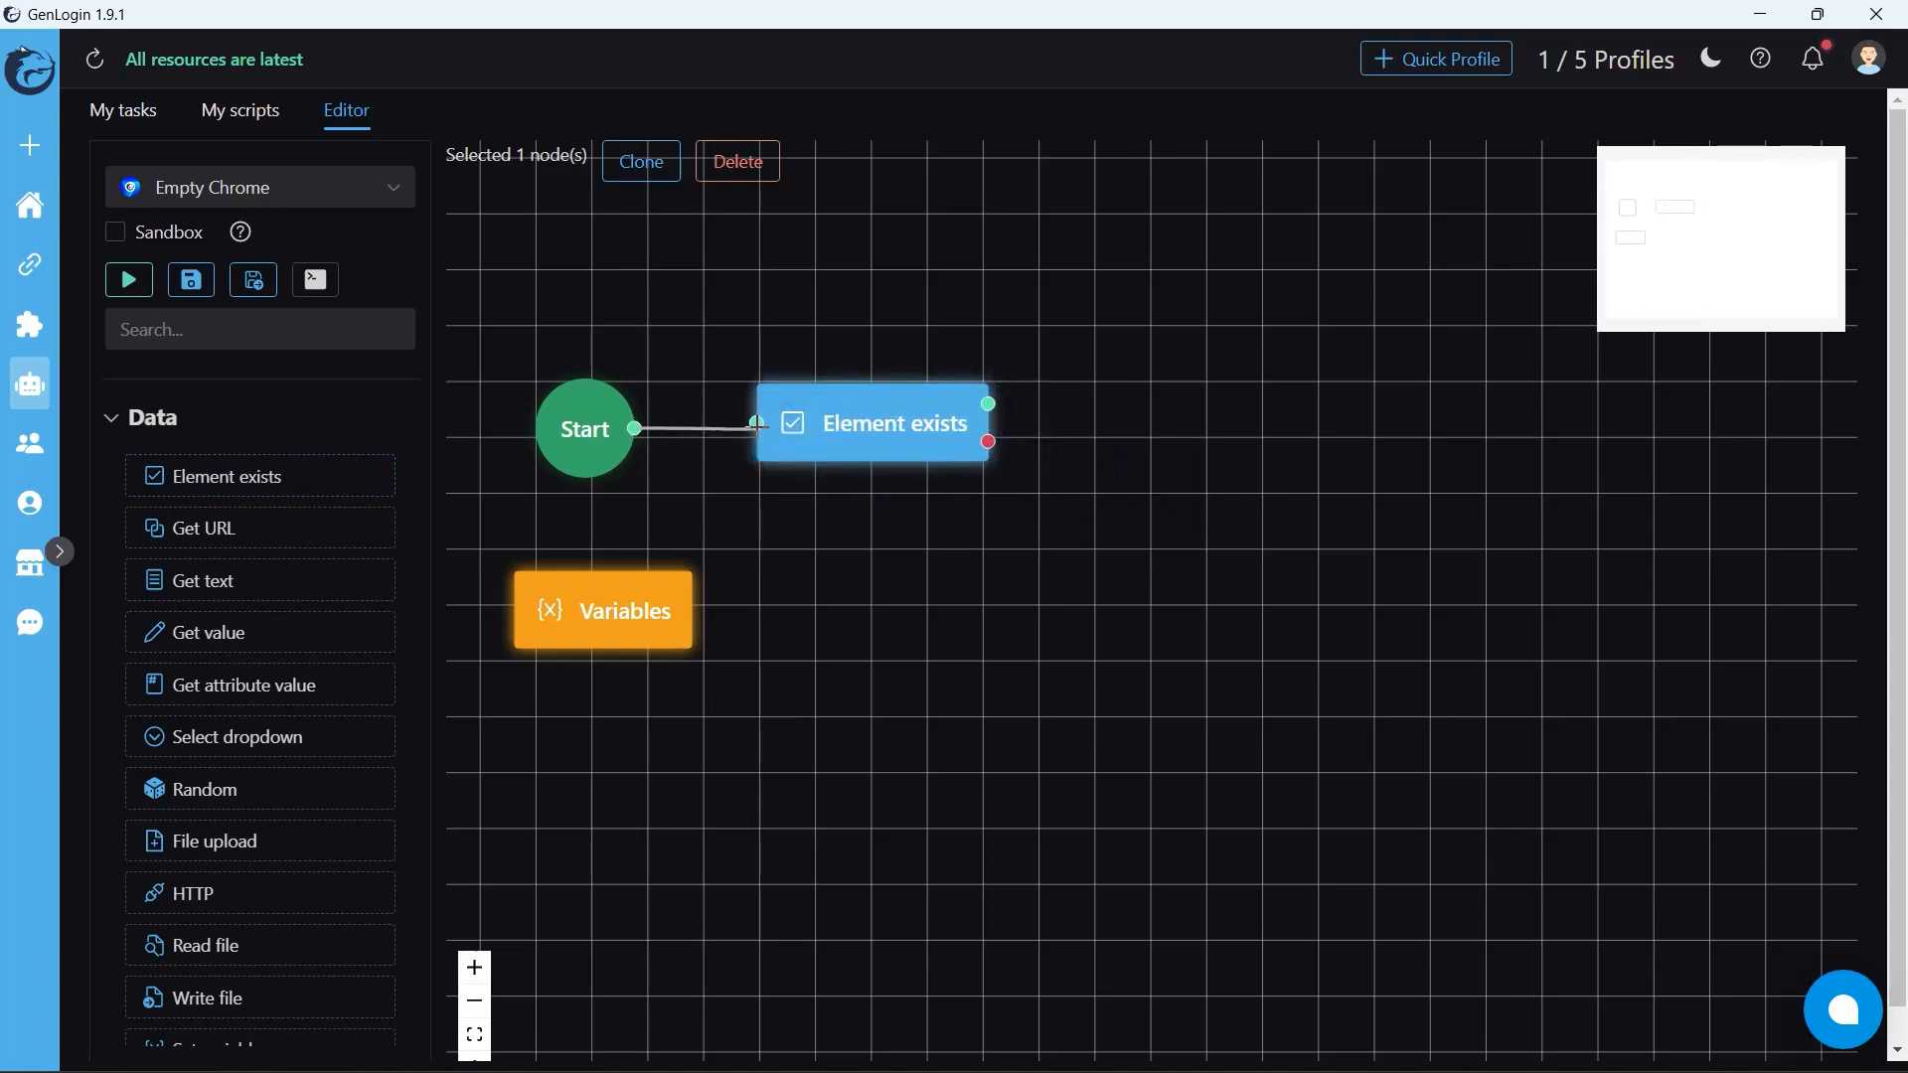
Step: Set Element exists to an XPath selector pointing at the first Amazon result
double_click(893, 421)
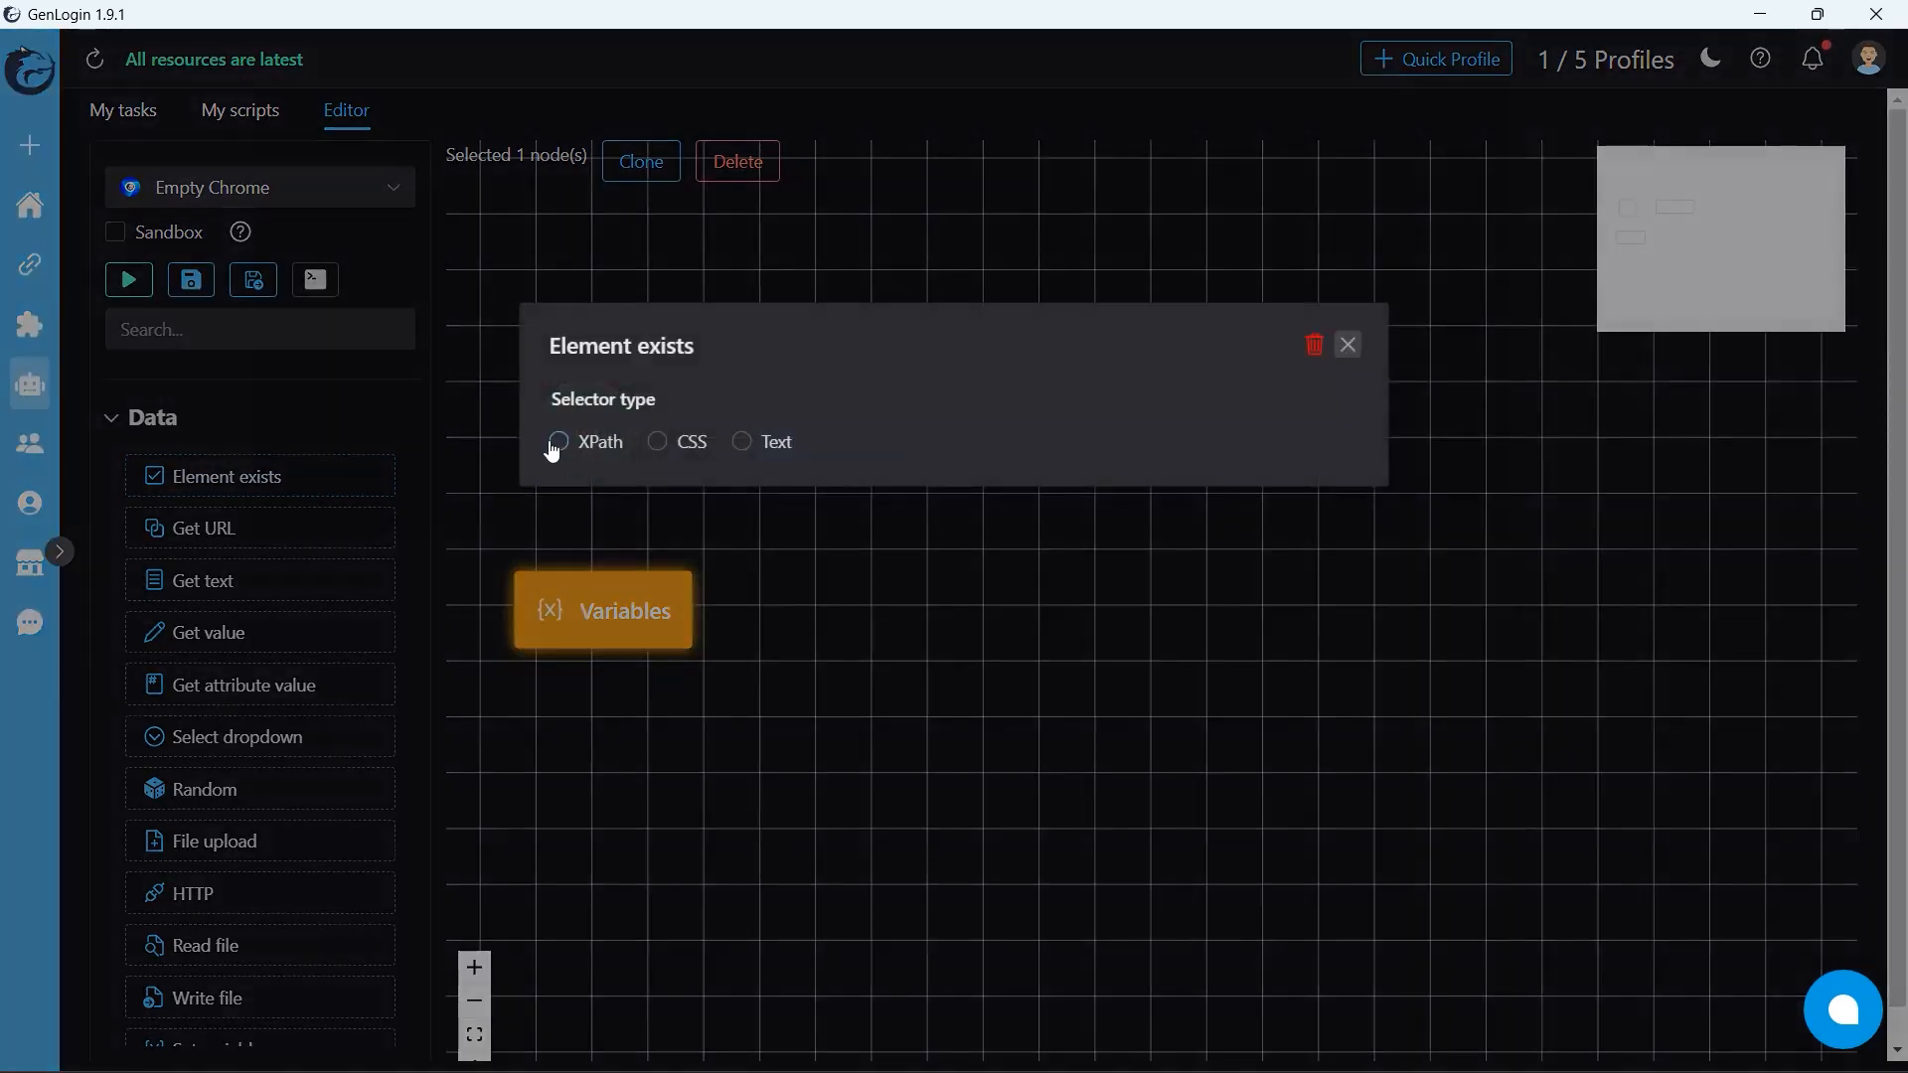
click(558, 441)
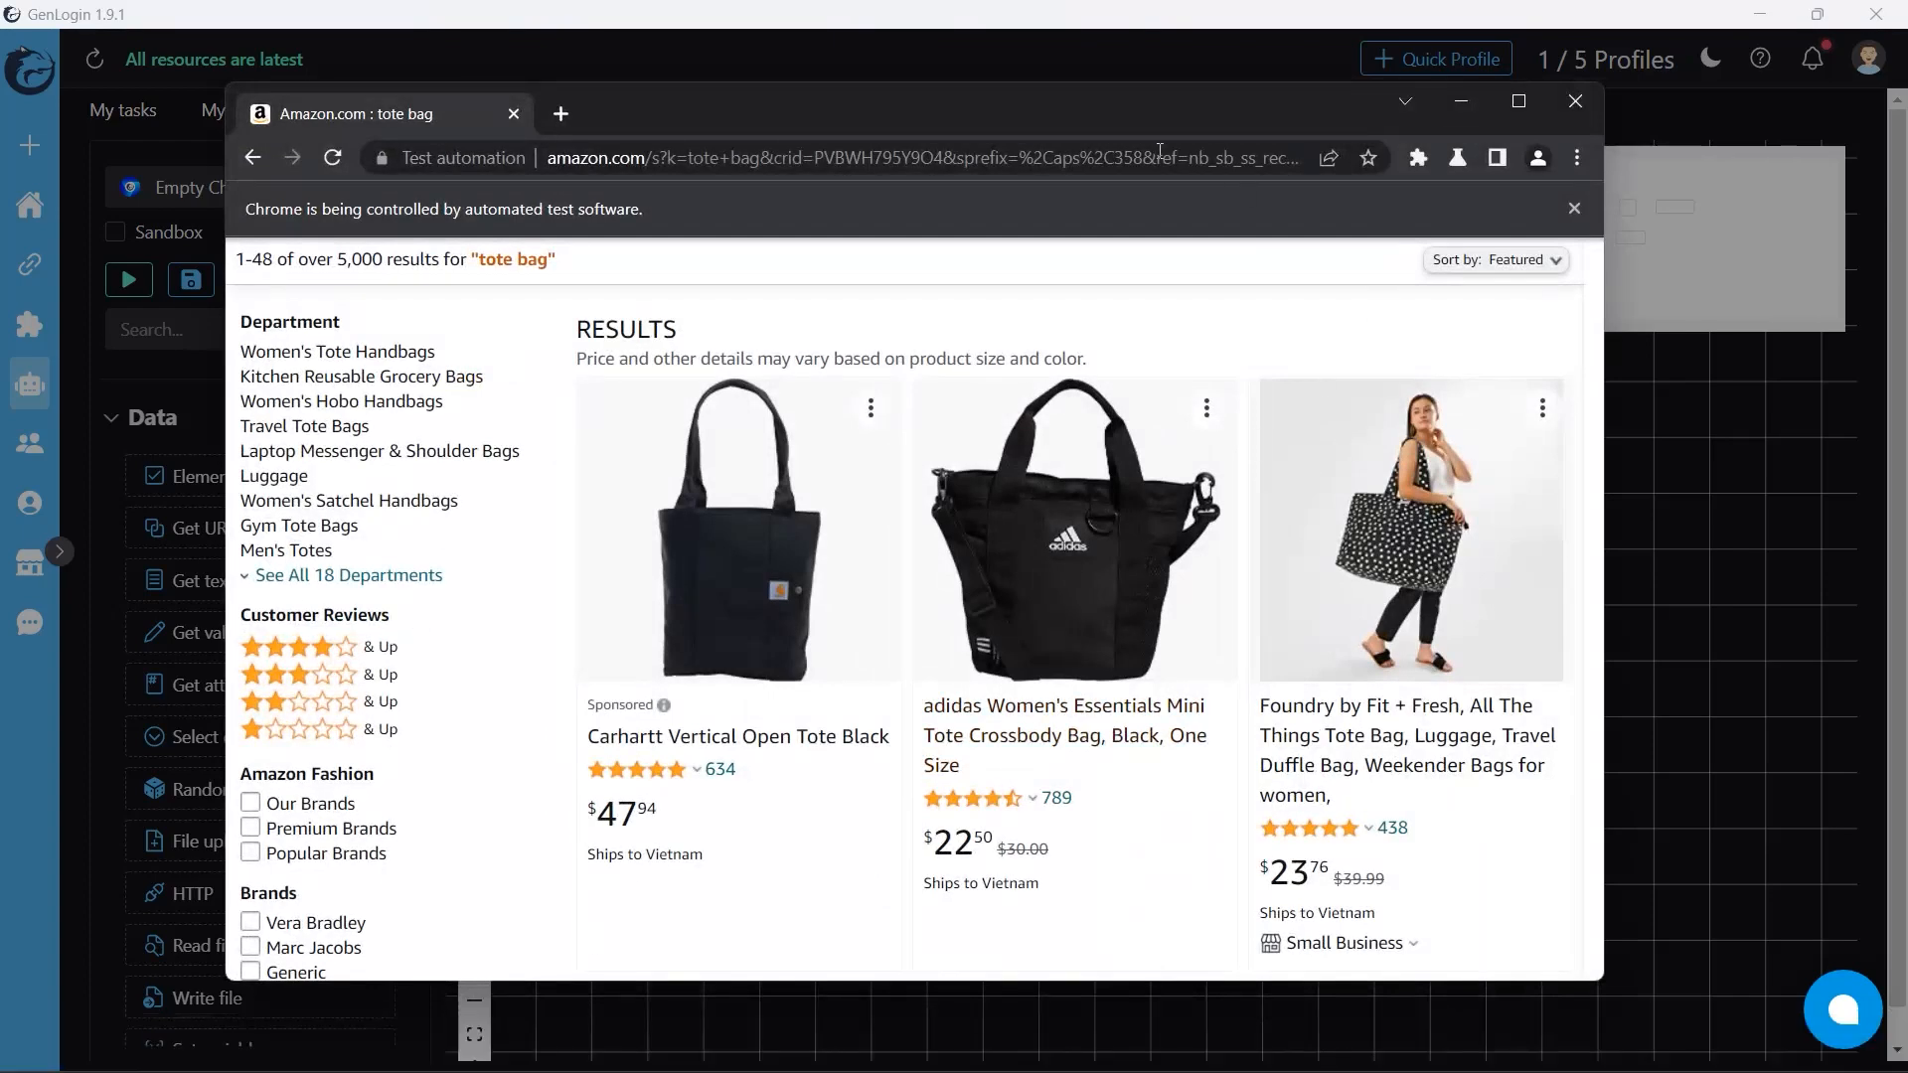
click(1574, 102)
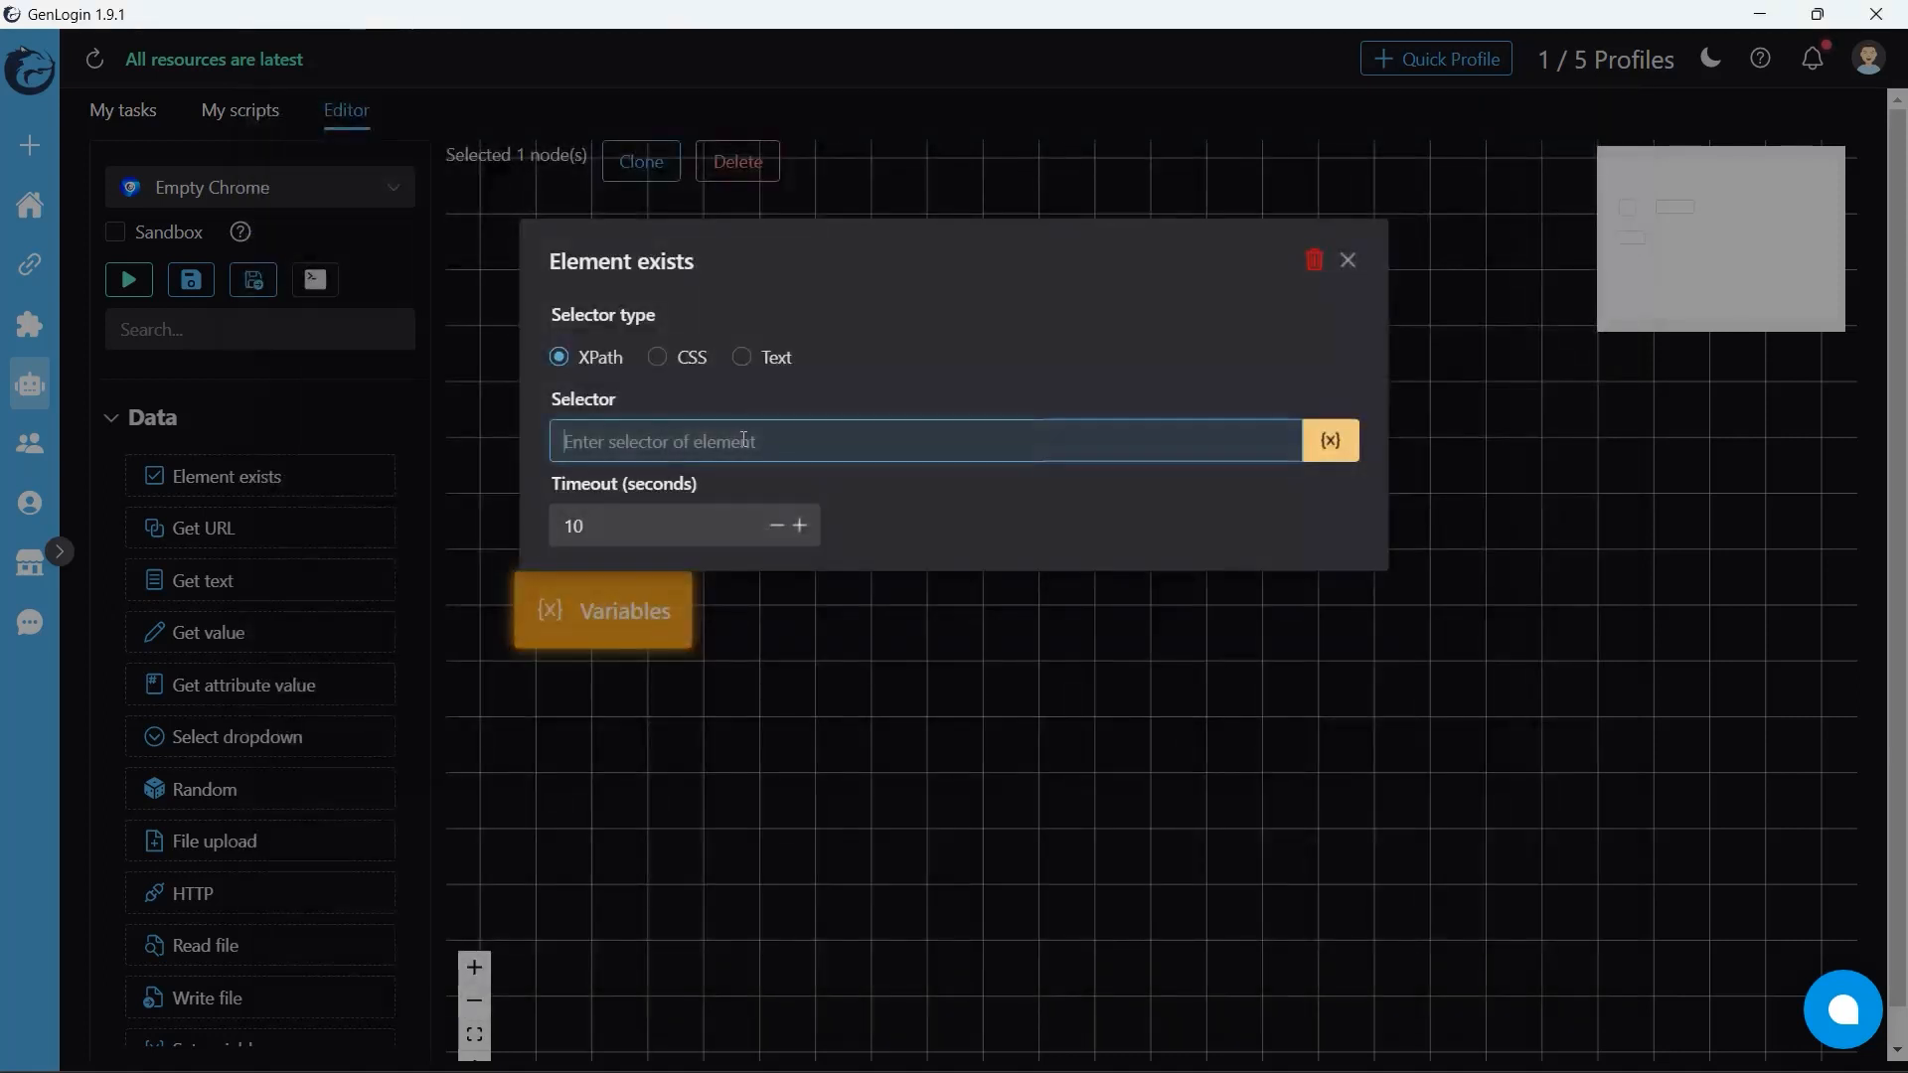
text(id("search")/DIV[1]/DIV[1]/DIV[1]/SPAN[1]/DIV[1]/DIV[2]/DIV[1]/DIV[1]/DIV[1]/DIV[1]/DIV[1]/DI)
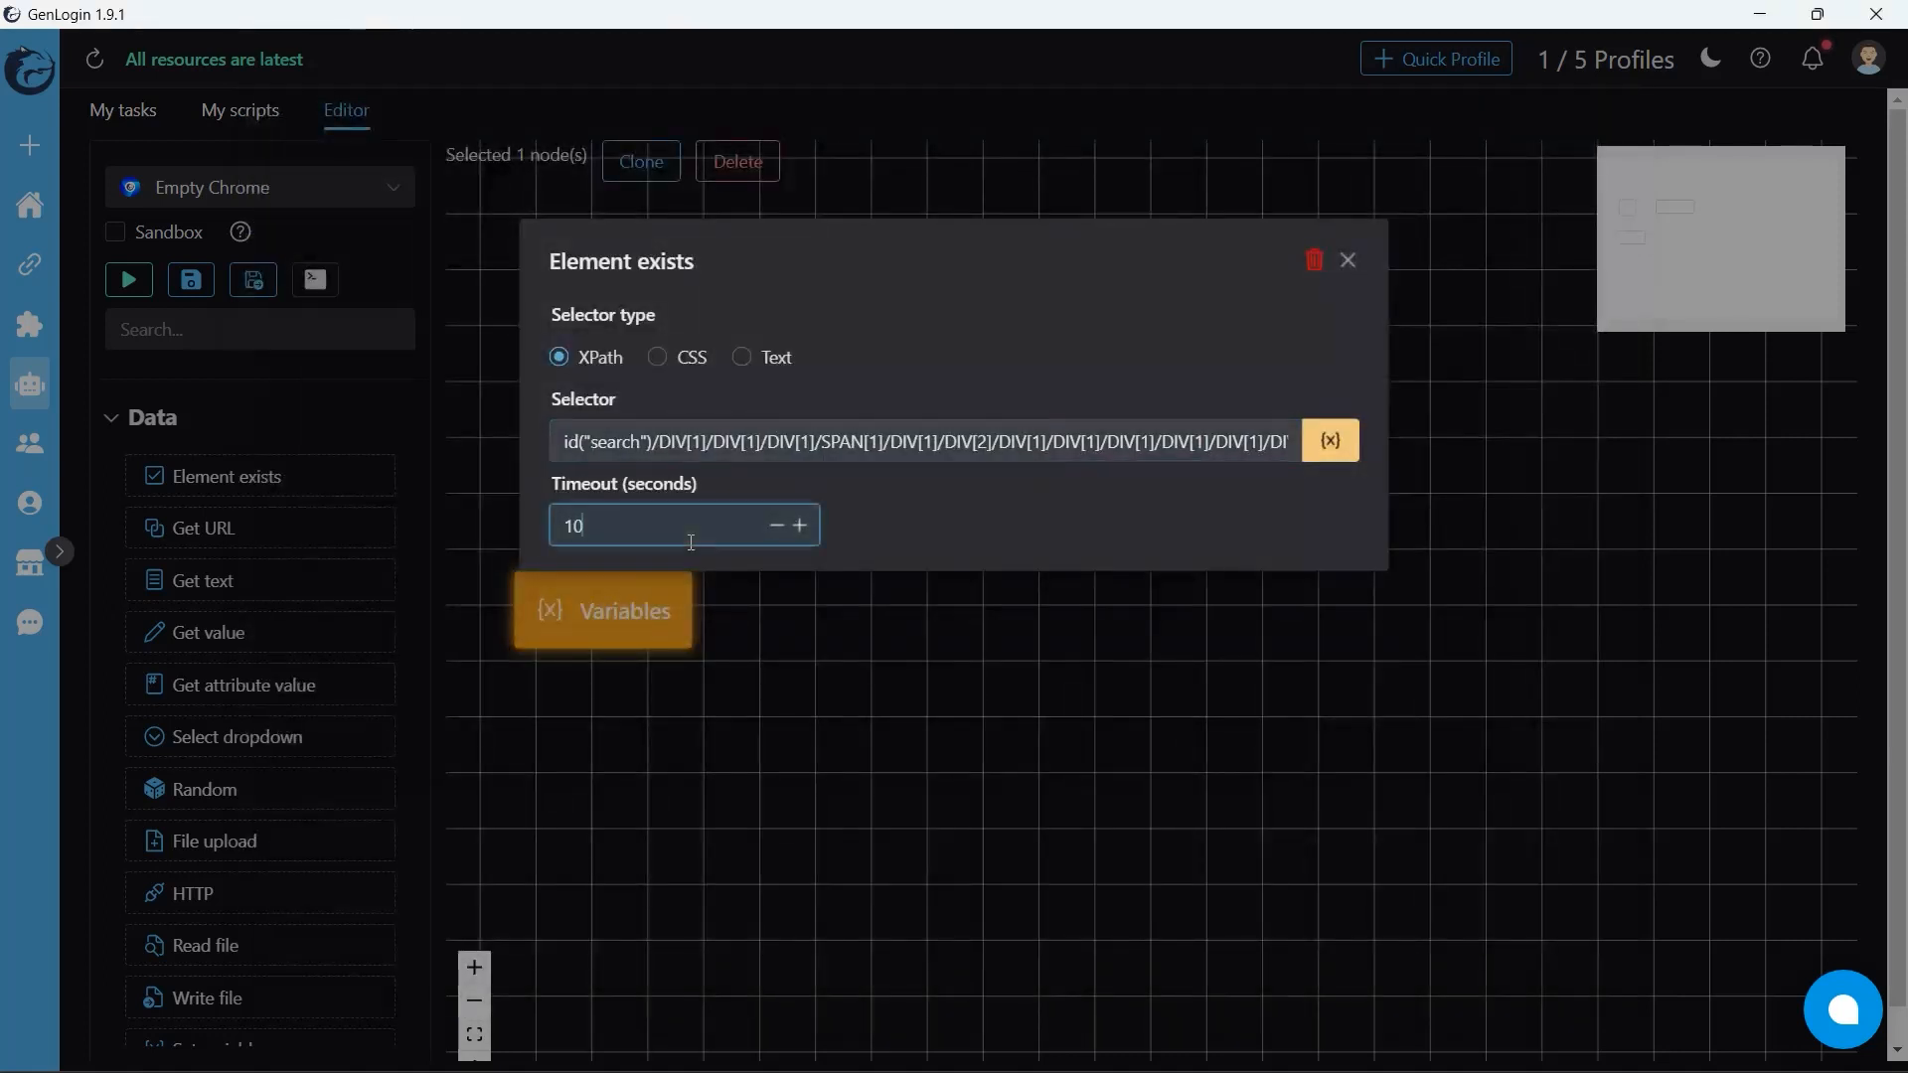
Step: Lower the Element exists timeout to 8 seconds
click(773, 525)
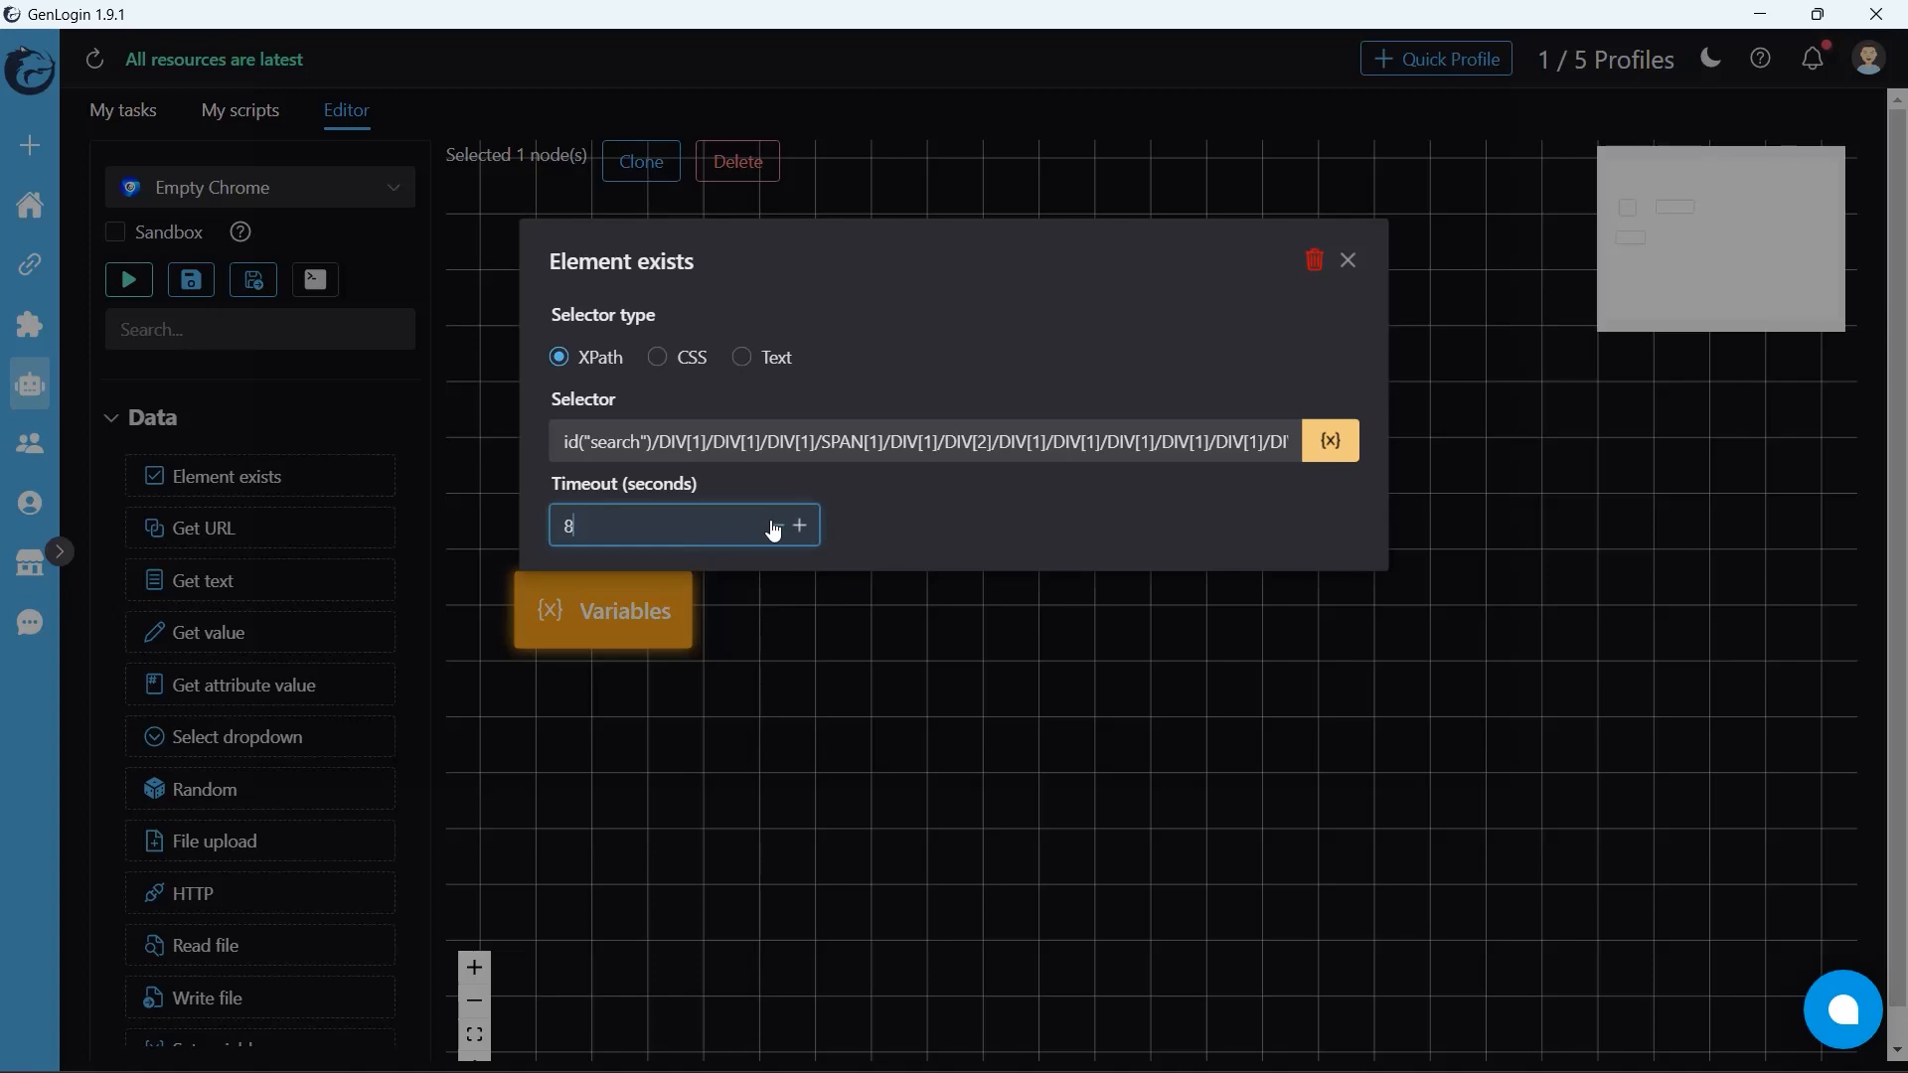
click(1348, 259)
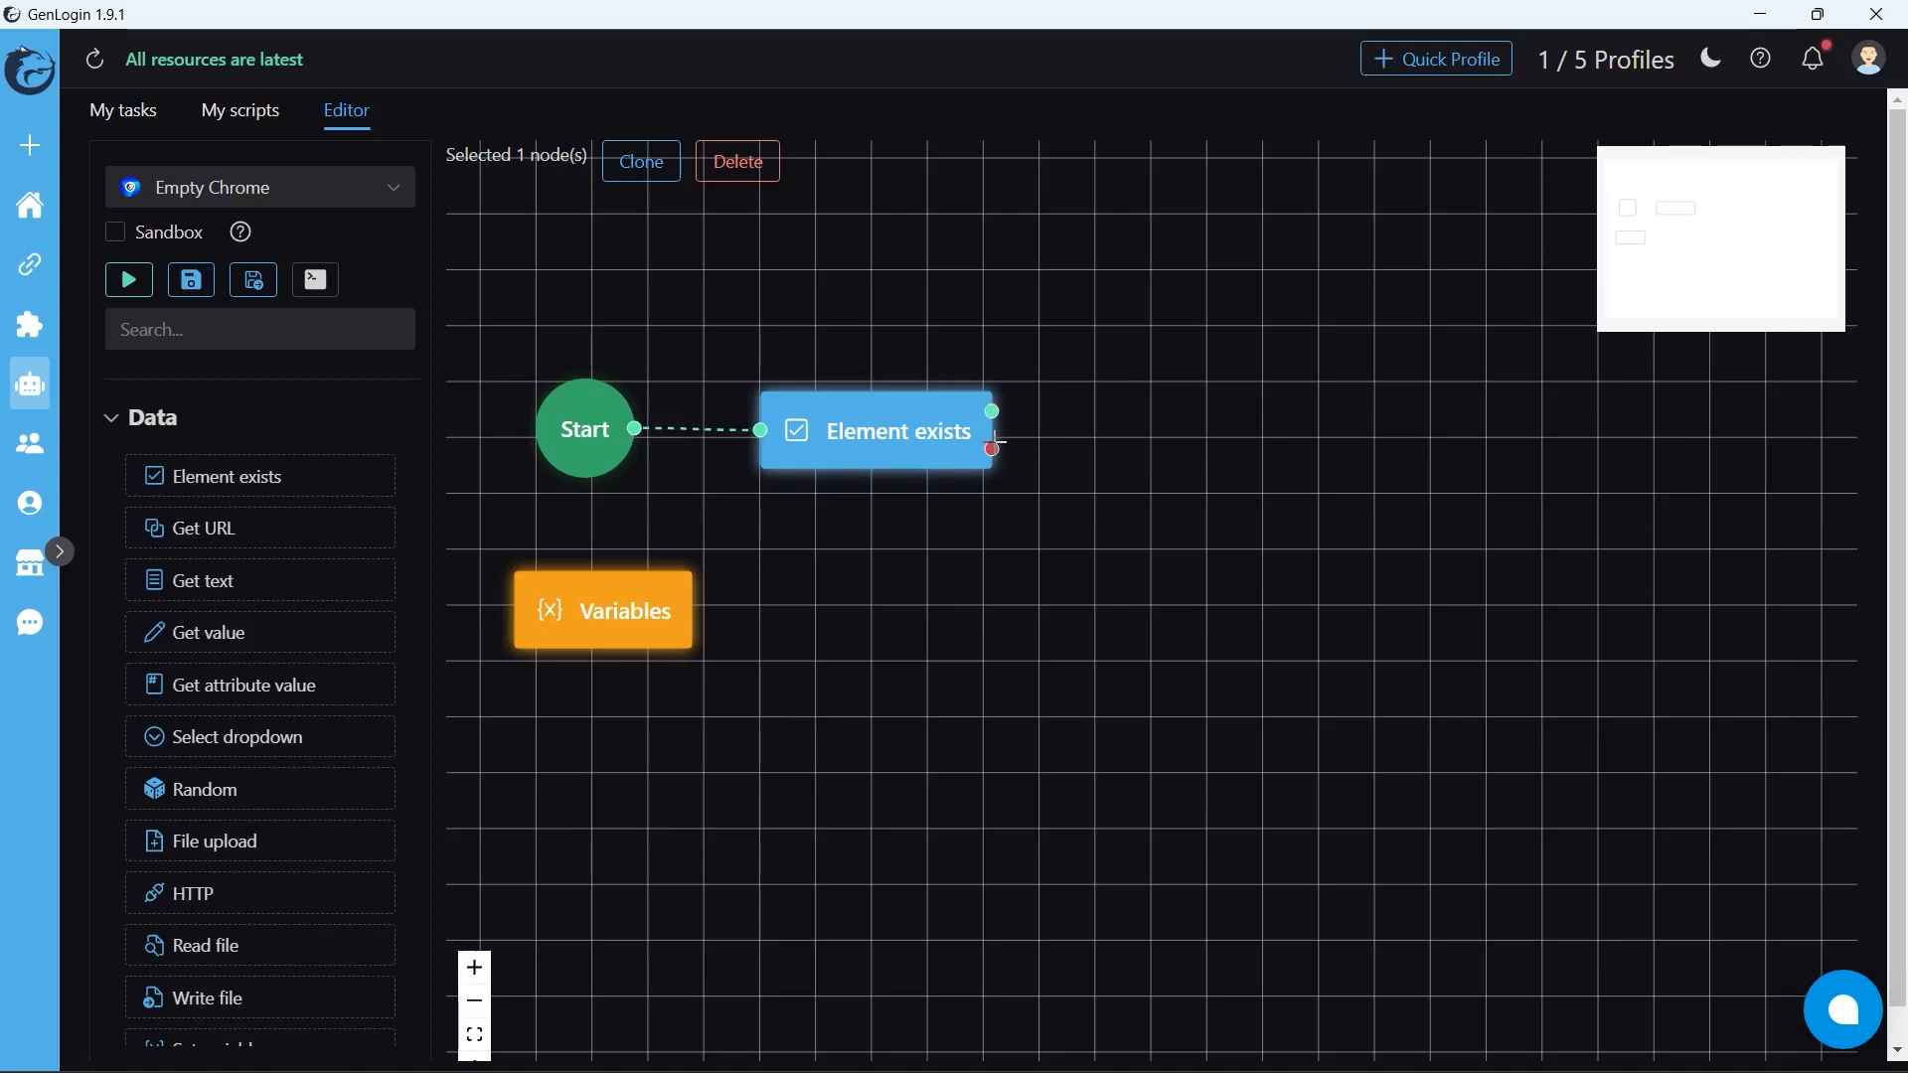
mouse_move(1098, 497)
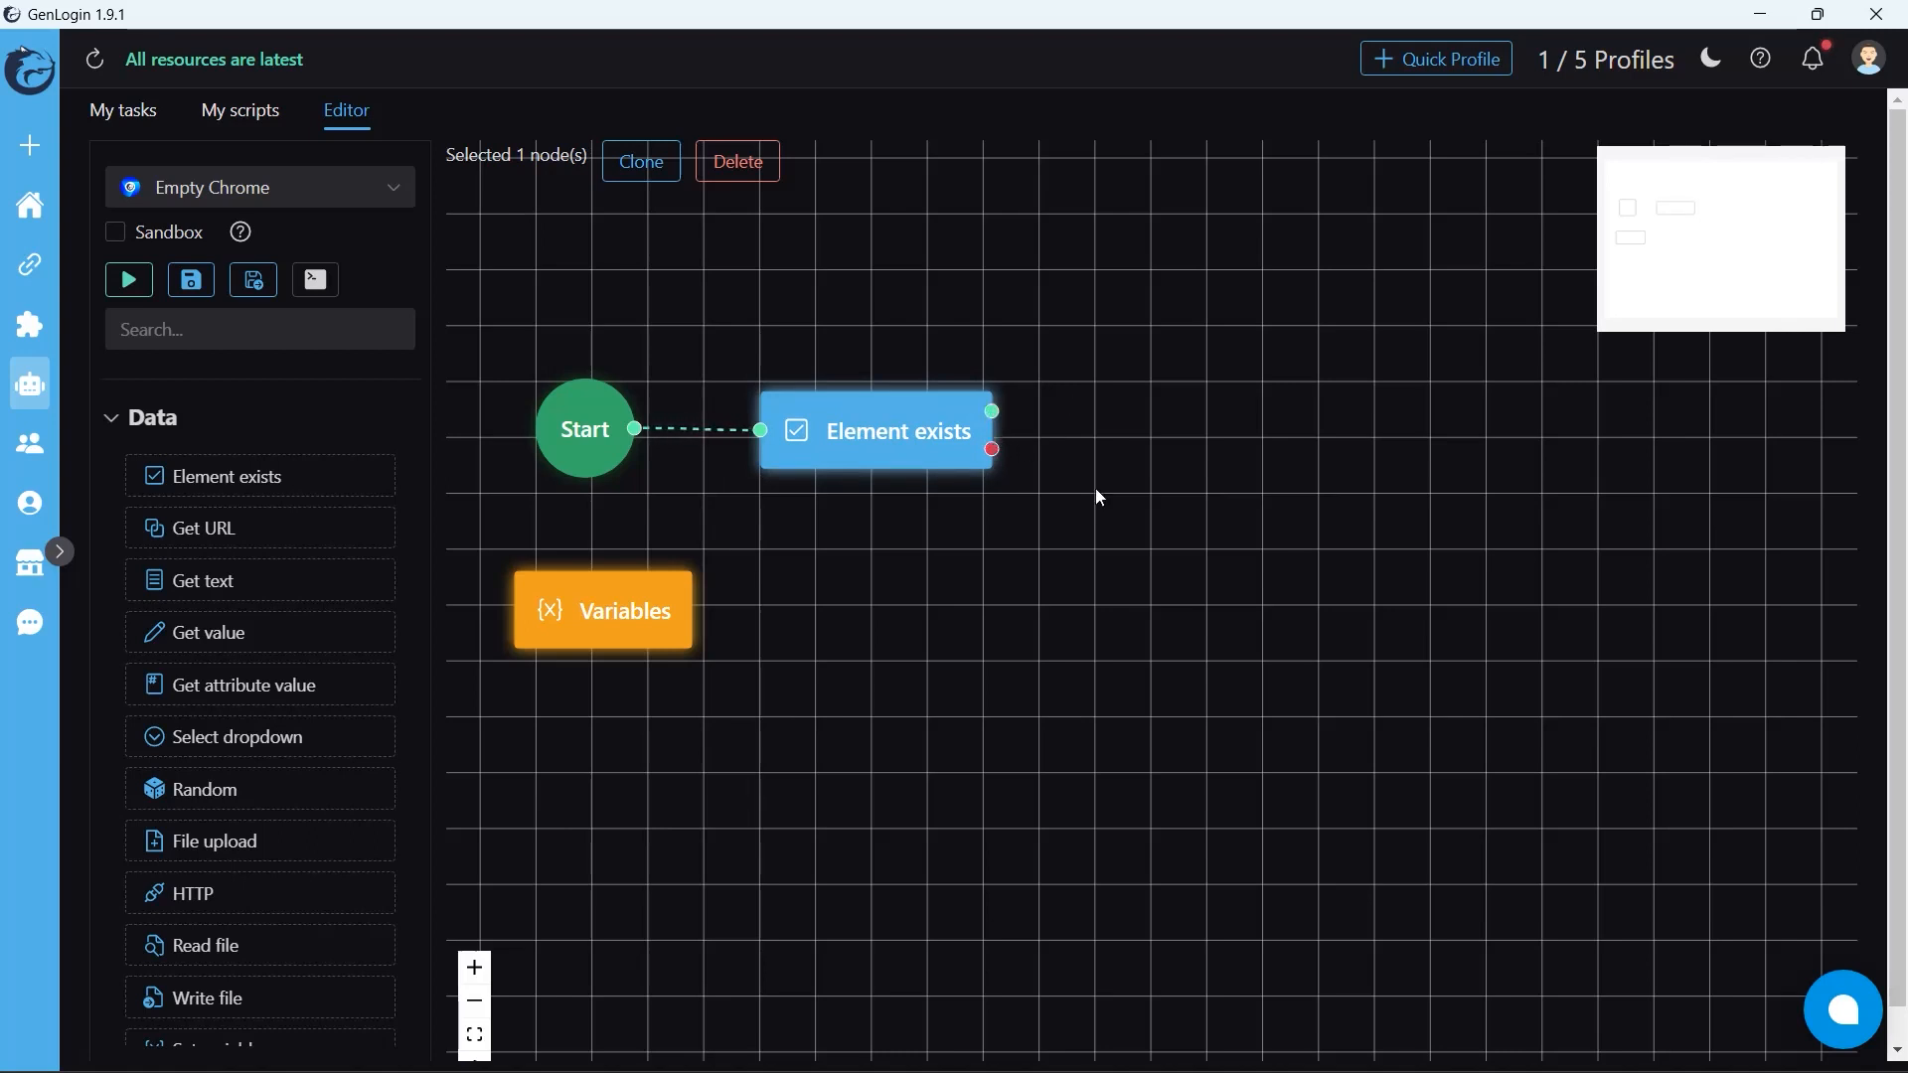
mouse_move(128, 280)
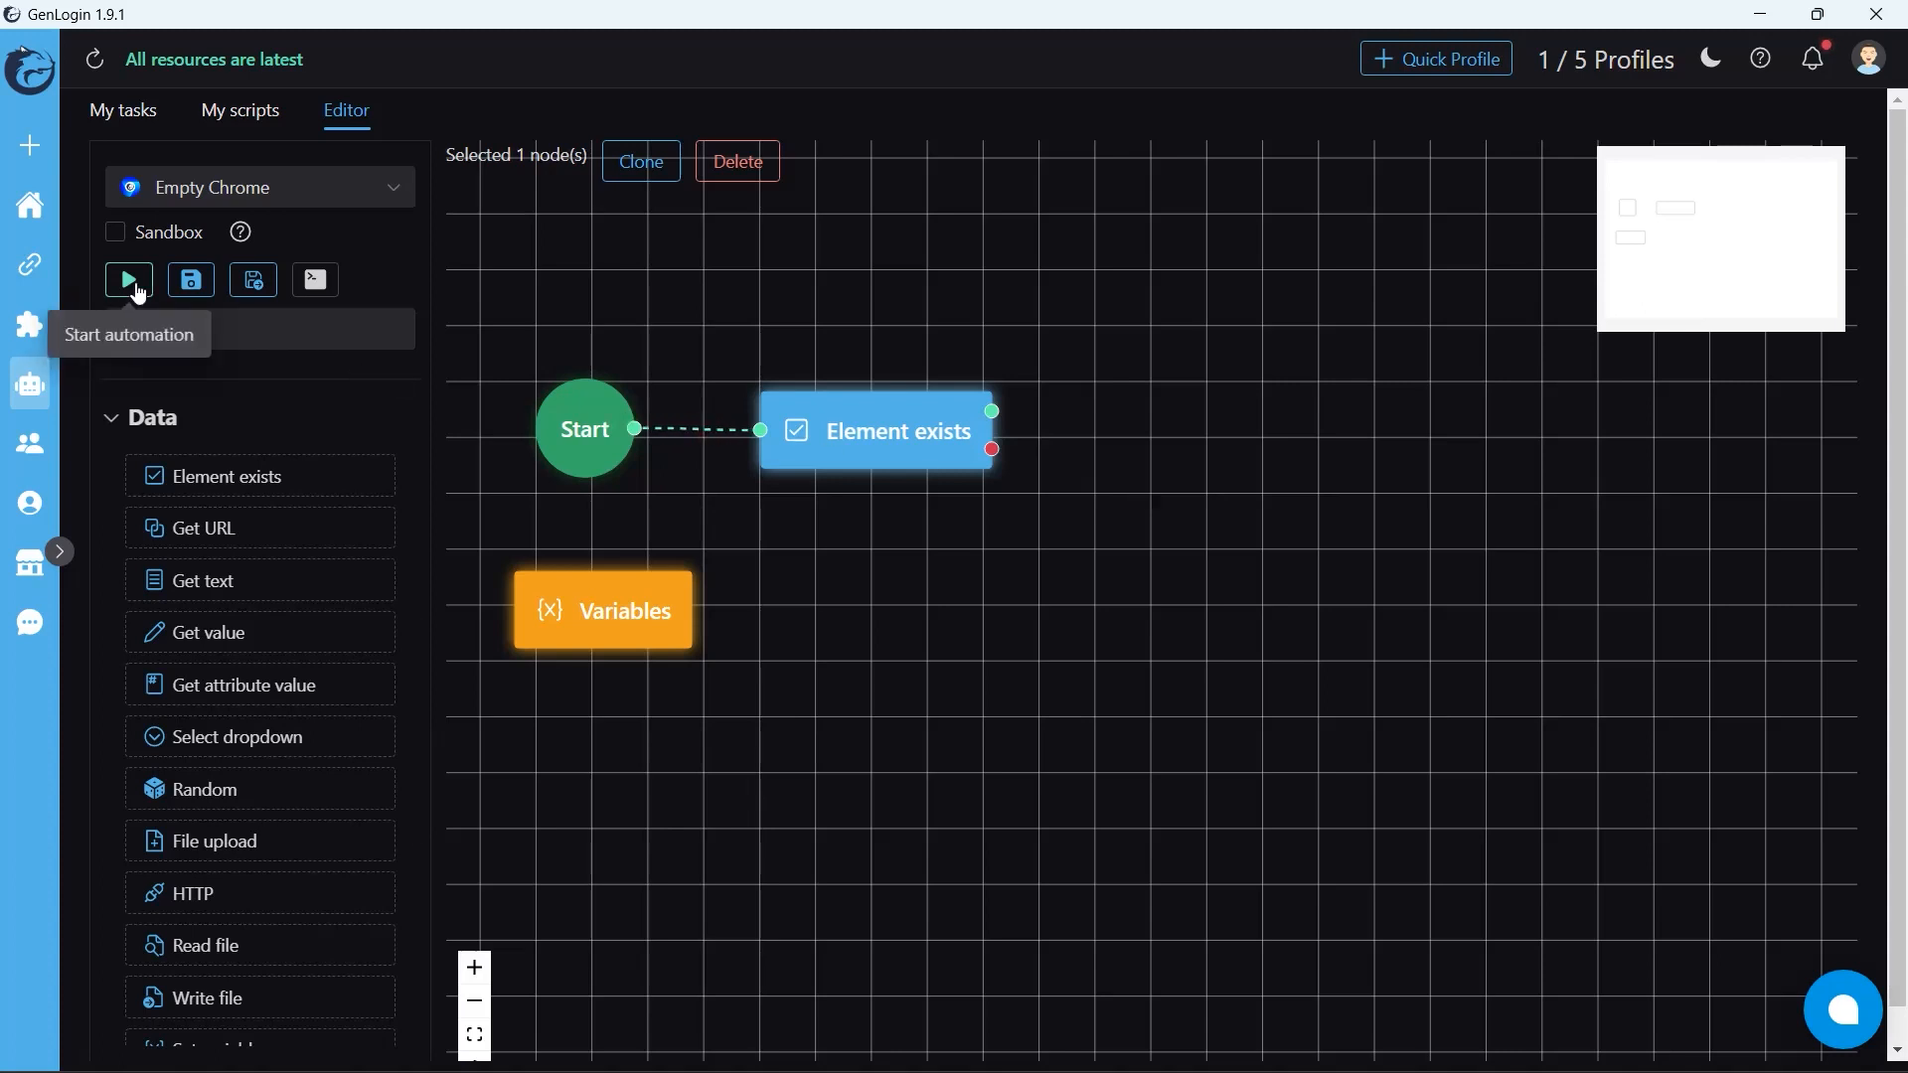
Step: Run the flow to test Element exists and dismiss the run log
click(128, 278)
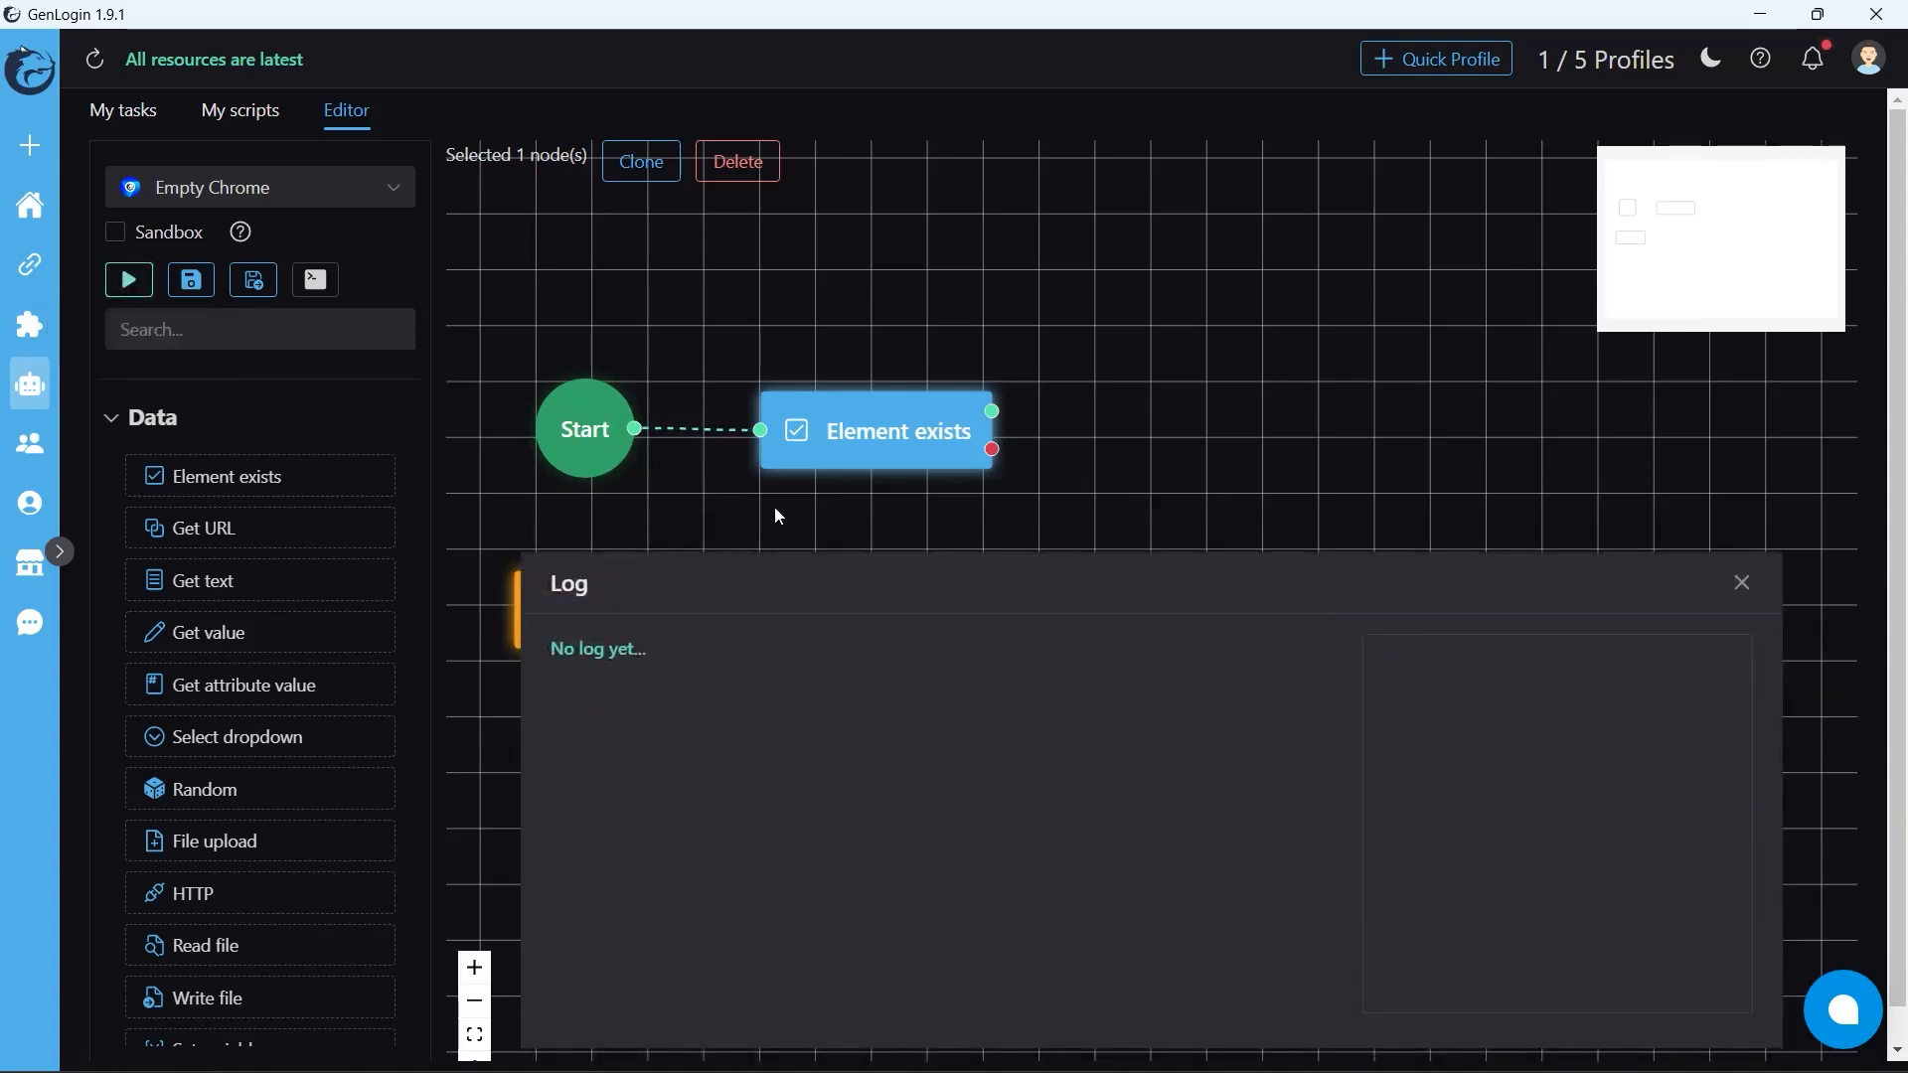
click(128, 281)
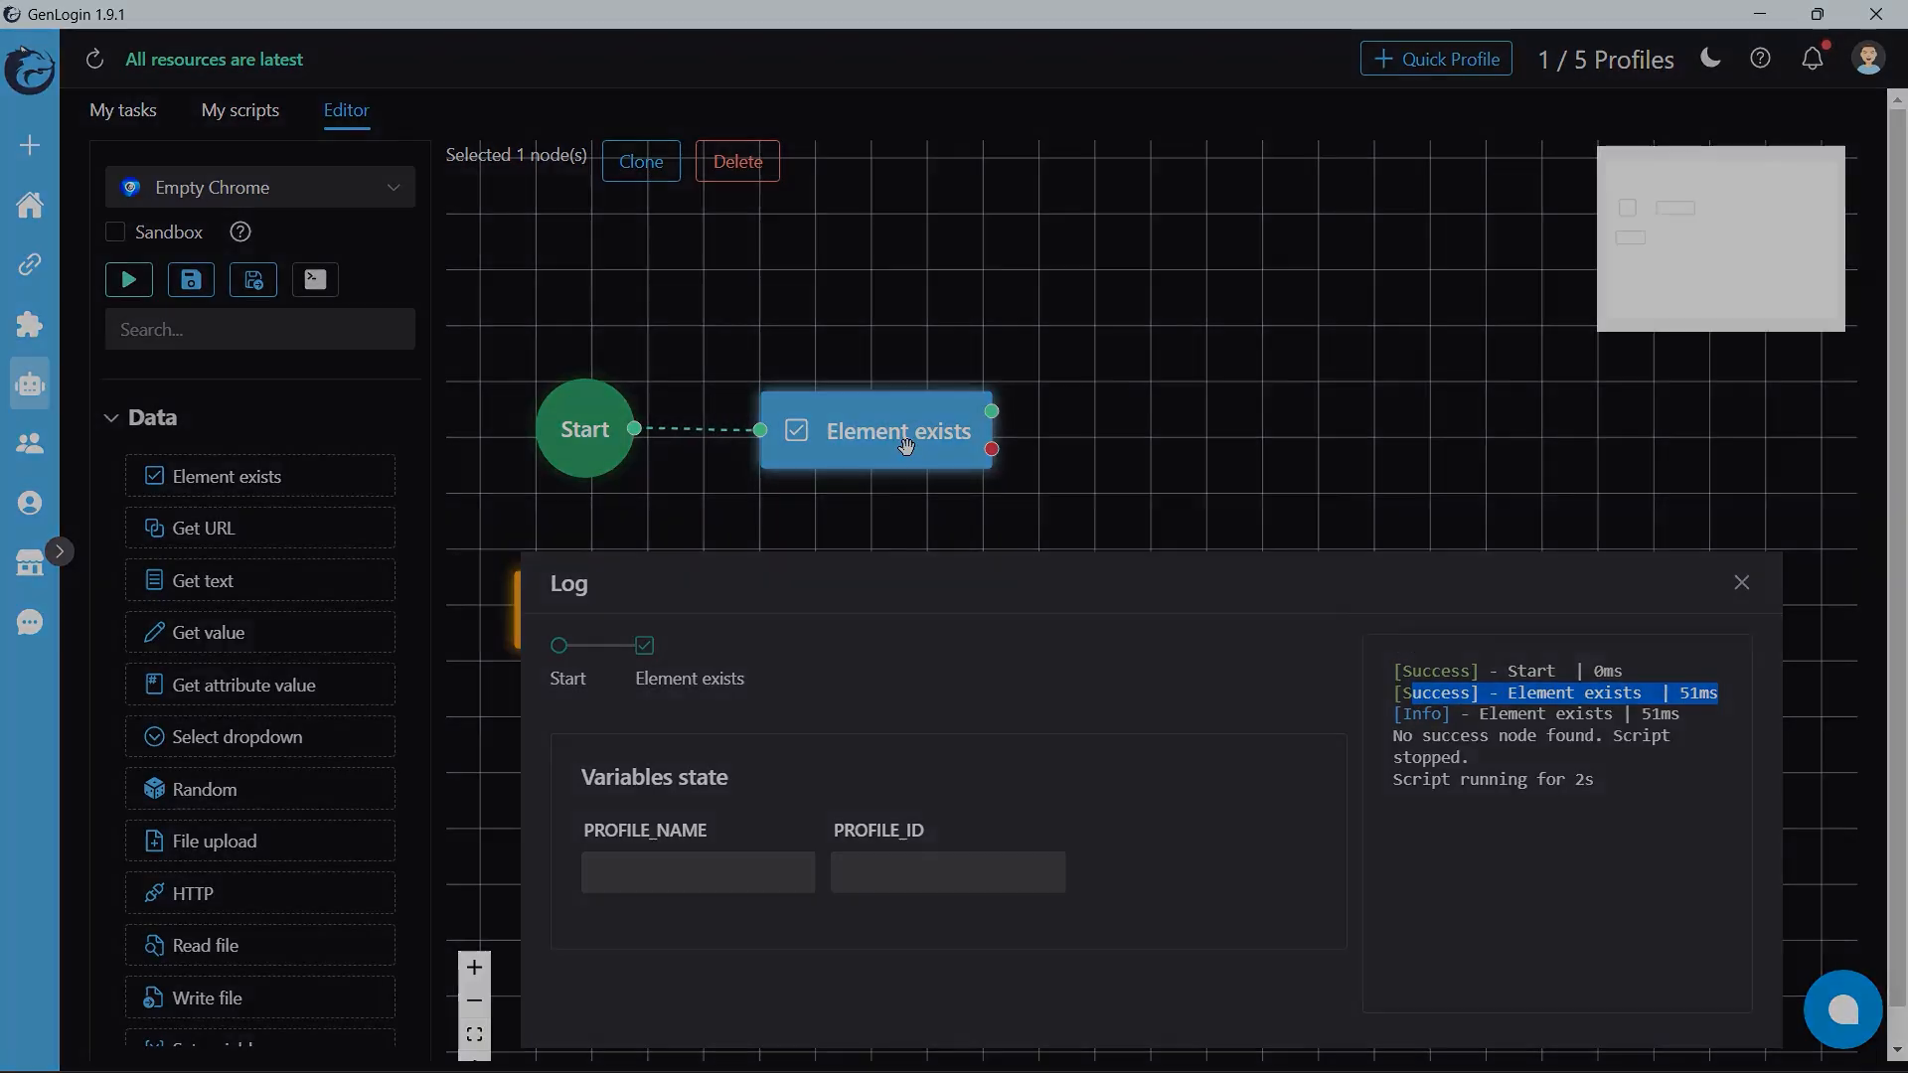
click(1742, 582)
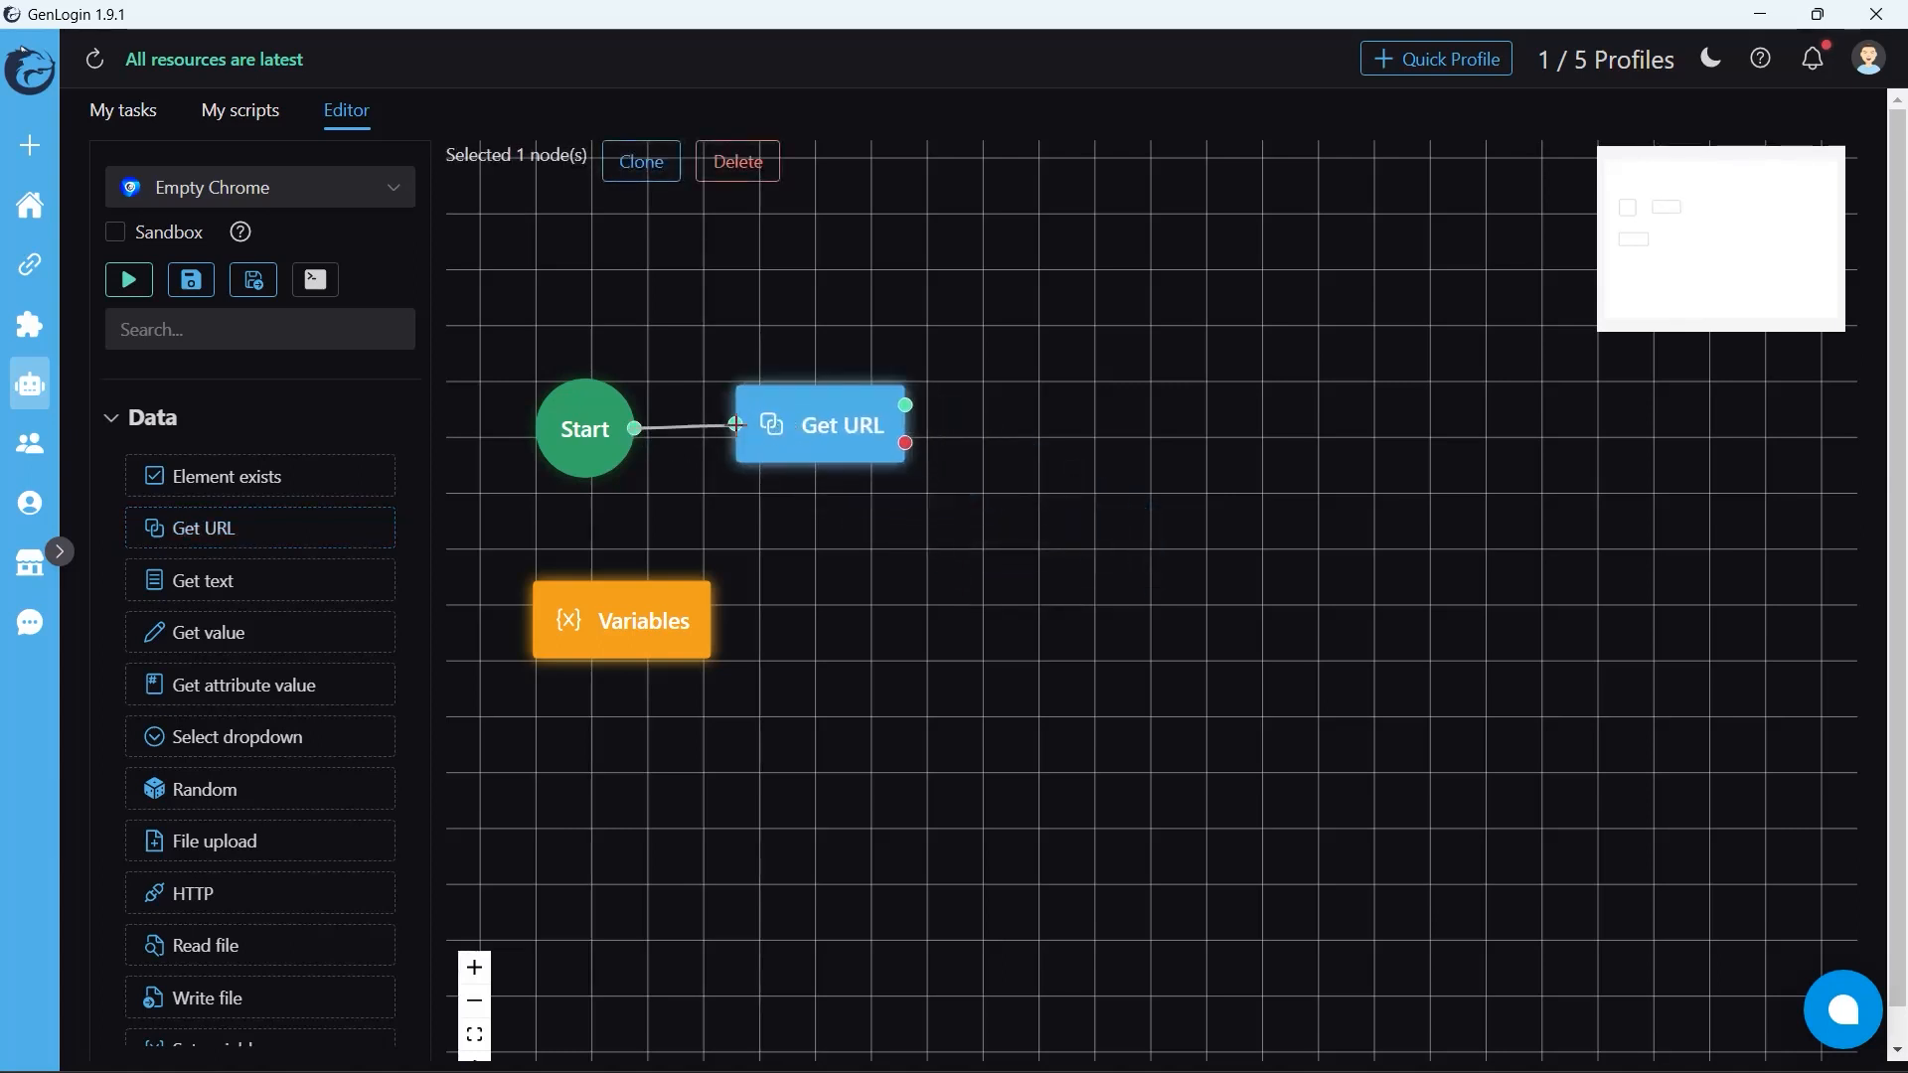
Step: Store the Get URL output in a new variable named 'first item'
double_click(819, 425)
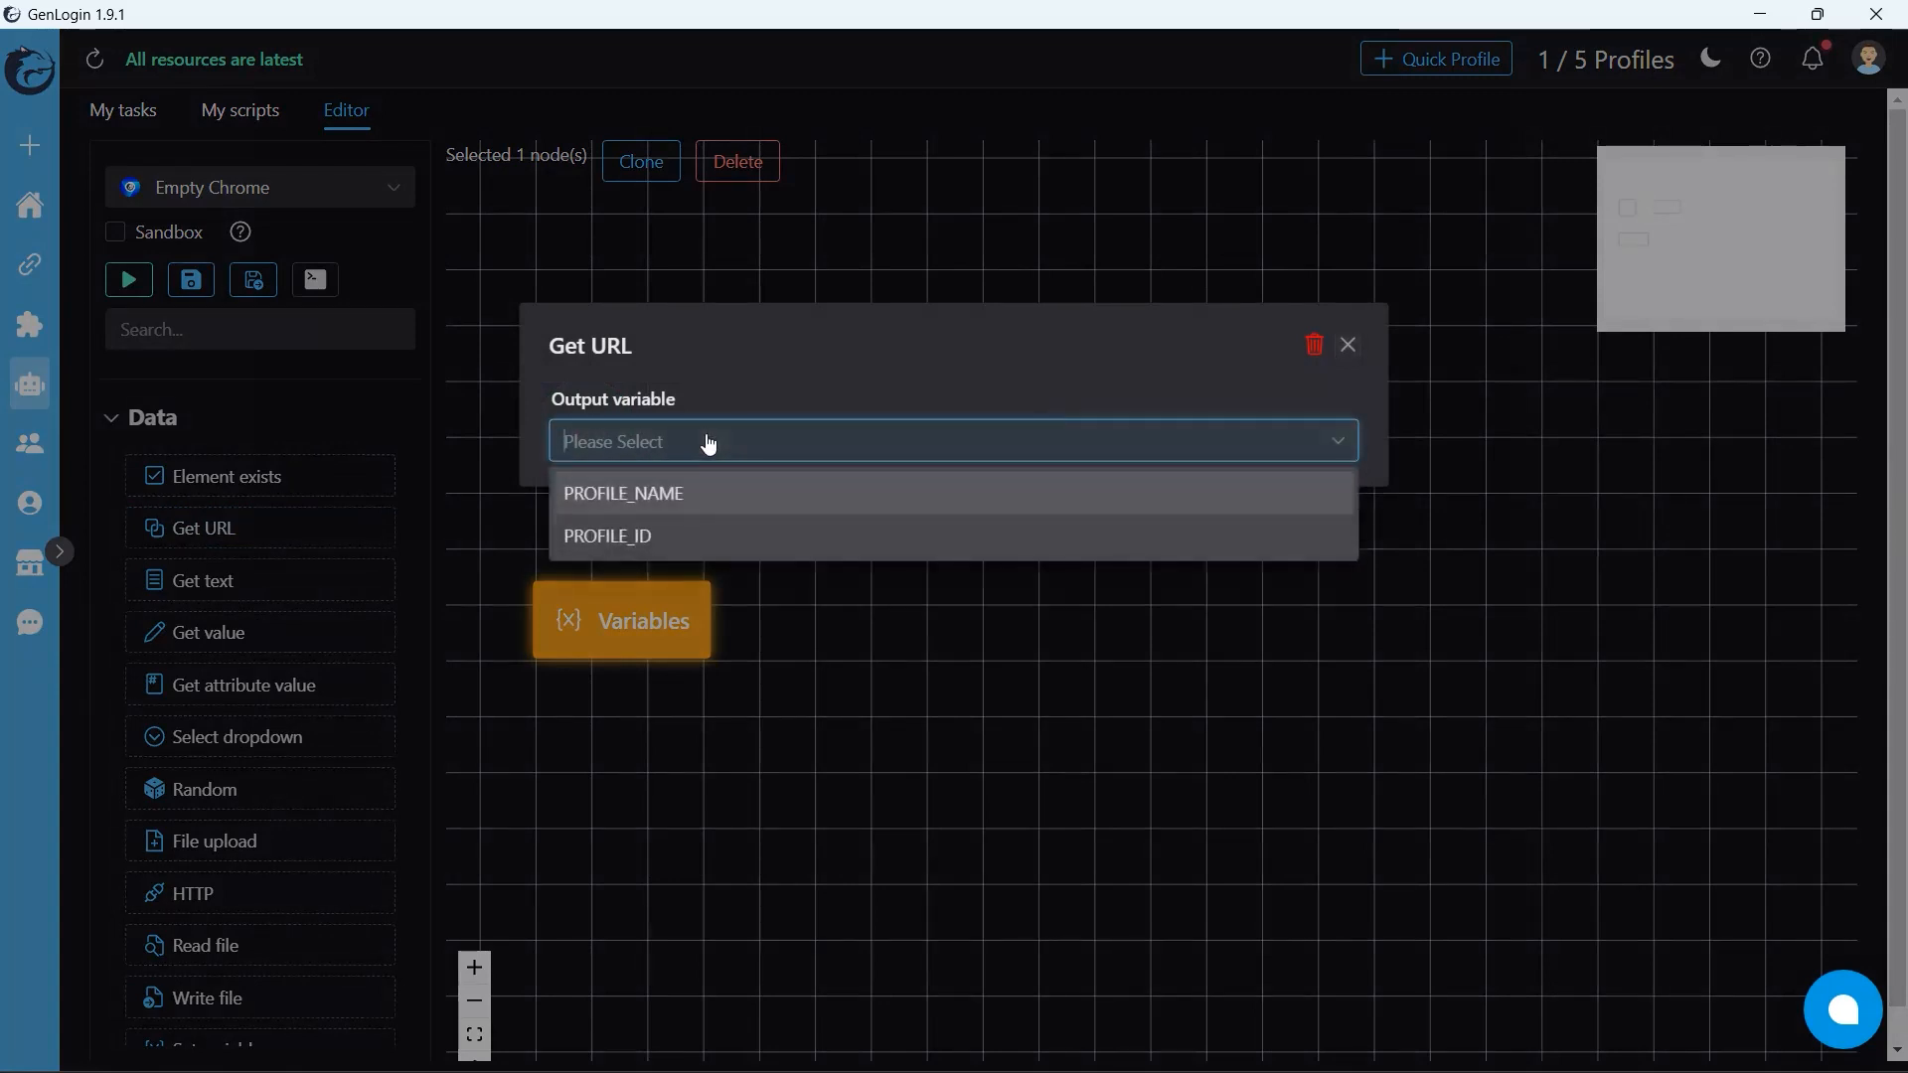
click(801, 401)
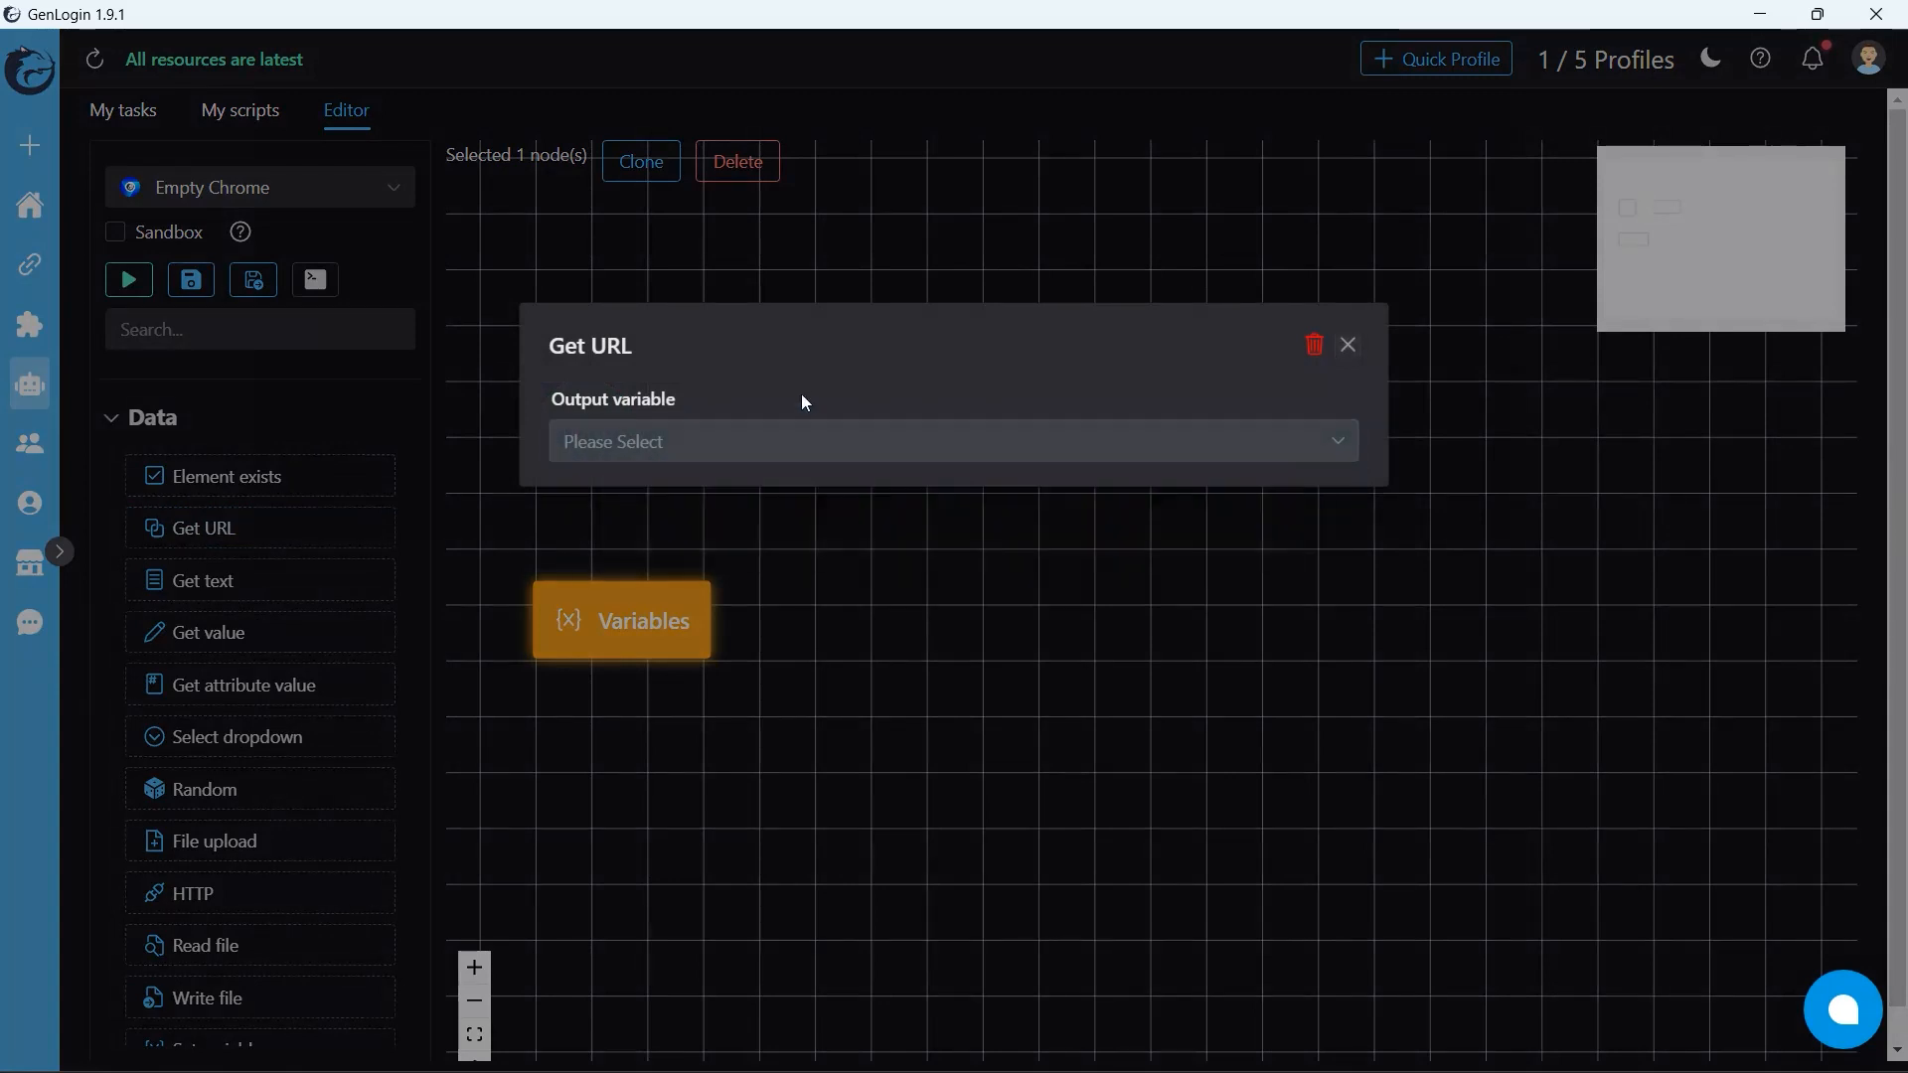
click(953, 442)
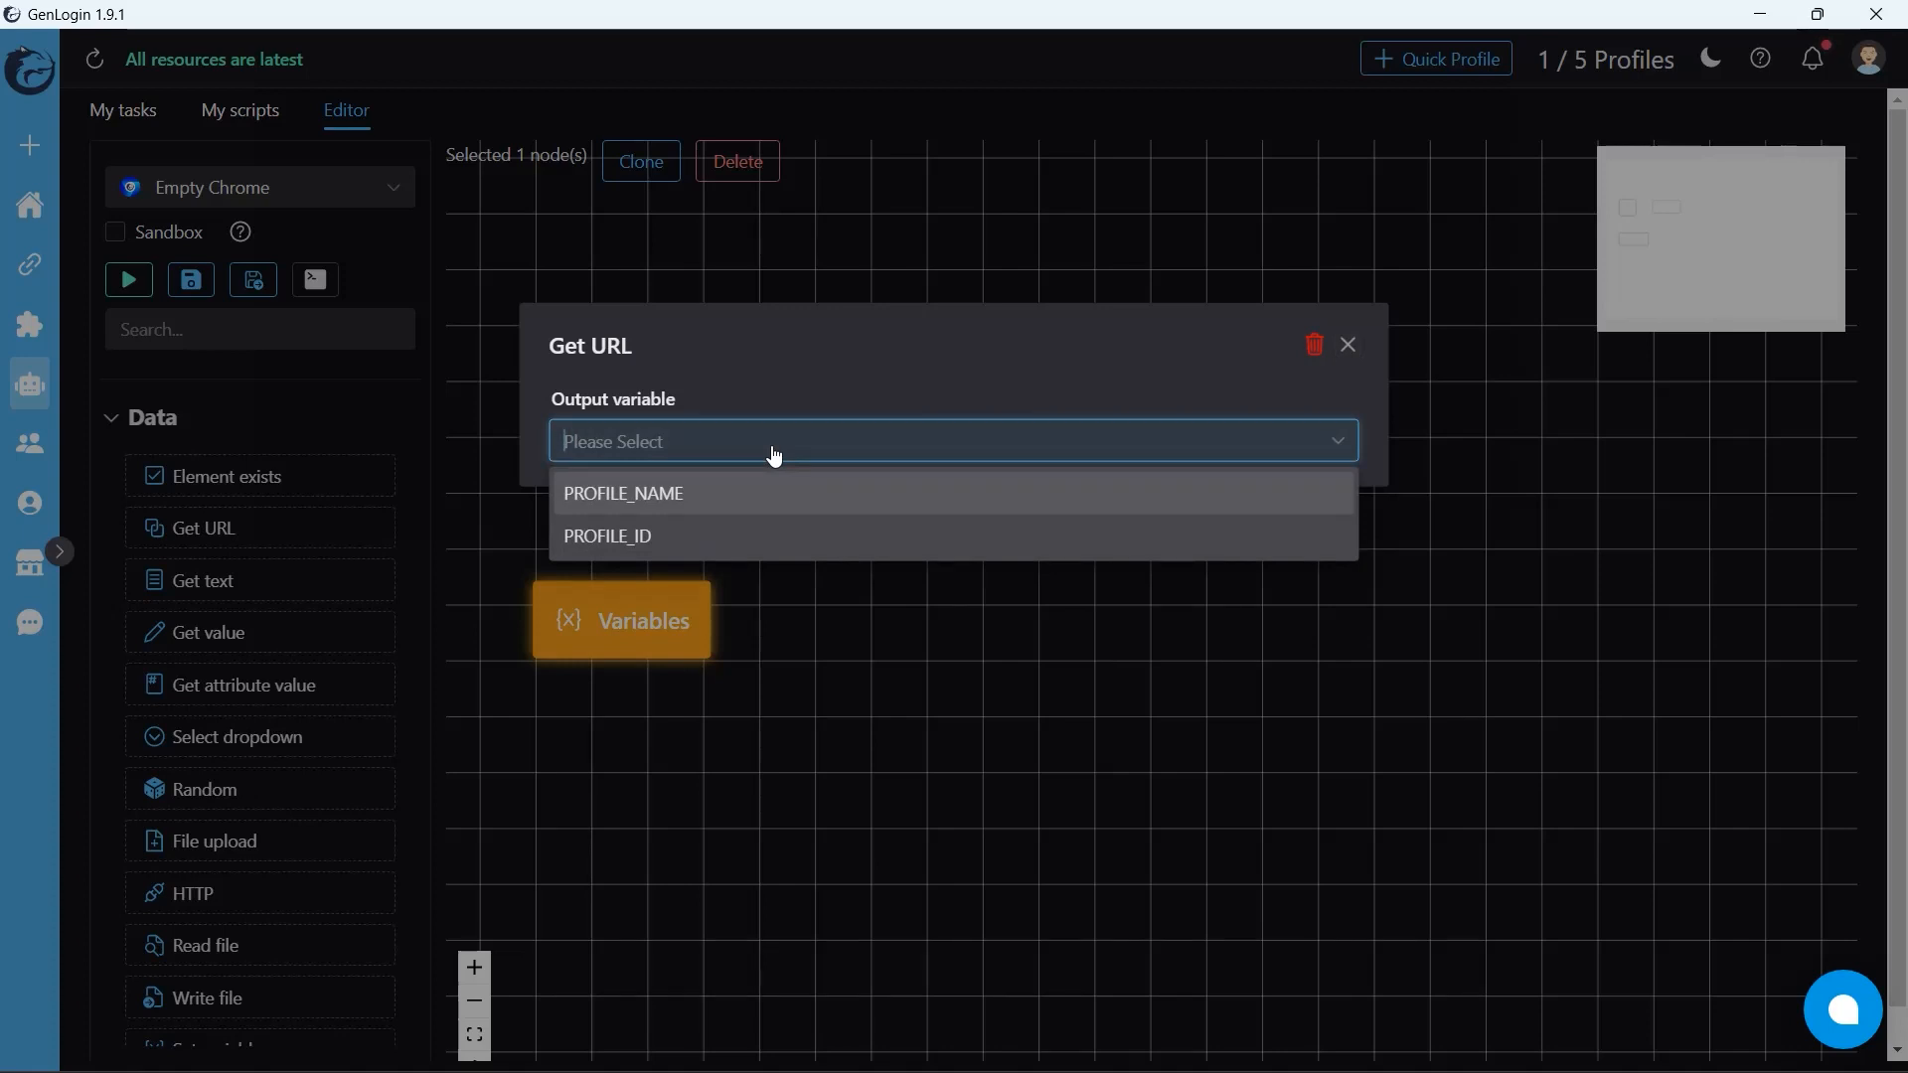
text(first item)
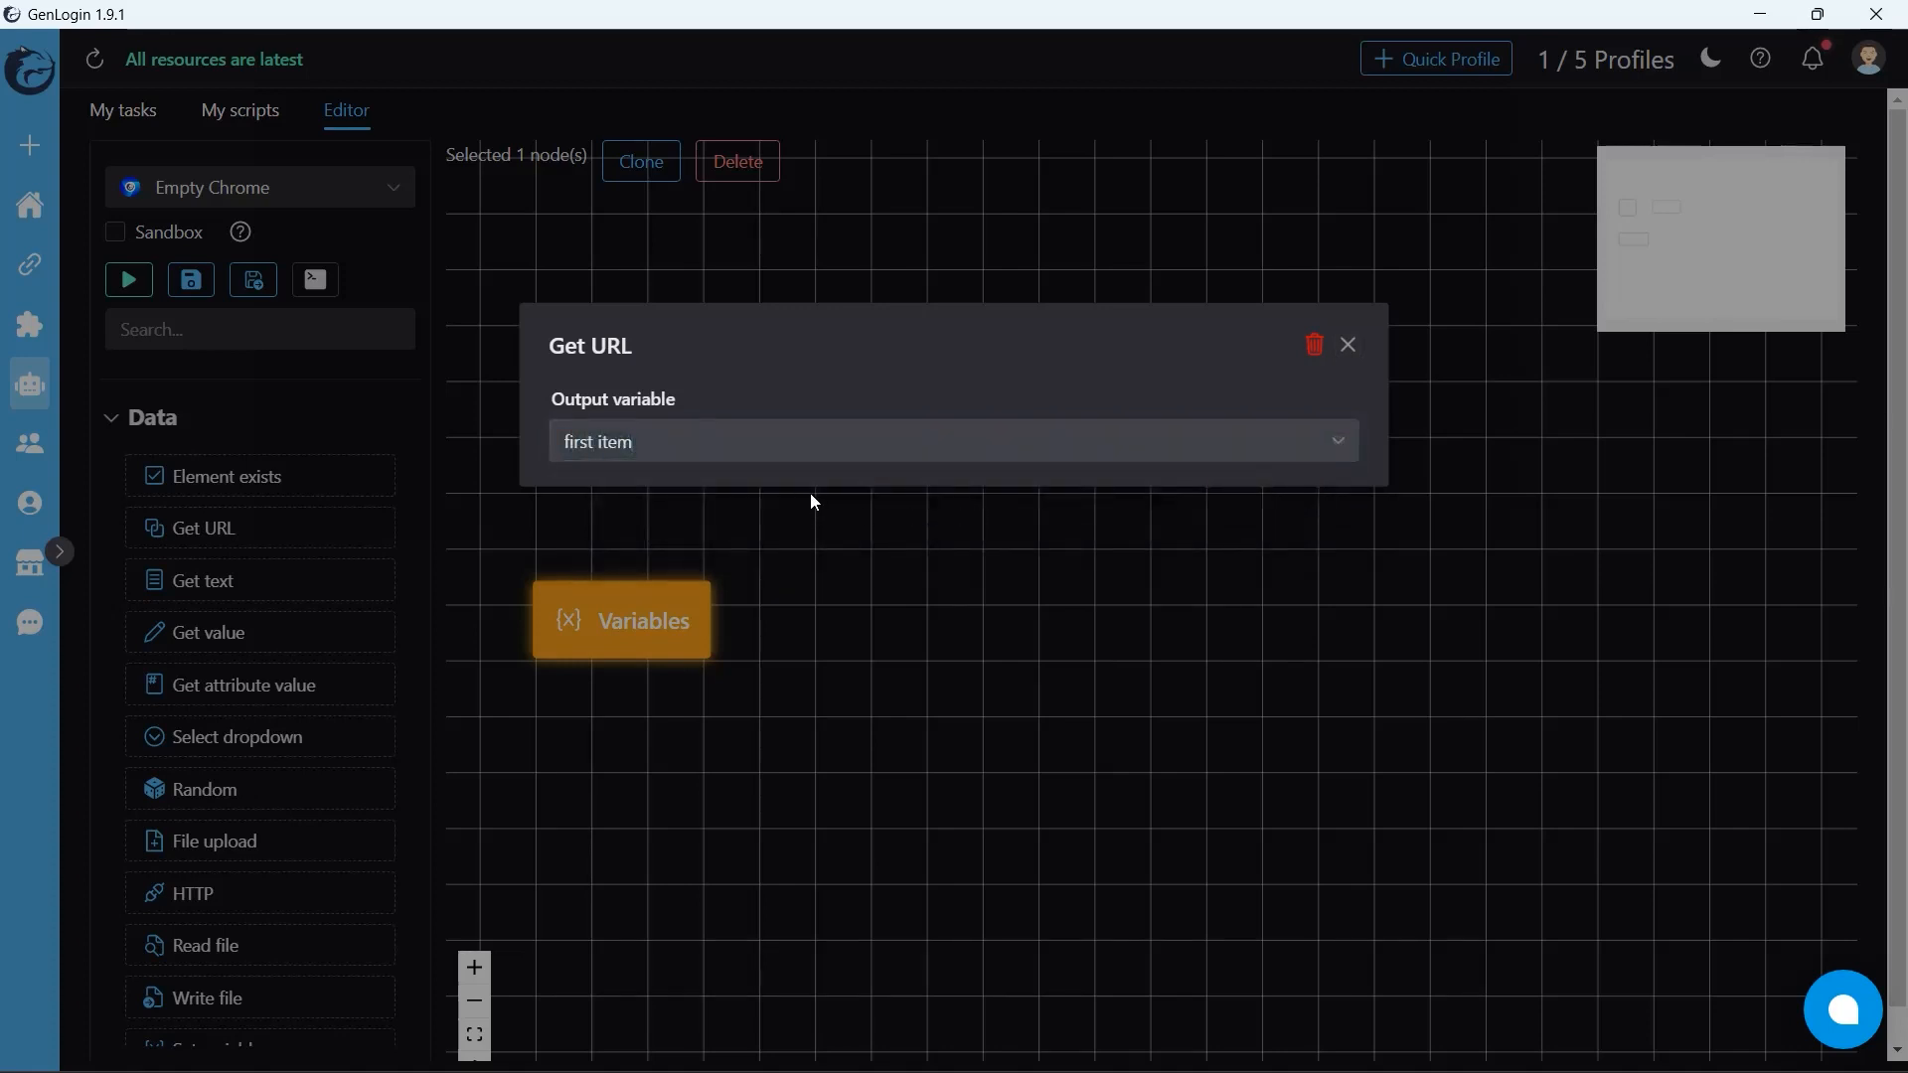
click(1348, 346)
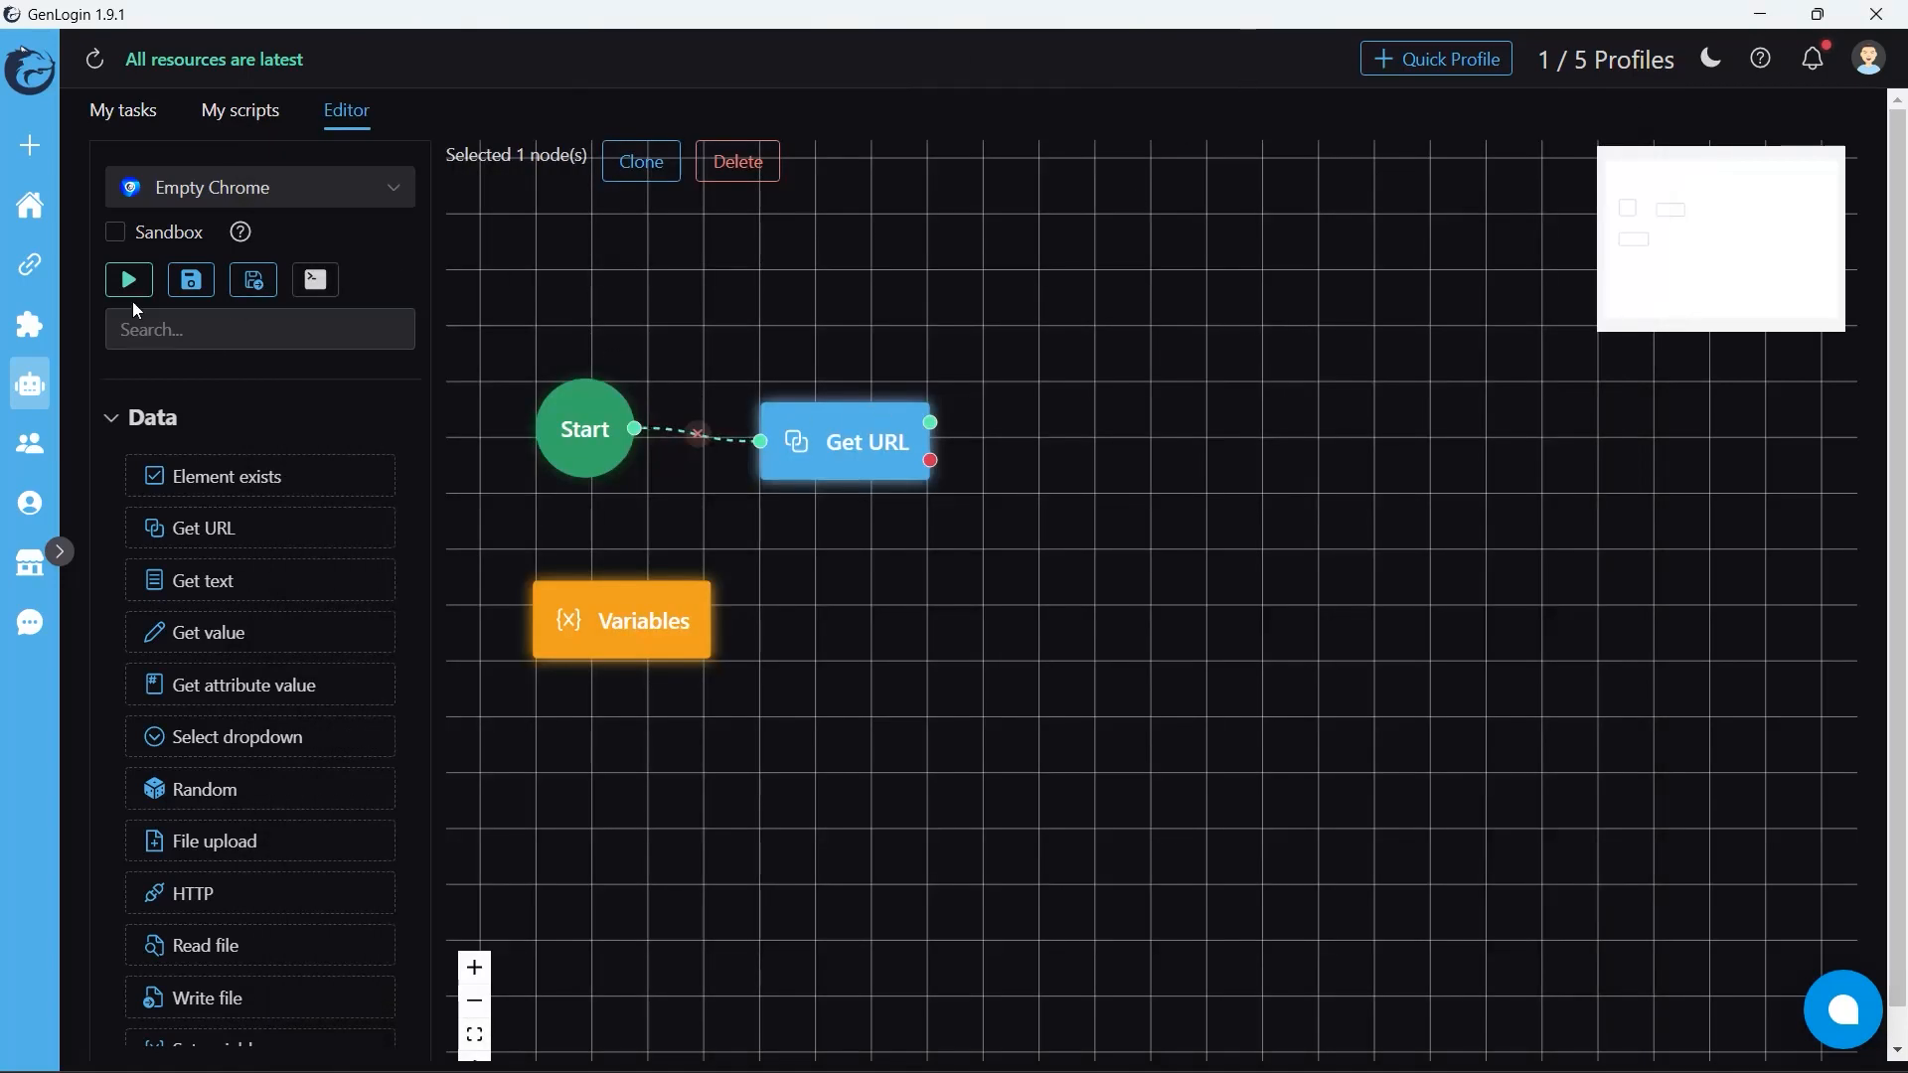
Step: Run the flow to test Get URL and check the first item variable in the log
click(127, 279)
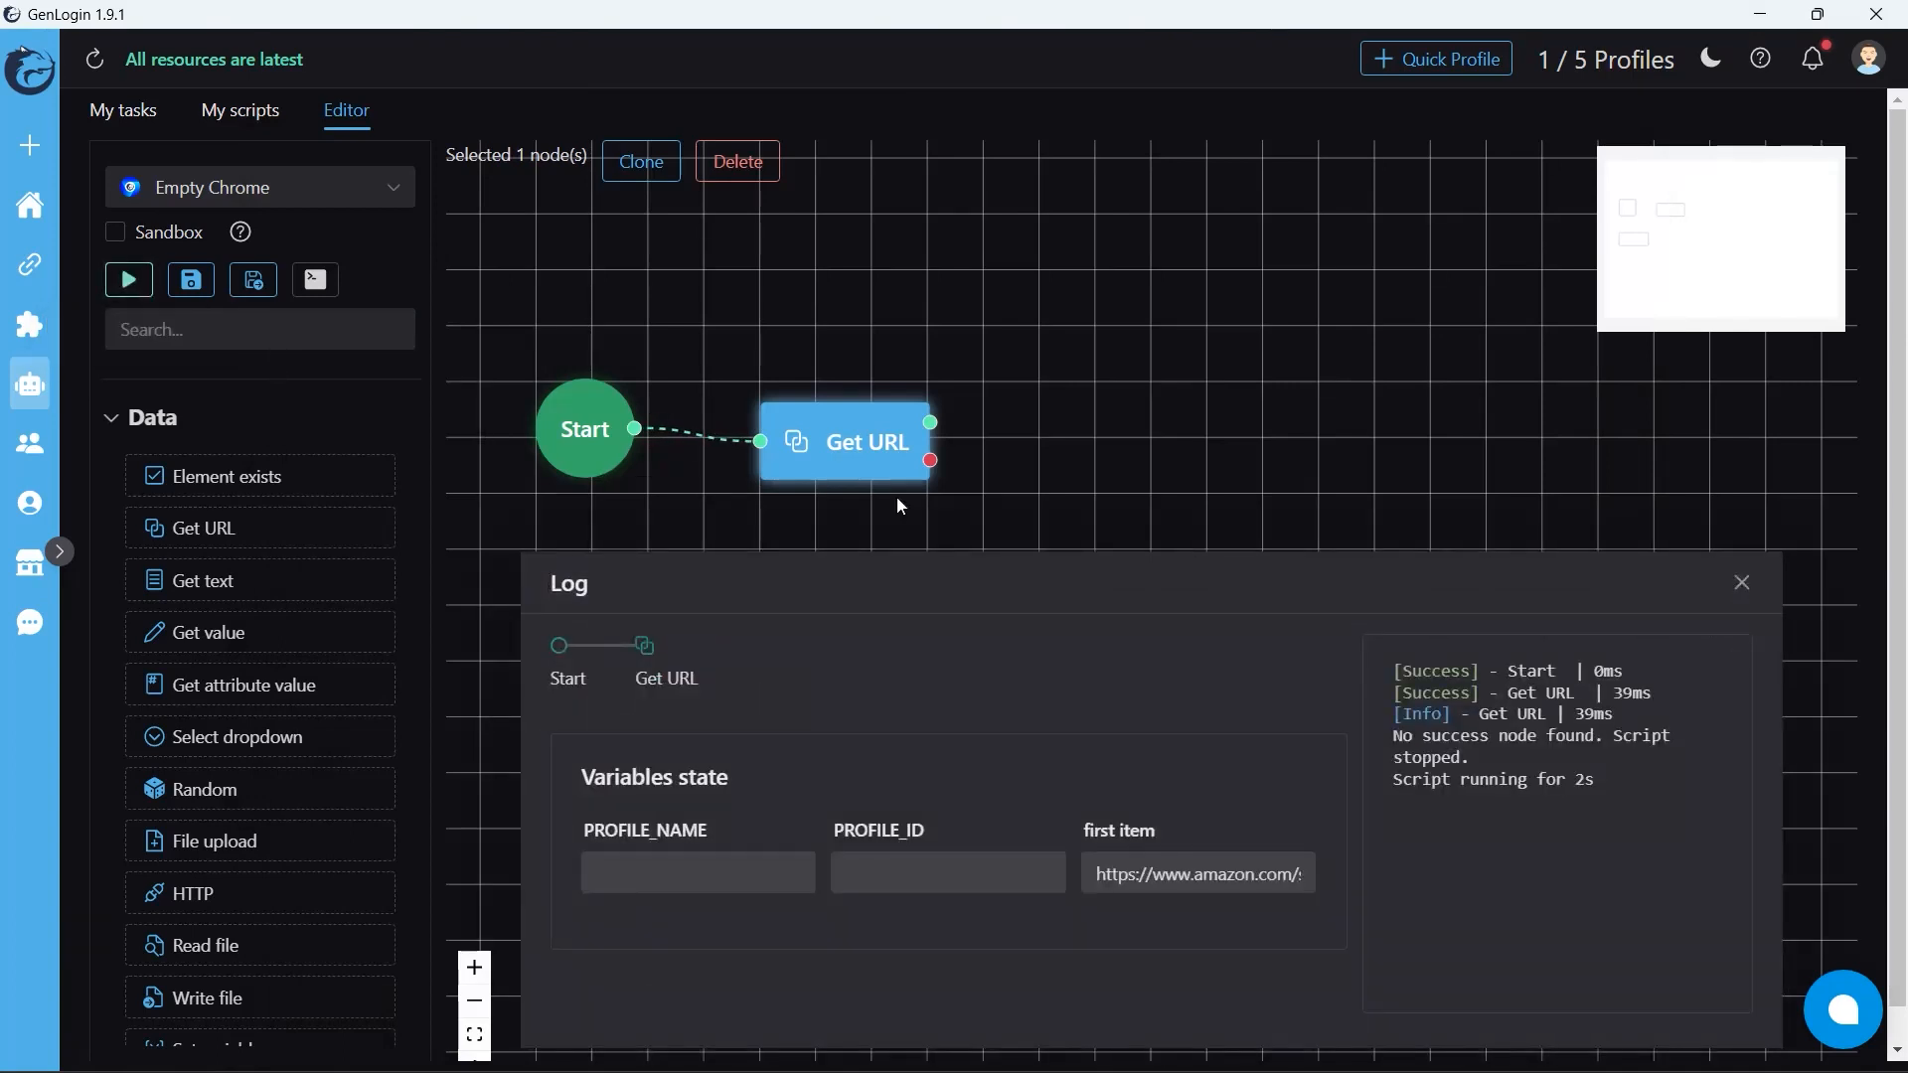
mouse_move(1288, 692)
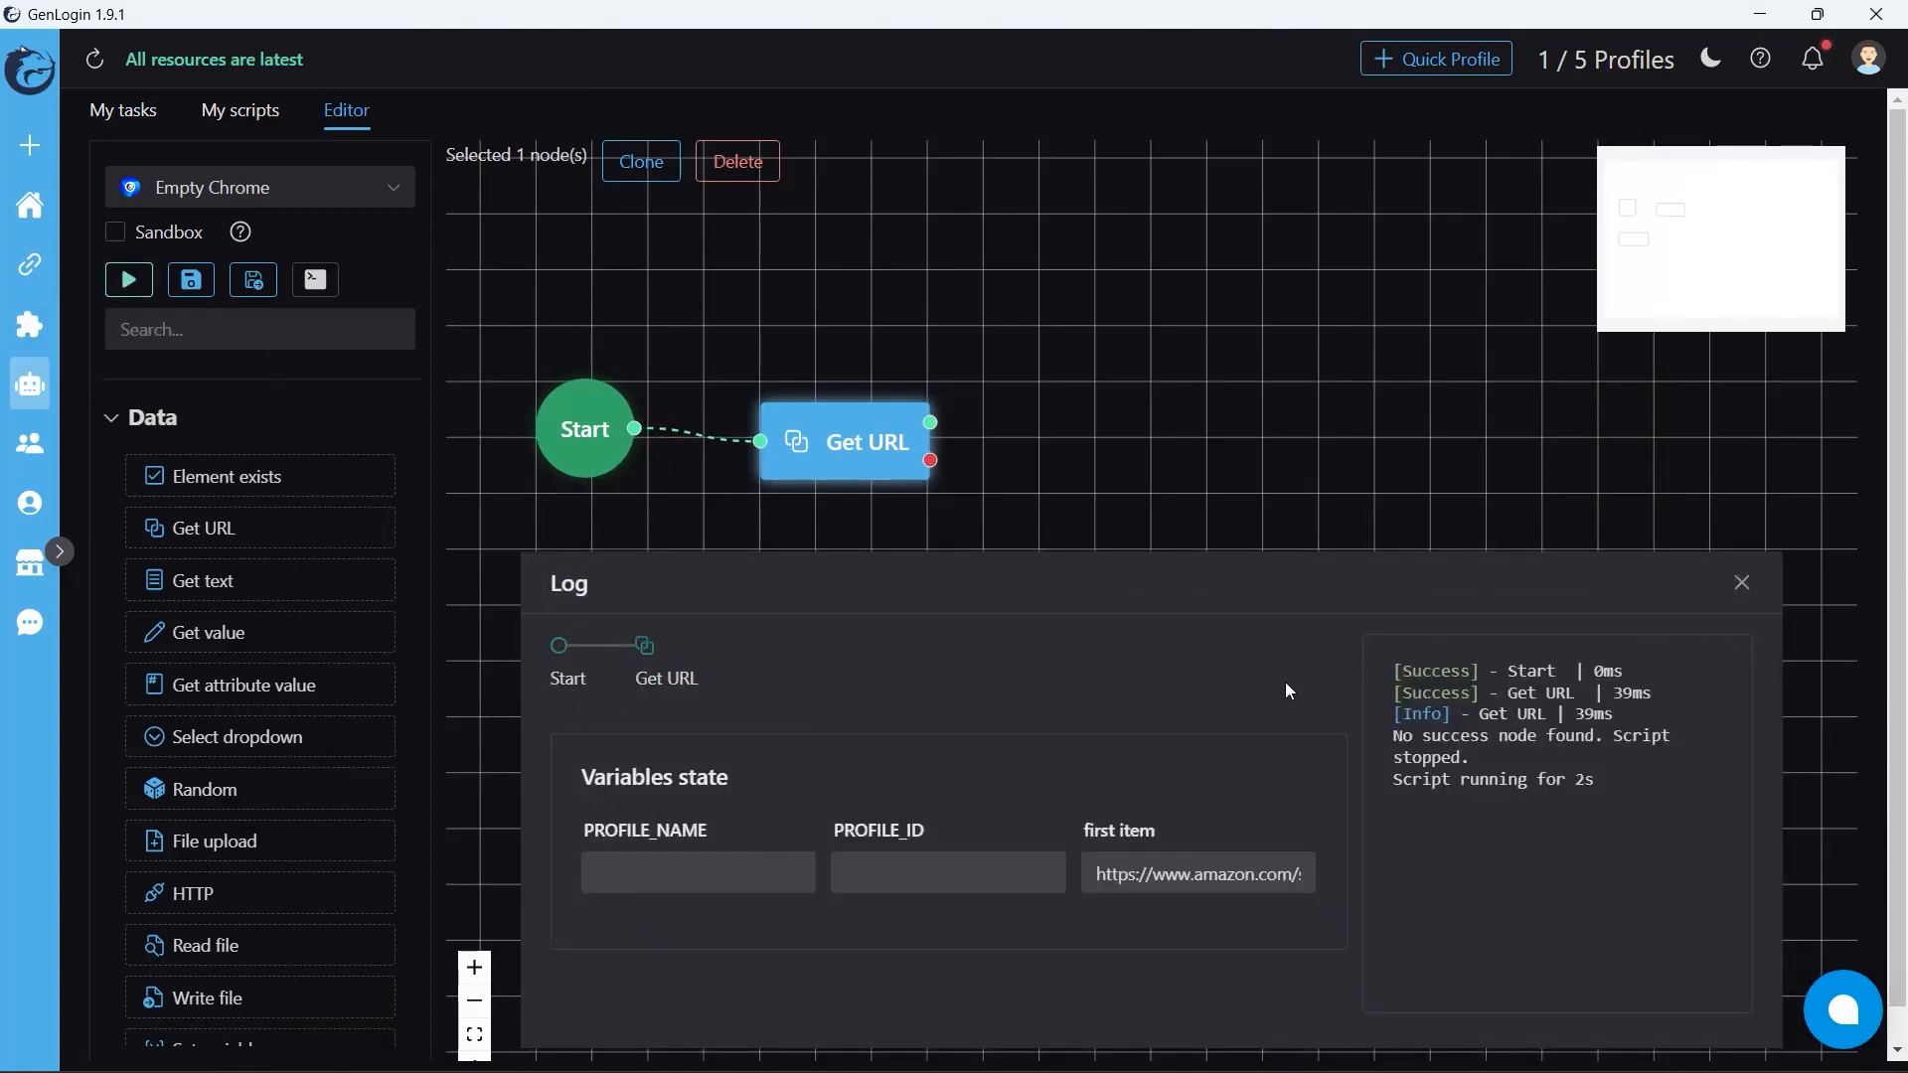
double_click(1115, 831)
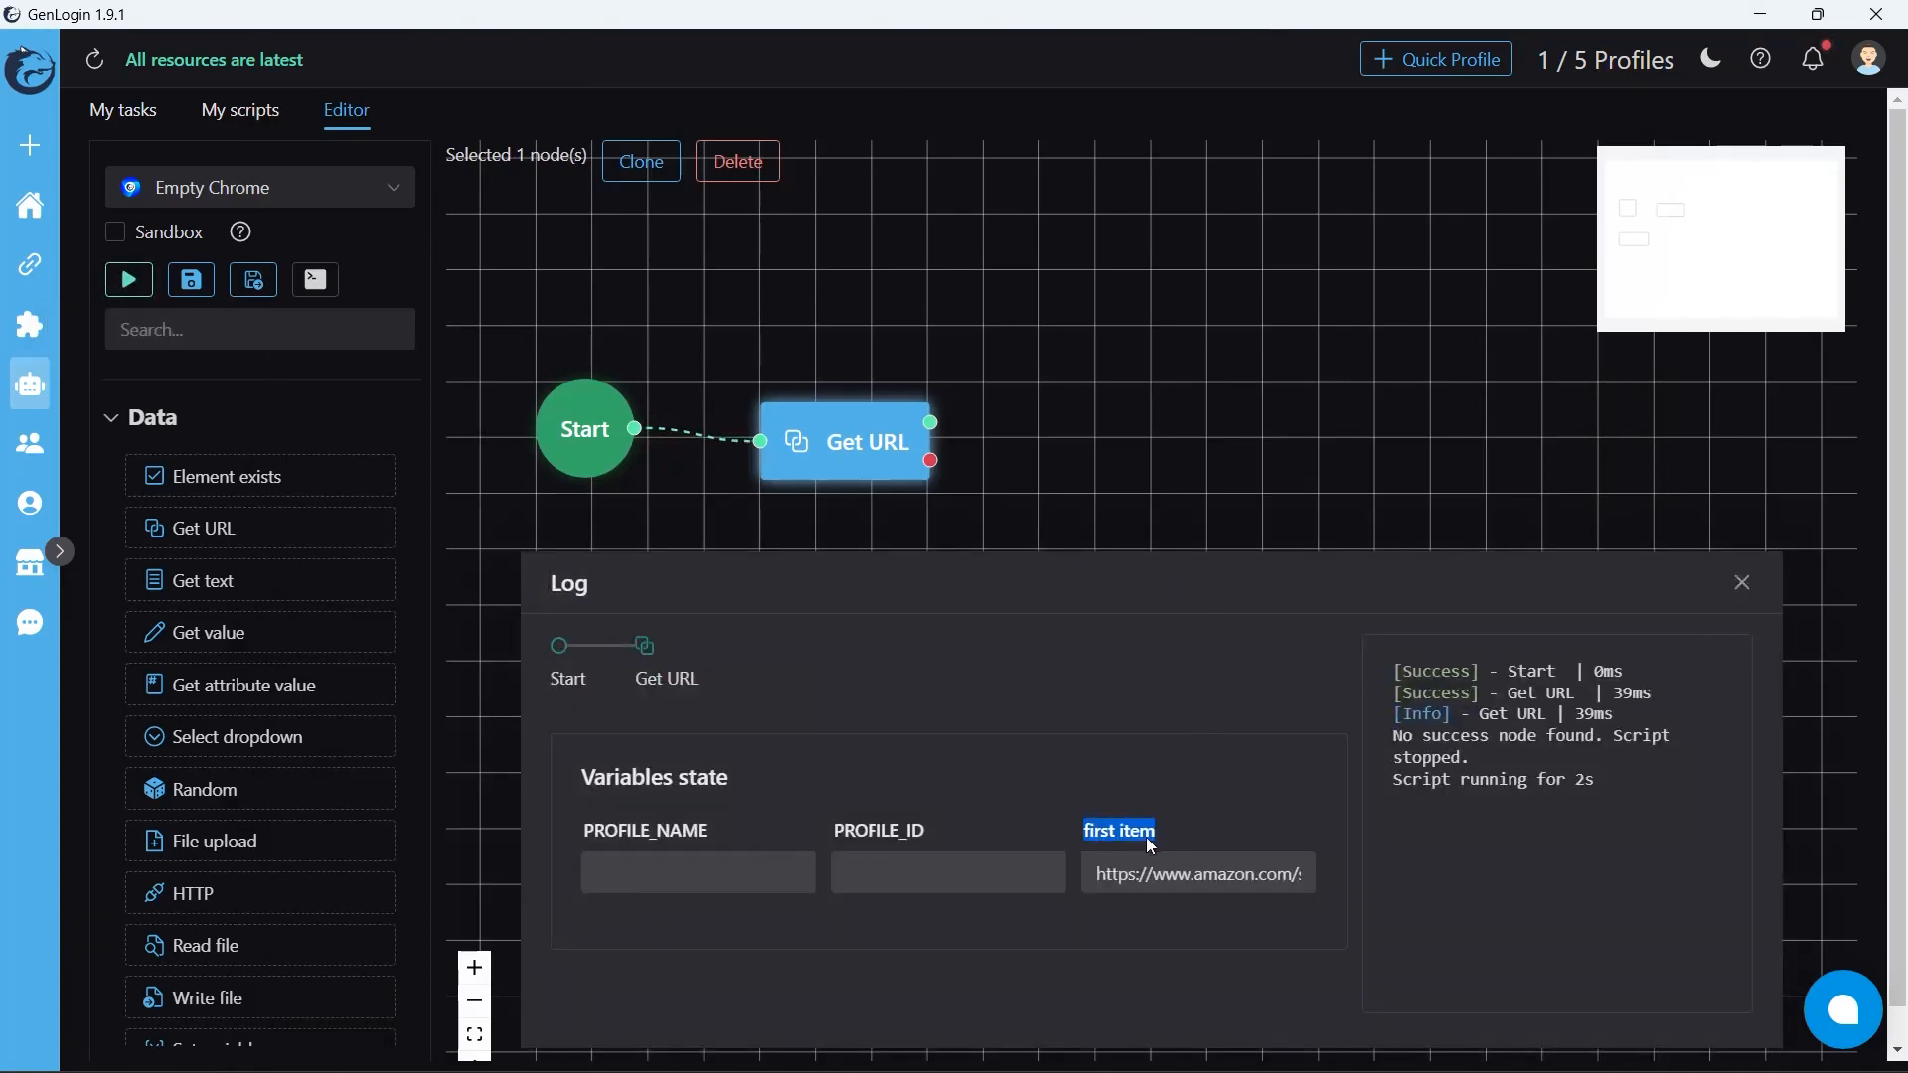
mouse_move(1197, 872)
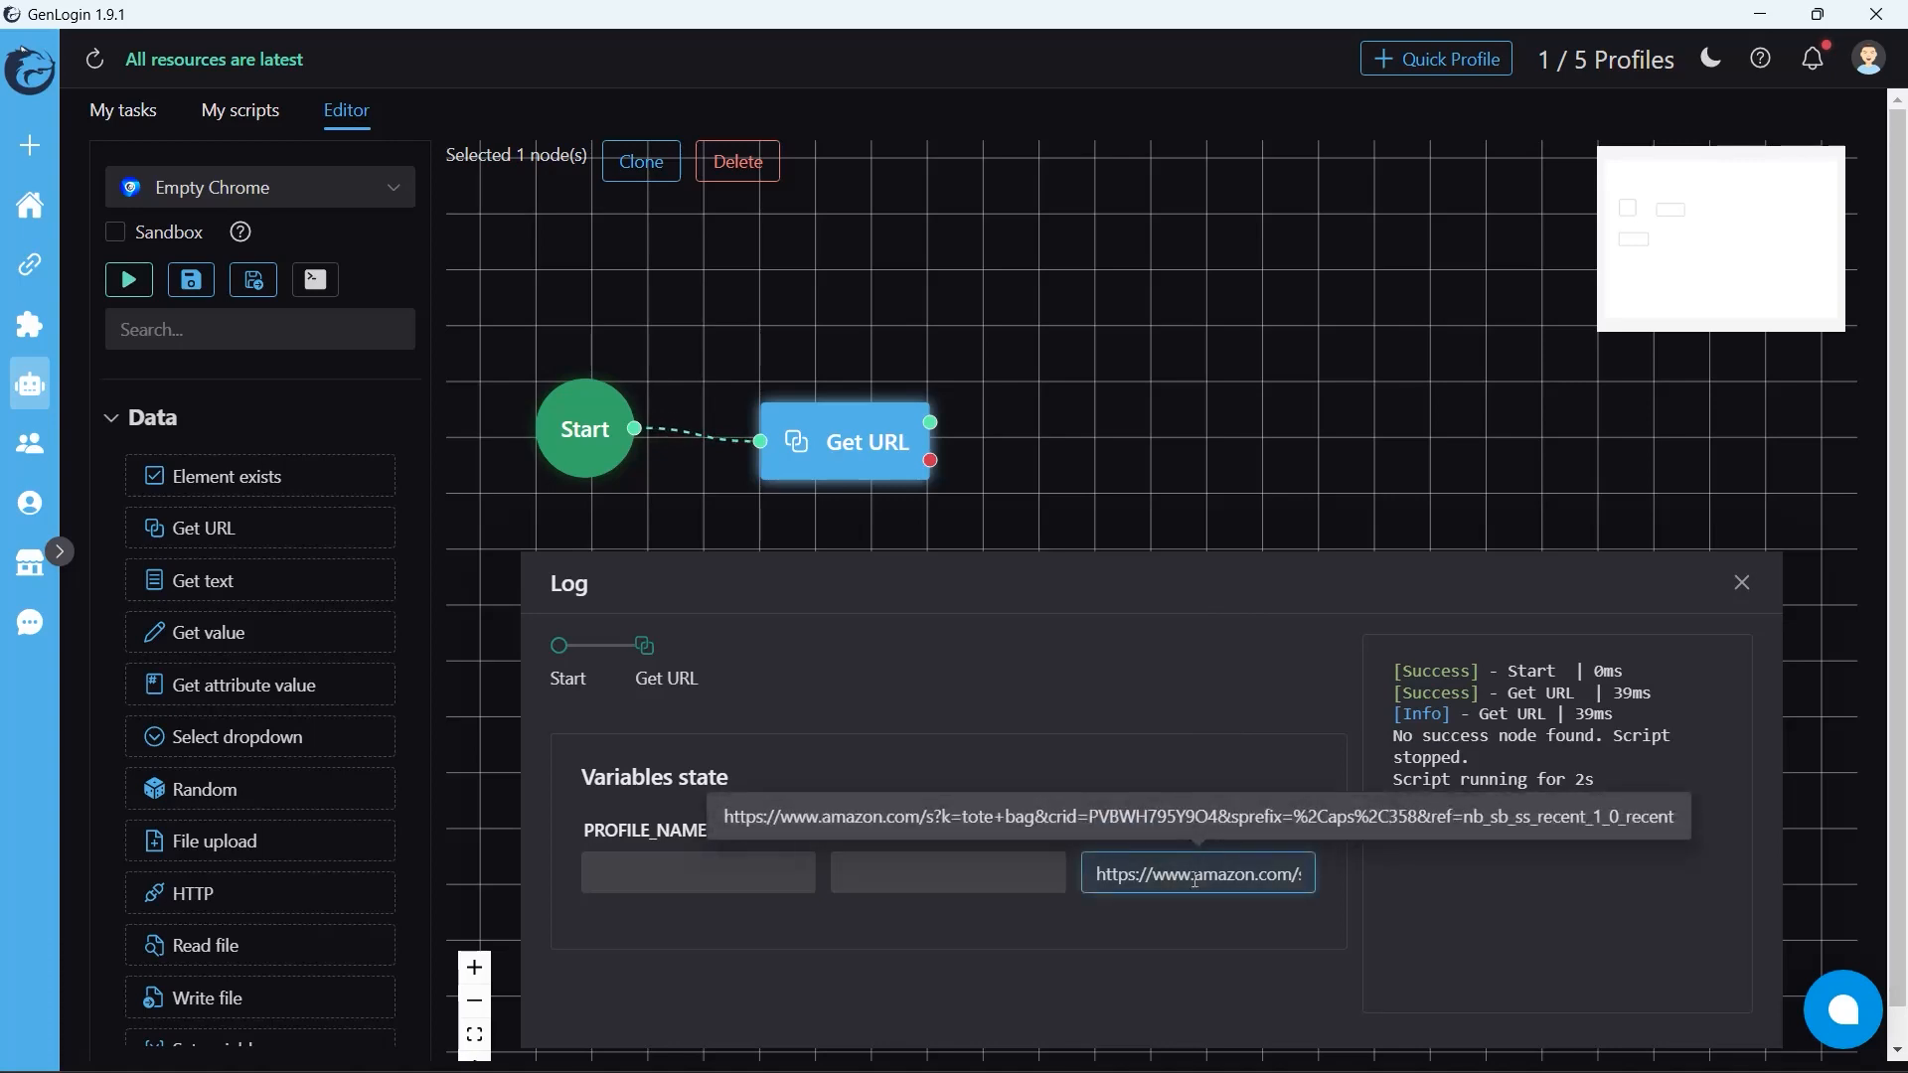
click(1740, 583)
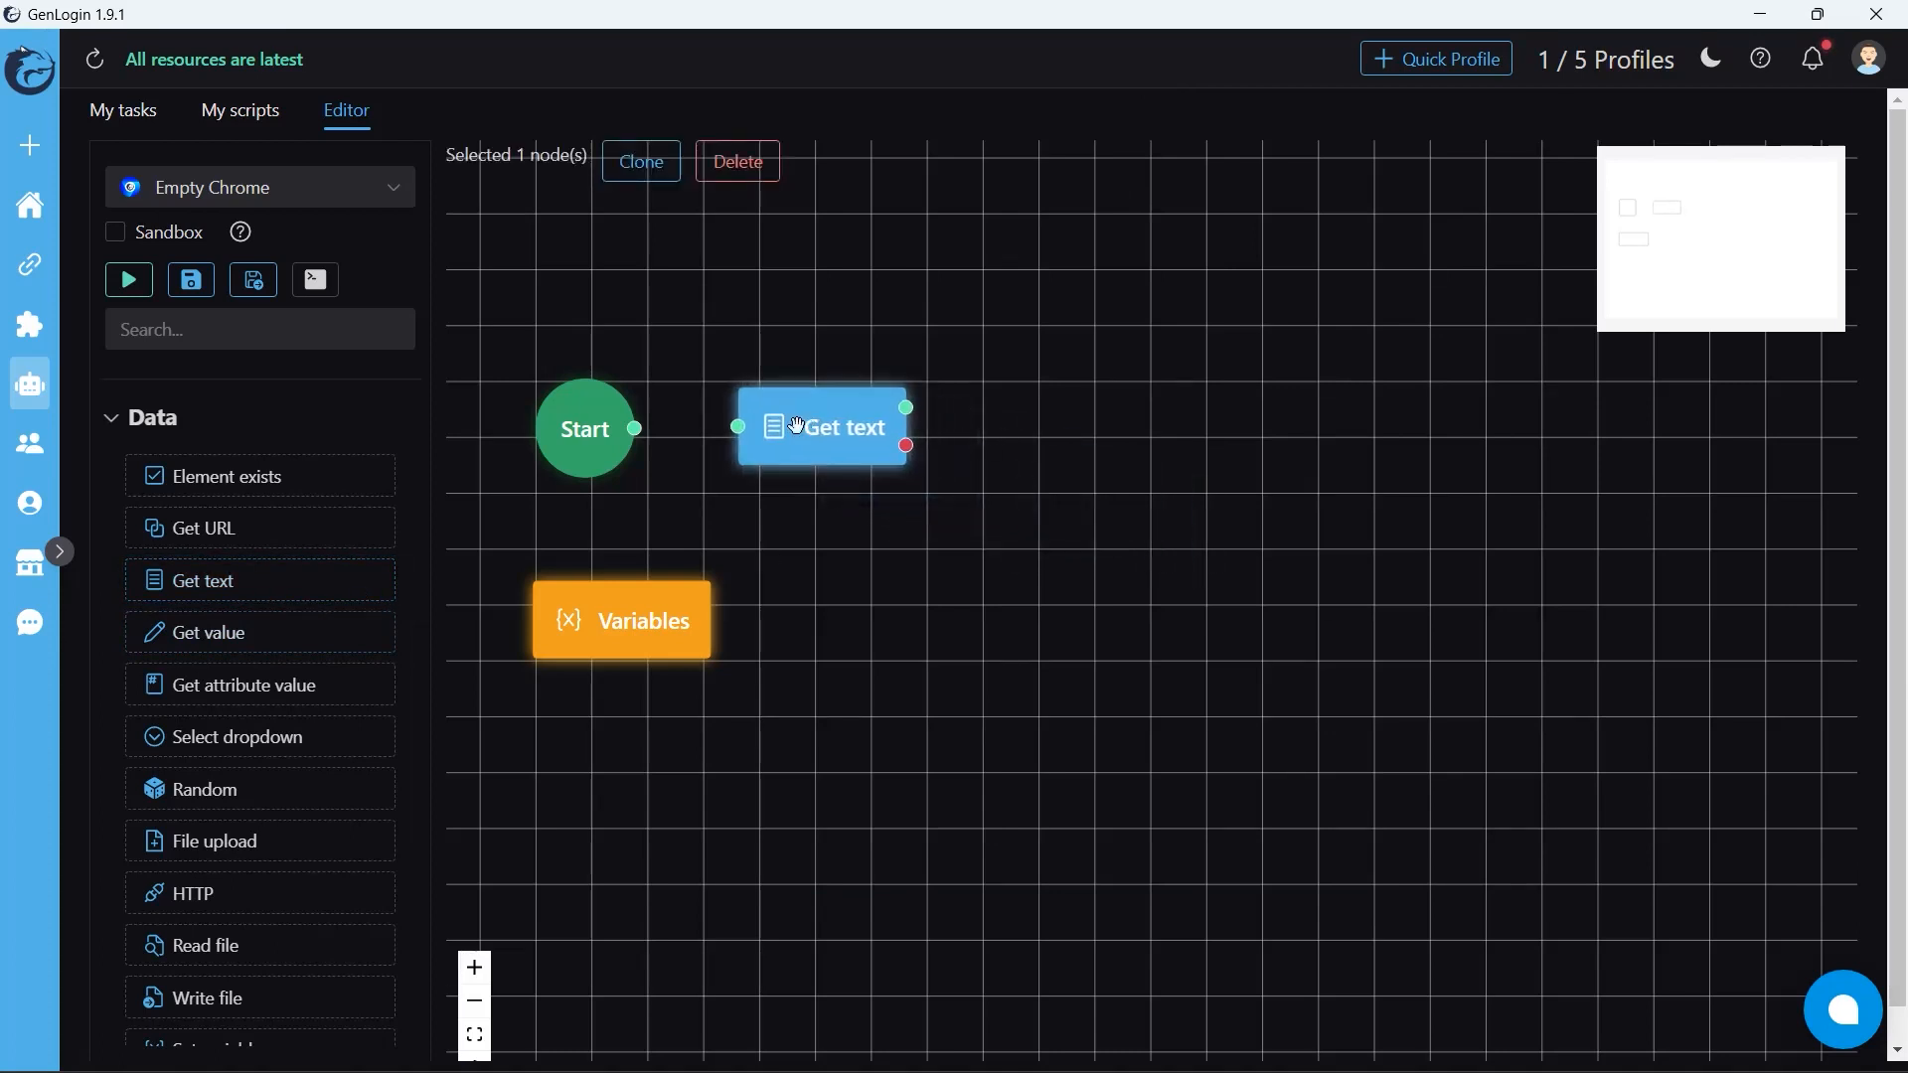
Step: Connect Start to the Get text node and bring up its settings
drag(634, 430, 737, 427)
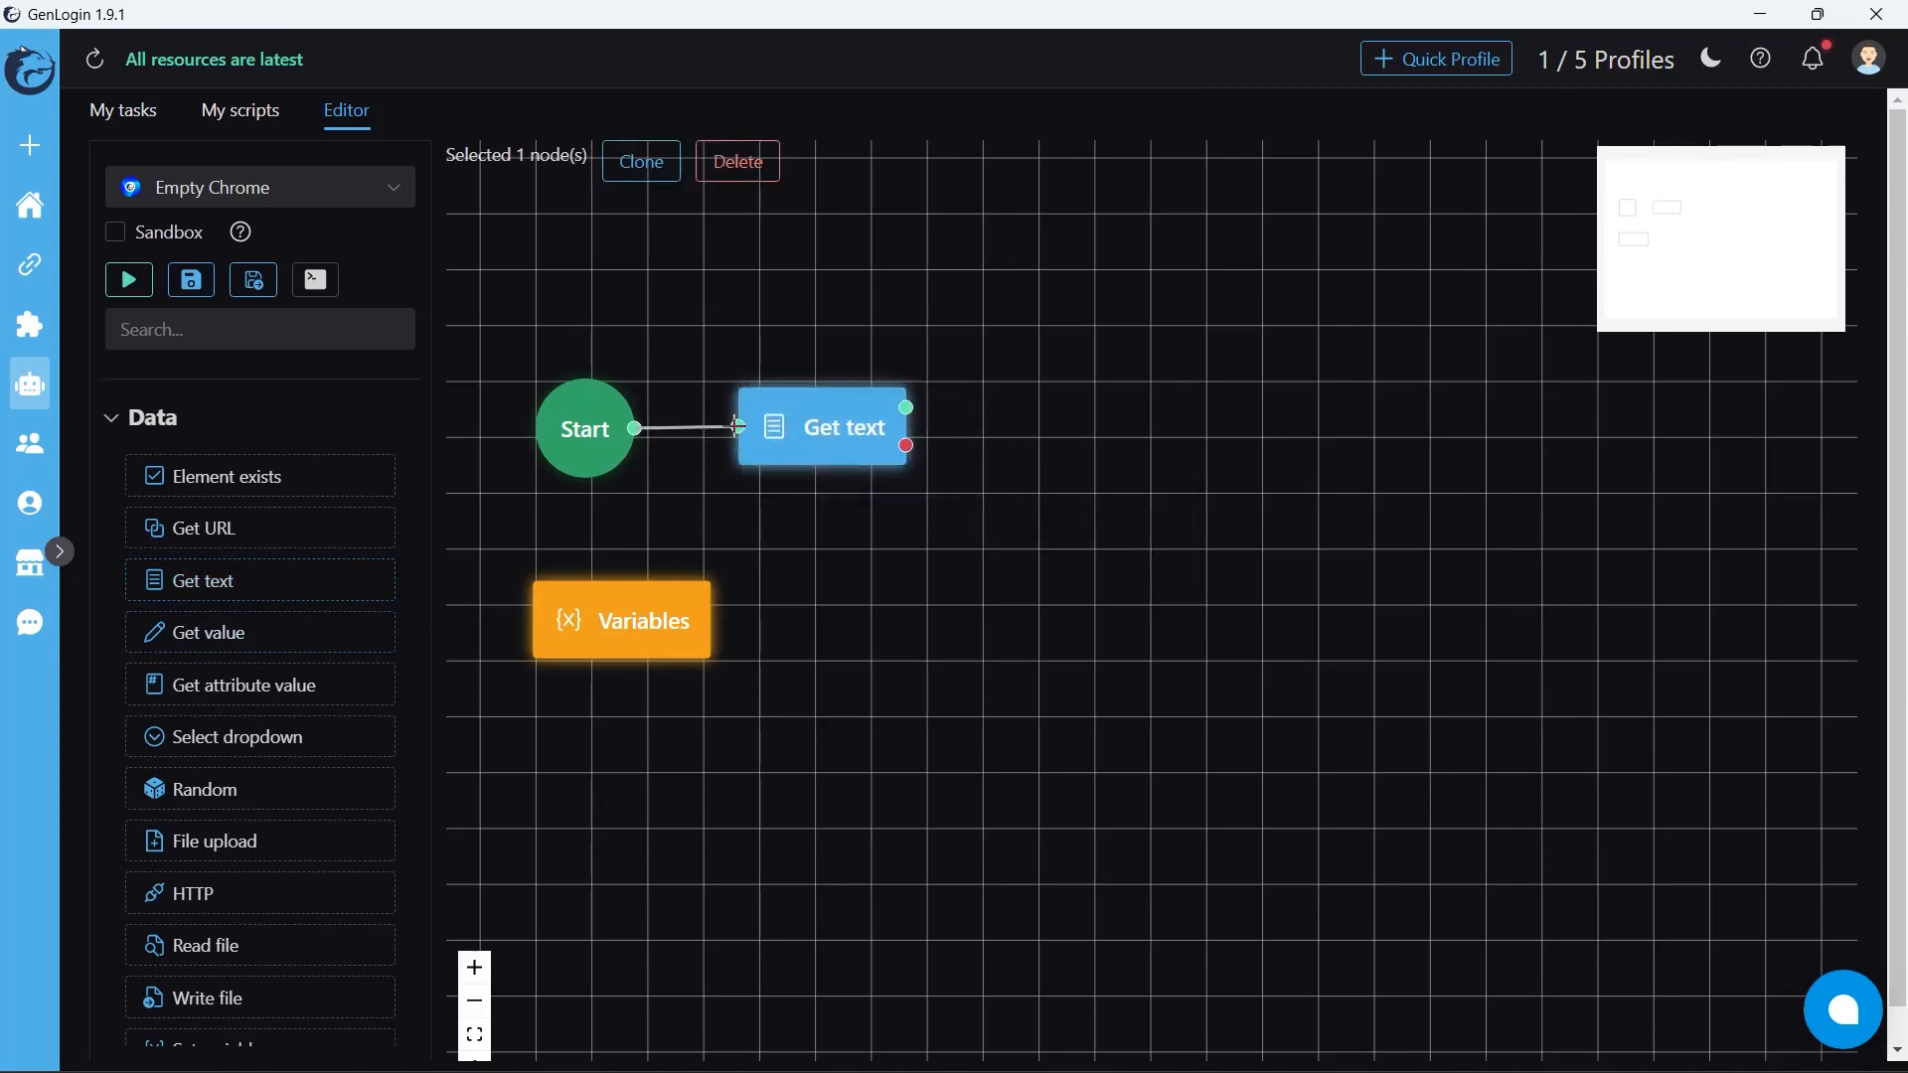
double_click(841, 427)
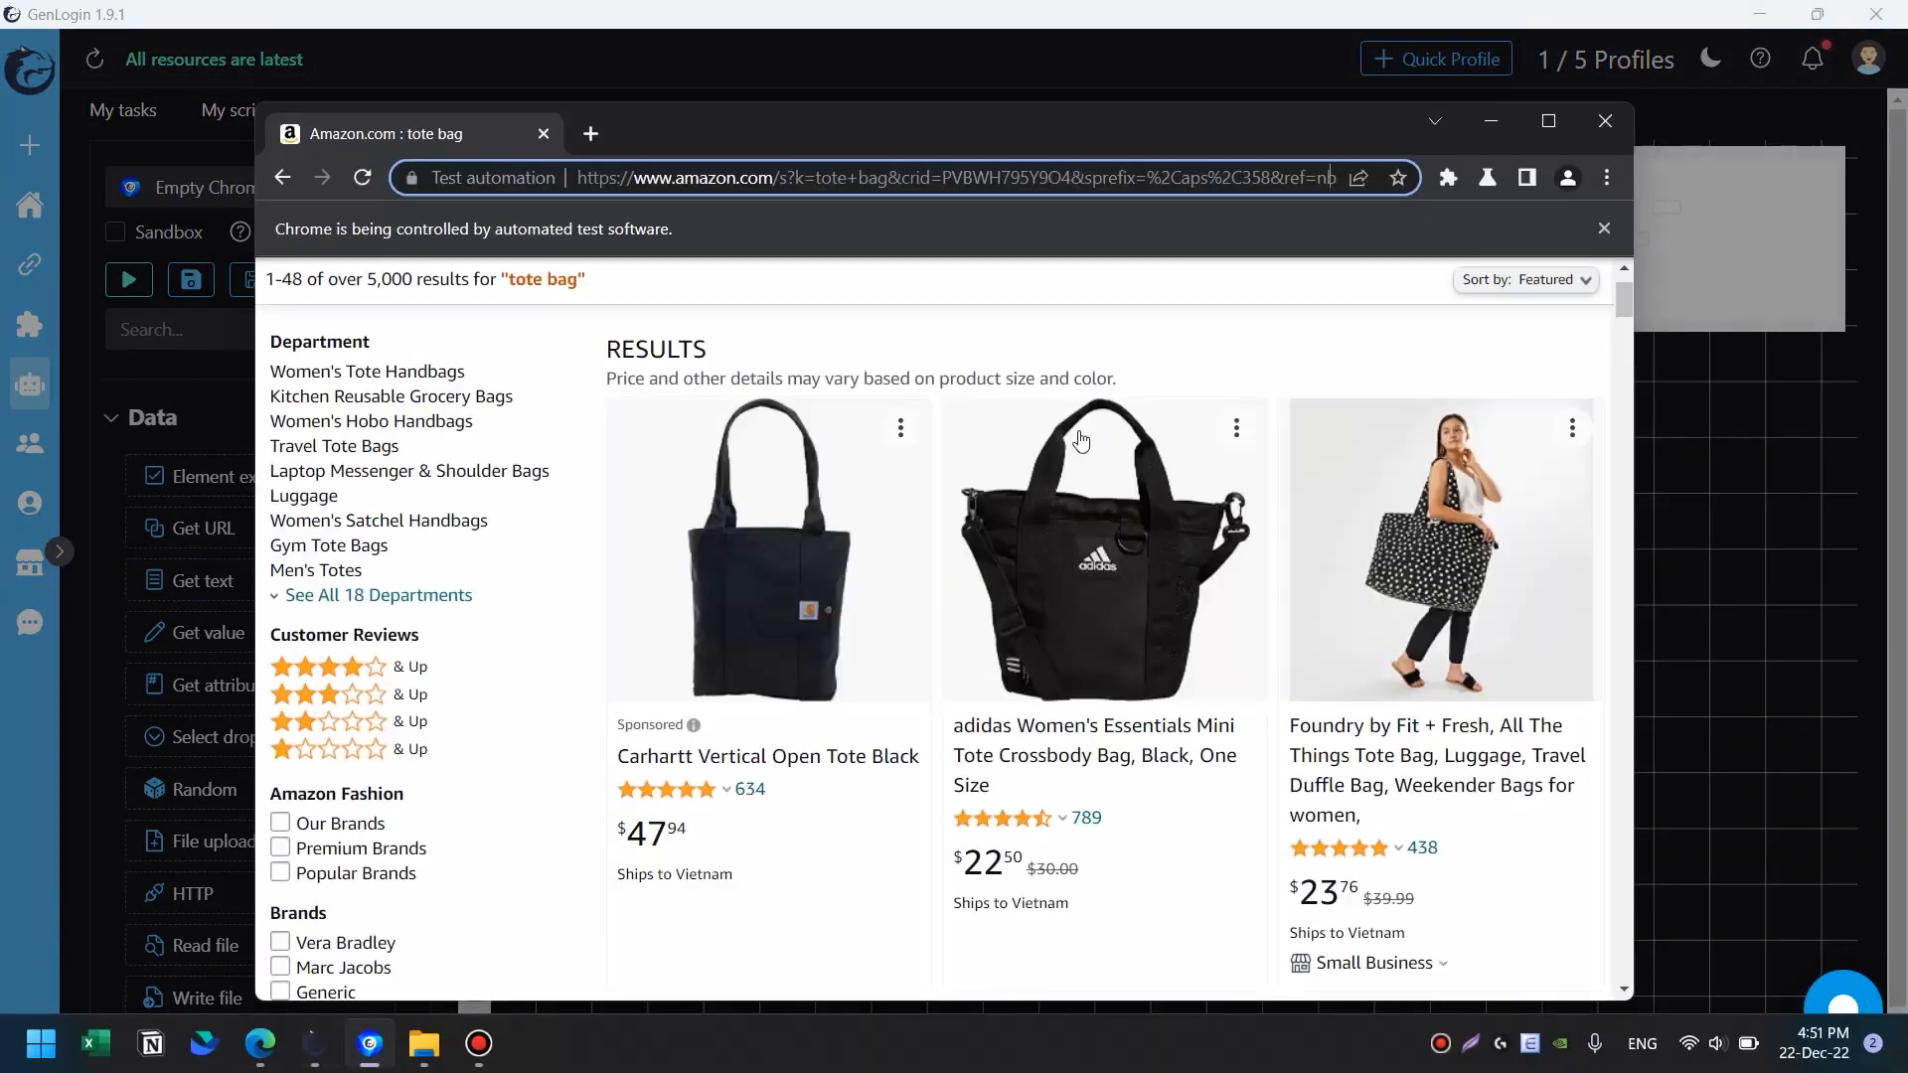
Step: Capture the adidas tote title's XPath with the Element helper extension
click(1447, 176)
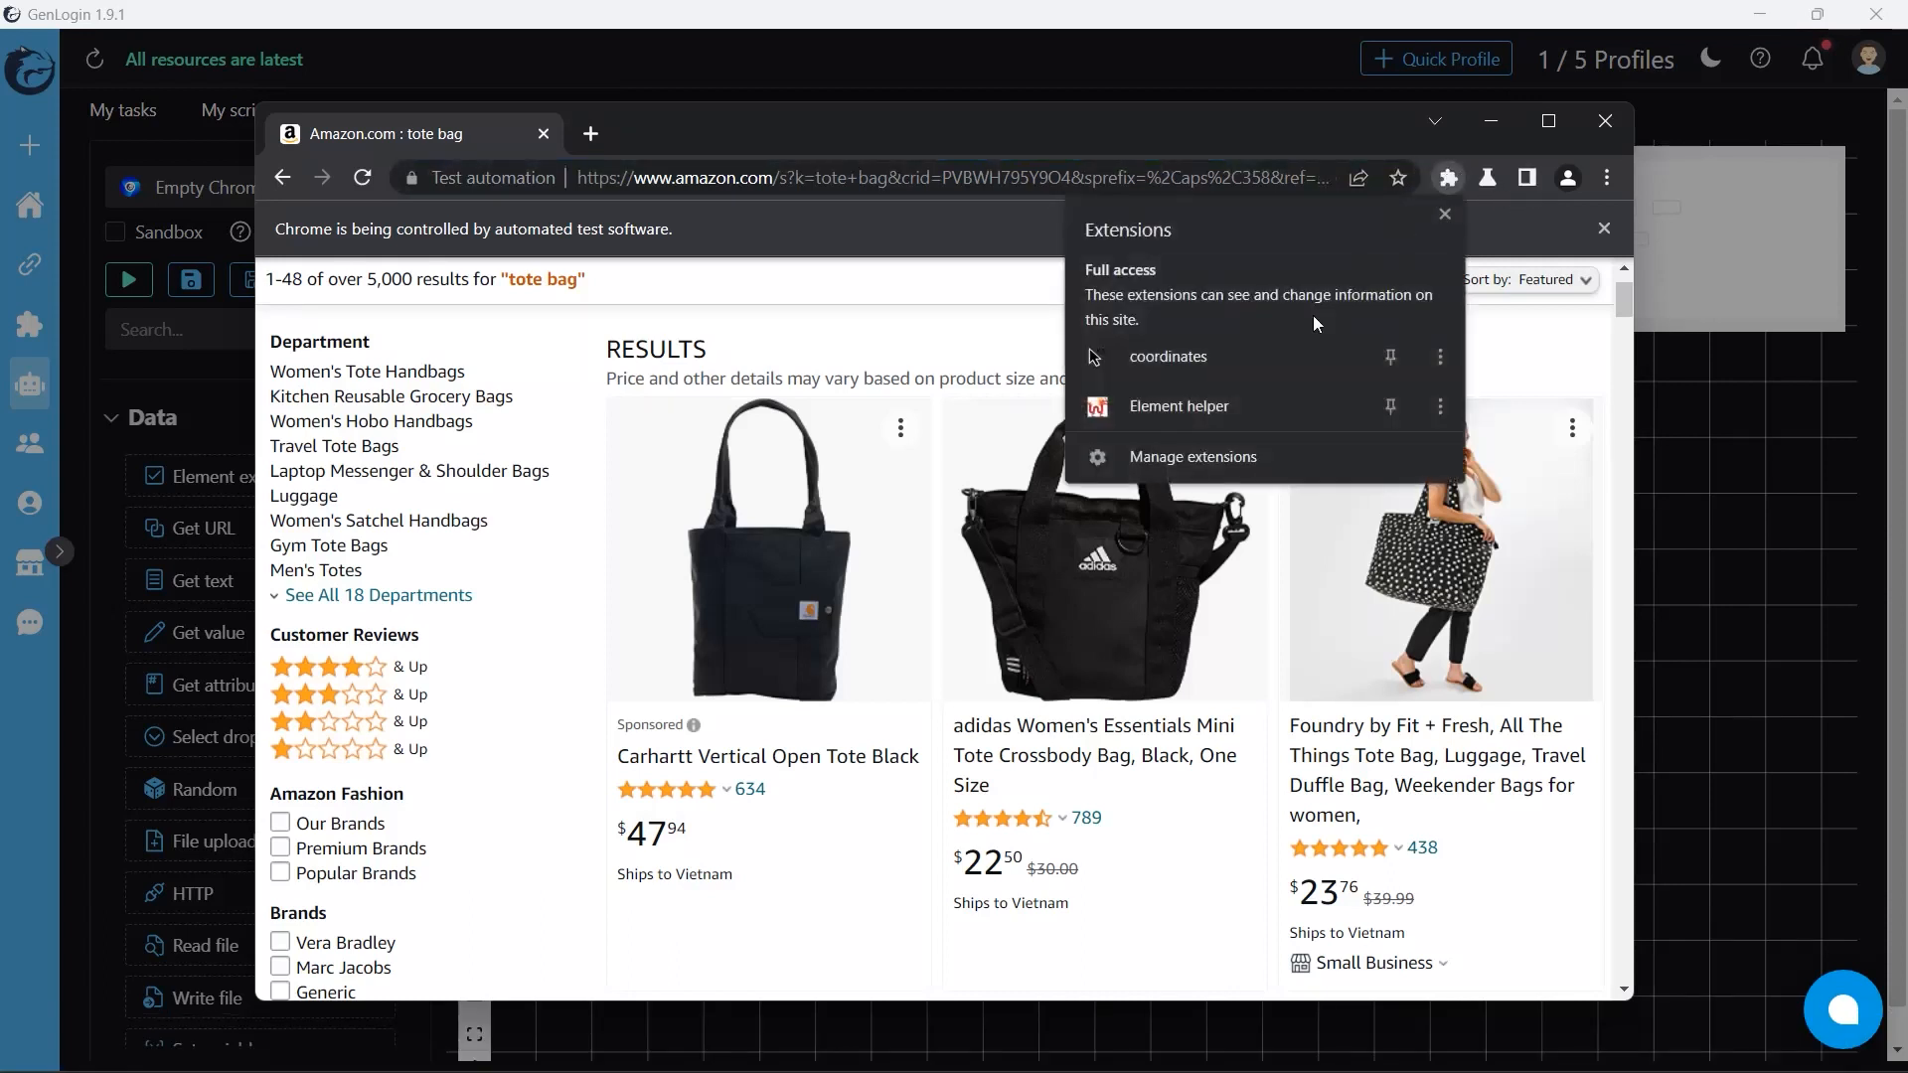
click(1179, 405)
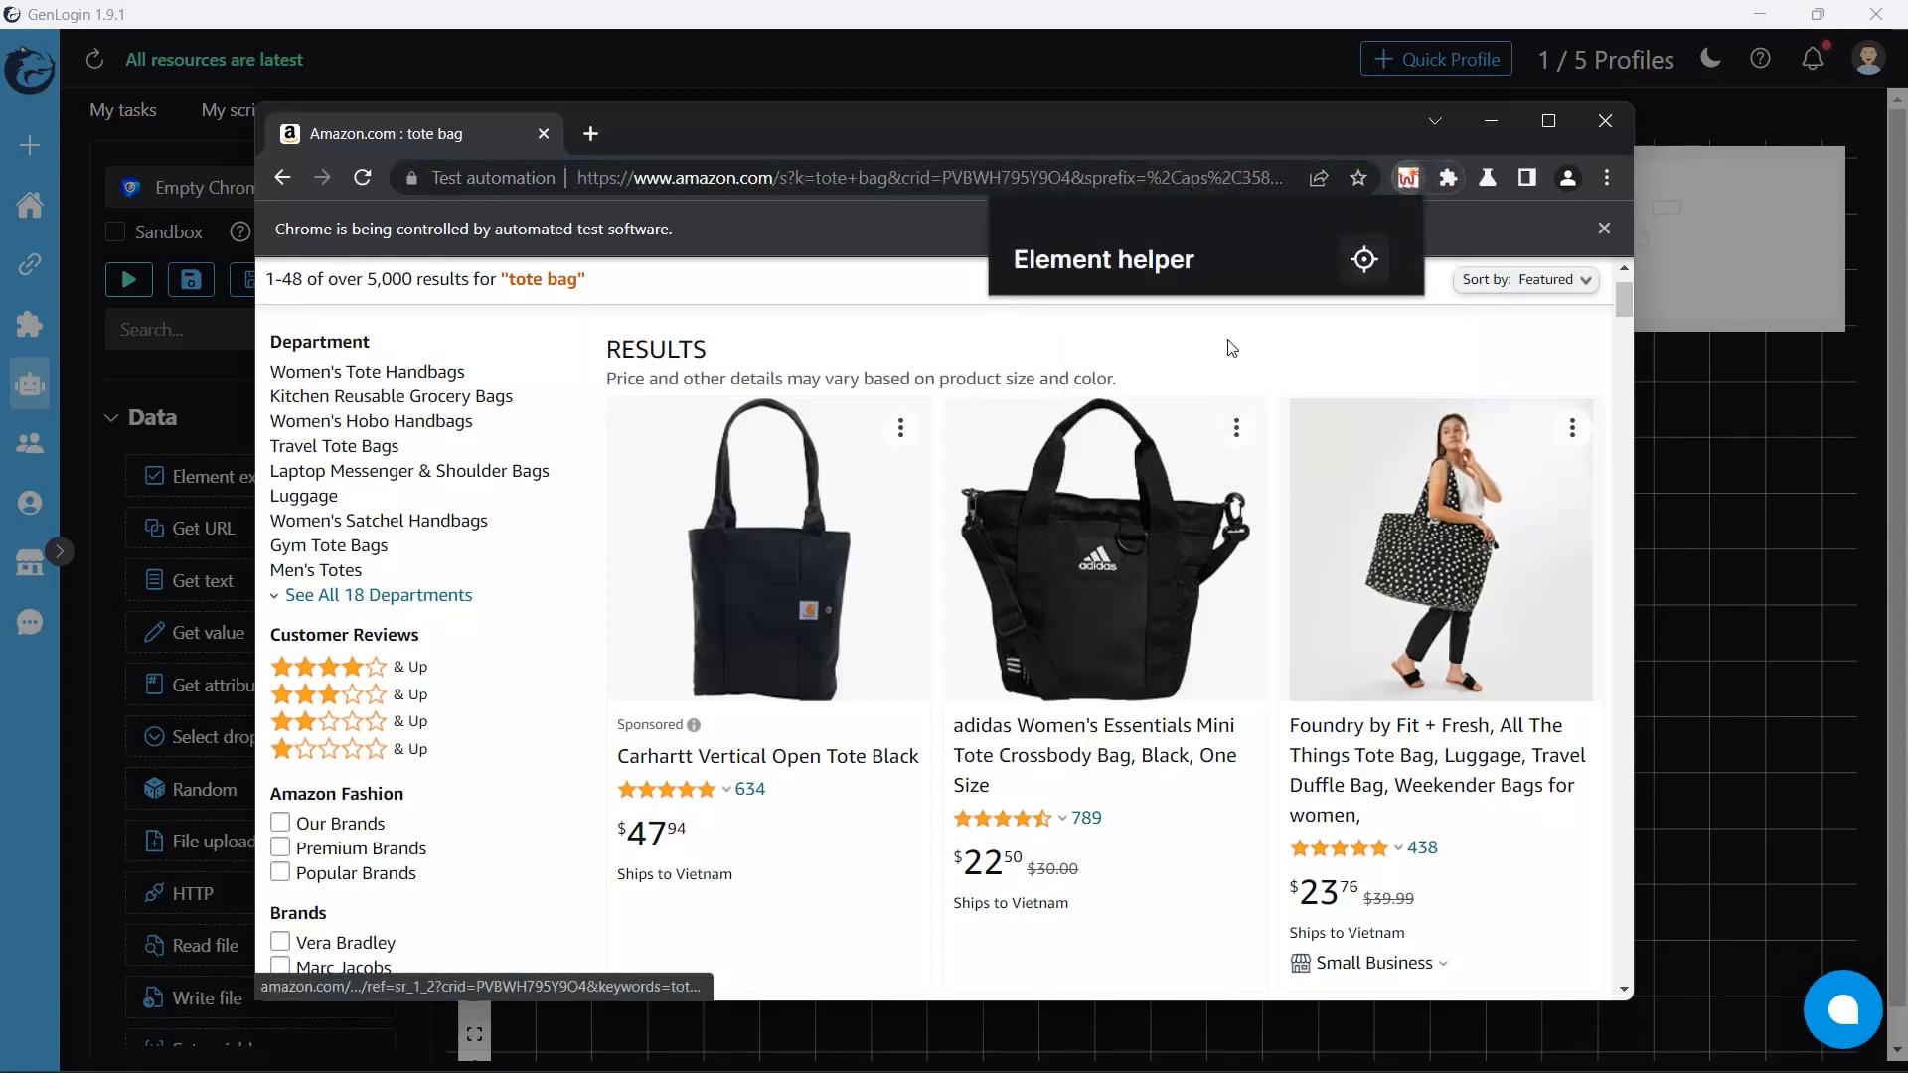
click(1364, 258)
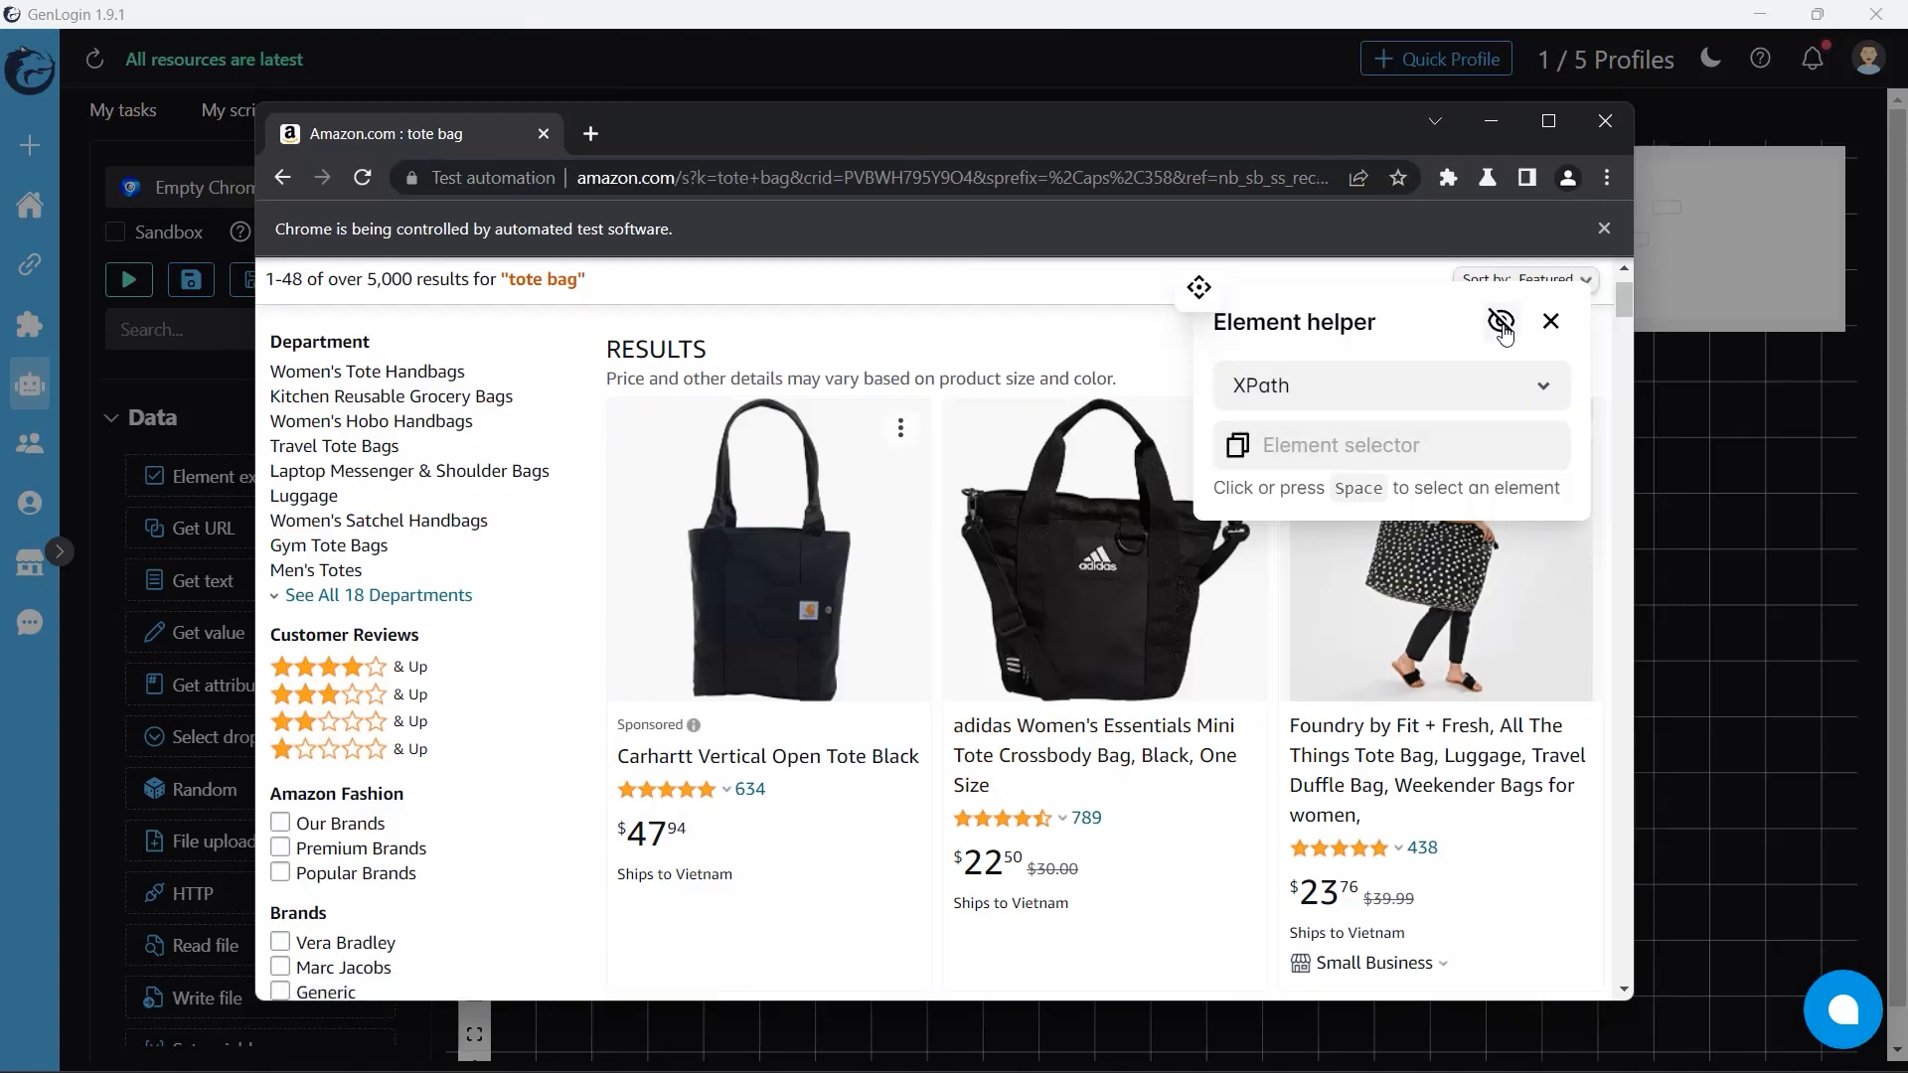
click(1103, 549)
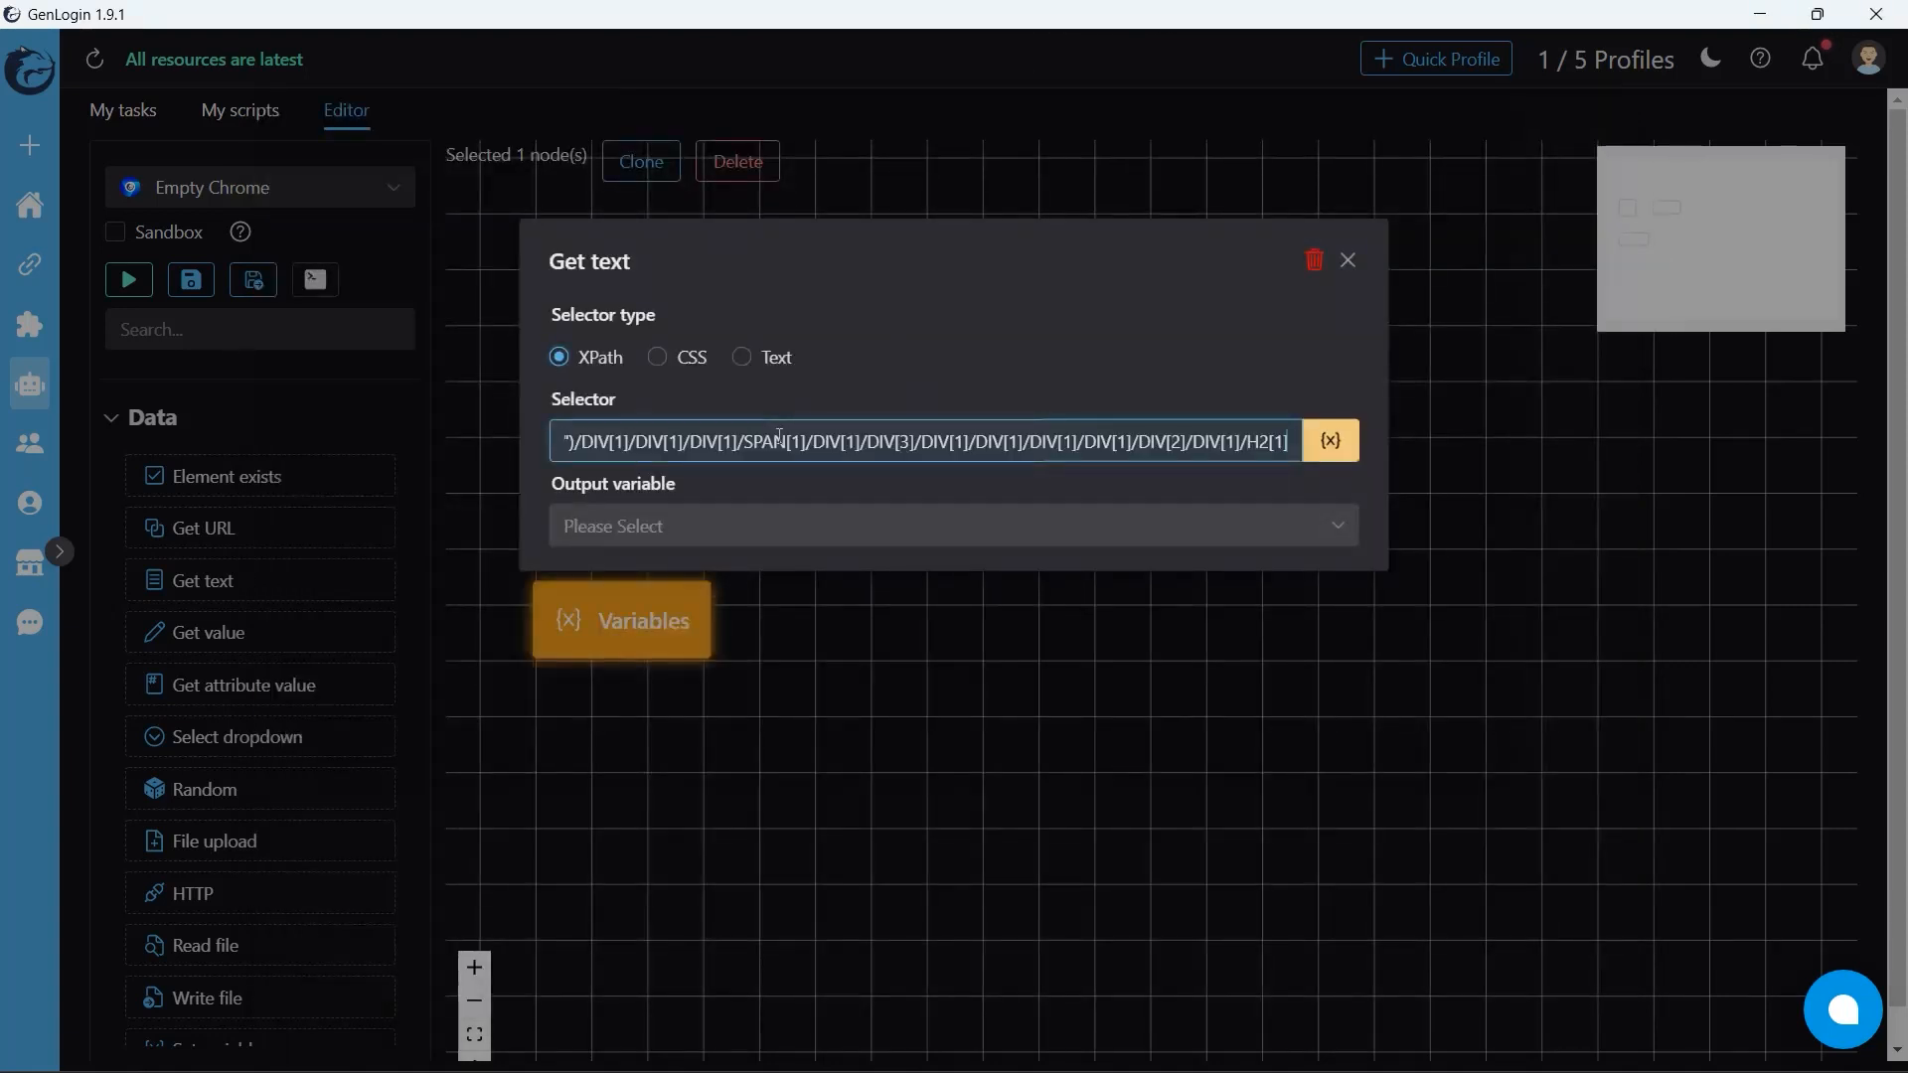
Step: Create the Get text output variable 'name of 1st item'
text(name of 1st item)
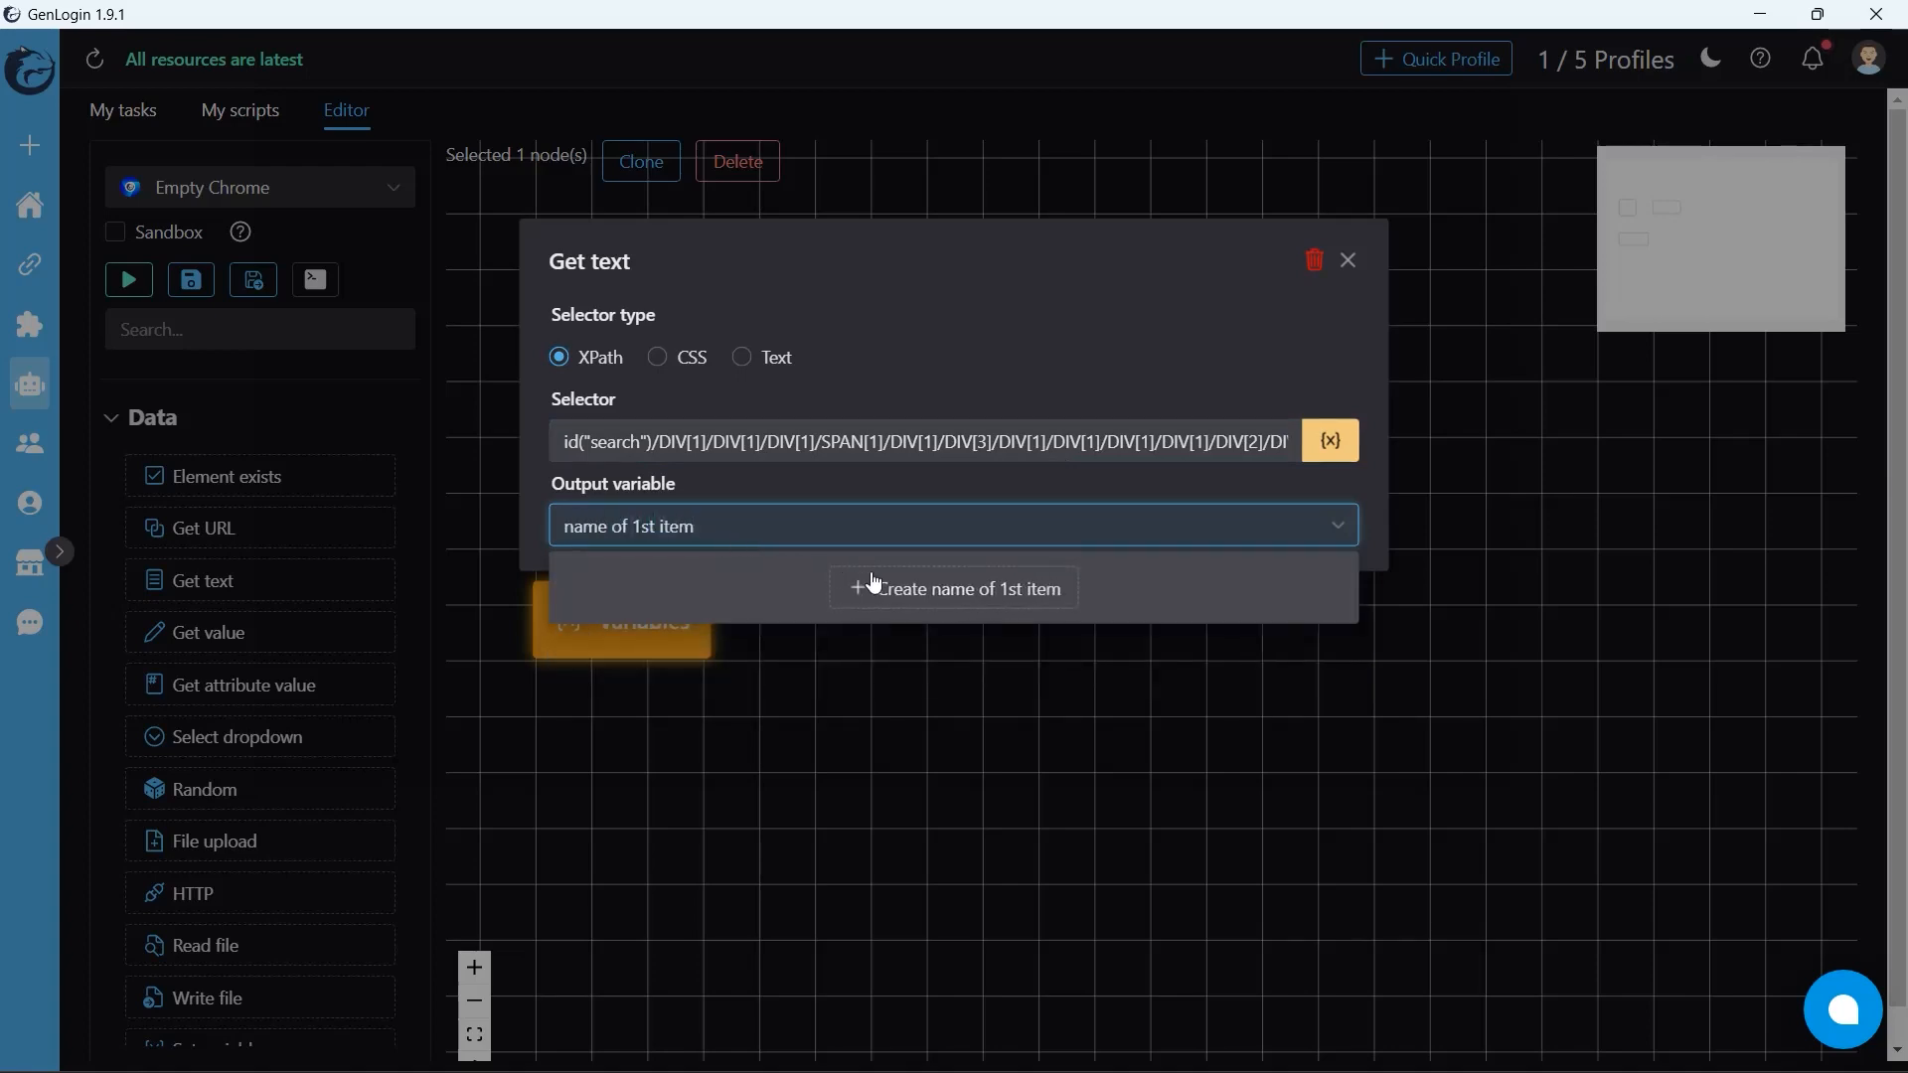
click(1348, 260)
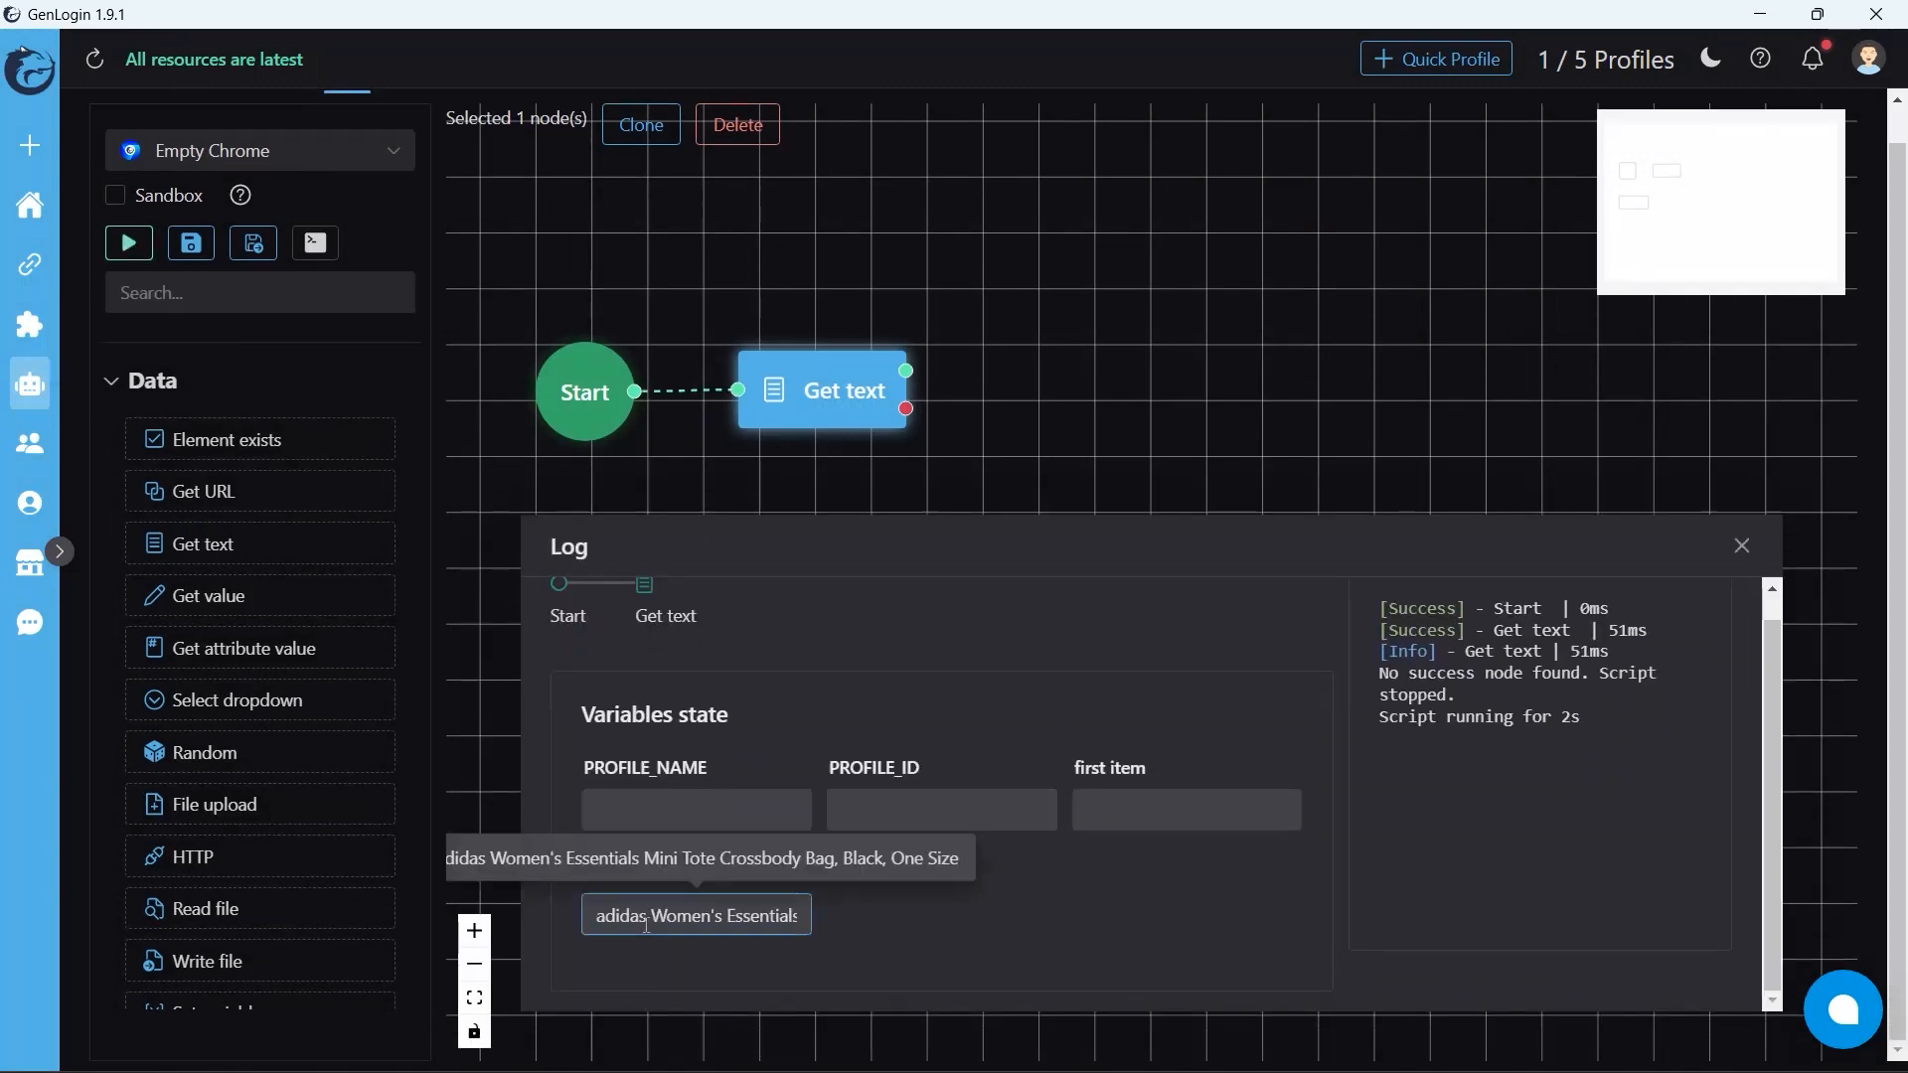
mouse_move(369, 1044)
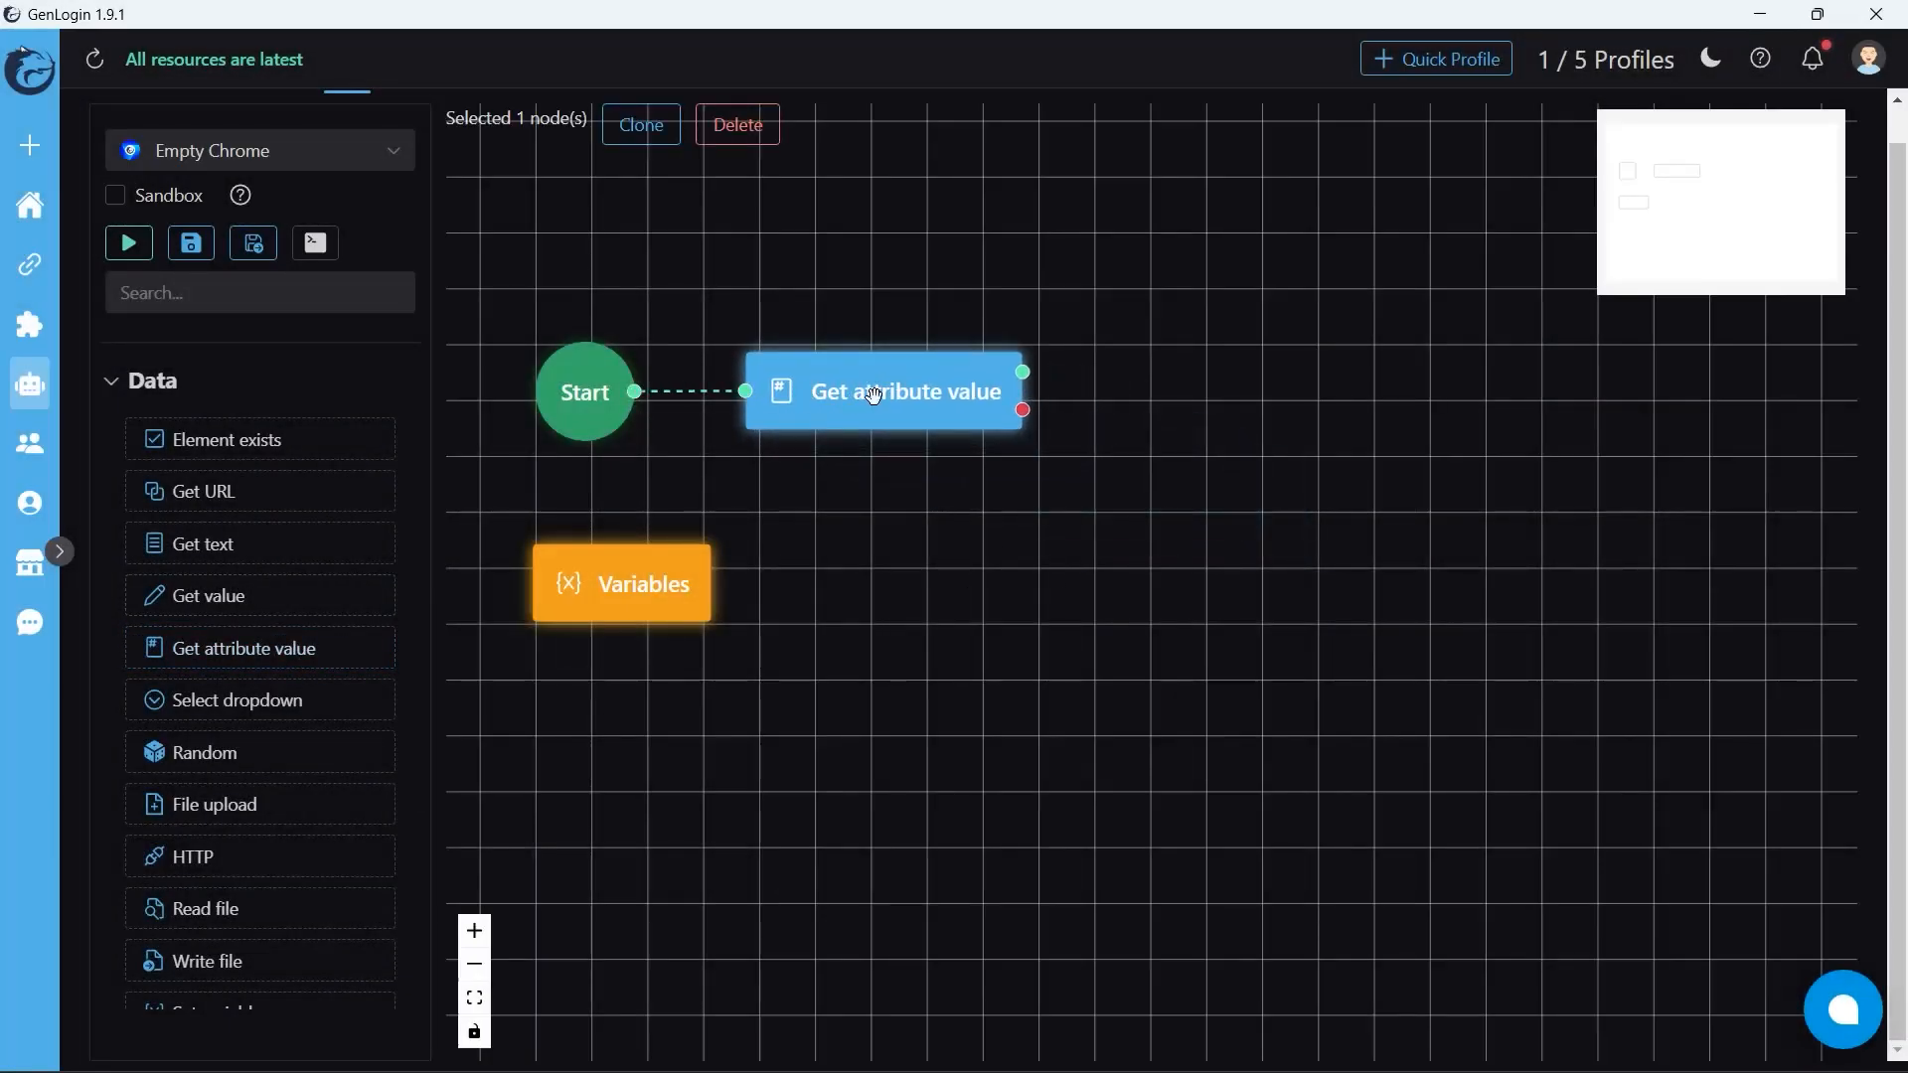
Step: Bring up the Get attribute value node's settings
double_click(904, 392)
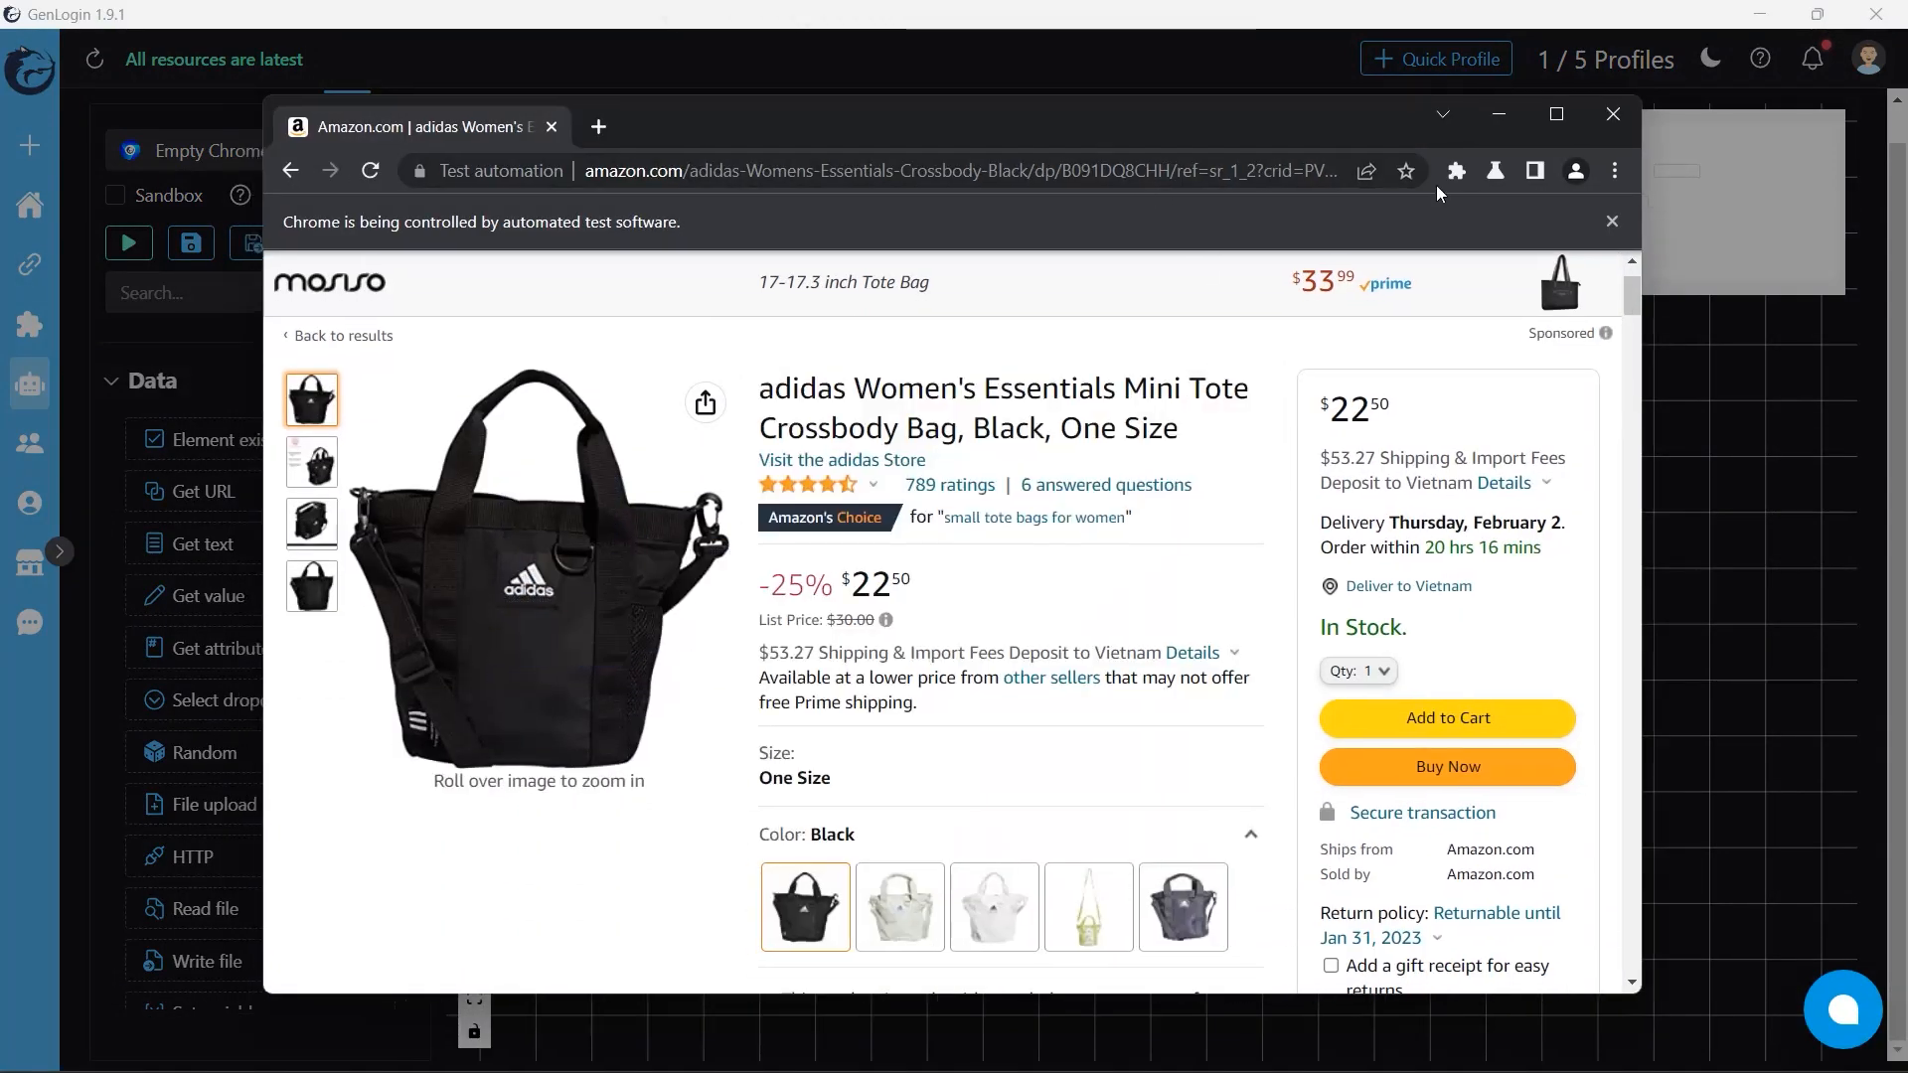
Step: Capture the main product image's selector with the Element helper extension
click(1415, 171)
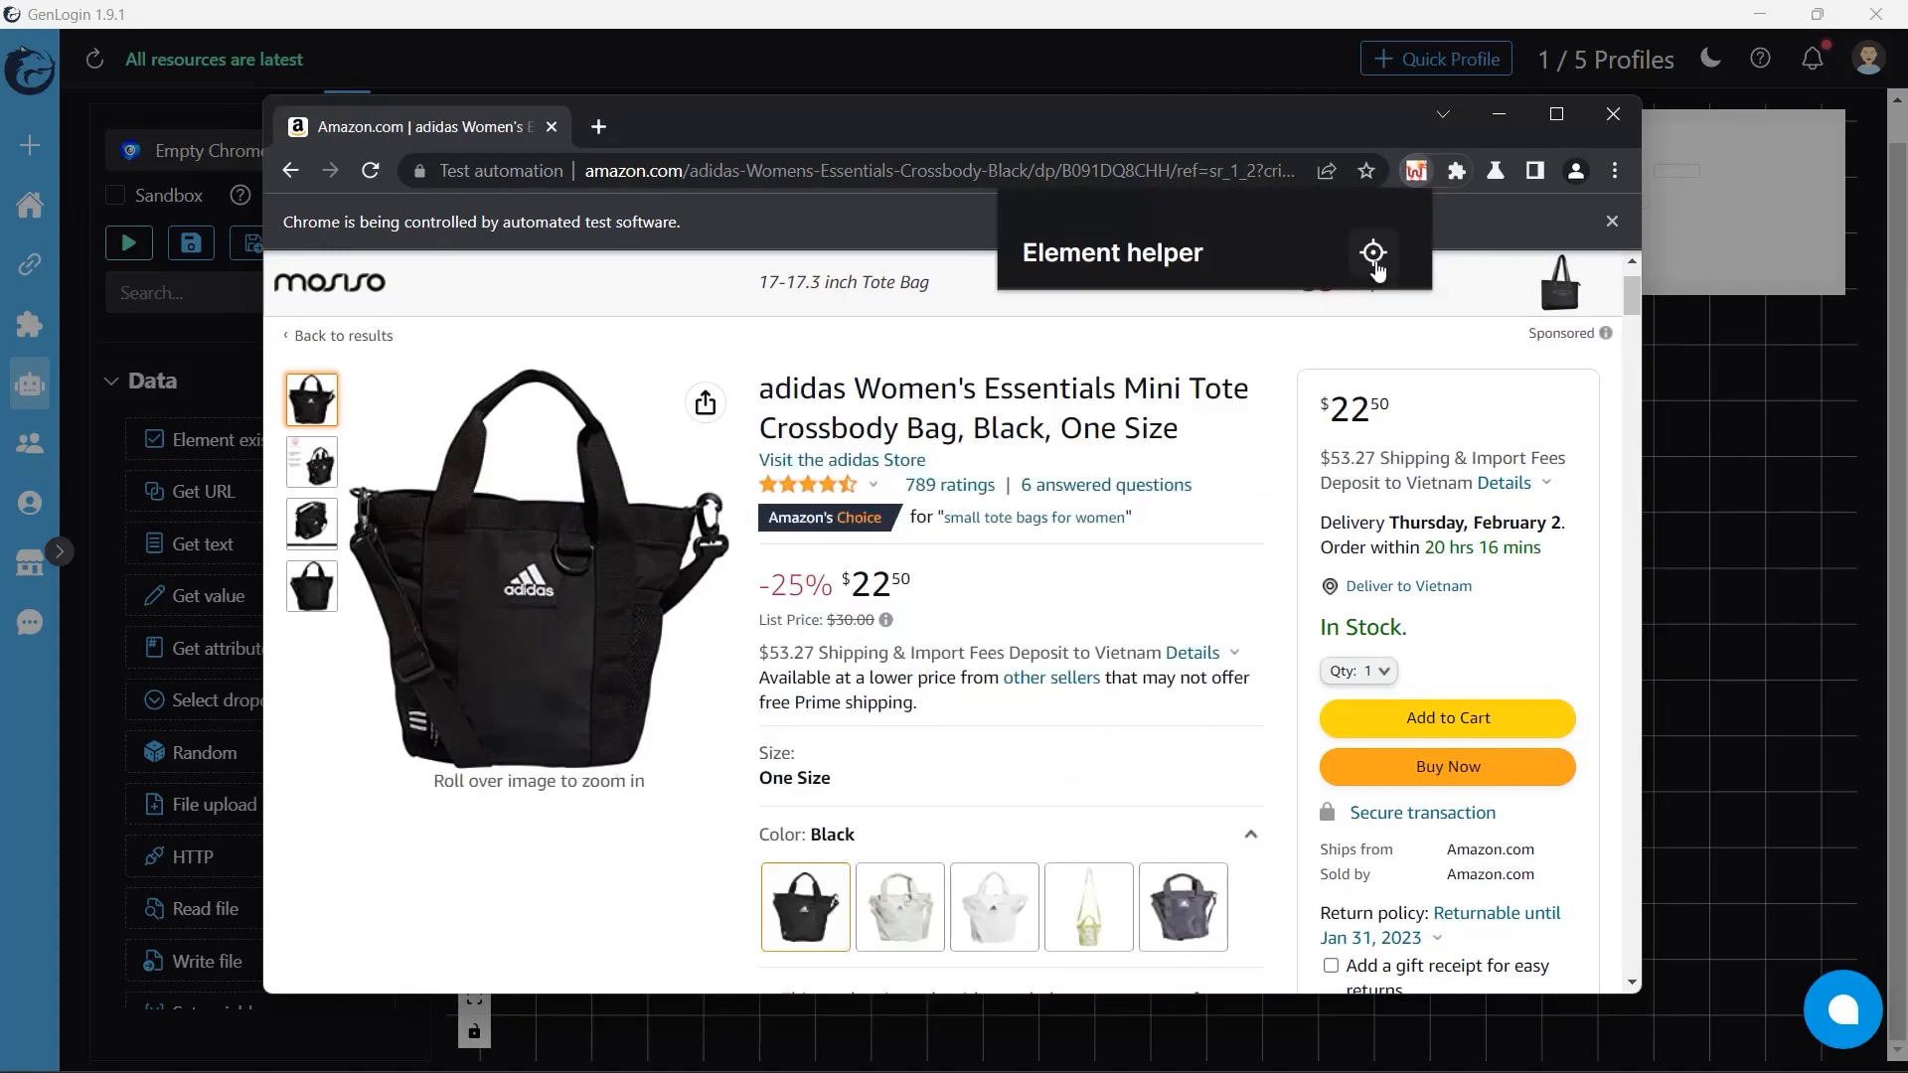
click(1373, 252)
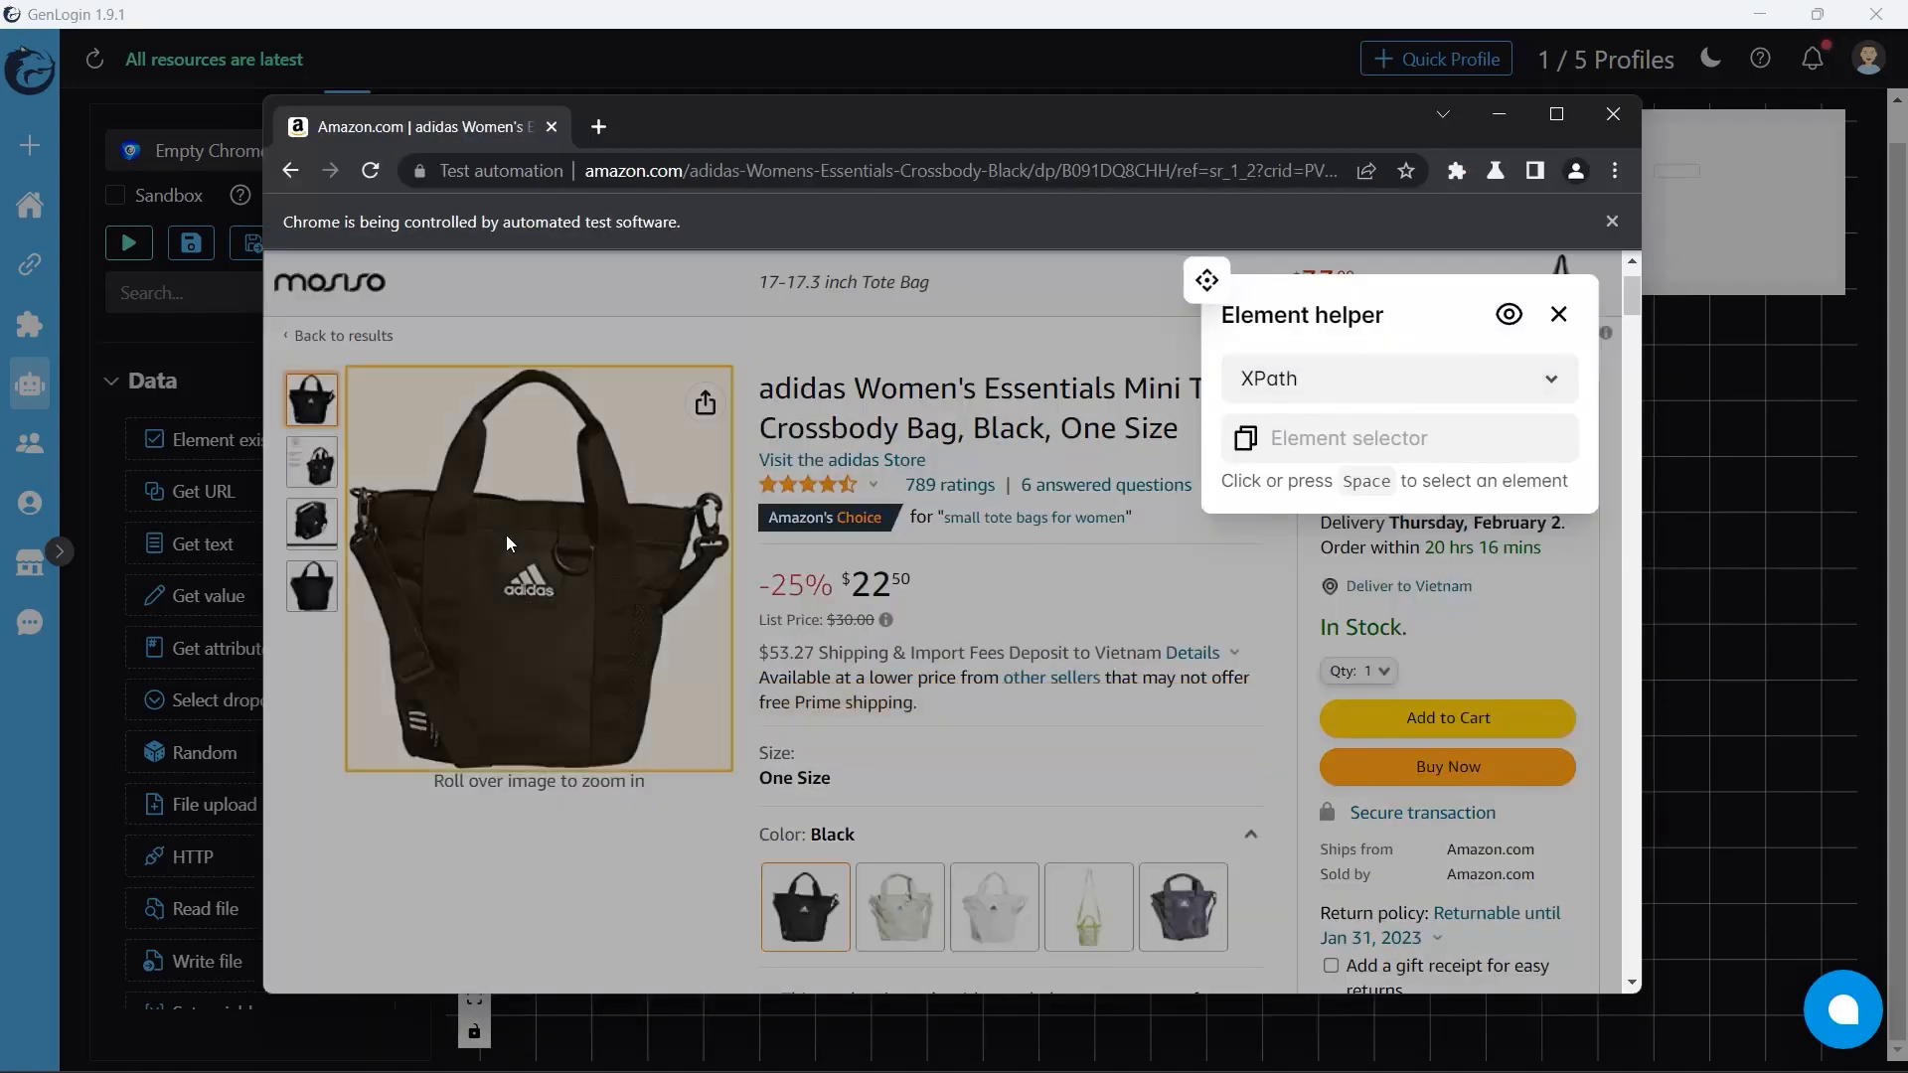
click(537, 566)
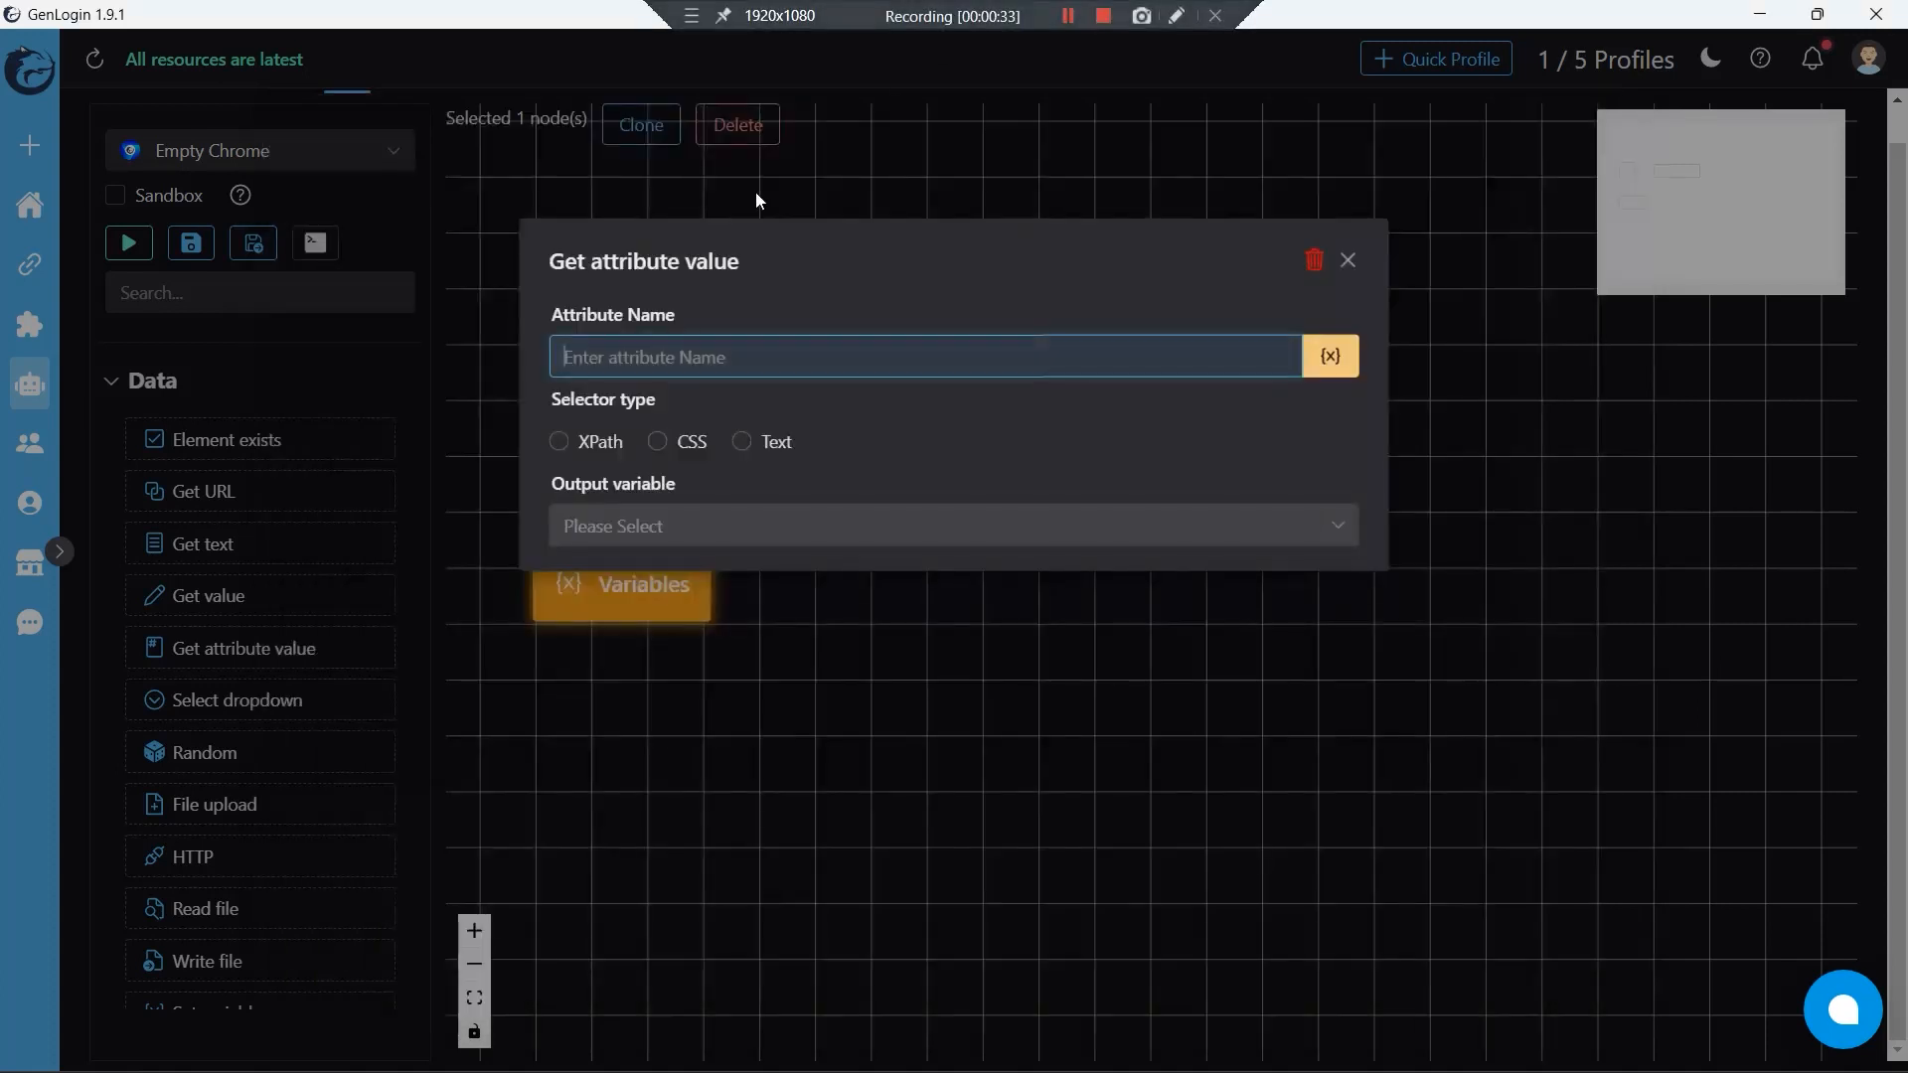
Step: Read attribute src via XPath selector id("landingImage")
text(sr)
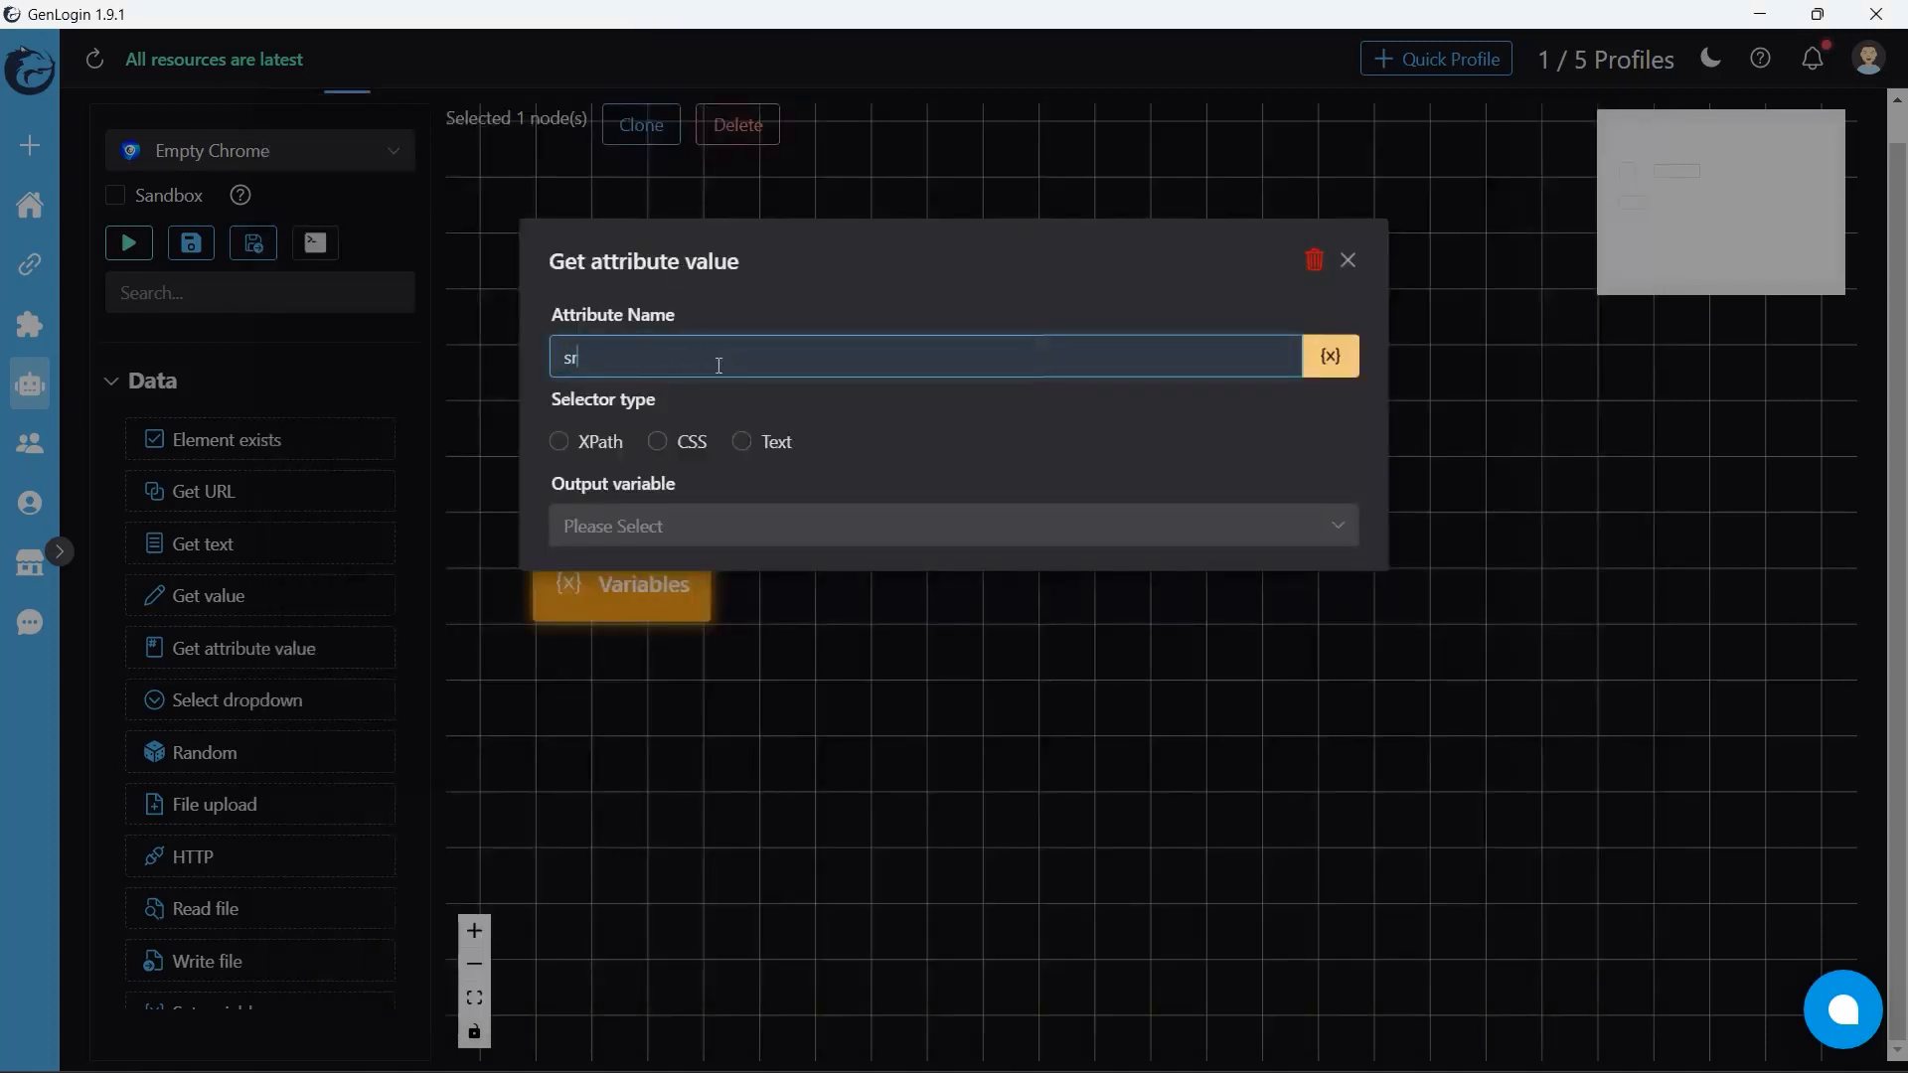
text(c)
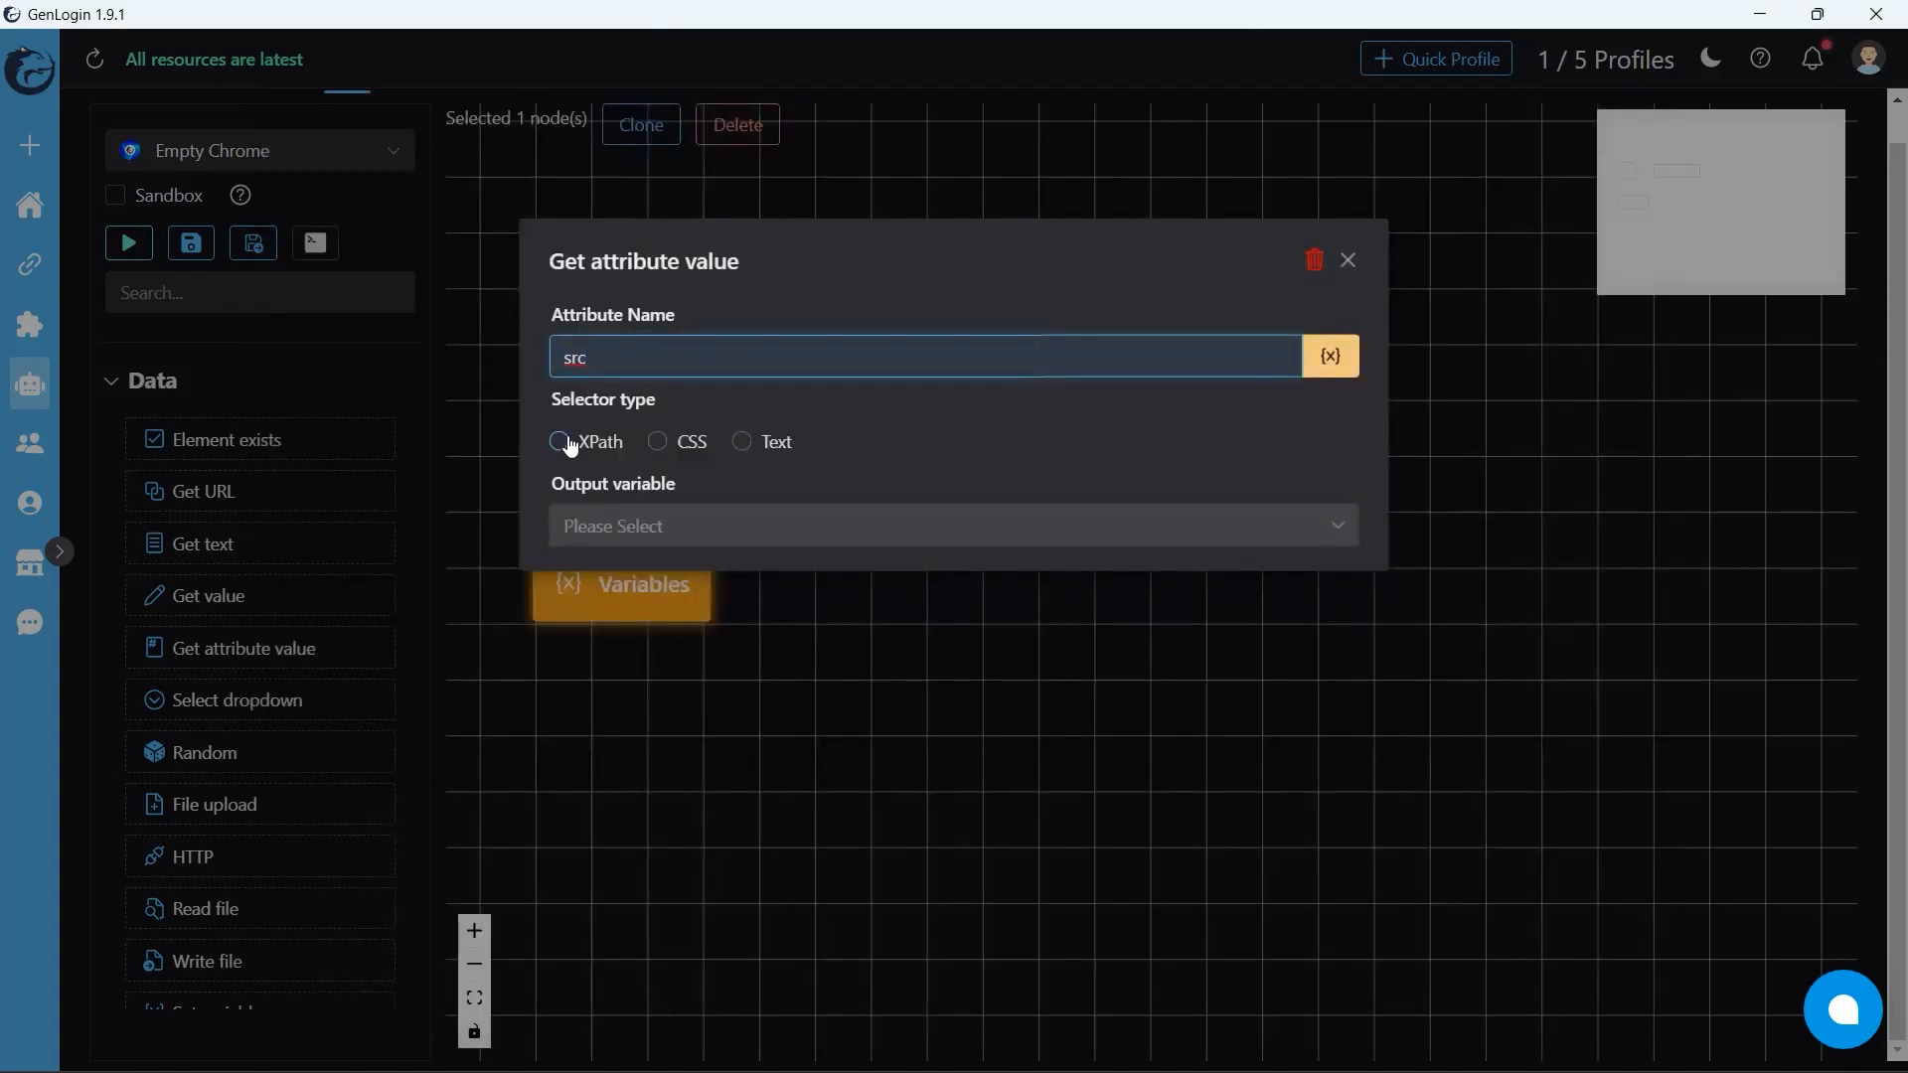
click(560, 441)
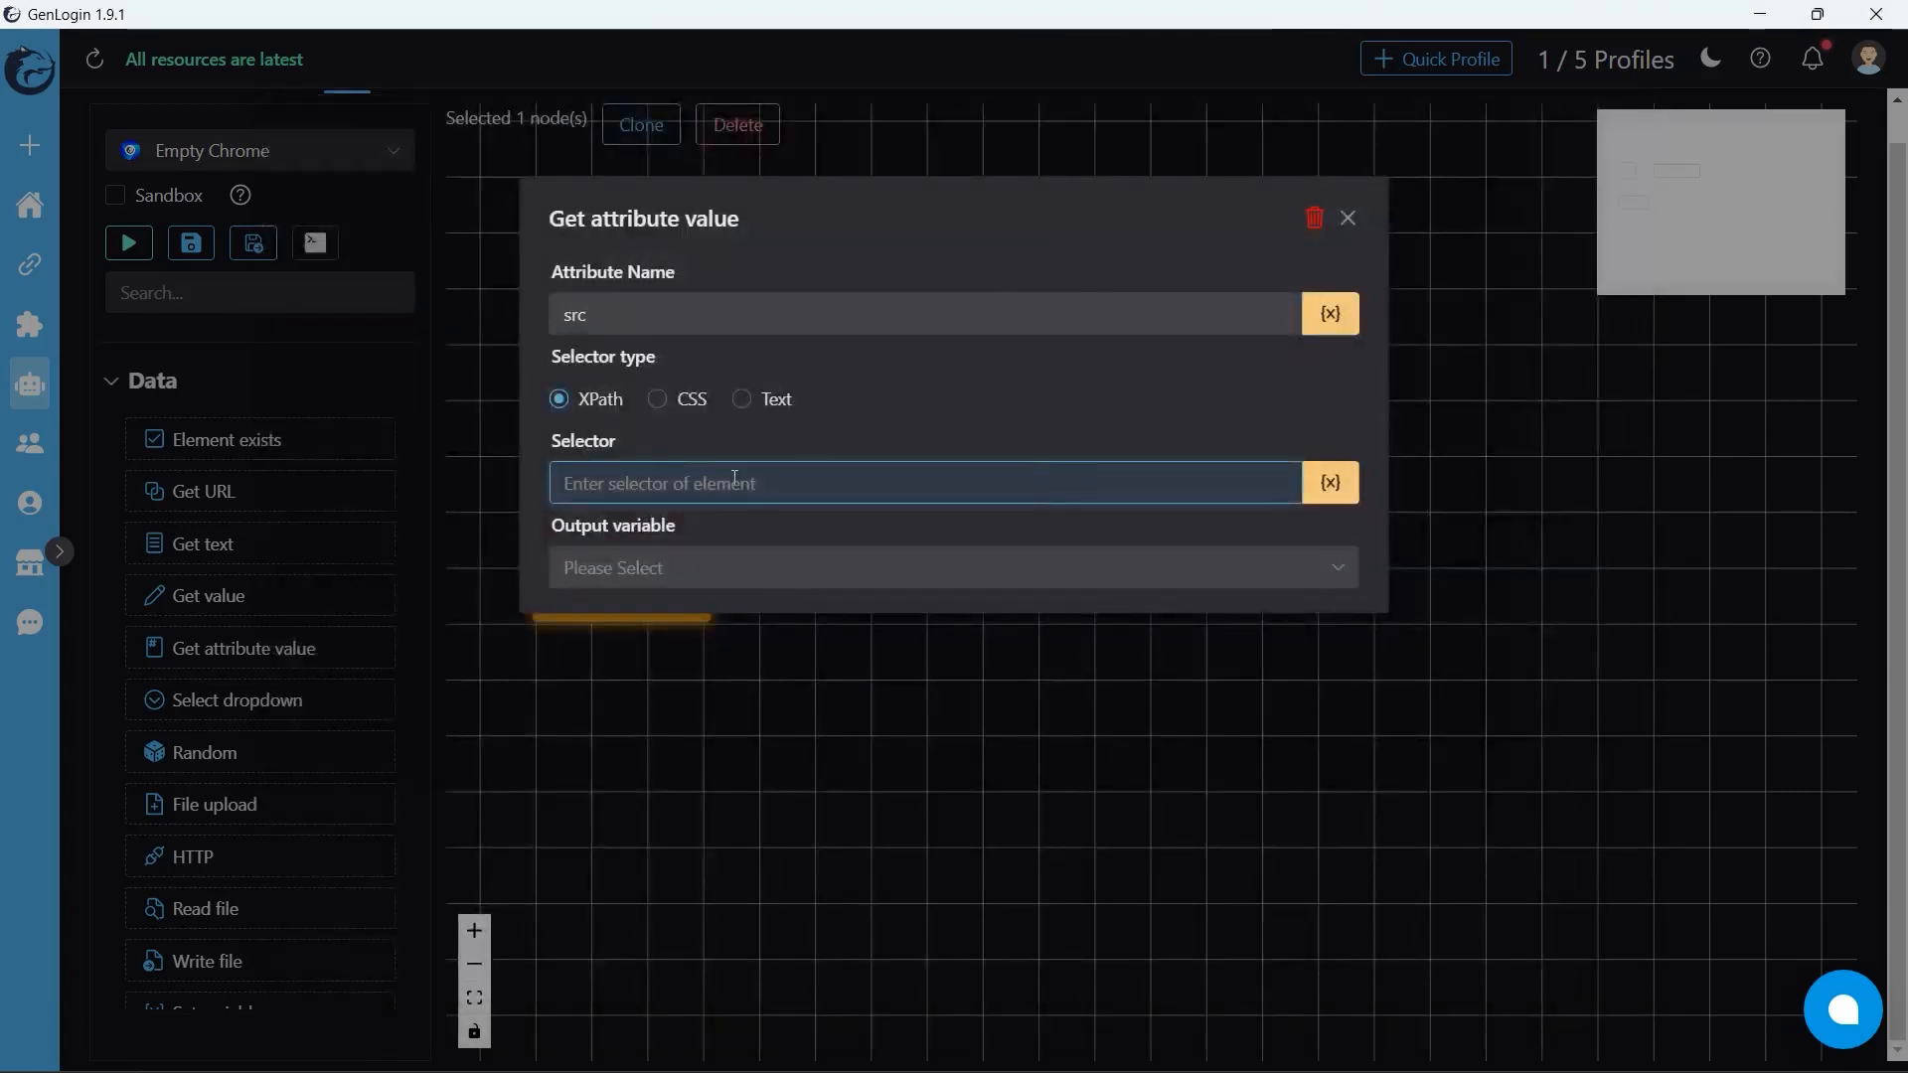
text(id("landingImage"))
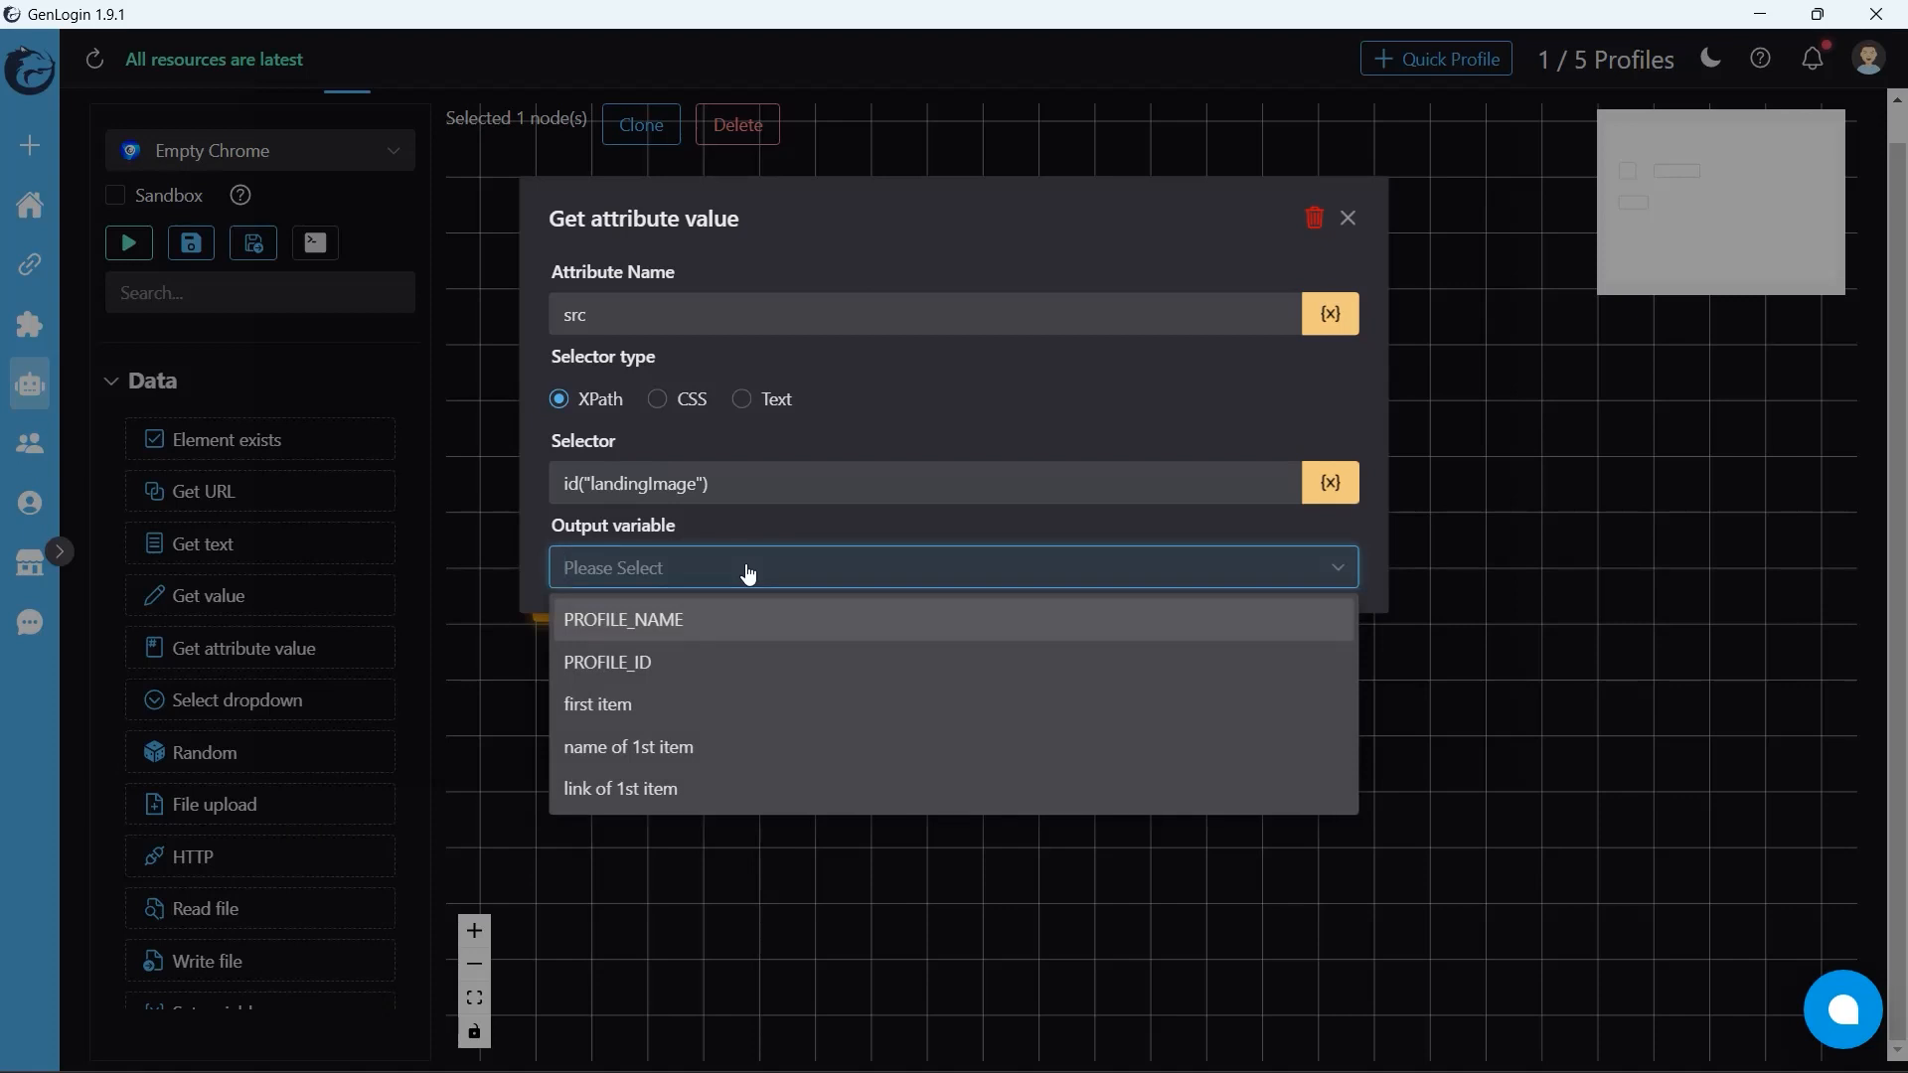
Step: Create the output variable 'link of the image' for the attribute value
text(link of the imag)
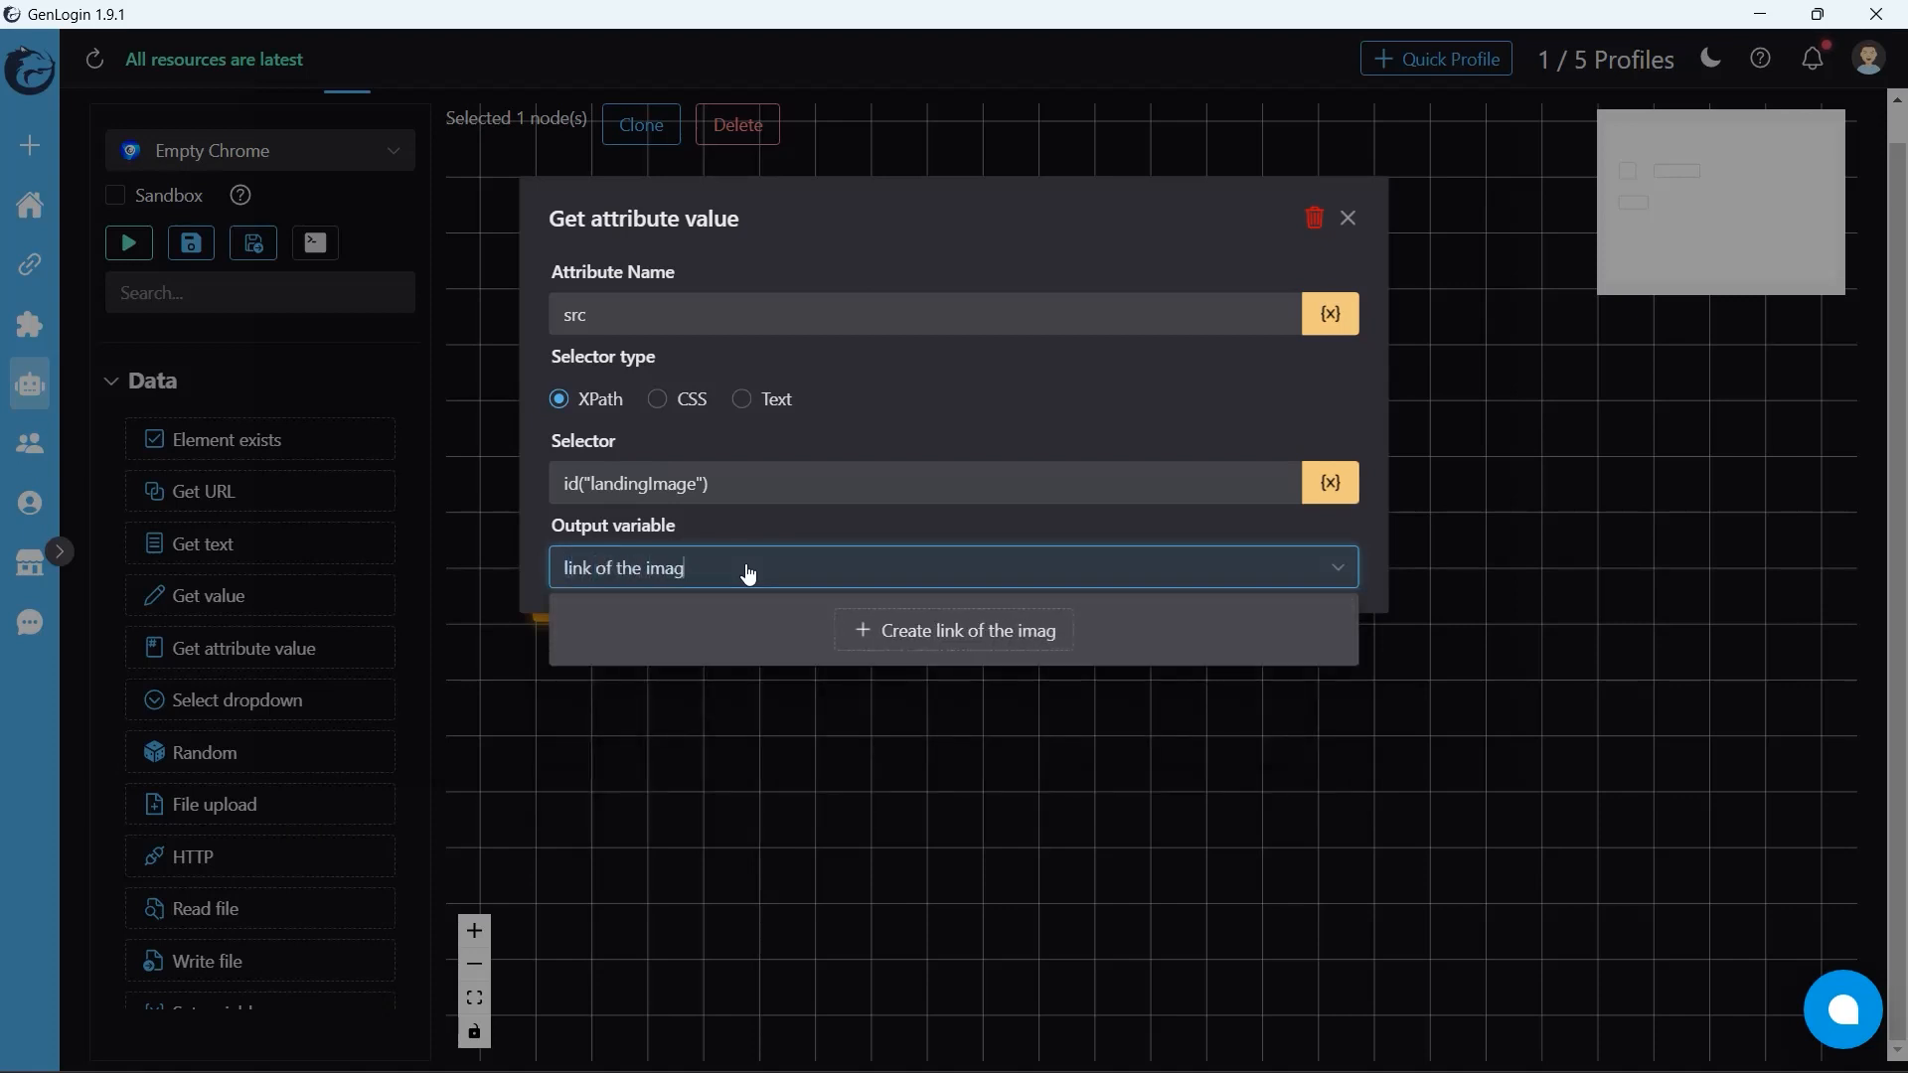
click(952, 630)
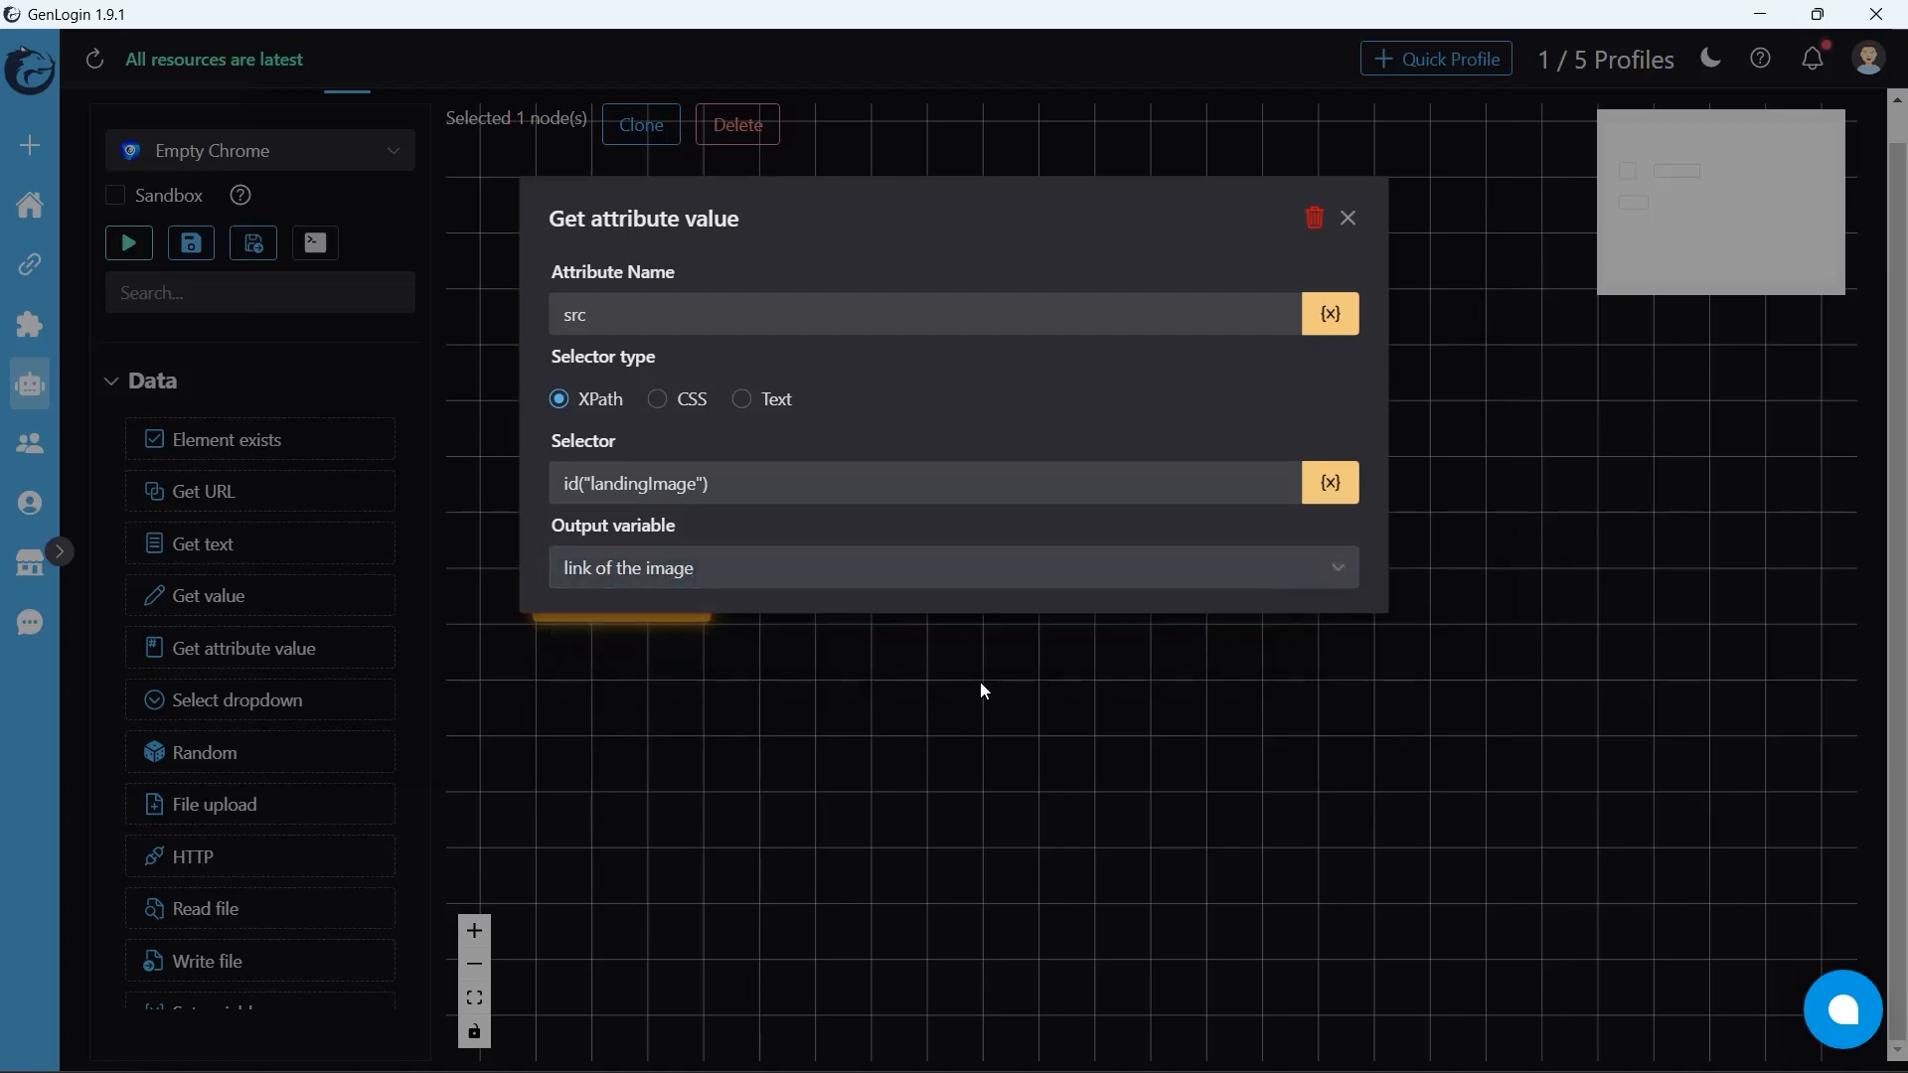
click(1348, 219)
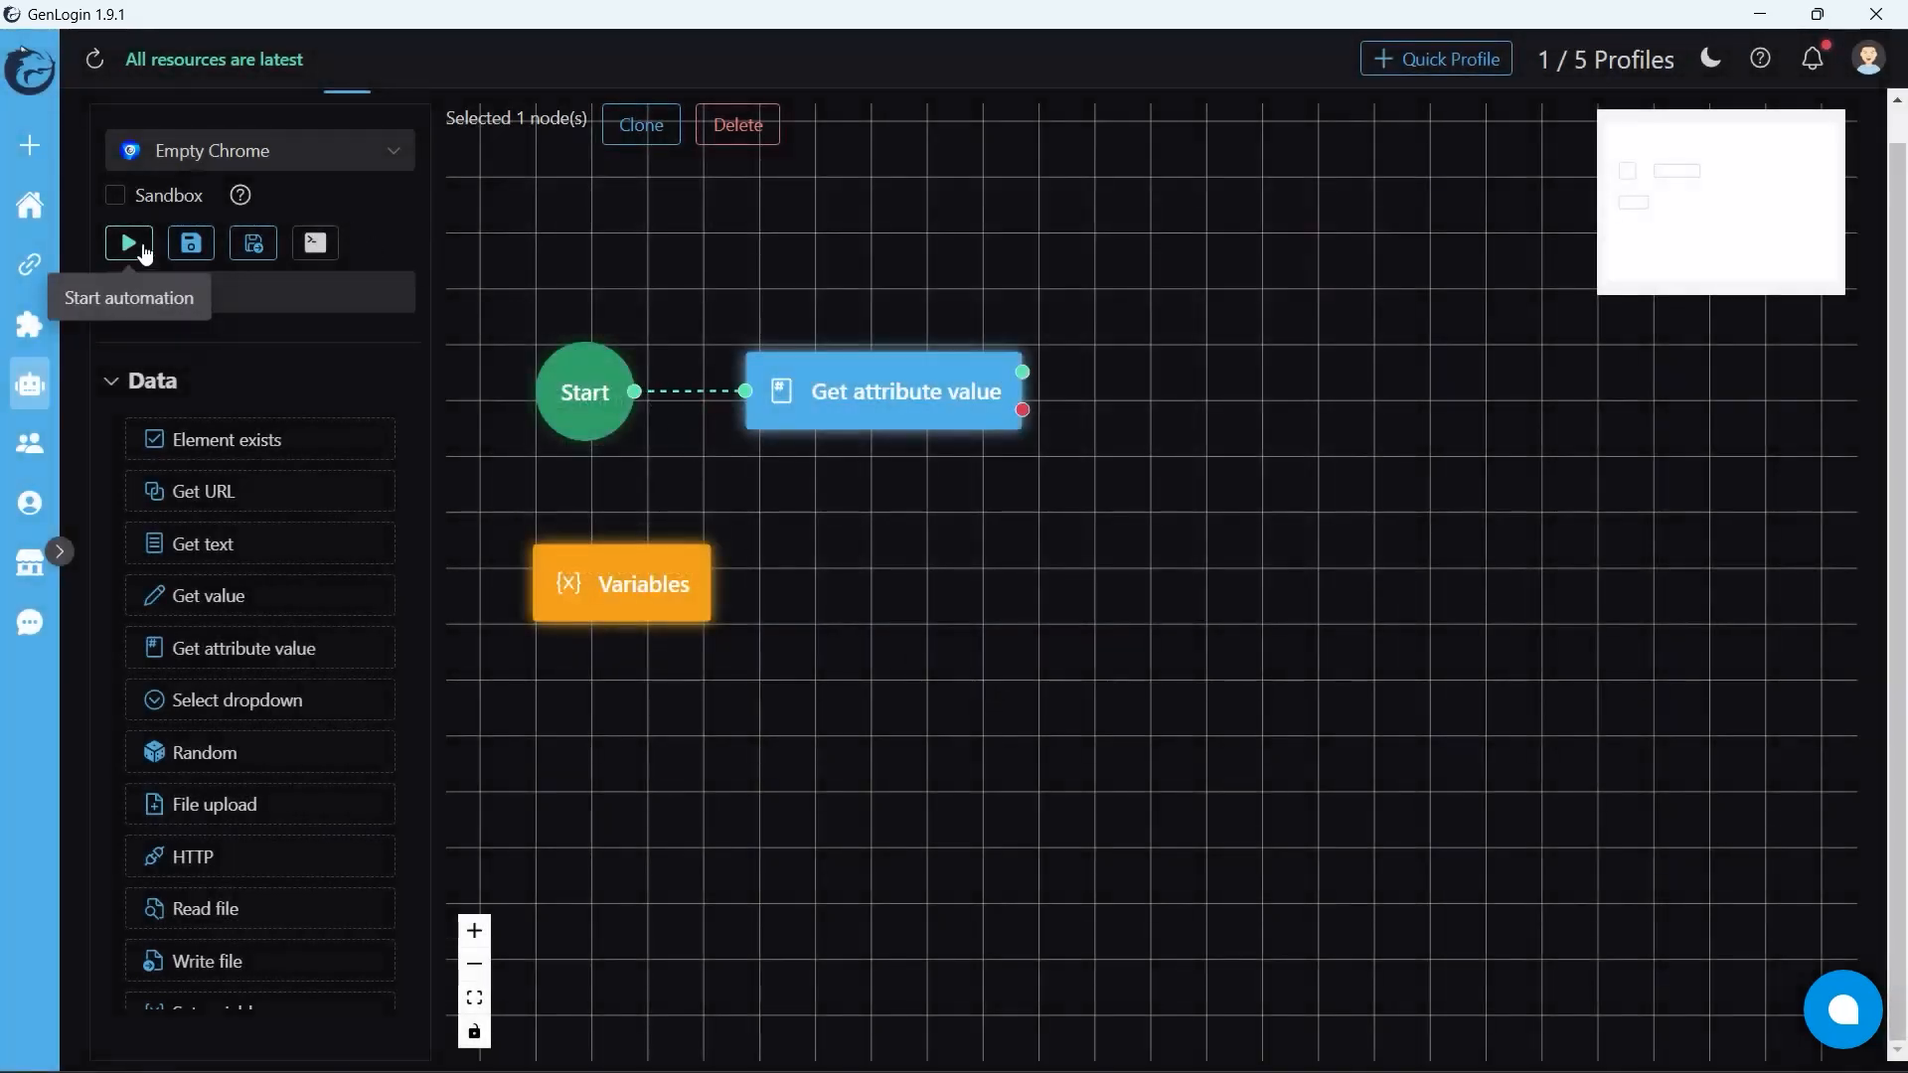
Step: Run the flow, view the product image's src URL in Element helper, and close Chrome
click(127, 242)
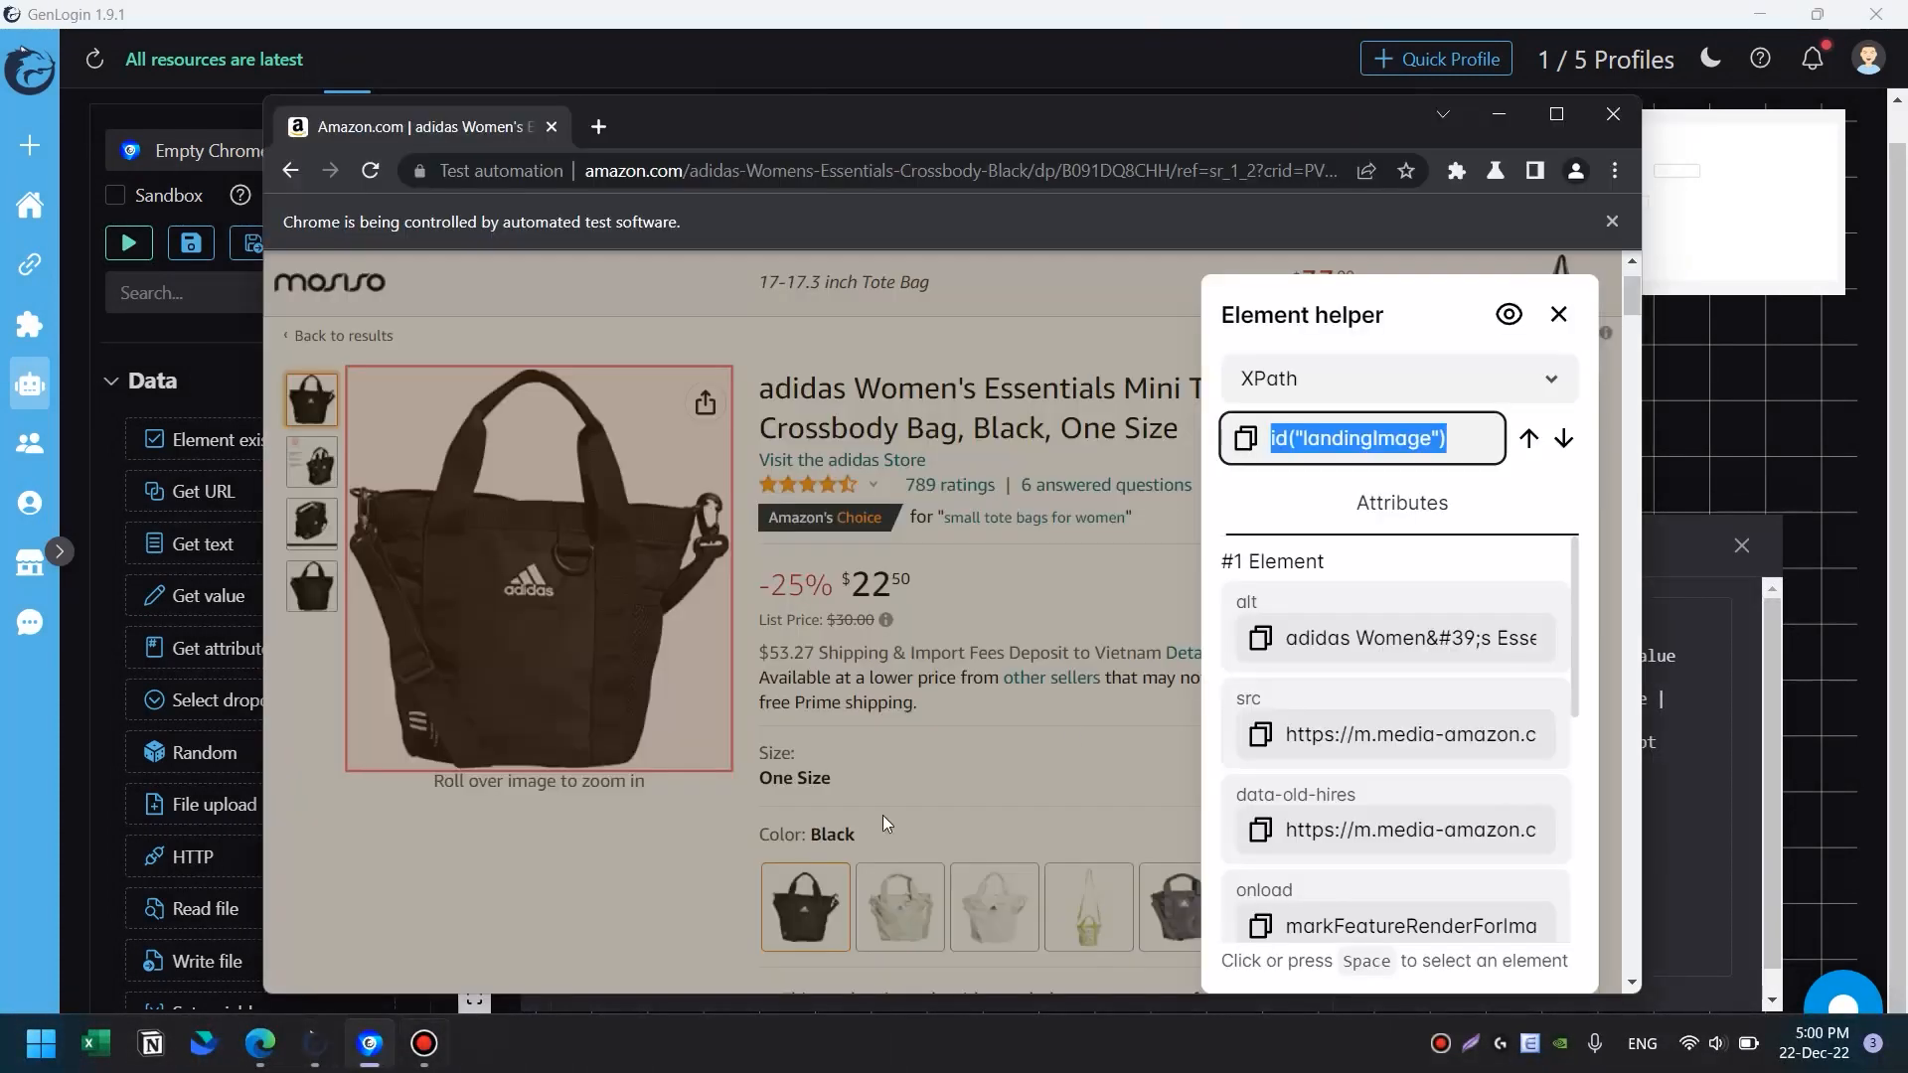
click(1393, 734)
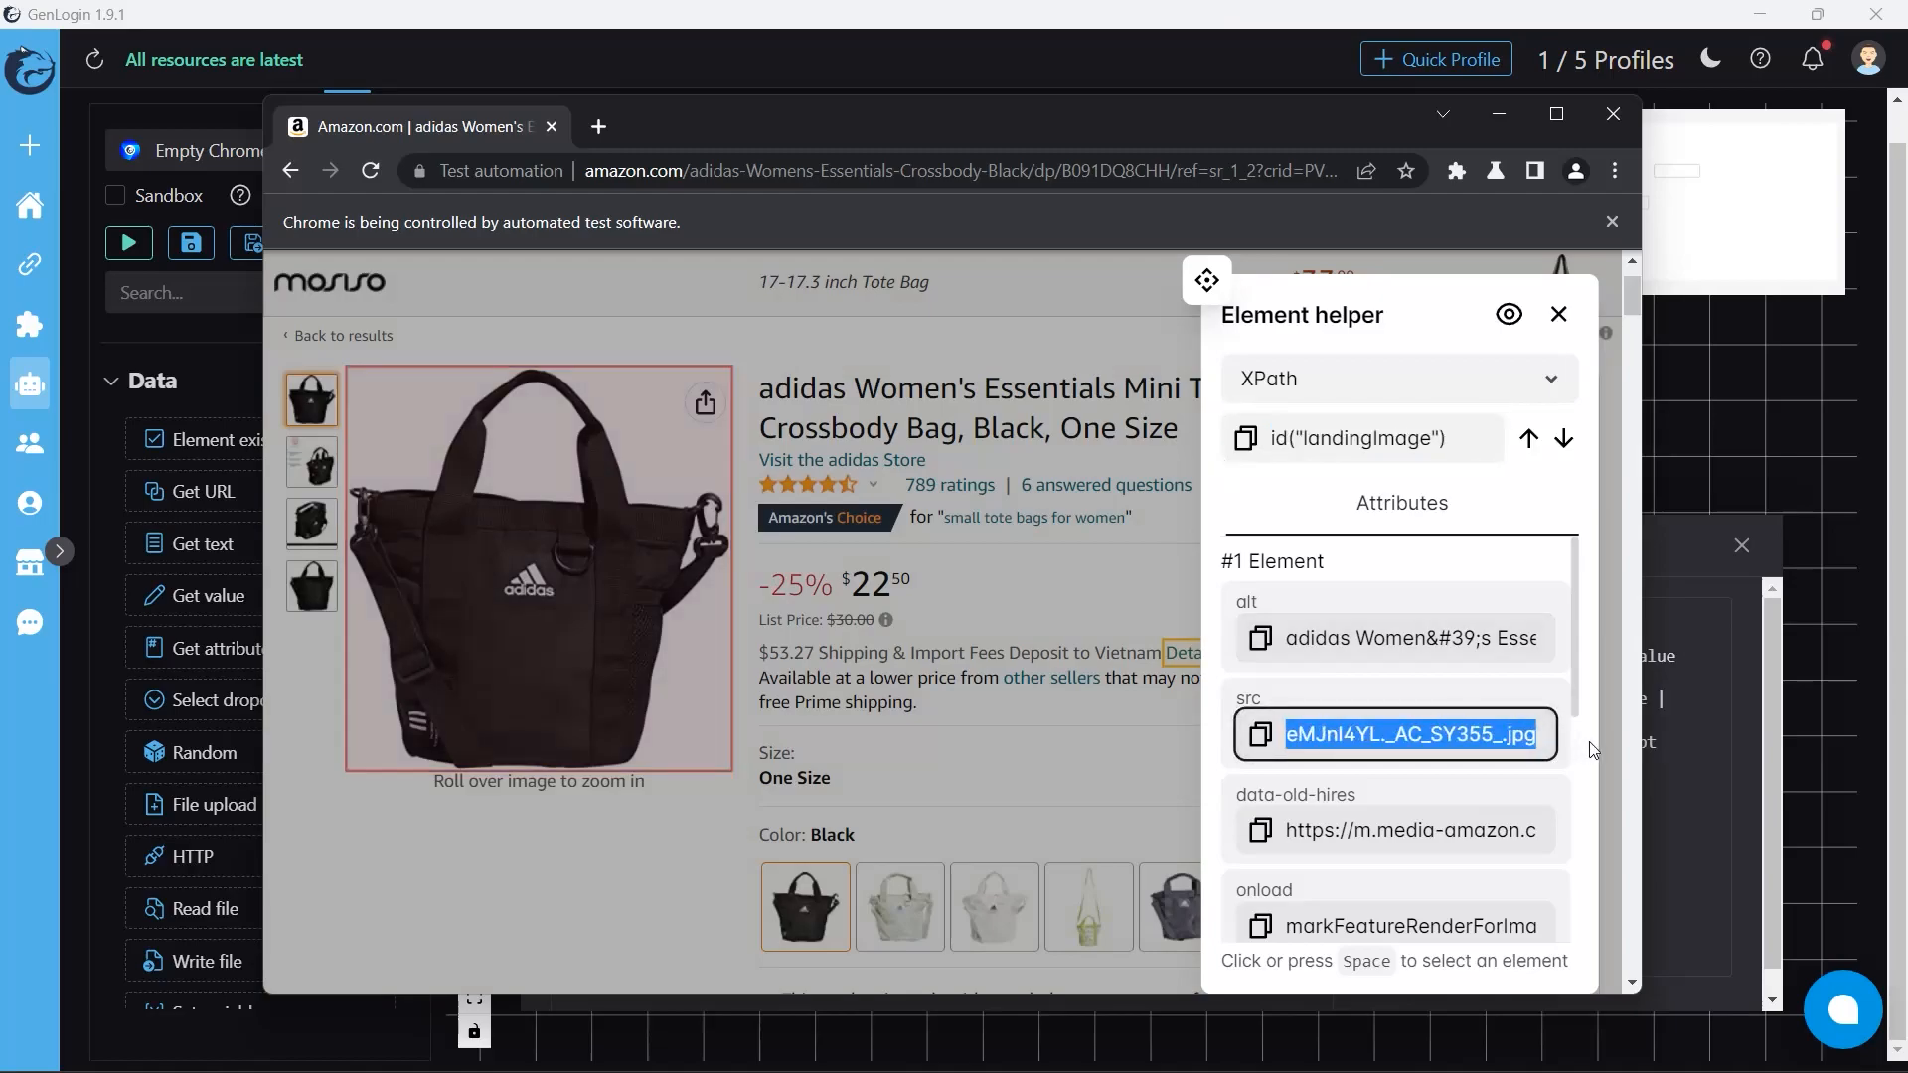
click(1614, 113)
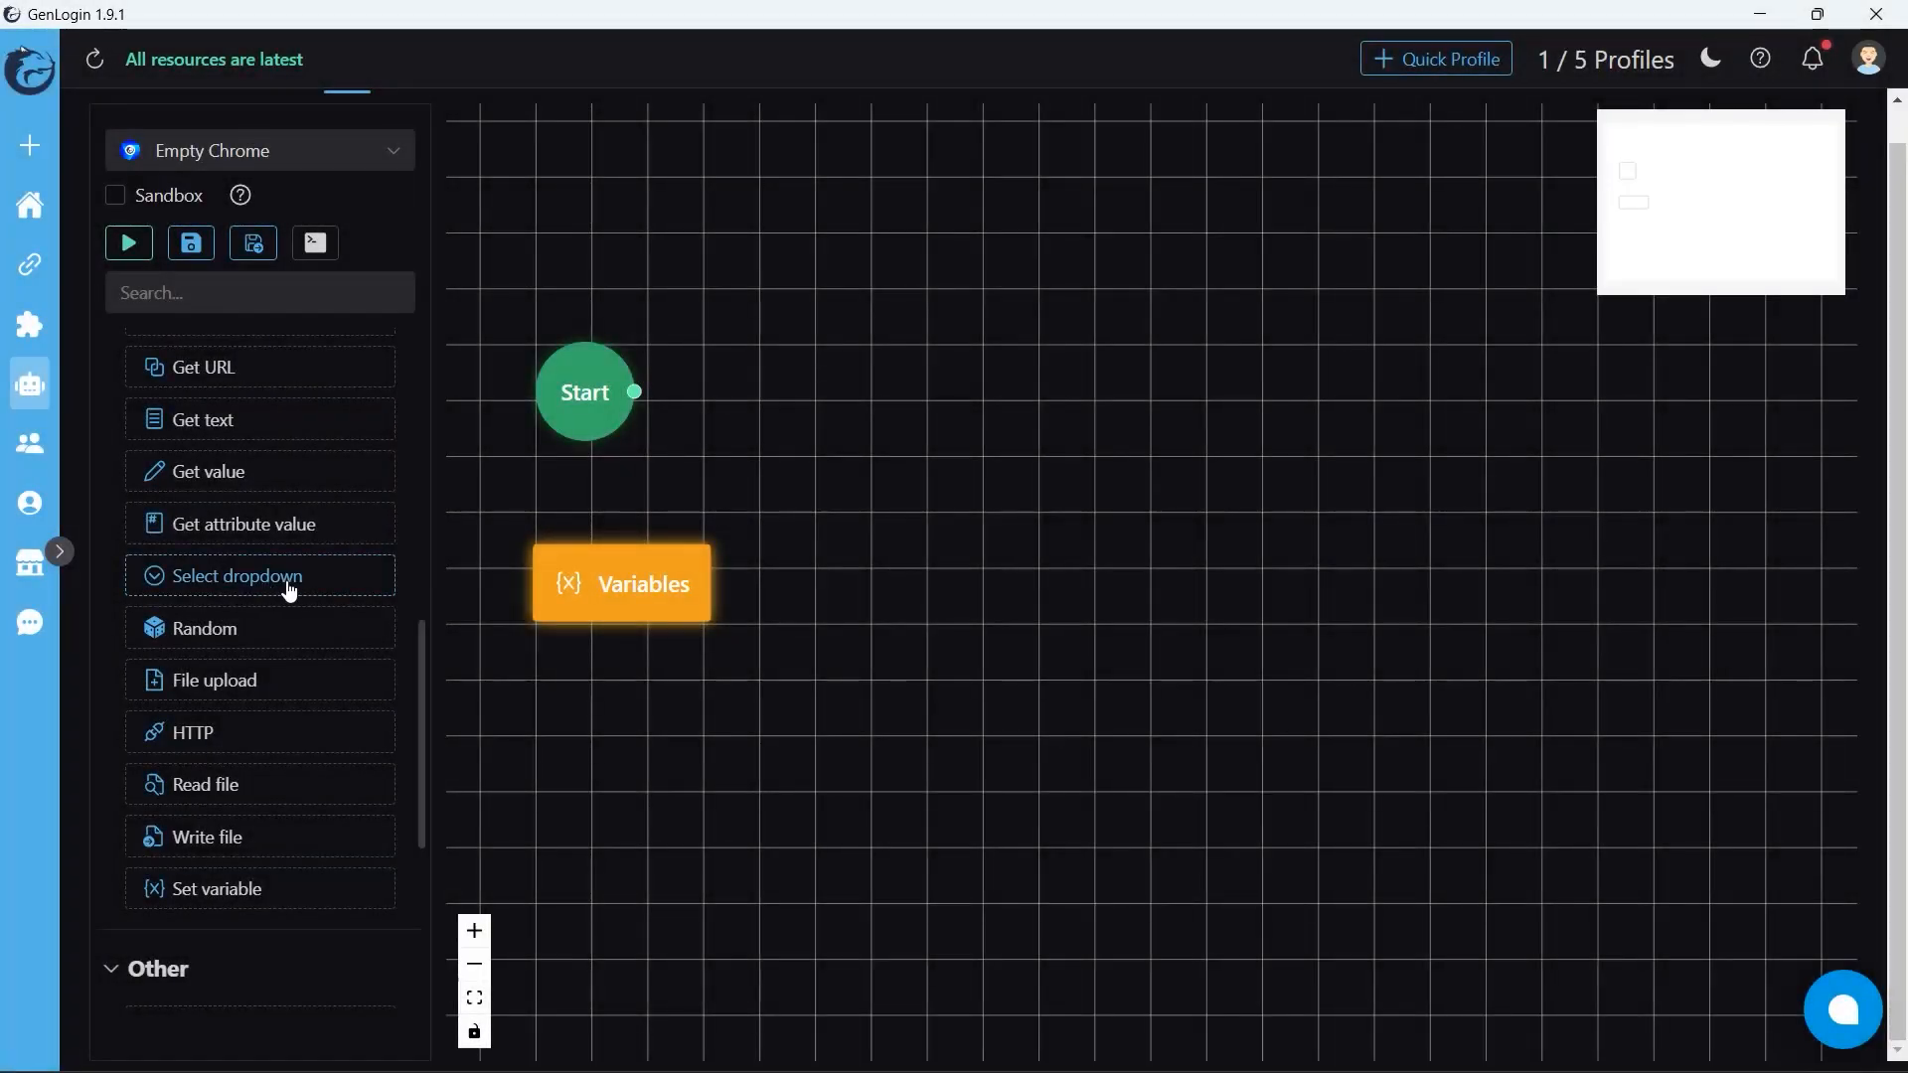
click(127, 243)
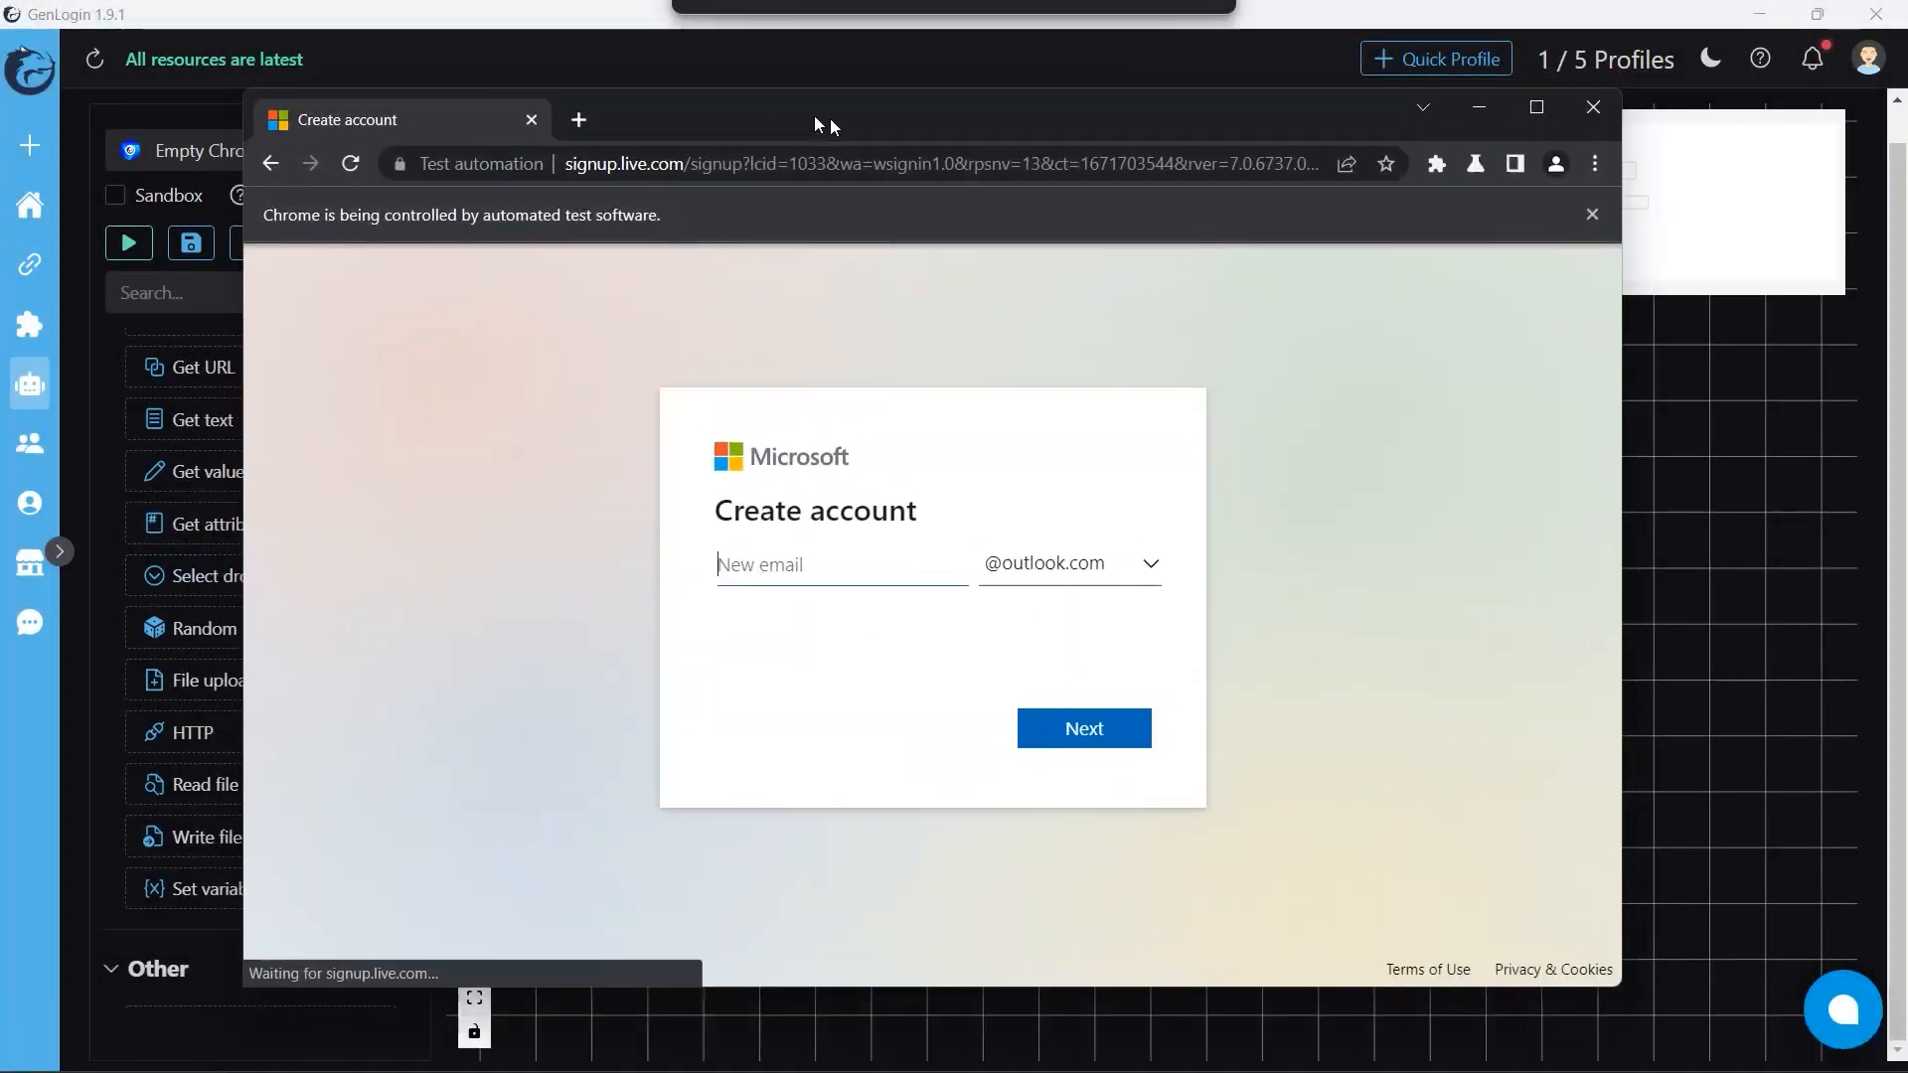
text(genloginuser)
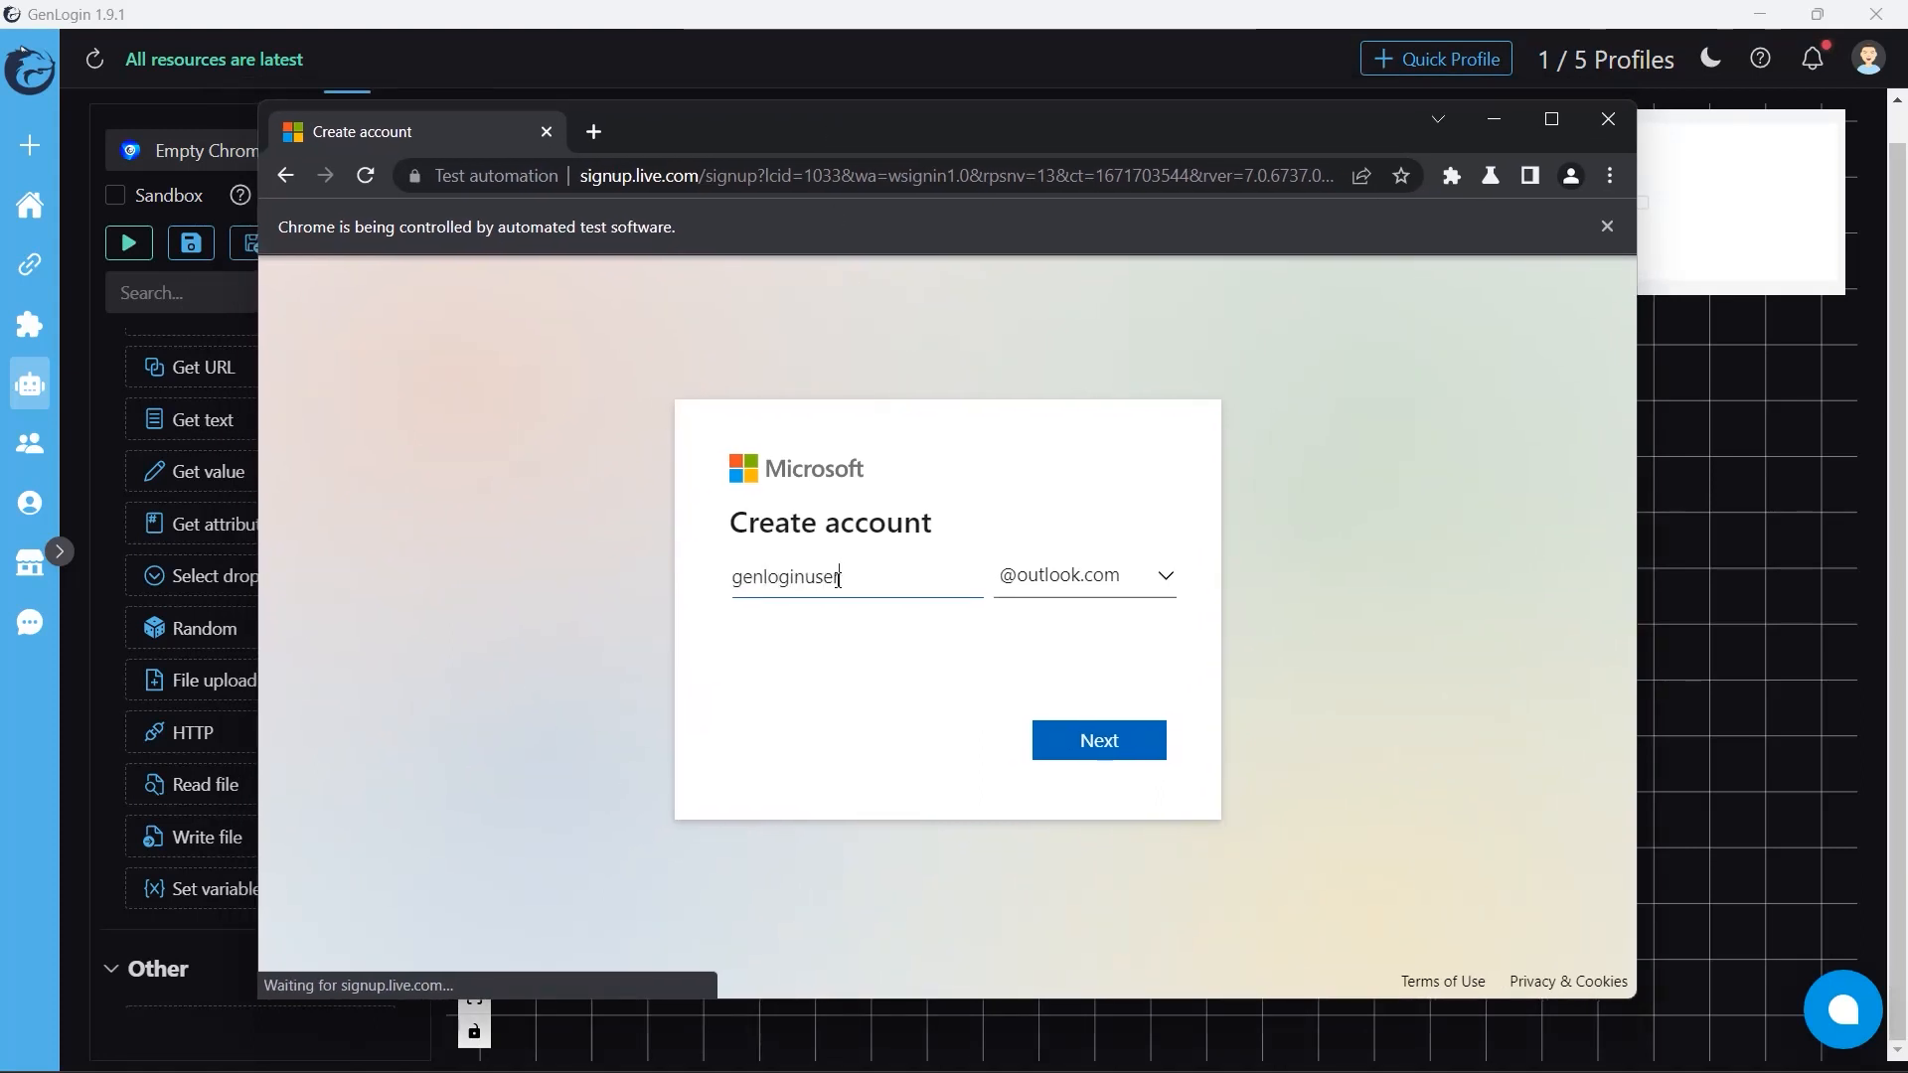
click(1097, 740)
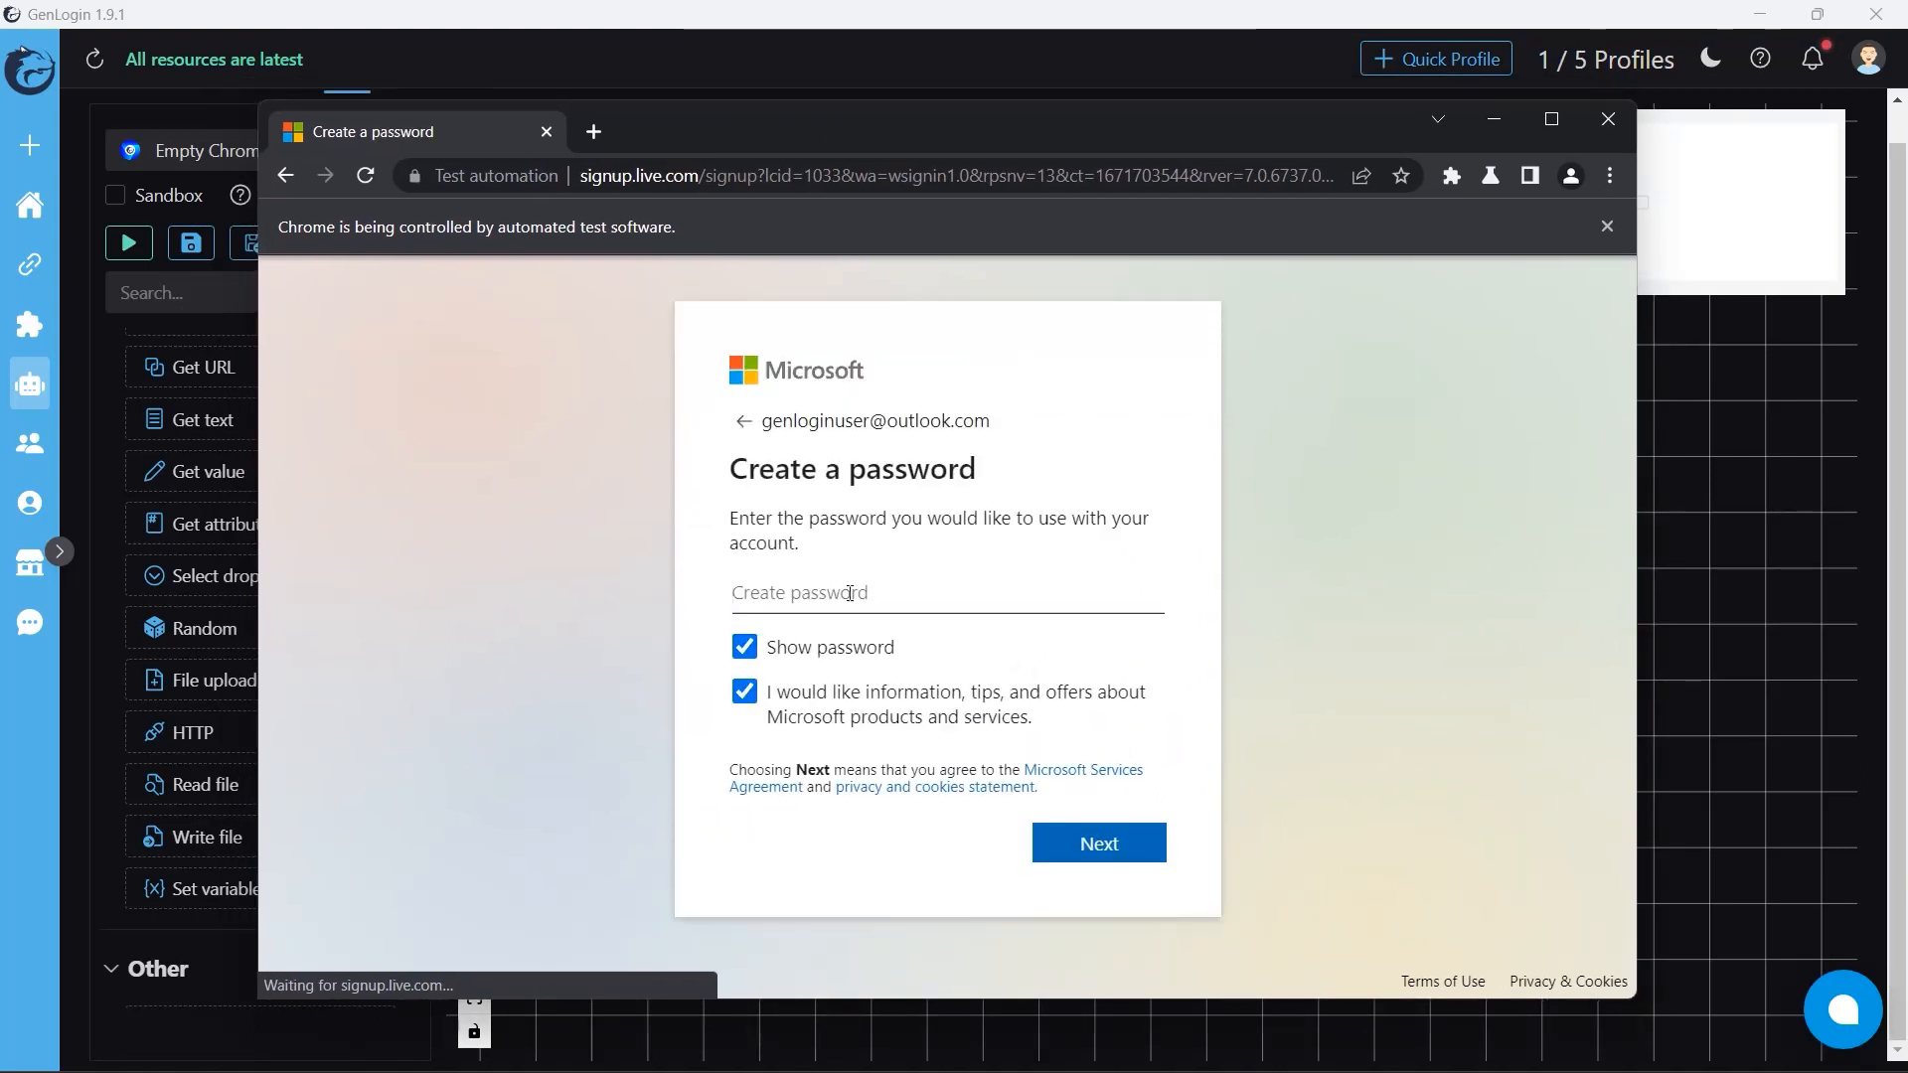
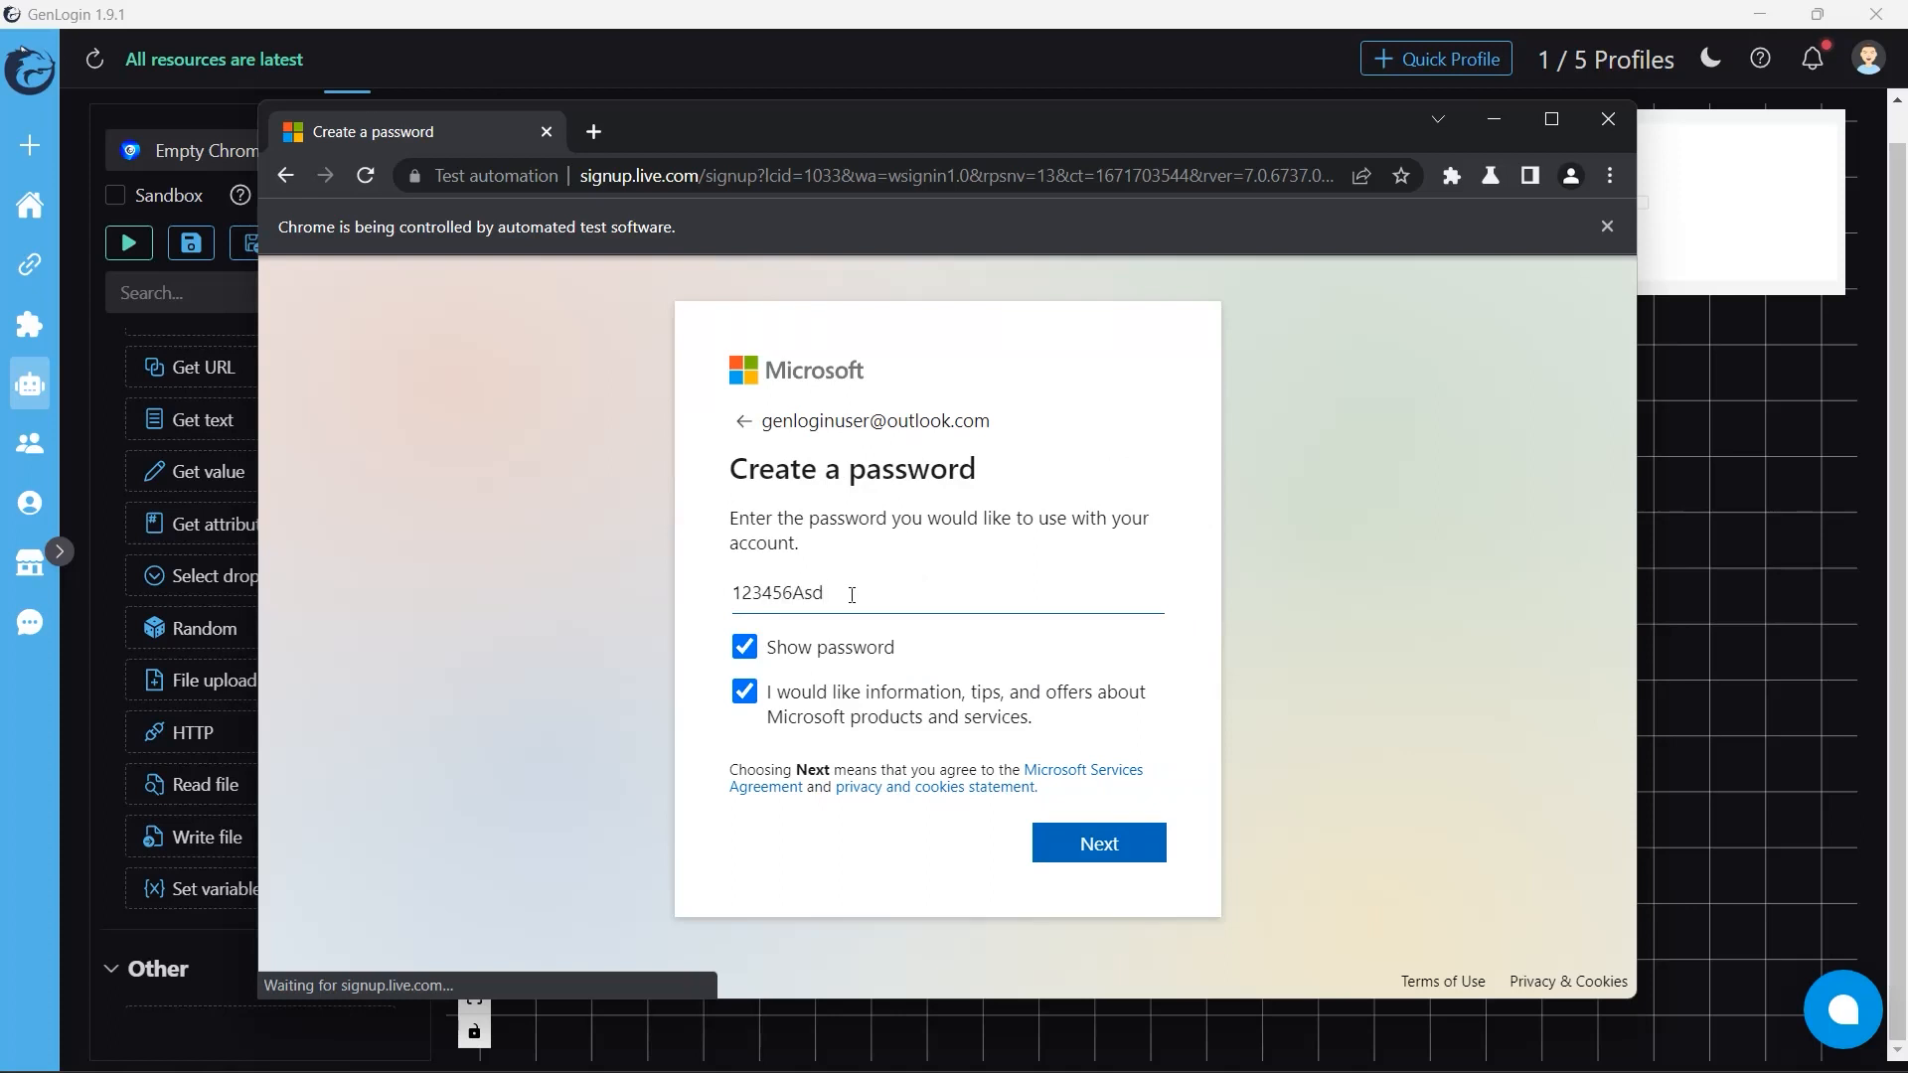
click(1096, 843)
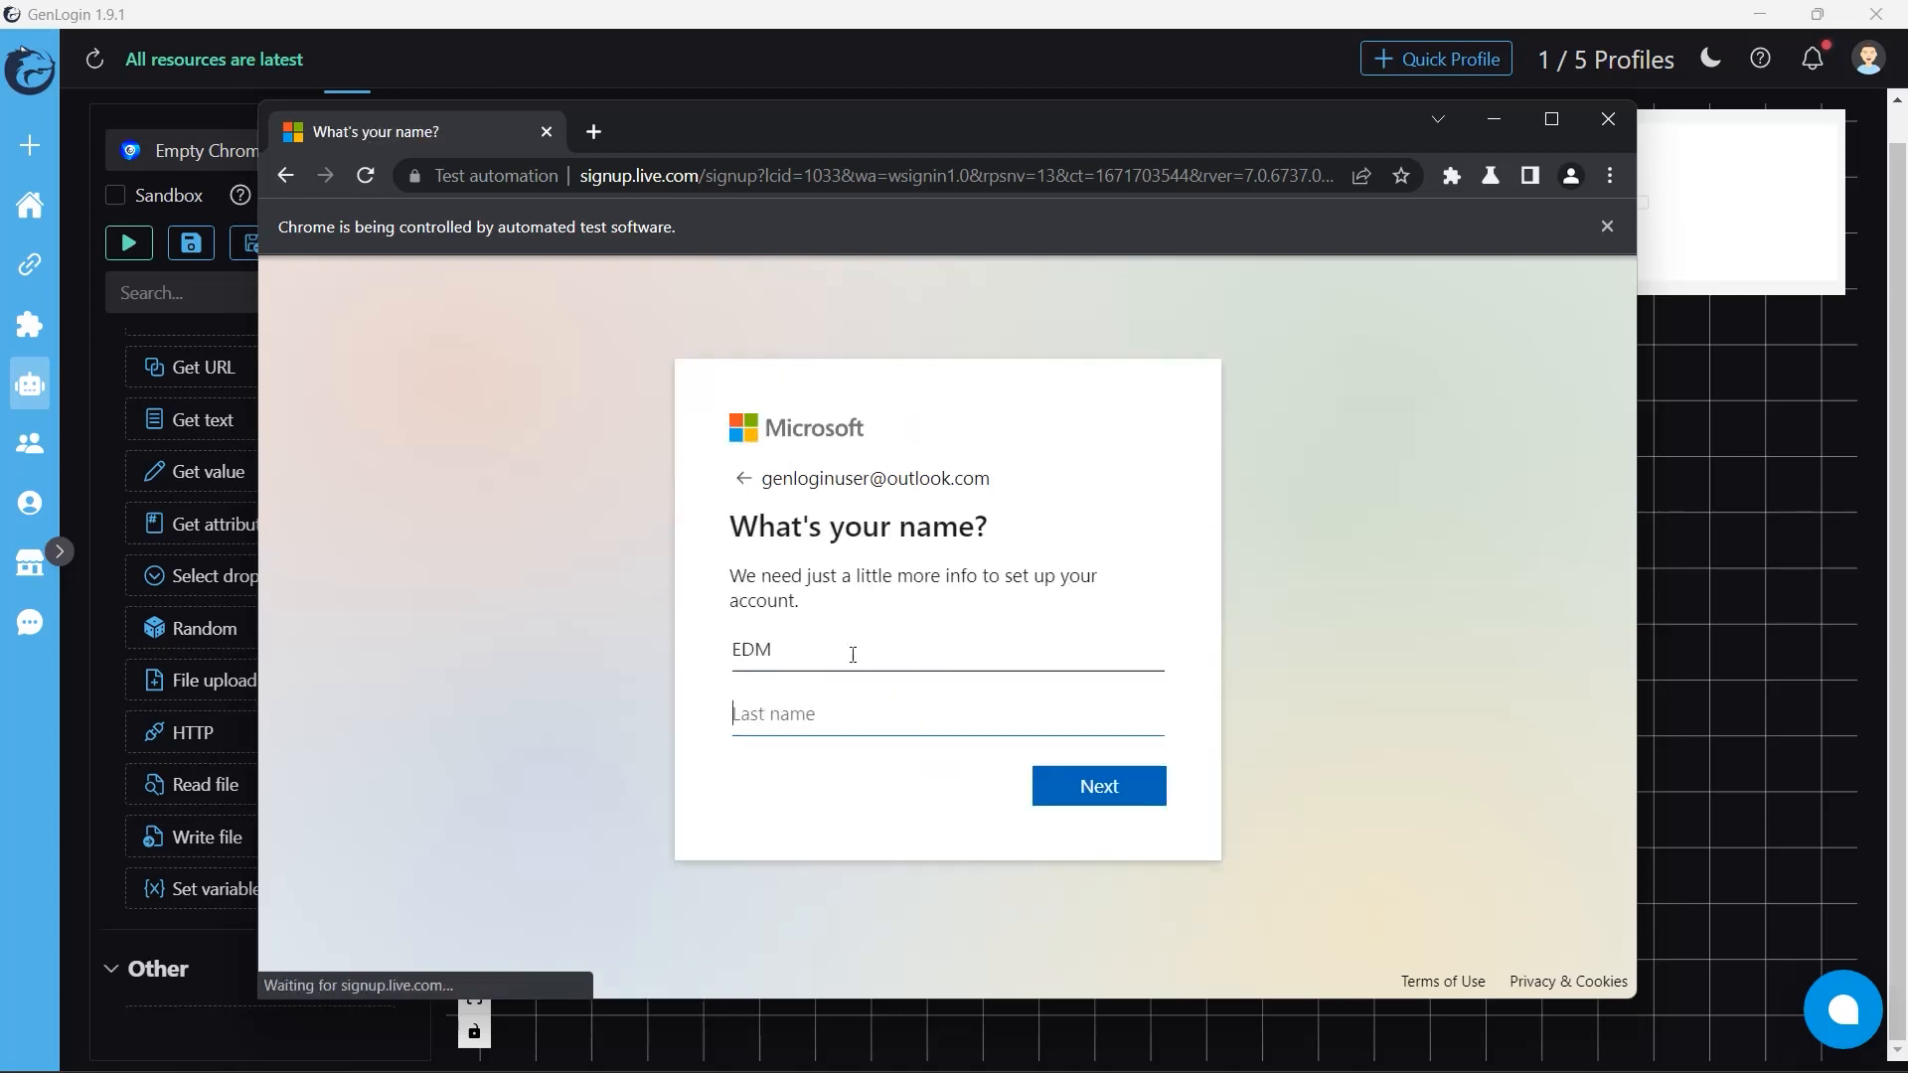
click(1098, 785)
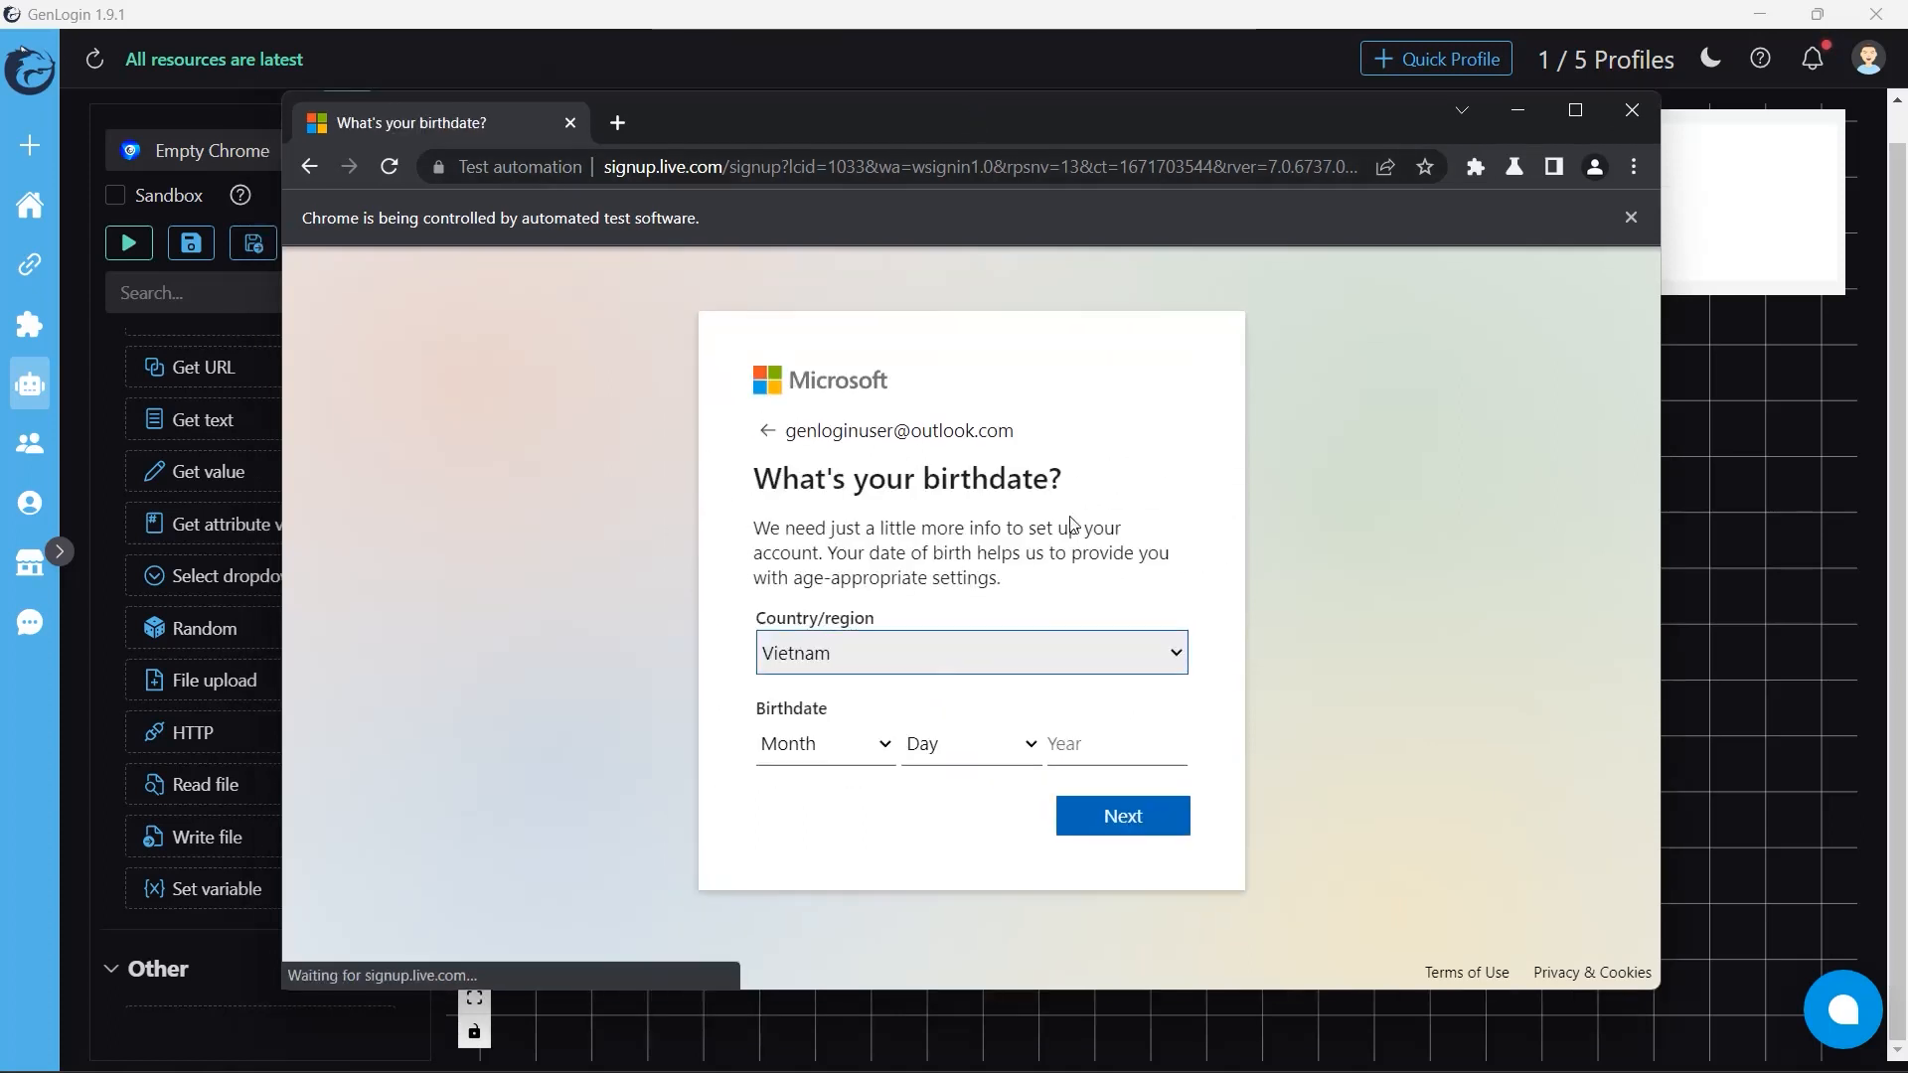
Step: Place a second Select dropdown node on the canvas
click(970, 743)
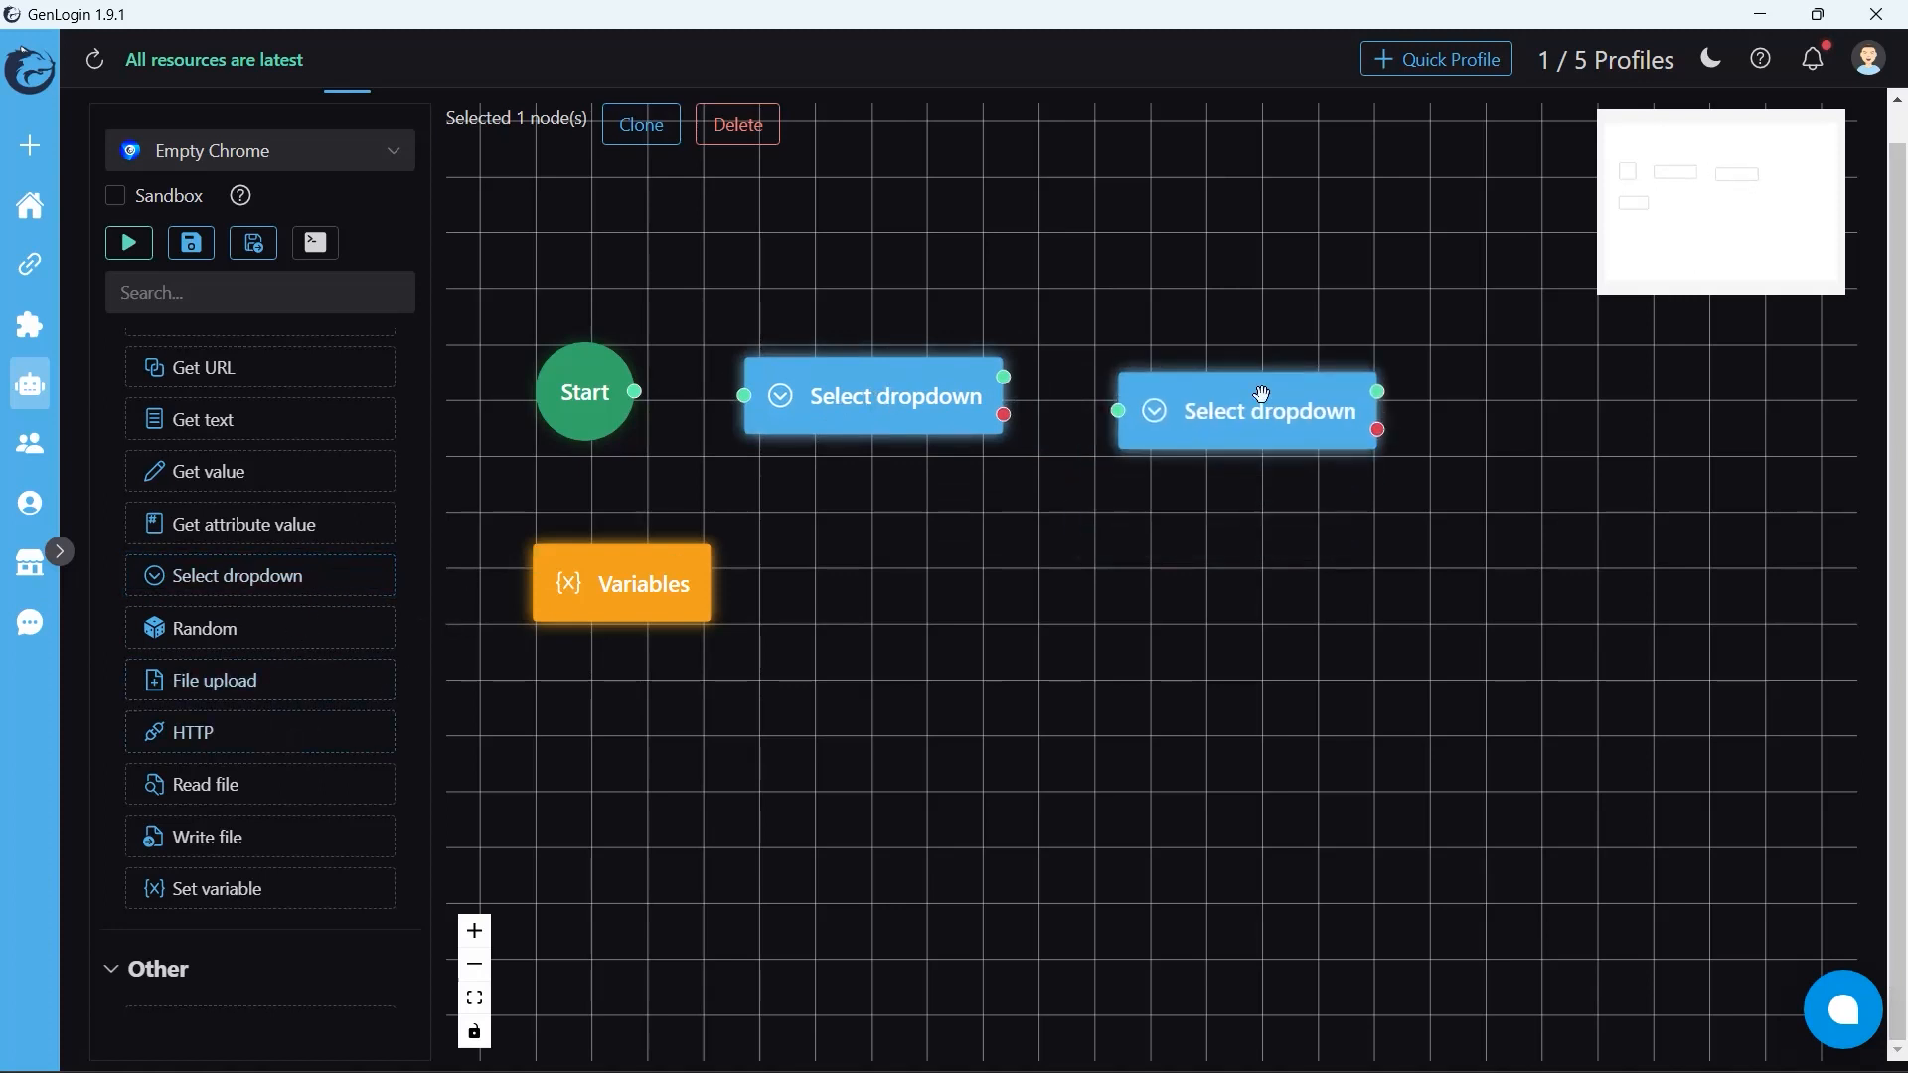
Step: Label the dropdown steps with a Select comment and bring up the first dropdown's settings
scroll(down, 3)
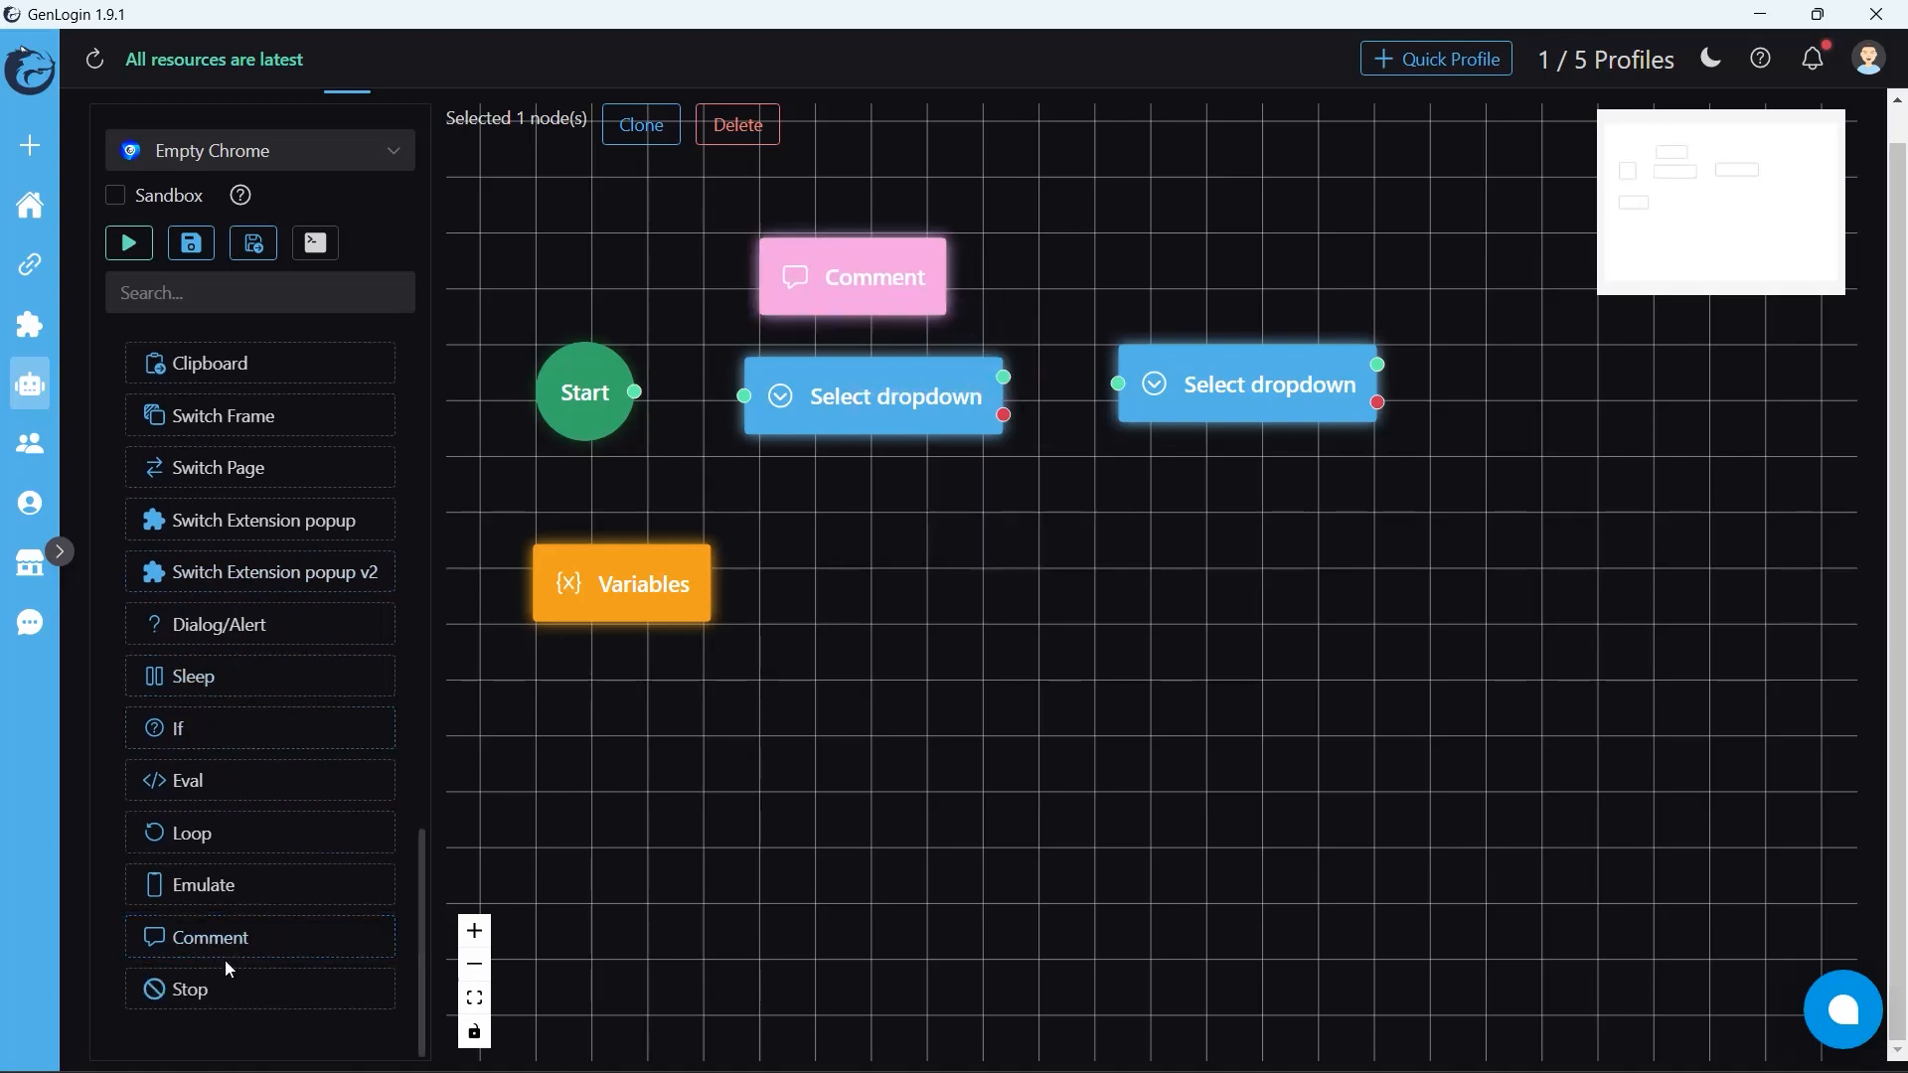
double_click(853, 275)
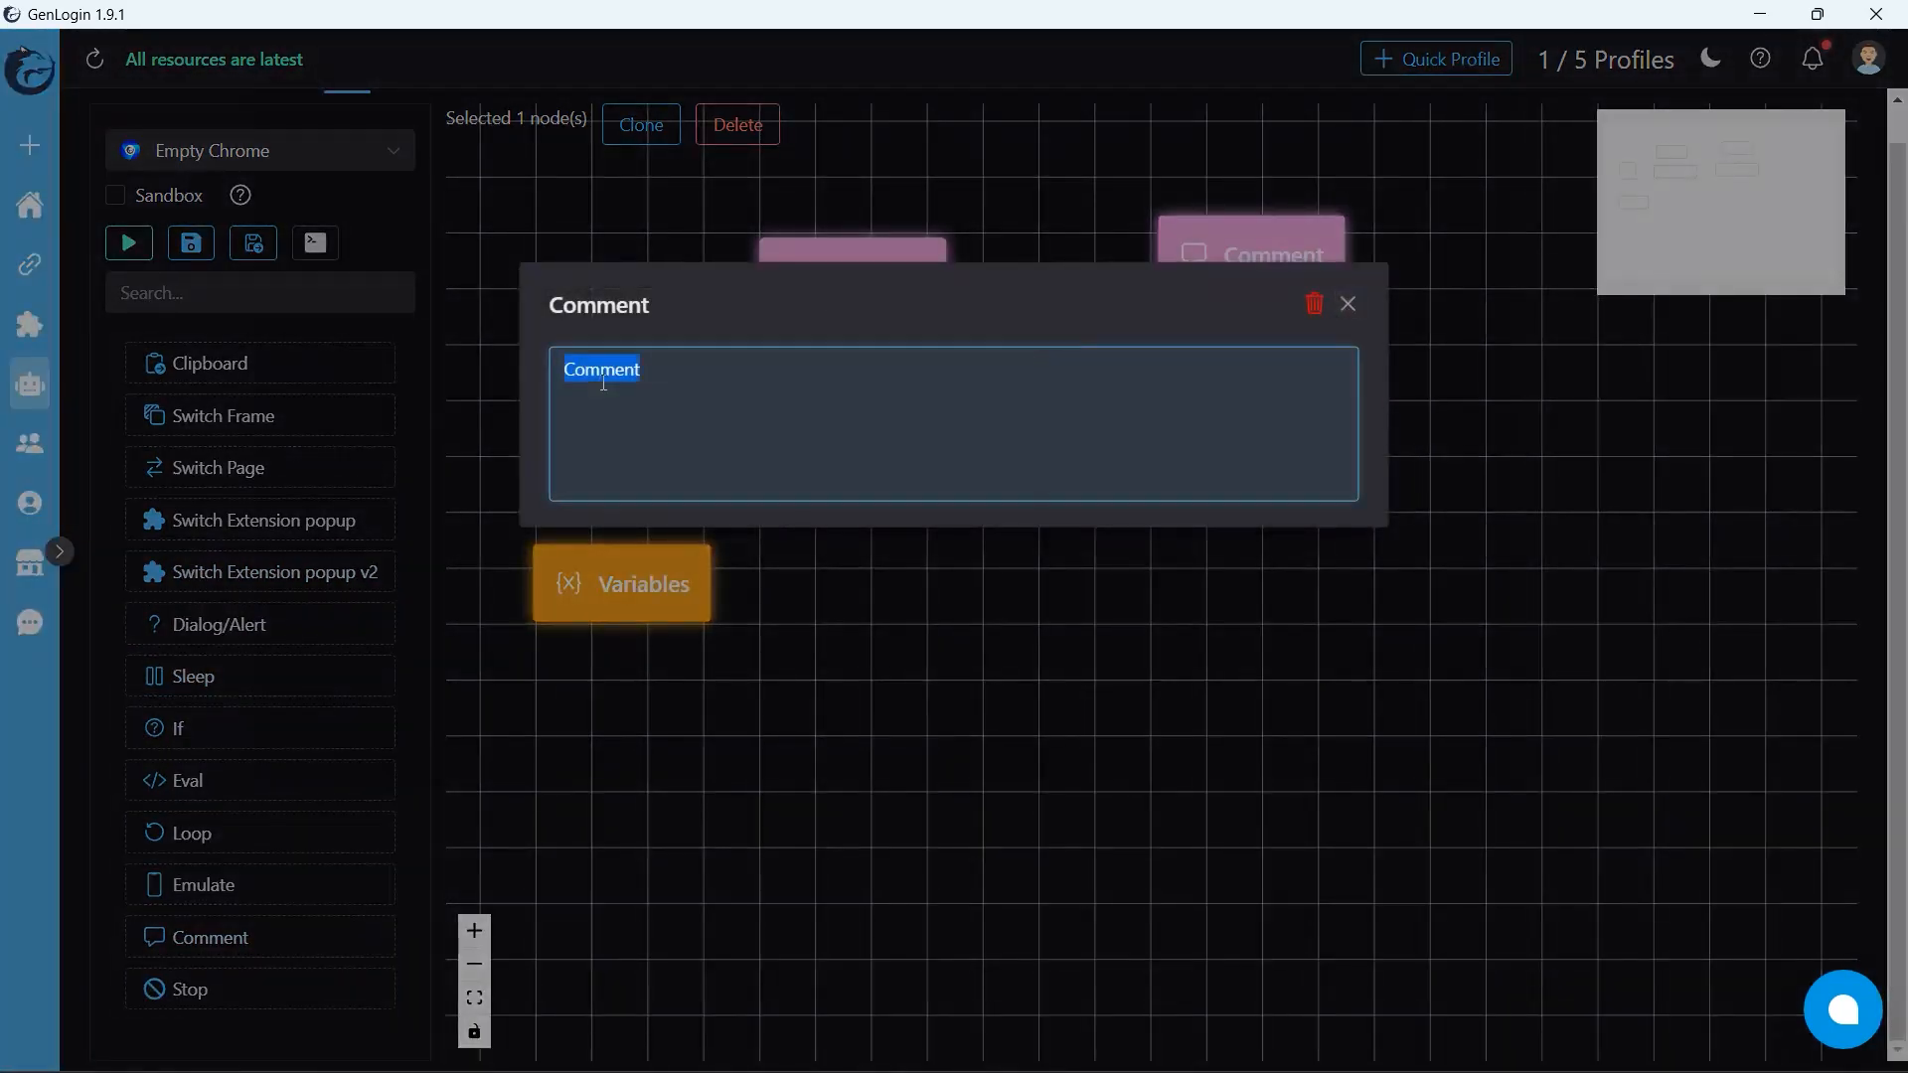
text(Select)
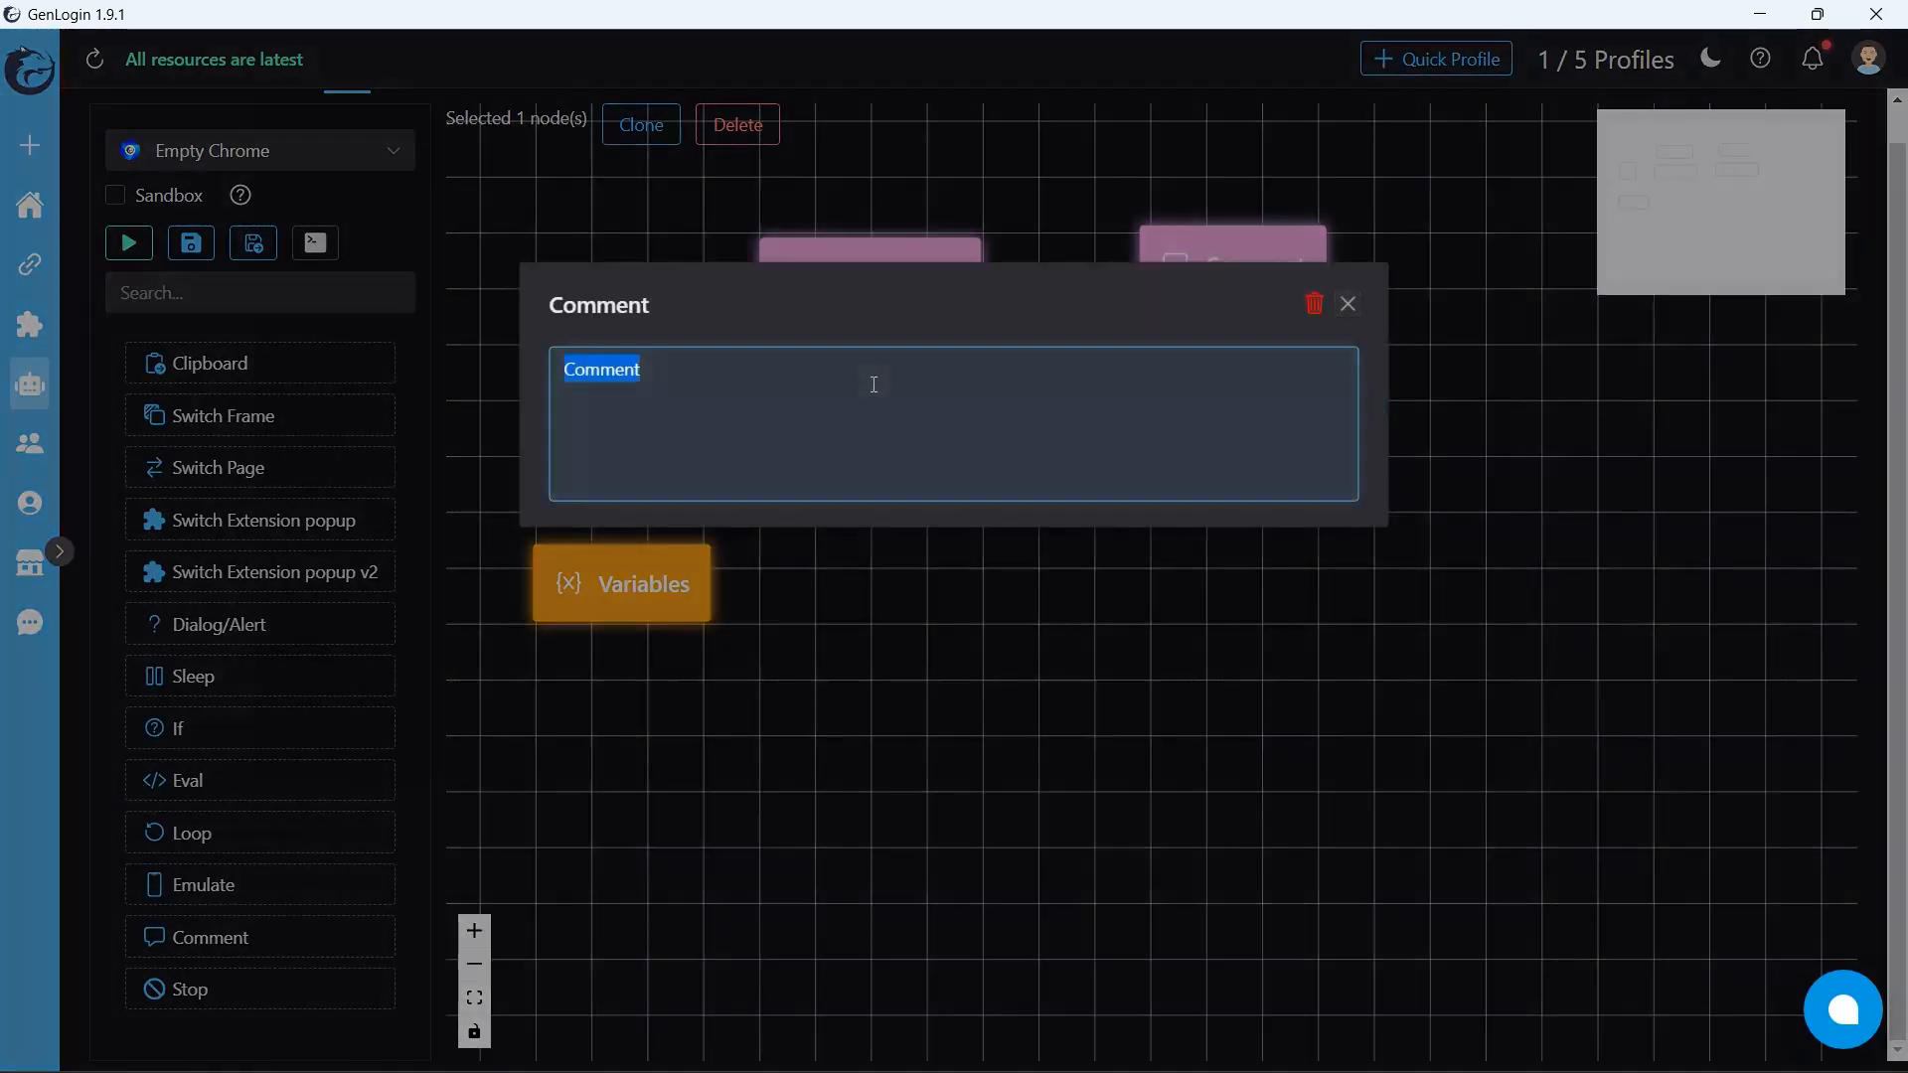
click(1346, 304)
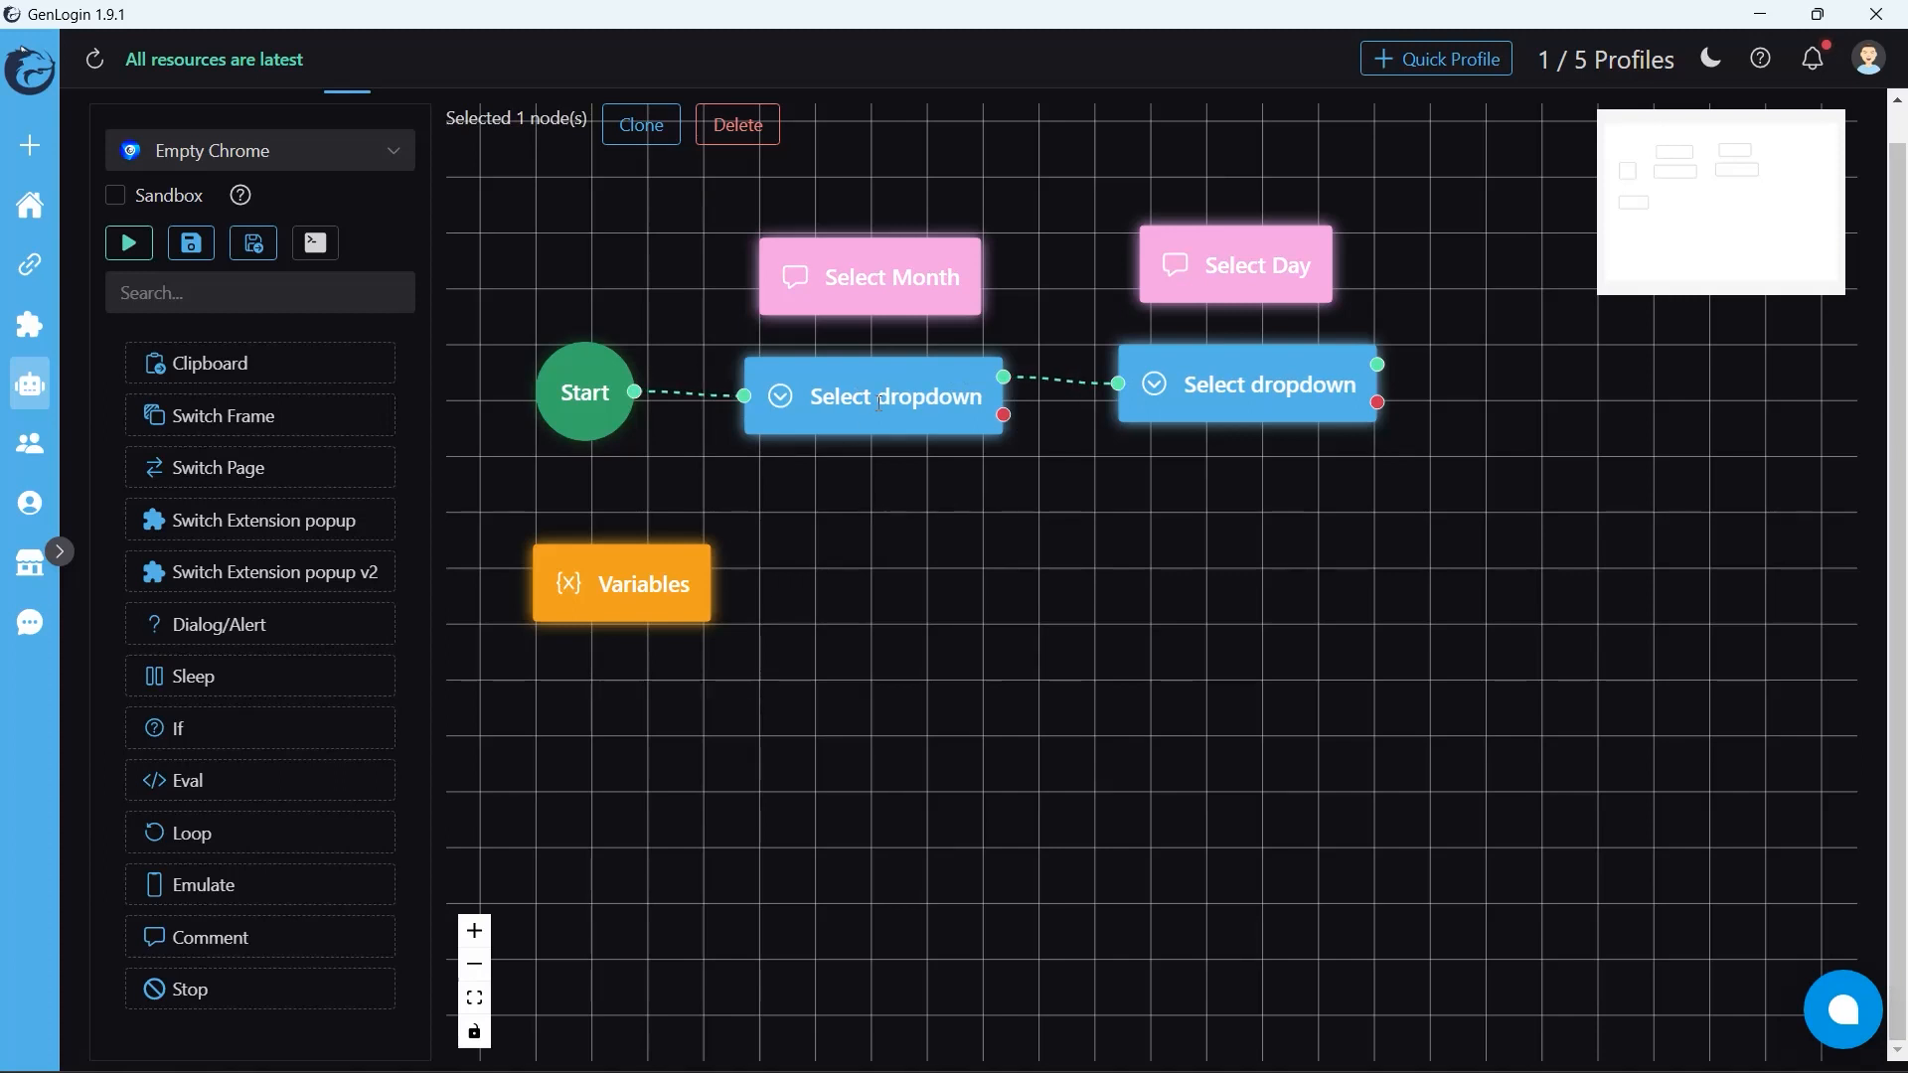
double_click(899, 396)
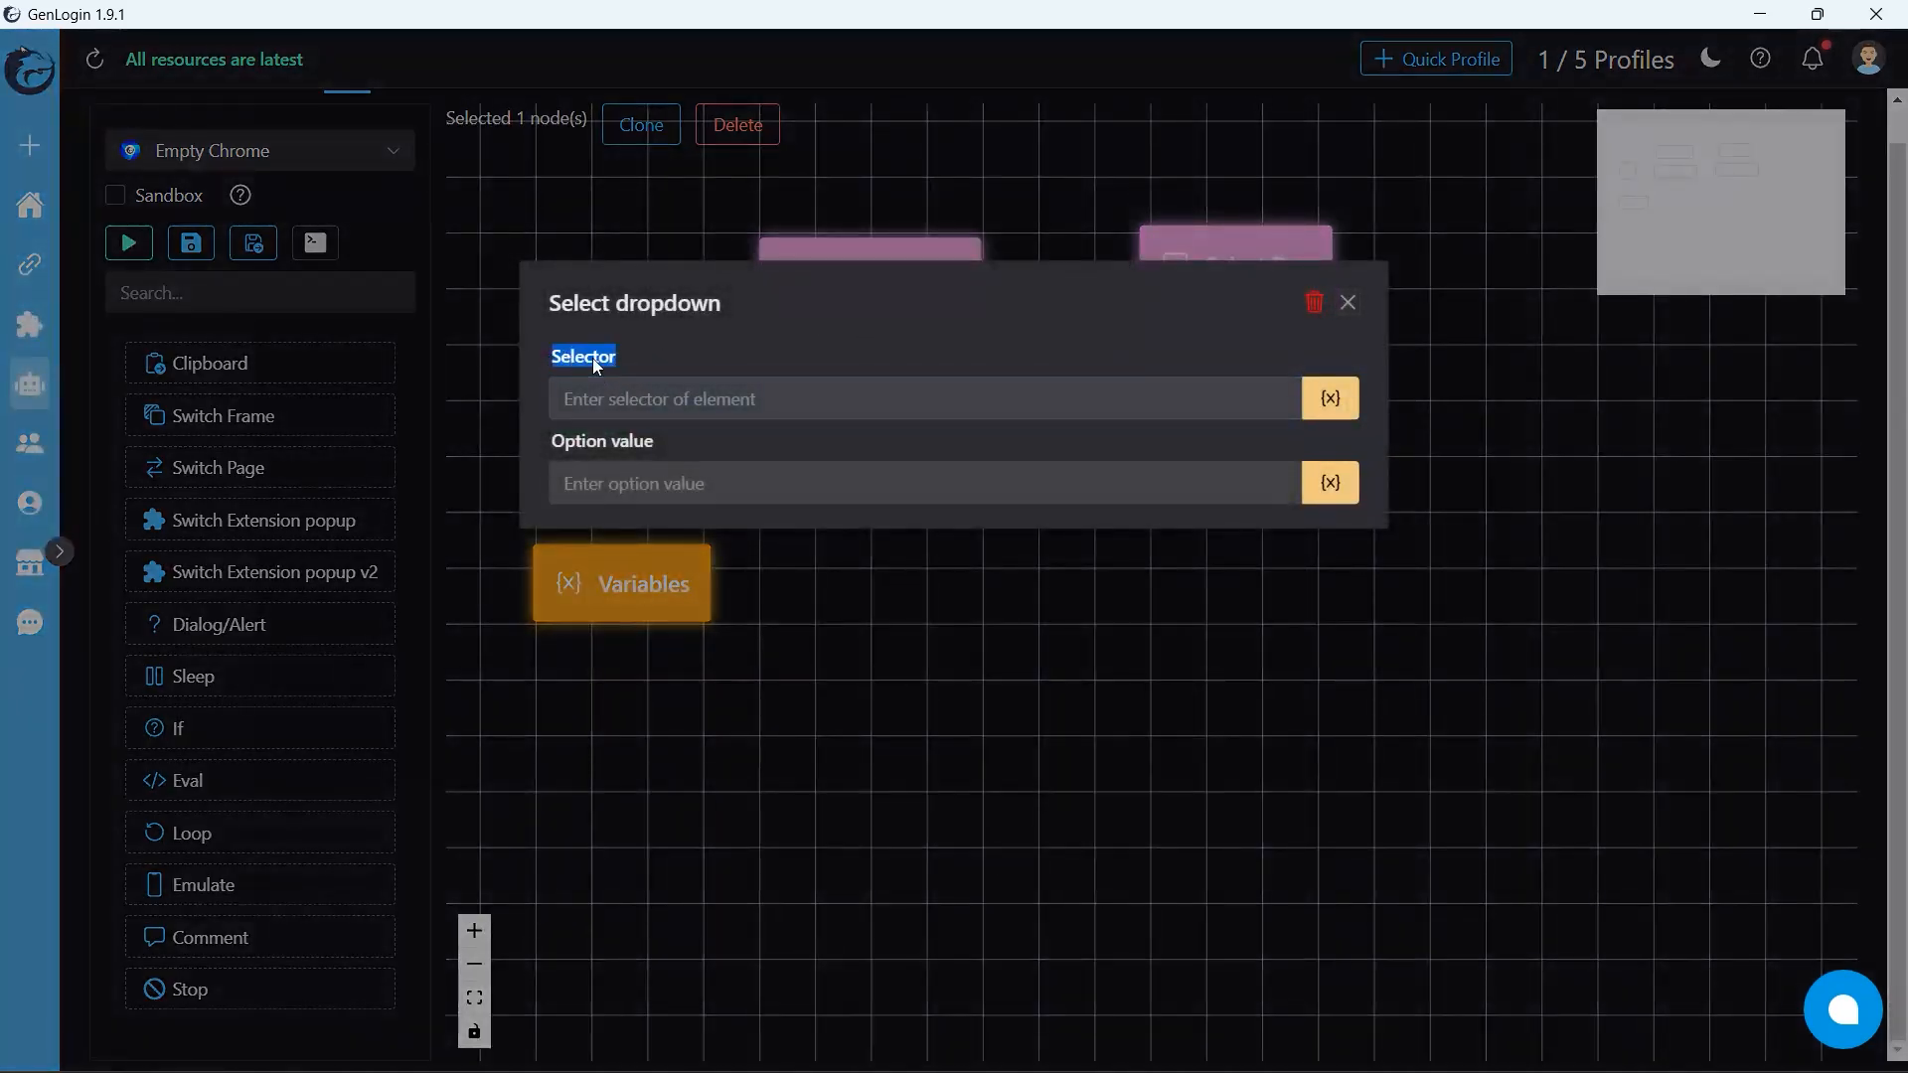
Step: Set the first dropdown's selector to #BirthMonth and check April's option value in DevTools
click(913, 397)
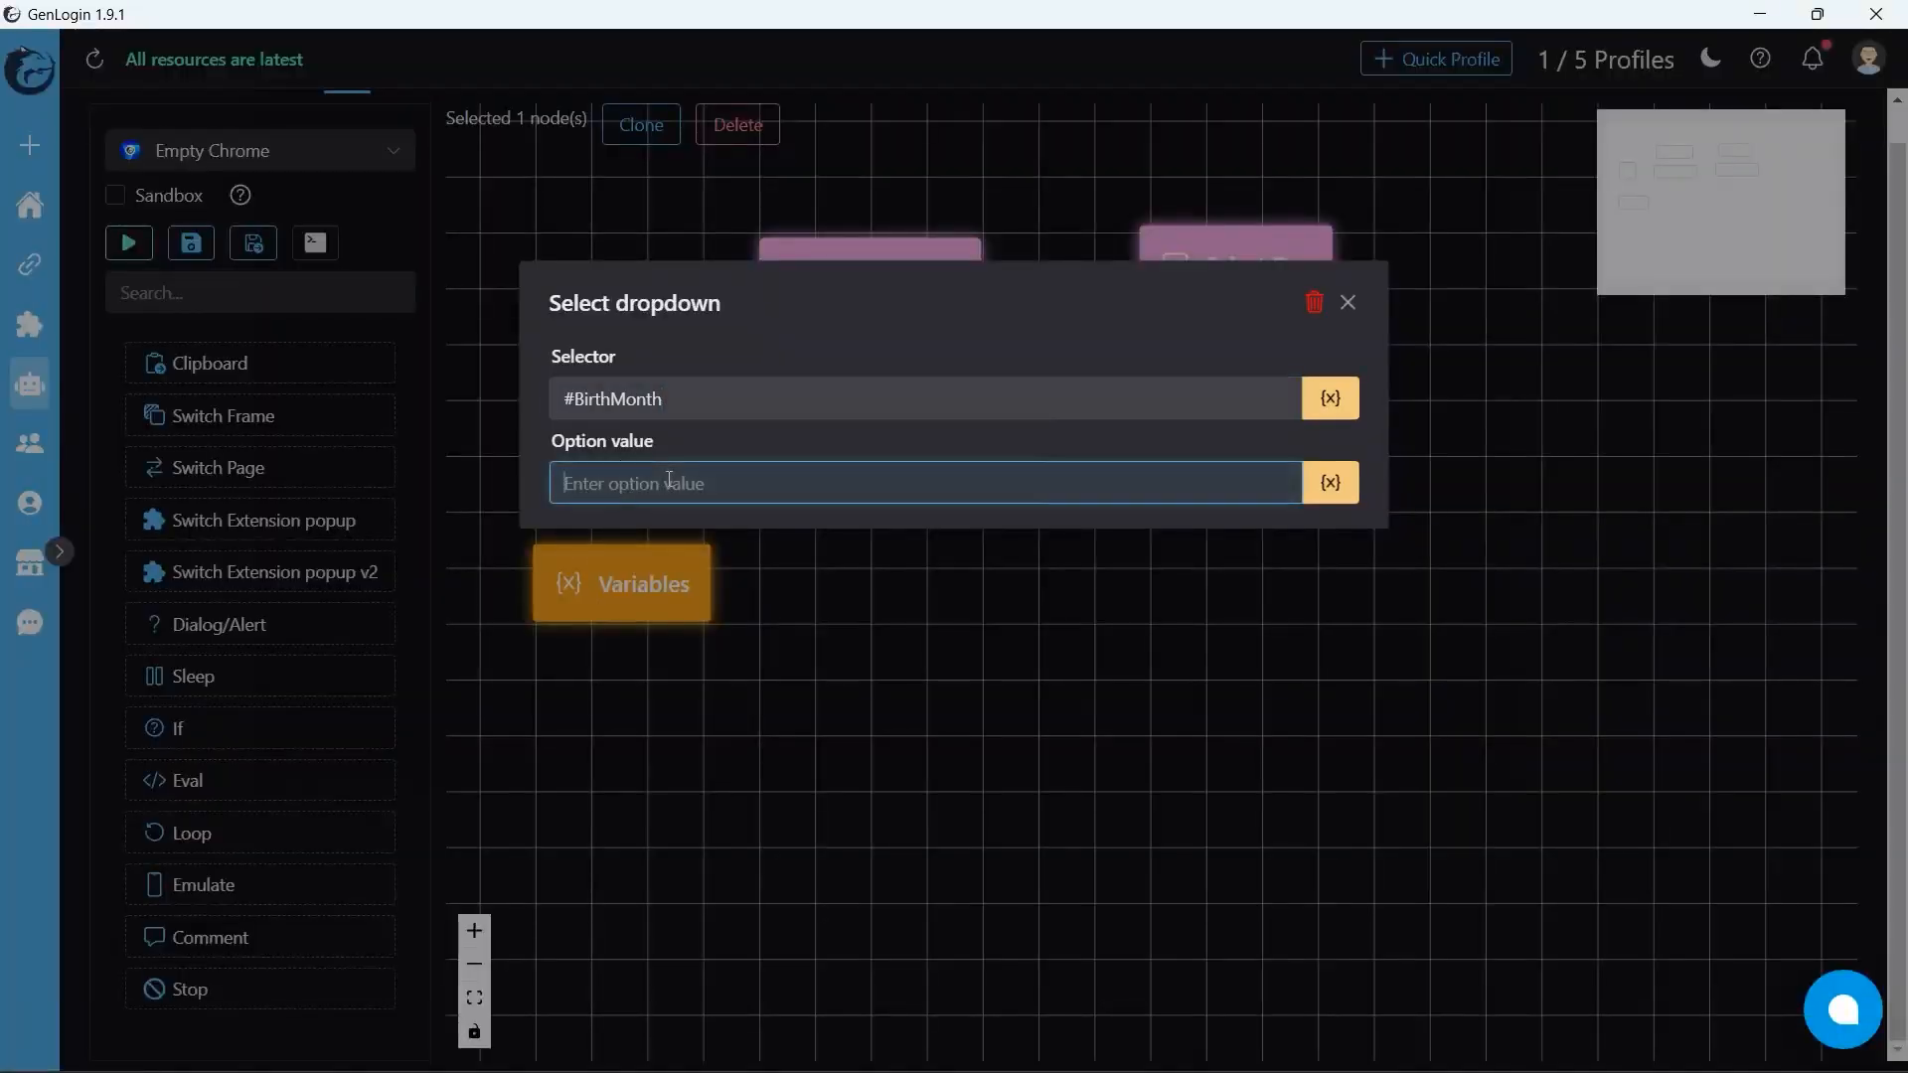
mouse_move(579, 539)
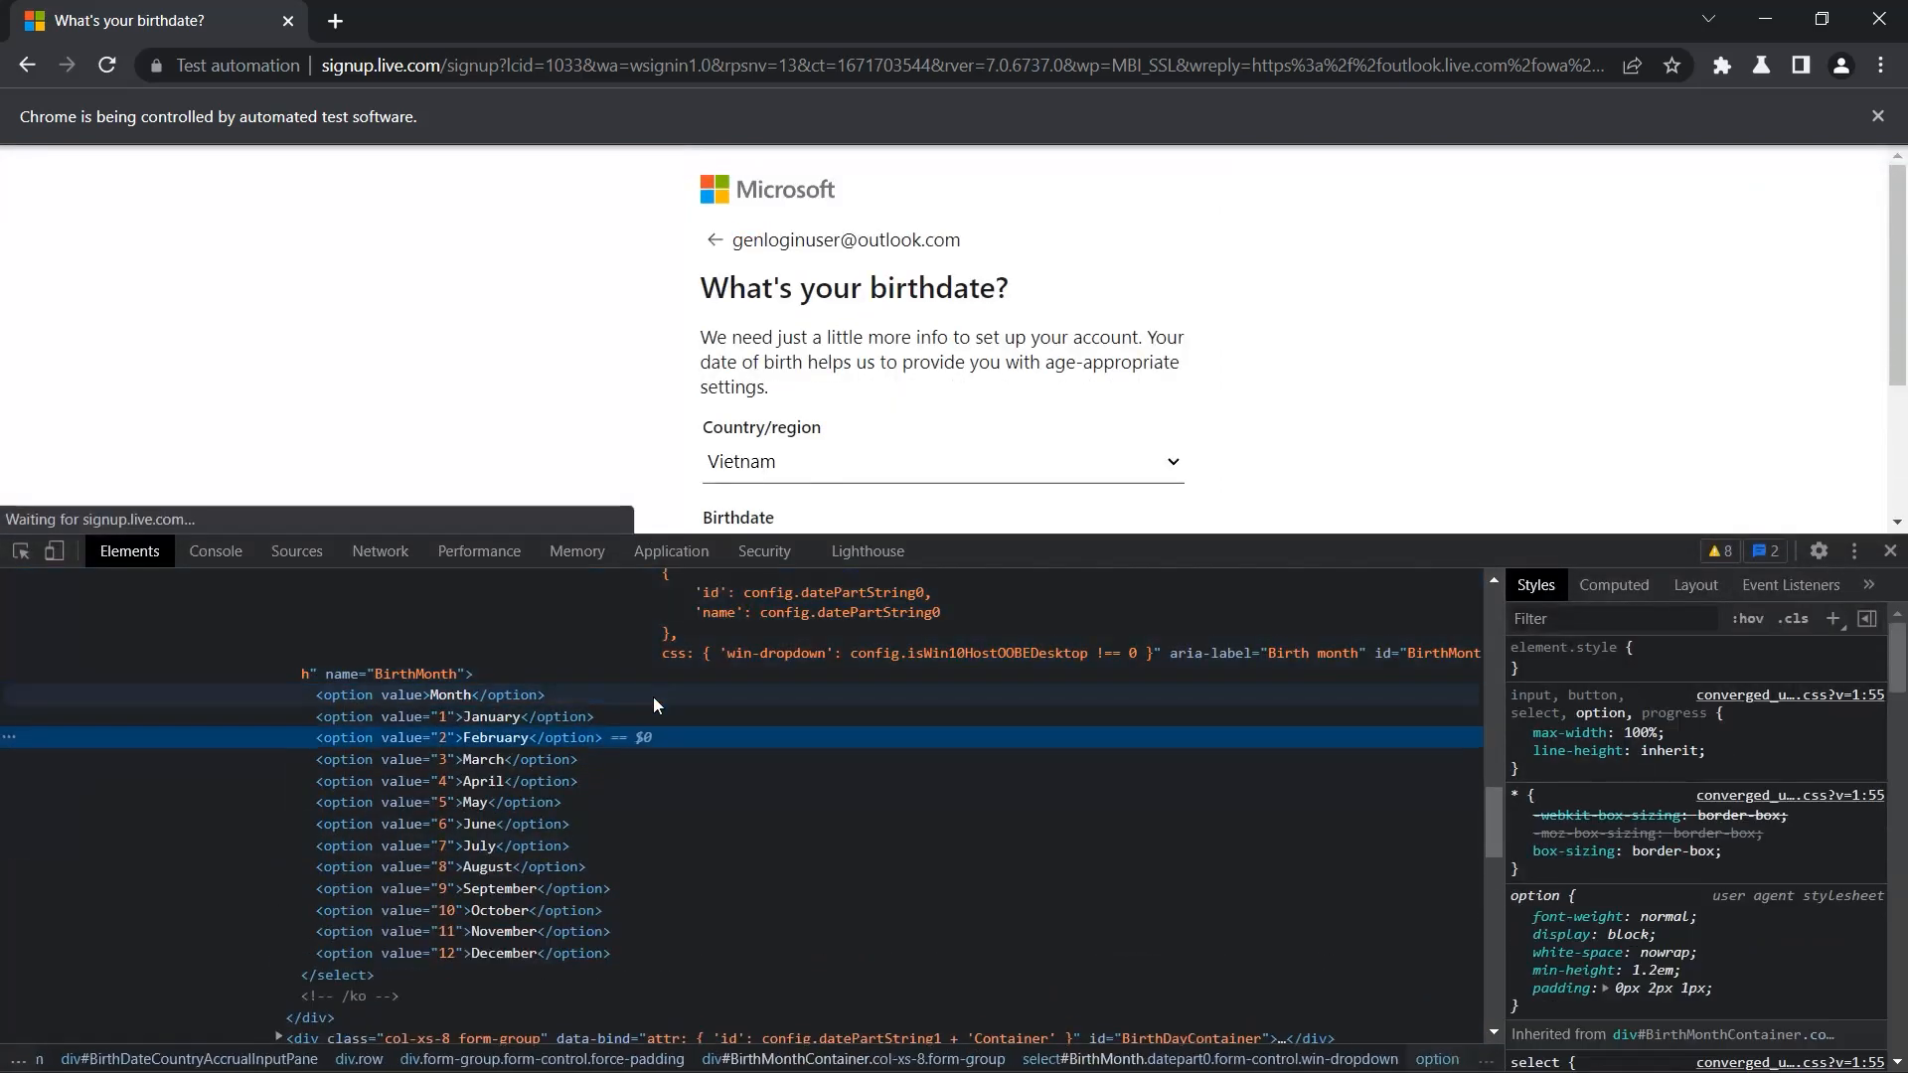
click(487, 782)
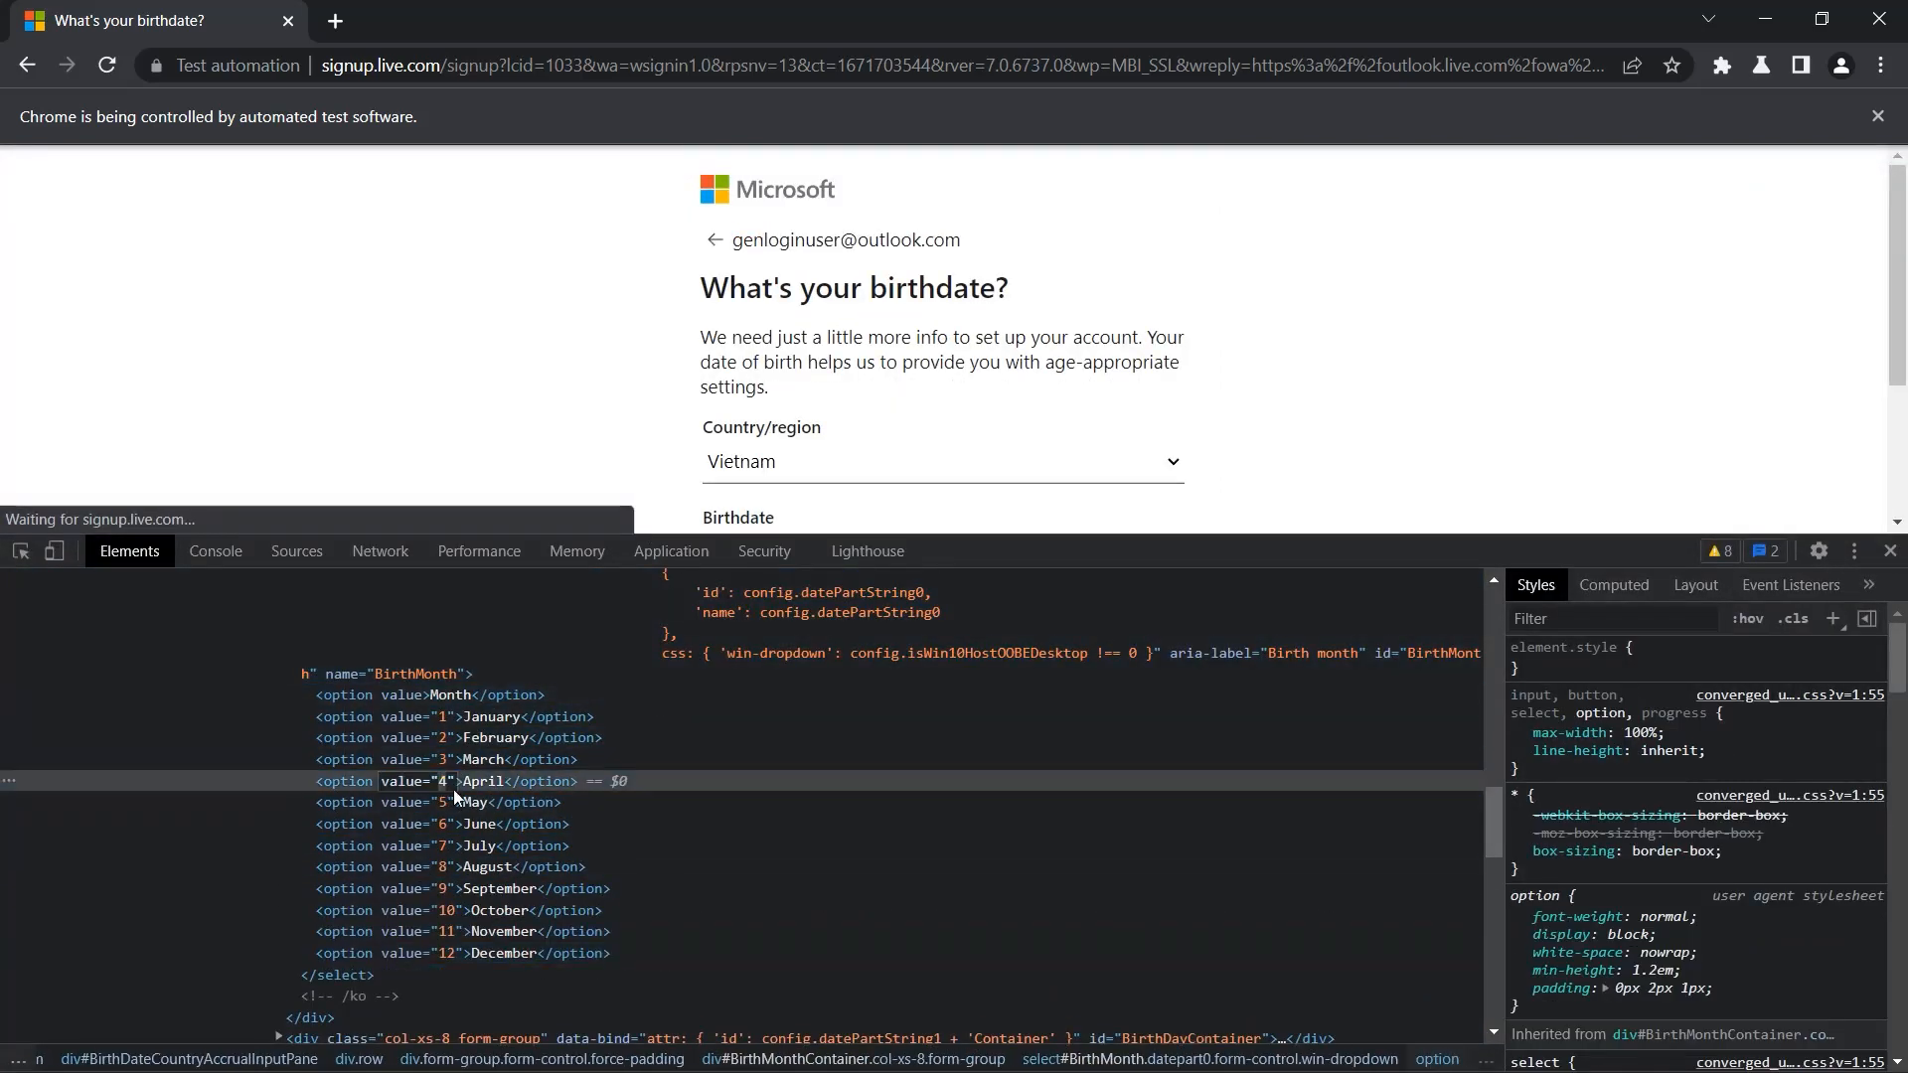
mouse_move(366, 1043)
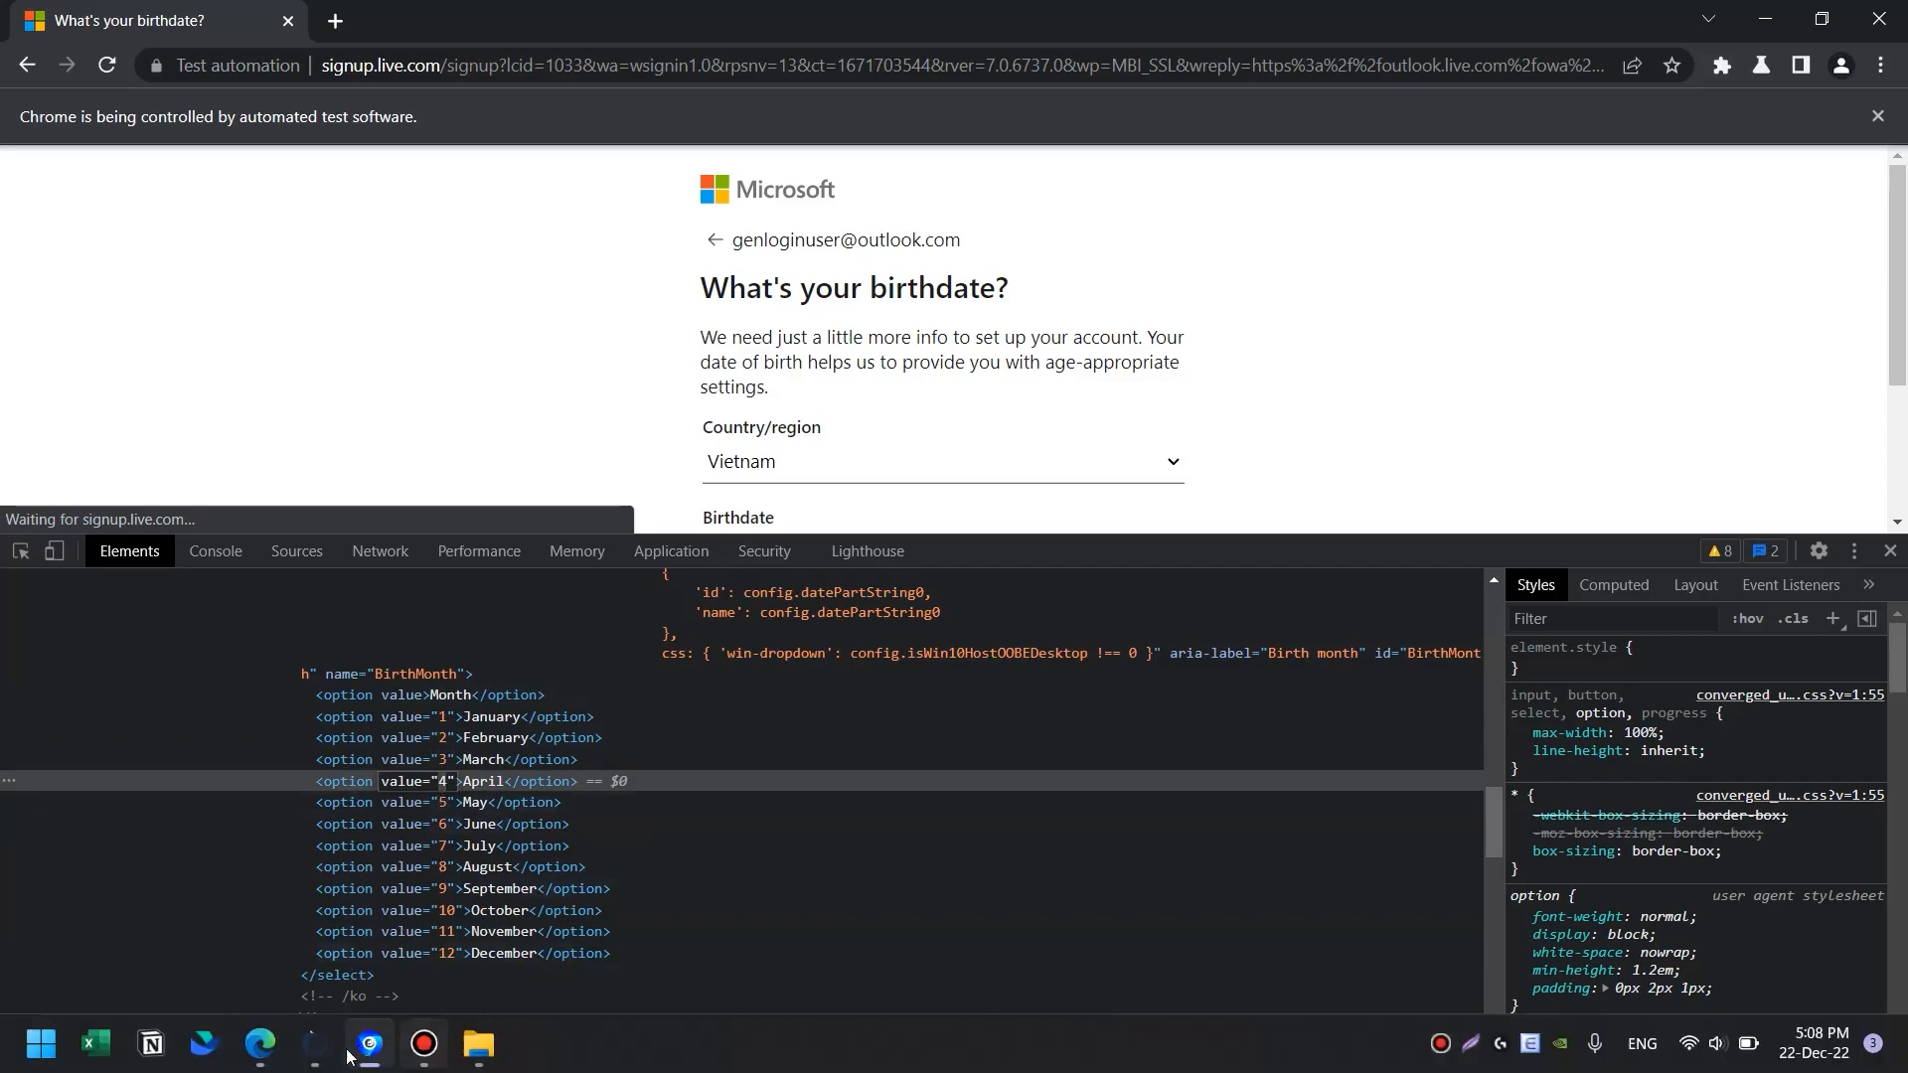
Step: Give the #BirthMonth dropdown step option value 4
click(314, 1044)
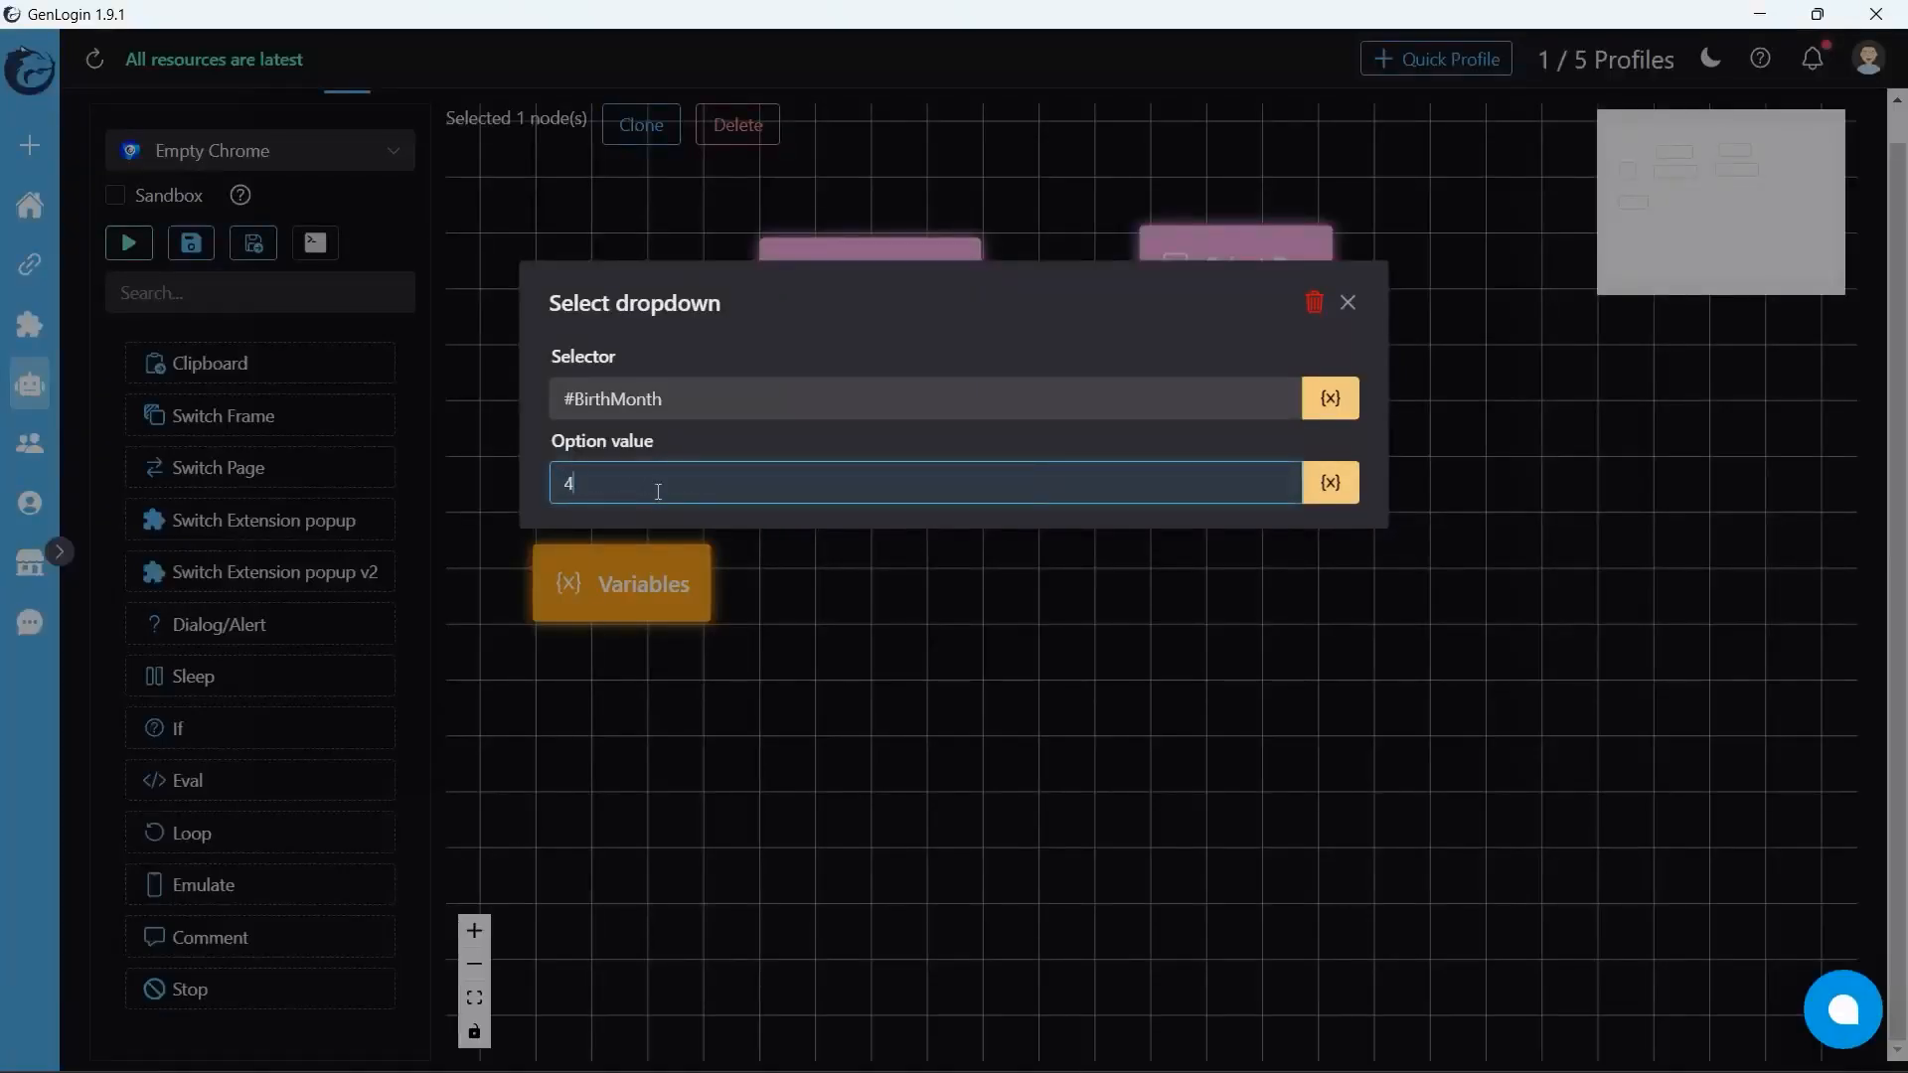
click(1346, 302)
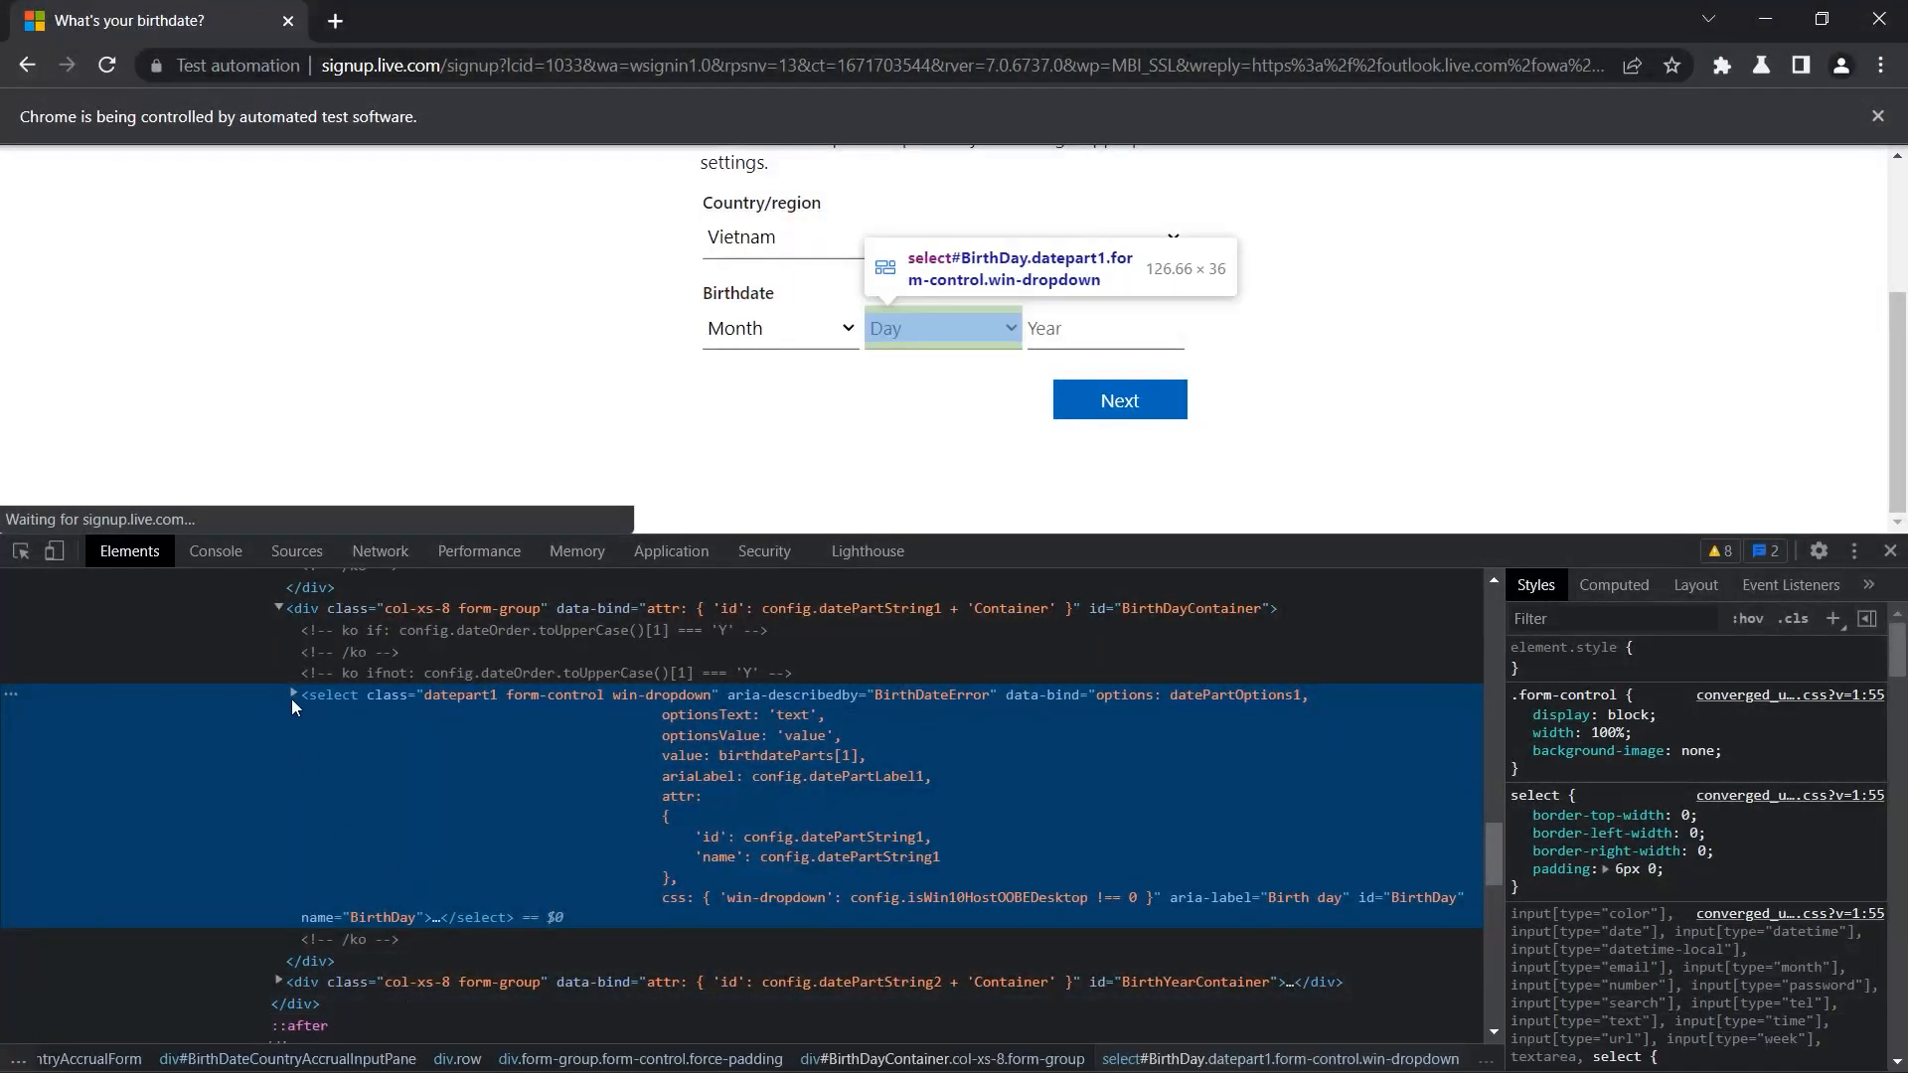
Step: Expand the BirthDay select in DevTools and examine the option valued 21
click(292, 707)
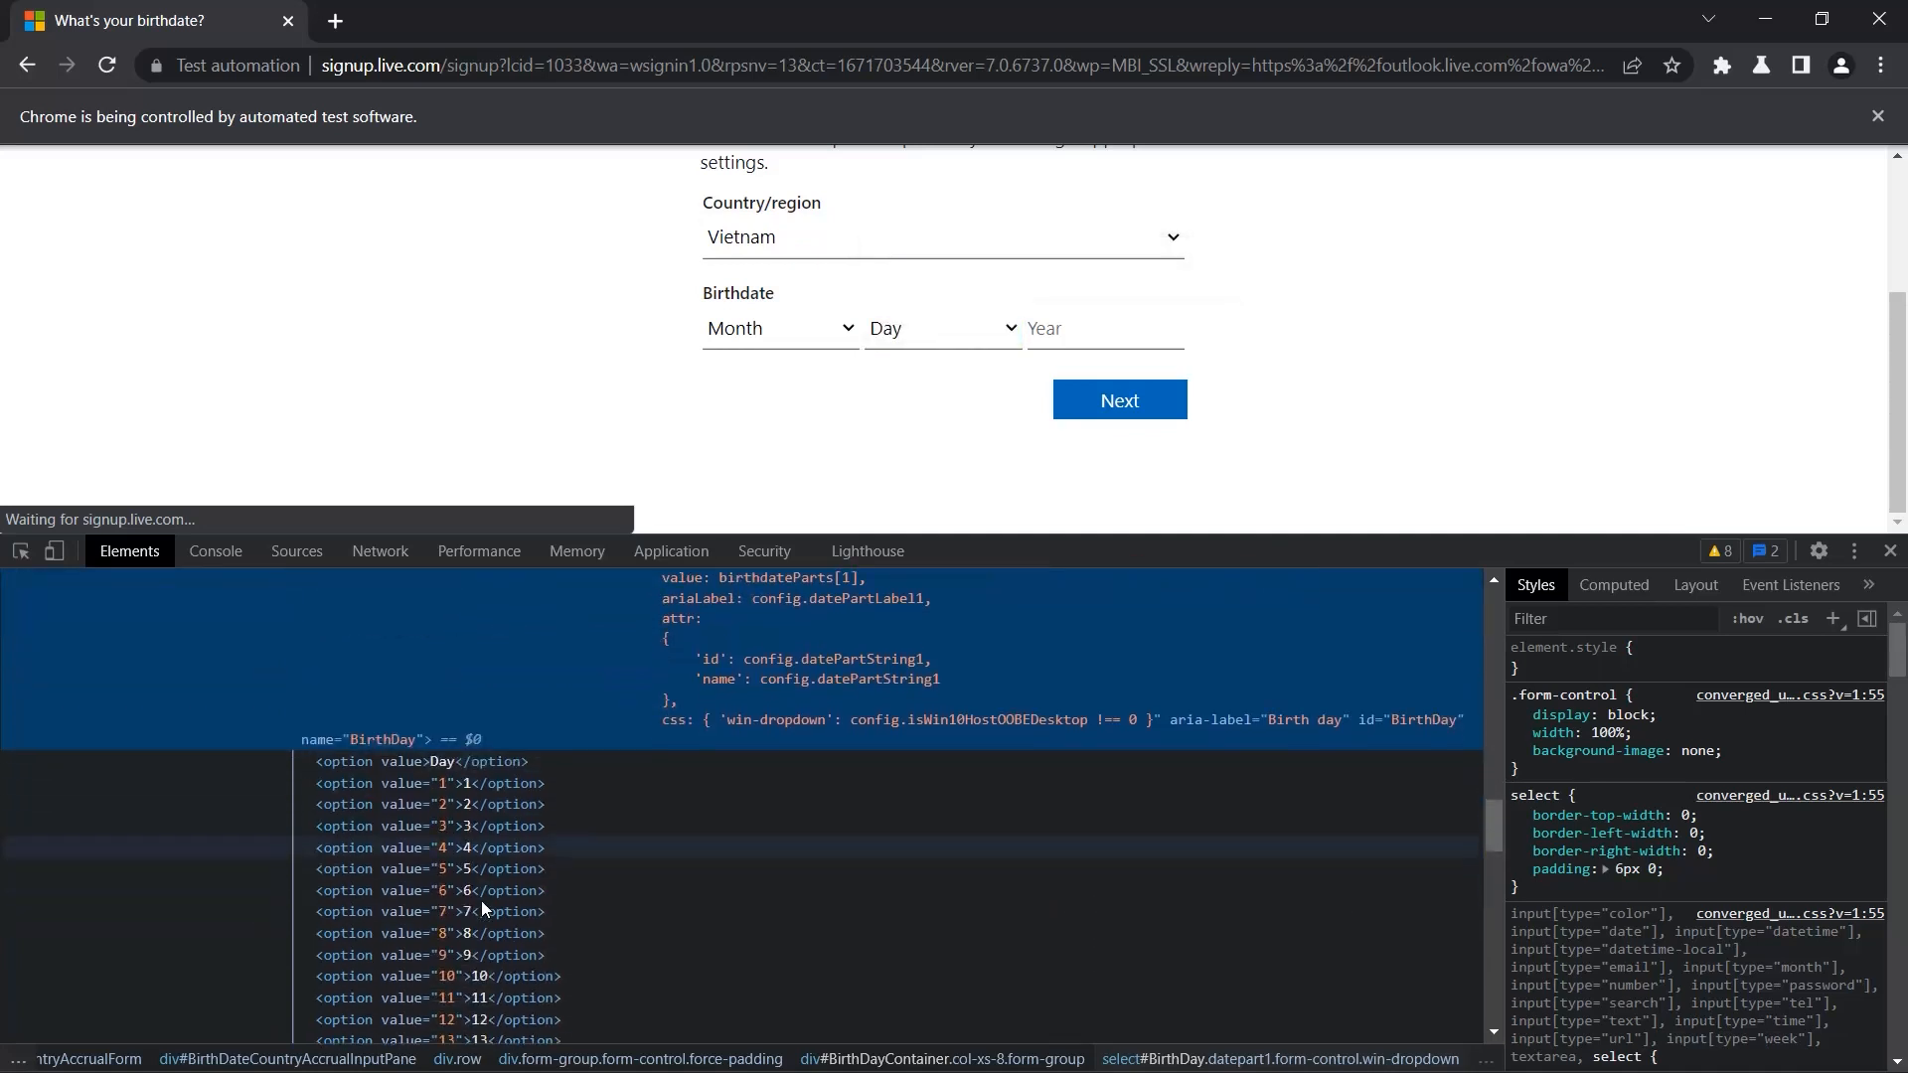
scroll(down, 3)
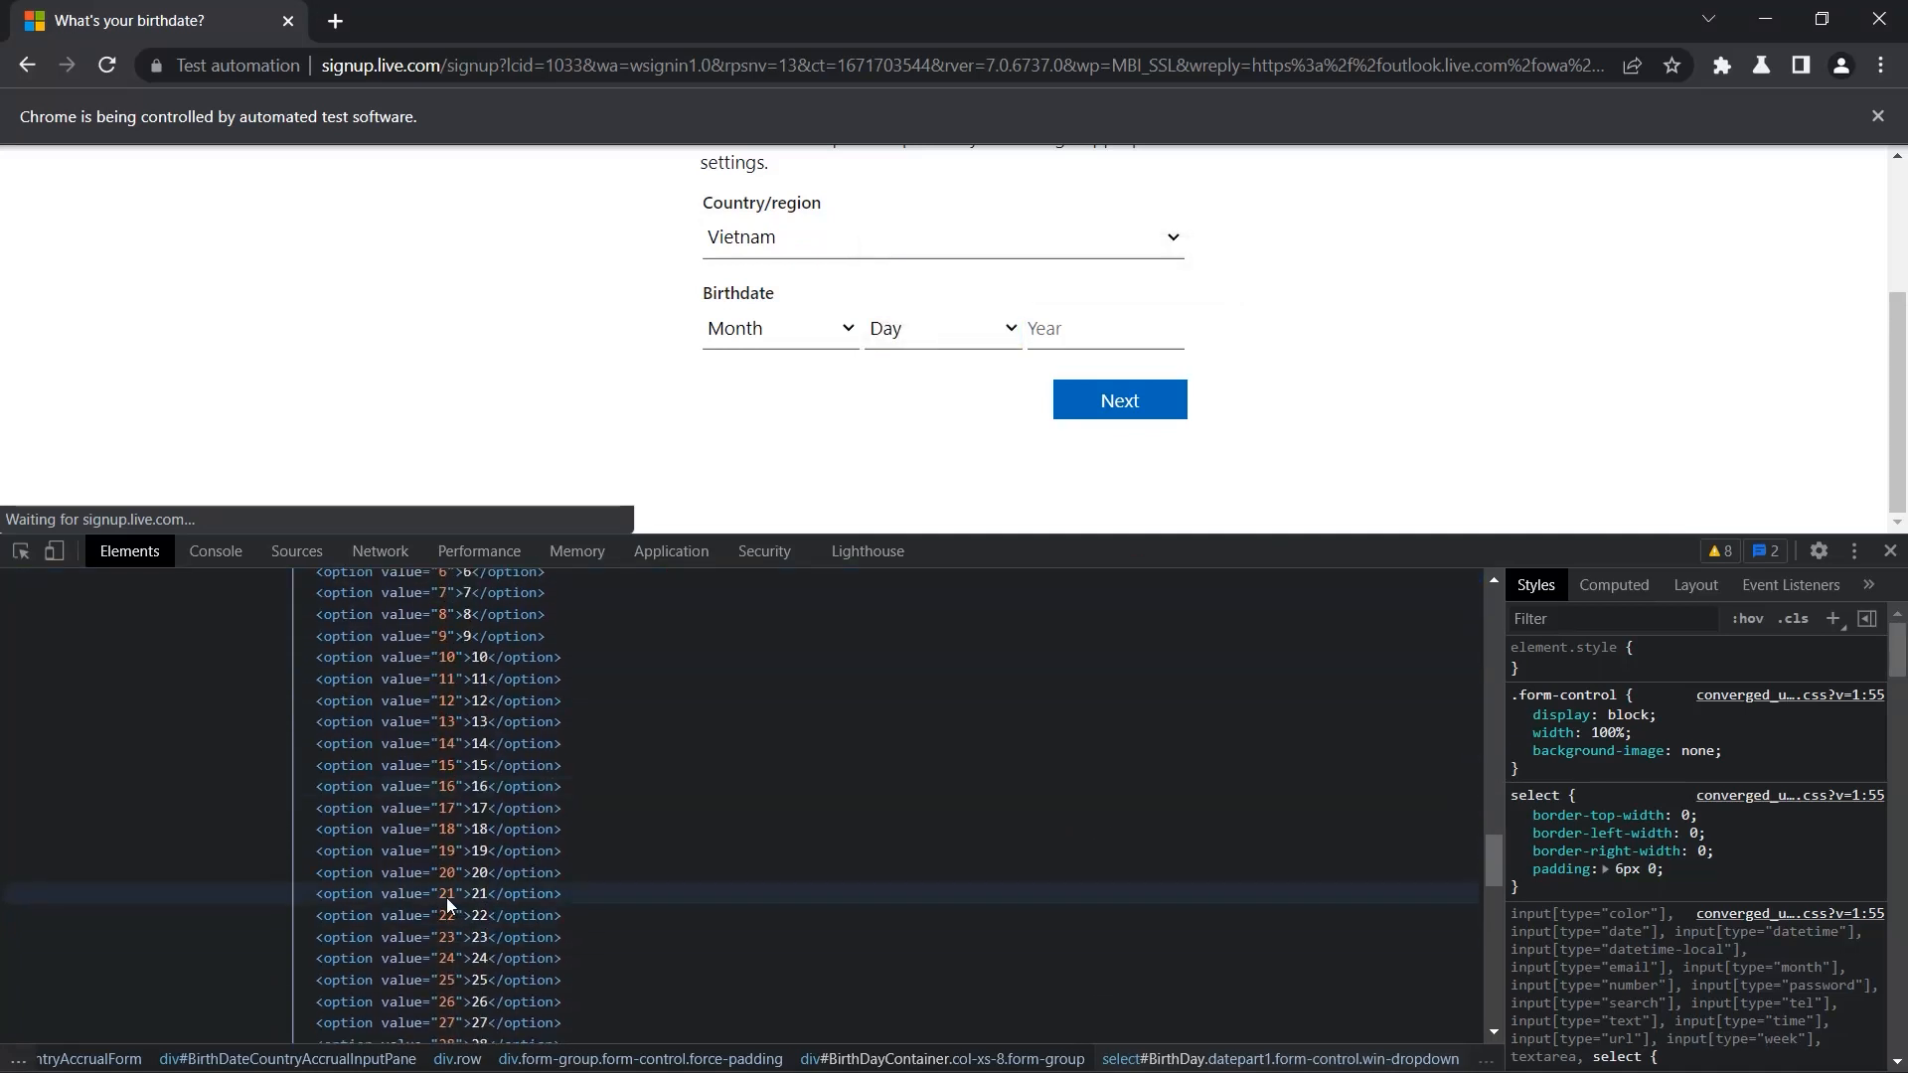
click(438, 893)
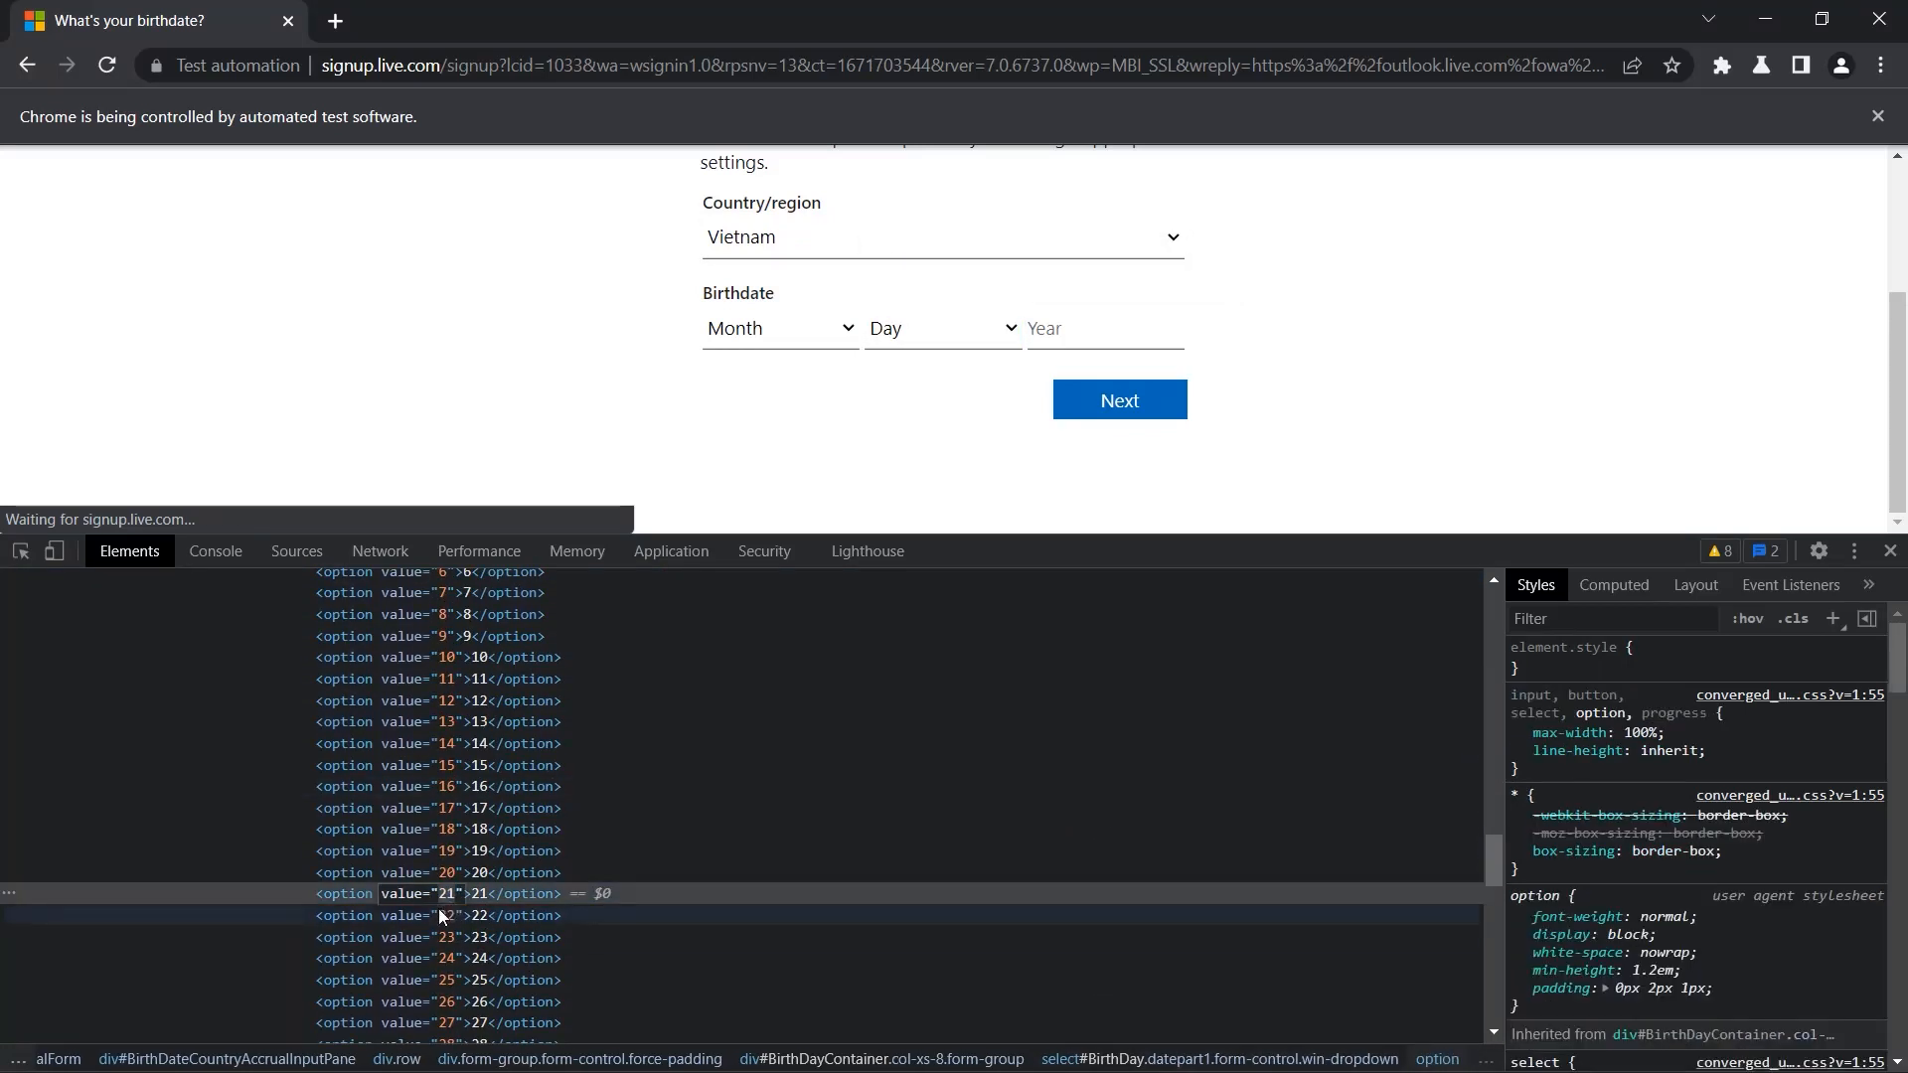
mouse_move(314, 1044)
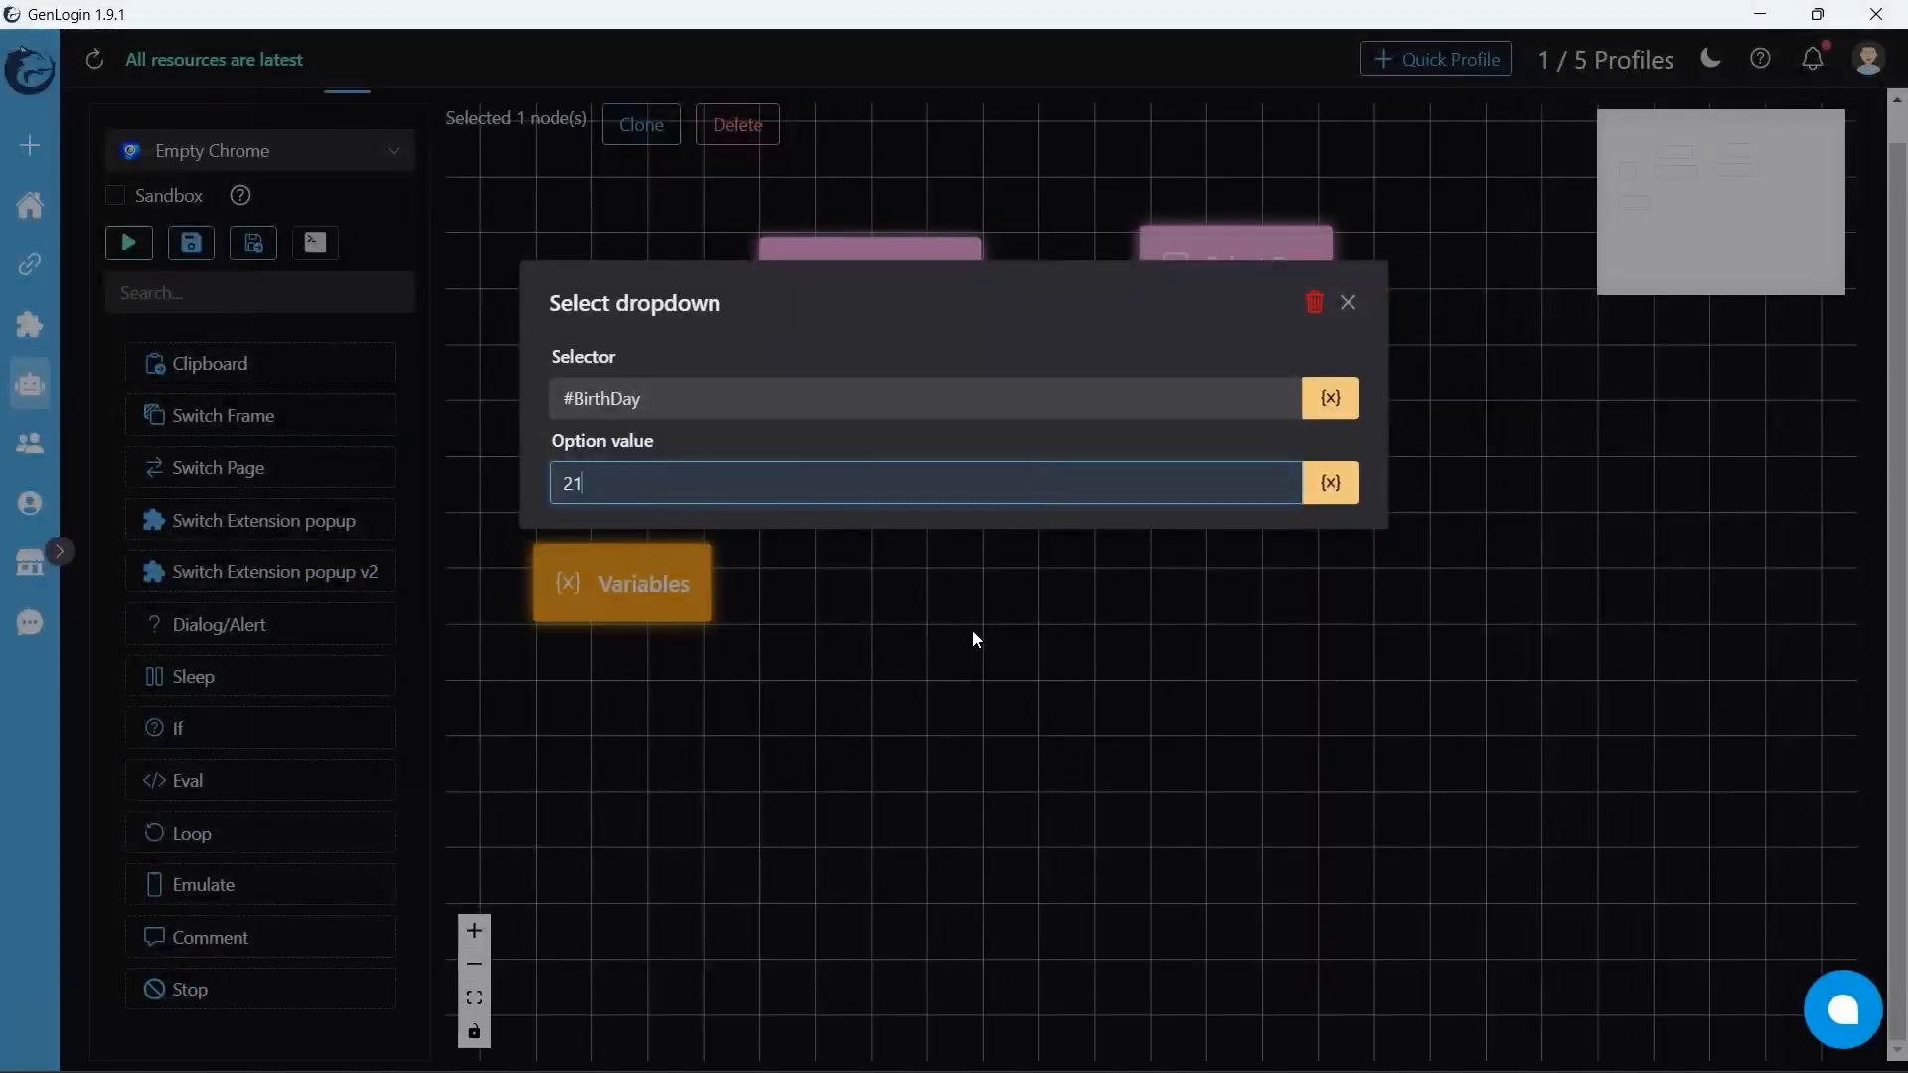
Step: Set the day dropdown to #BirthDay value 21, add a Type text step entering 19 into #BirthYear, and run the flow
click(1348, 303)
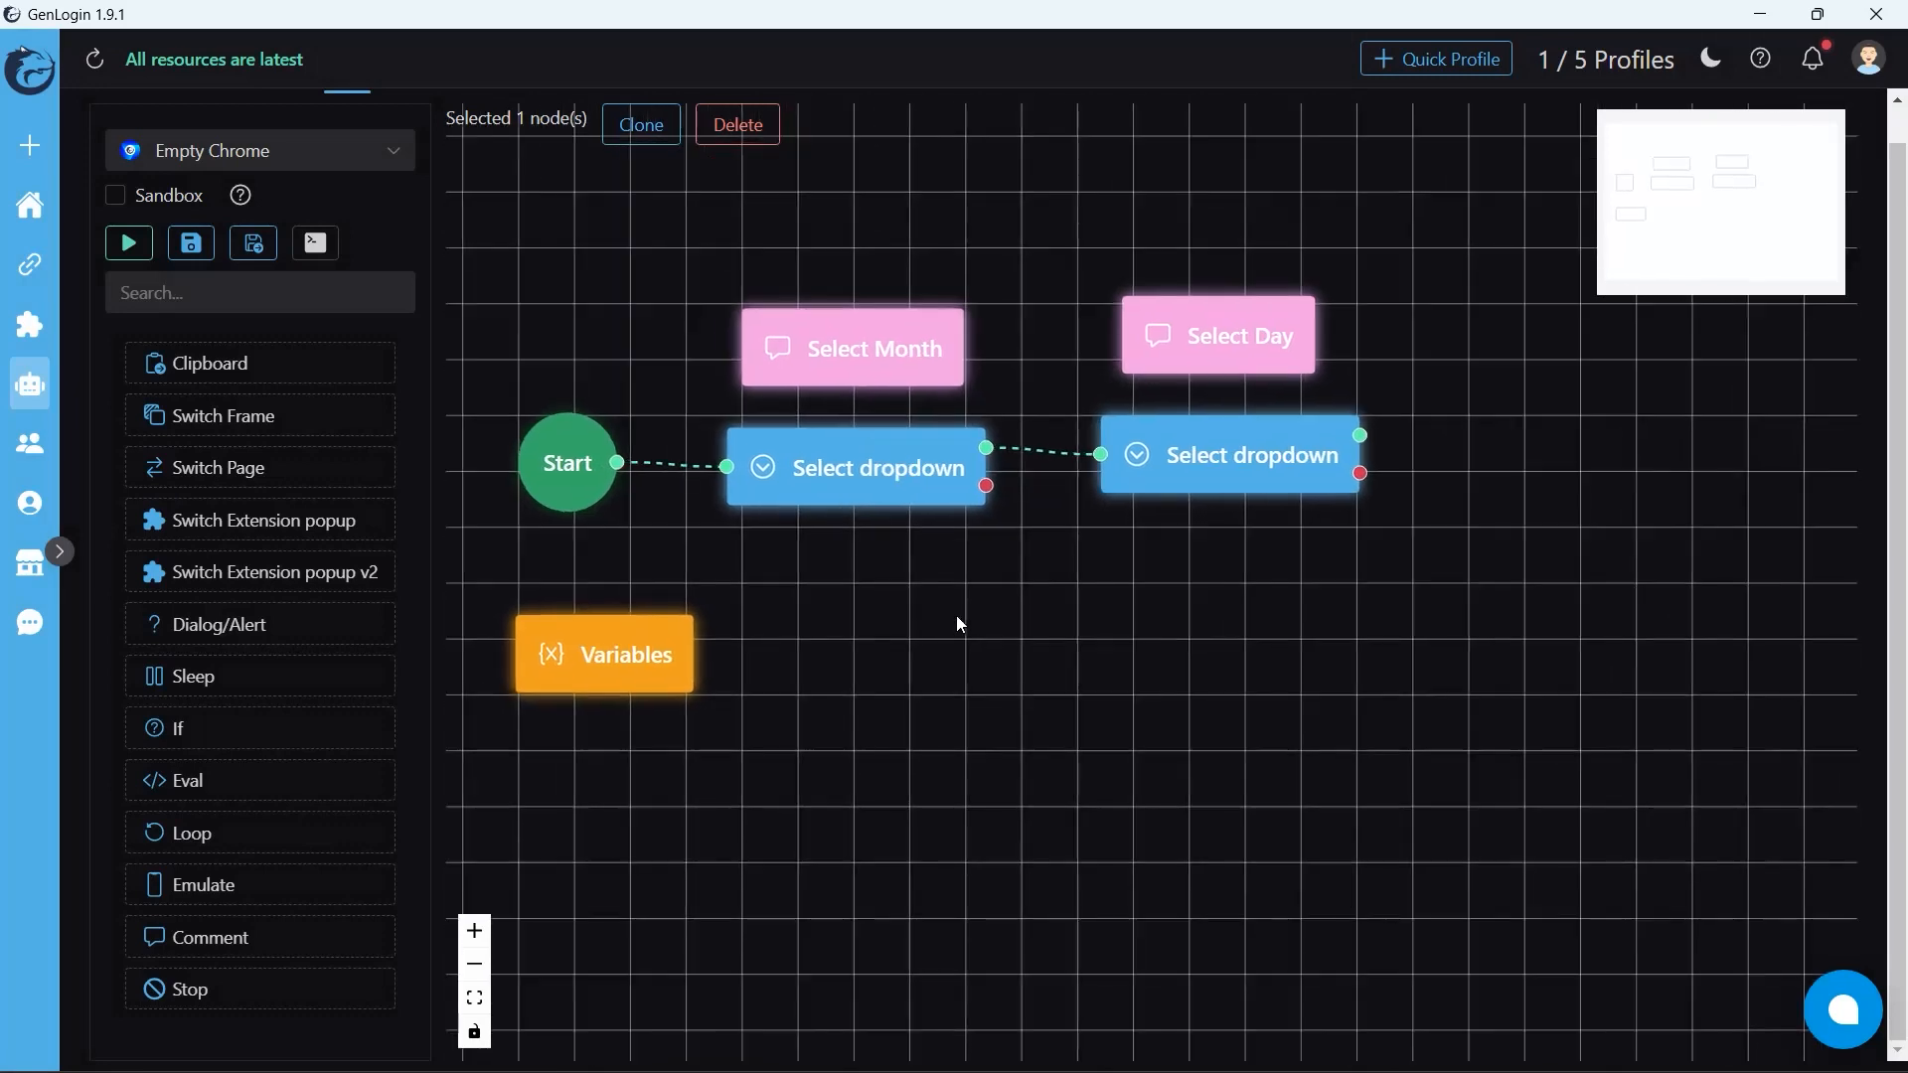
scroll(down, 3)
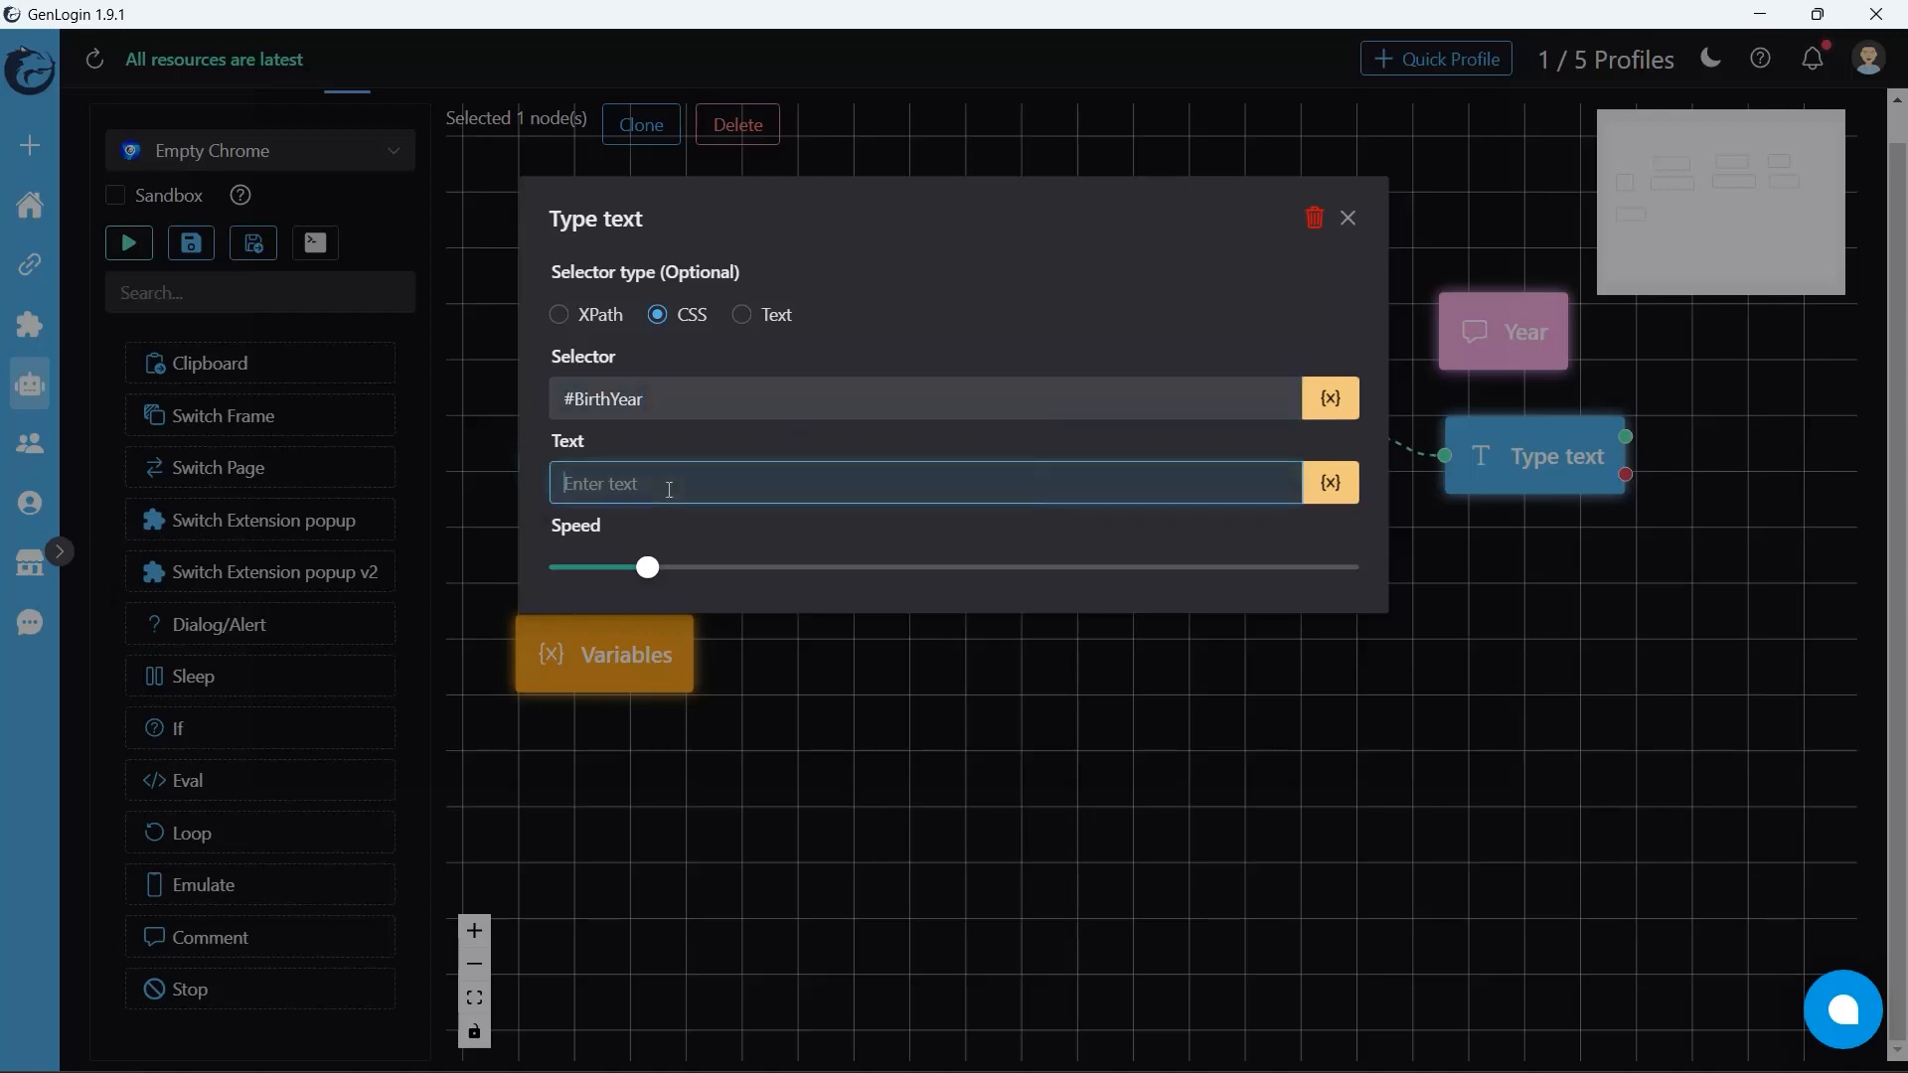
text(19)
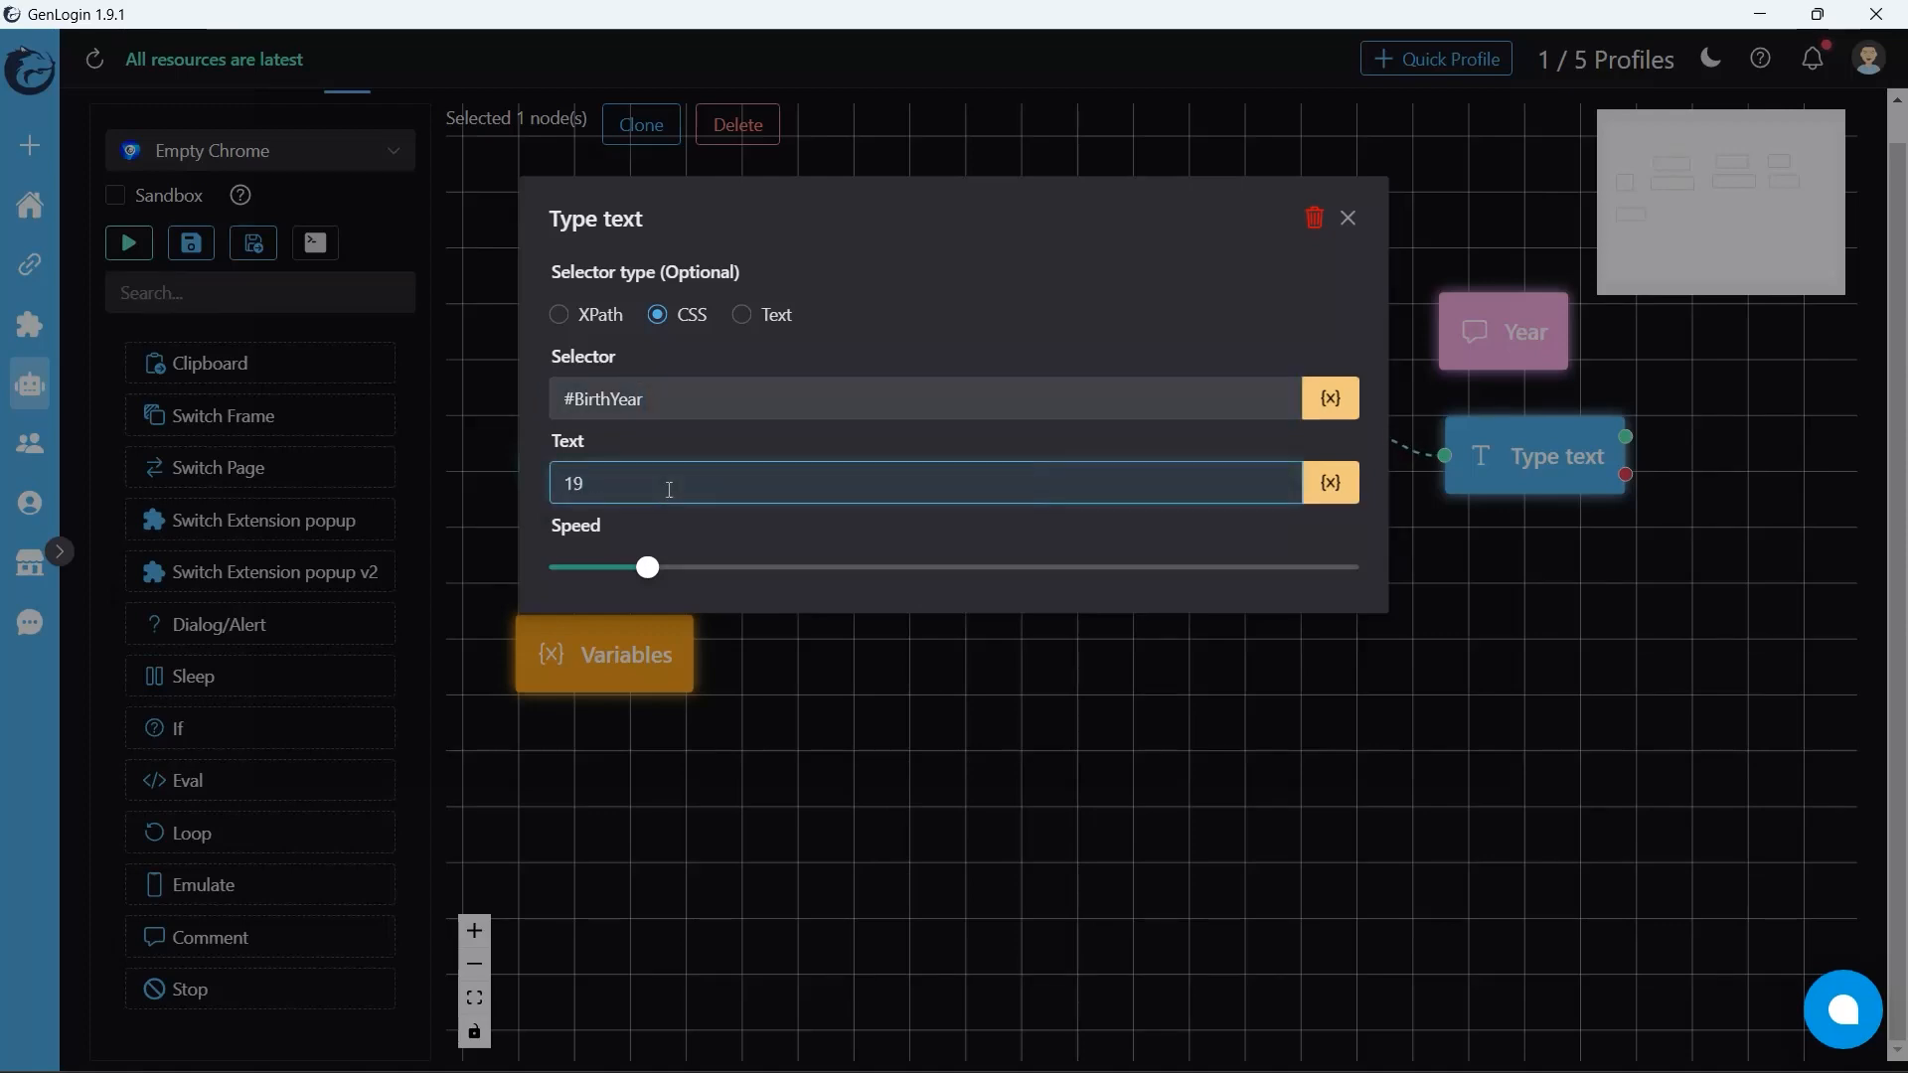
click(1345, 218)
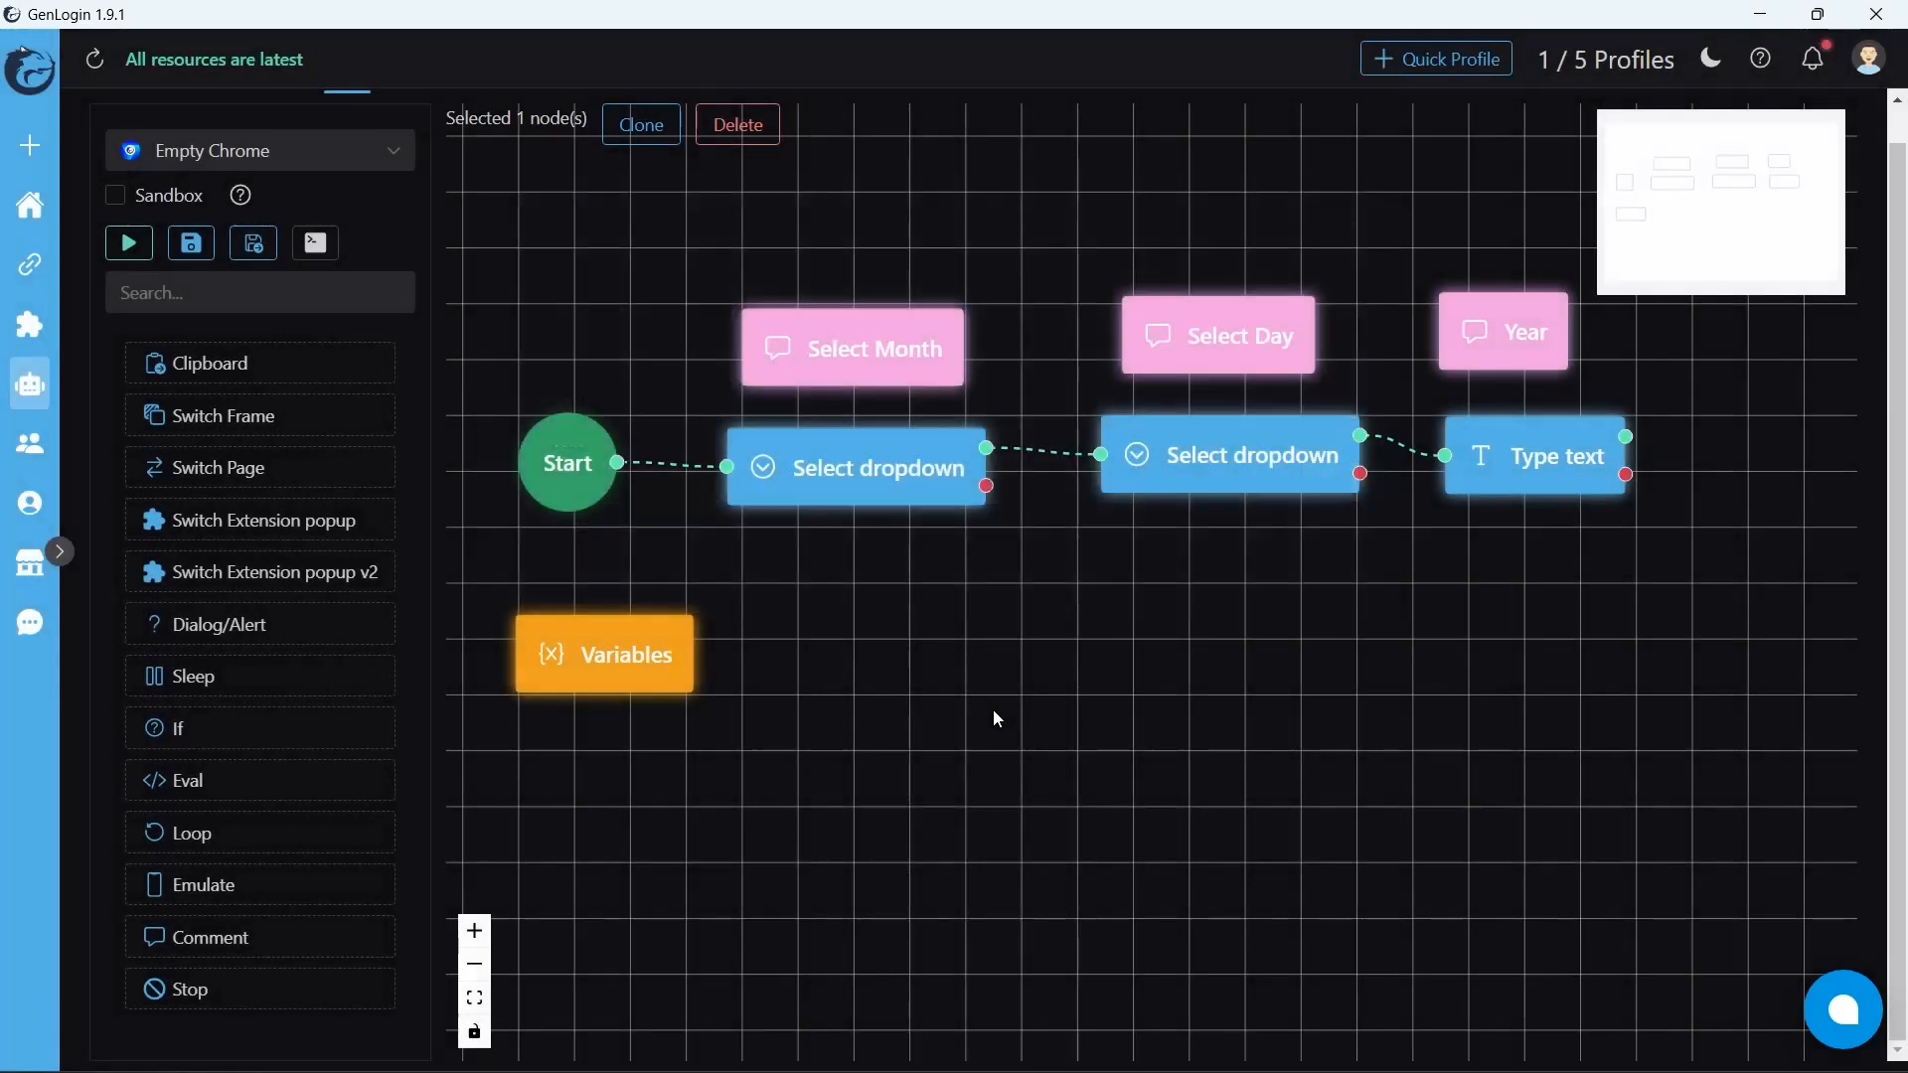
click(128, 242)
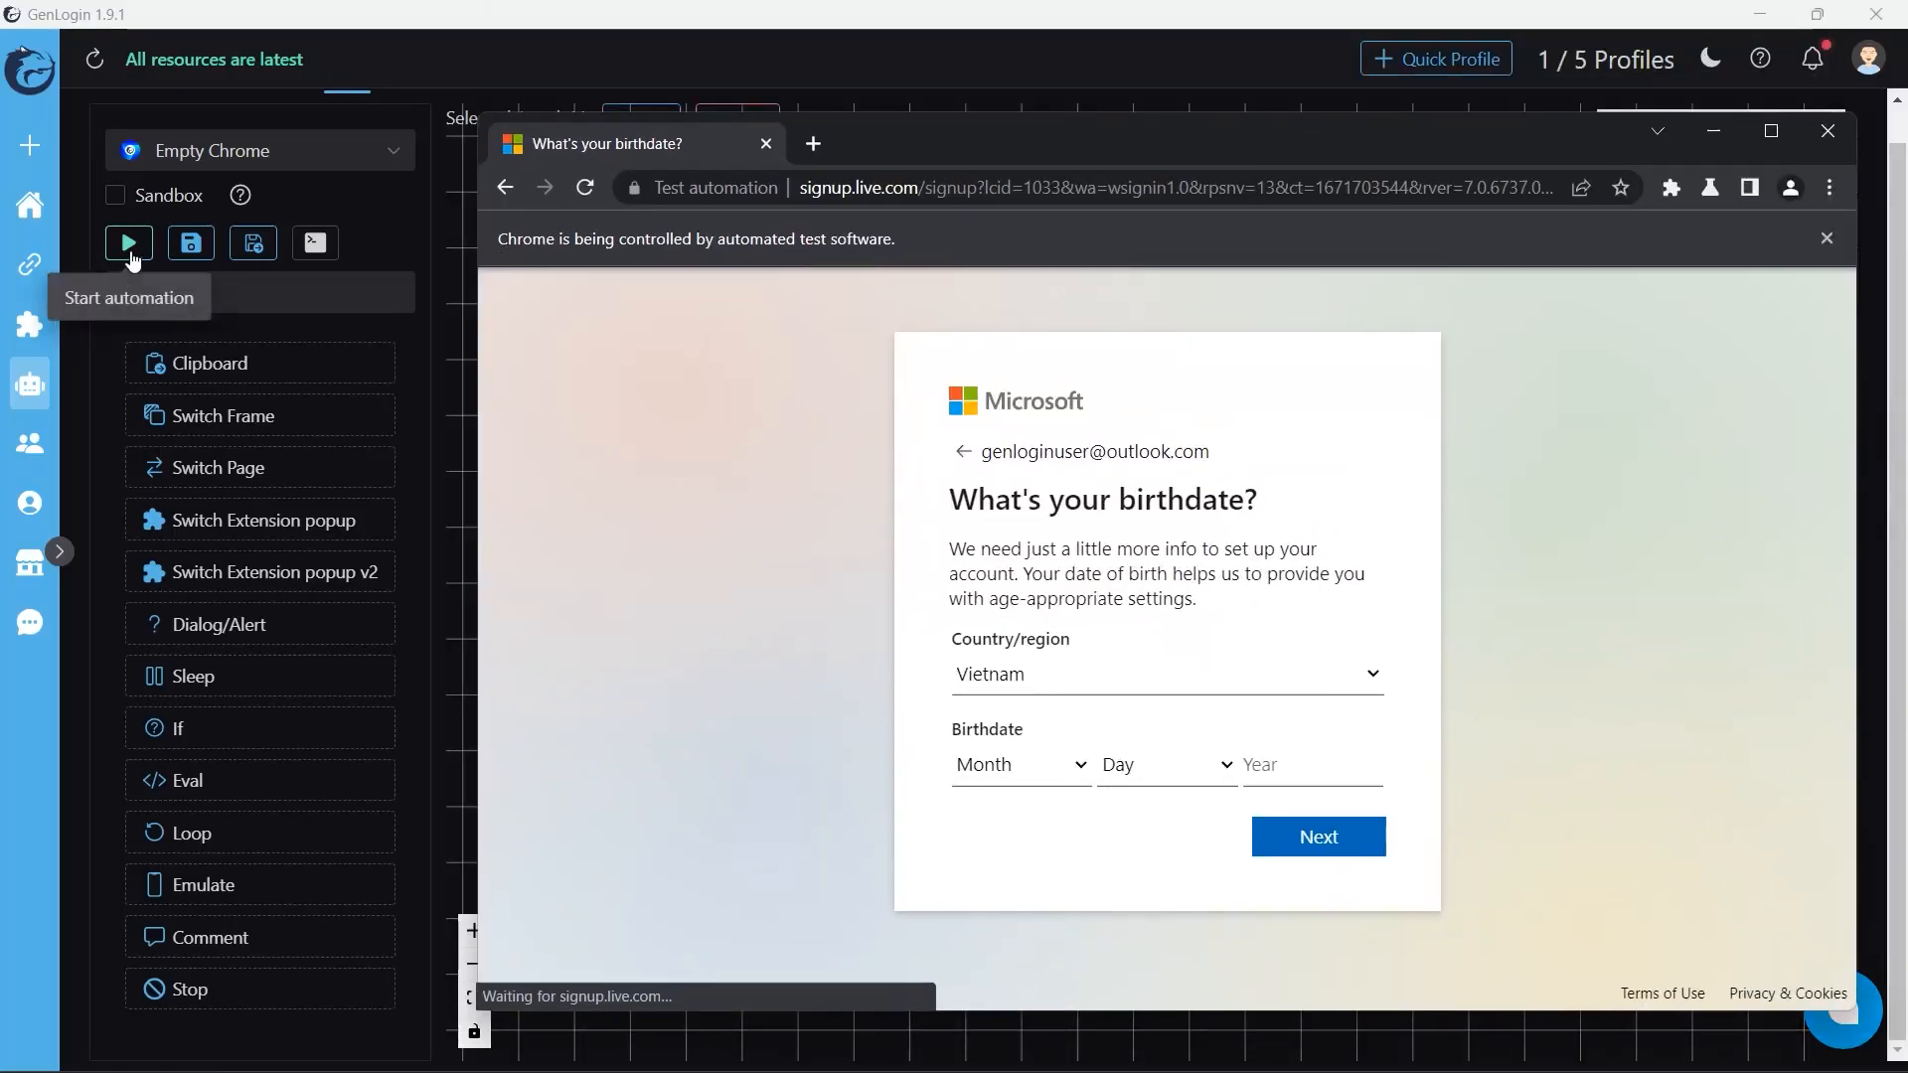
Step: Return to GenLogin to watch the run log while the birthdate flow executes
click(131, 243)
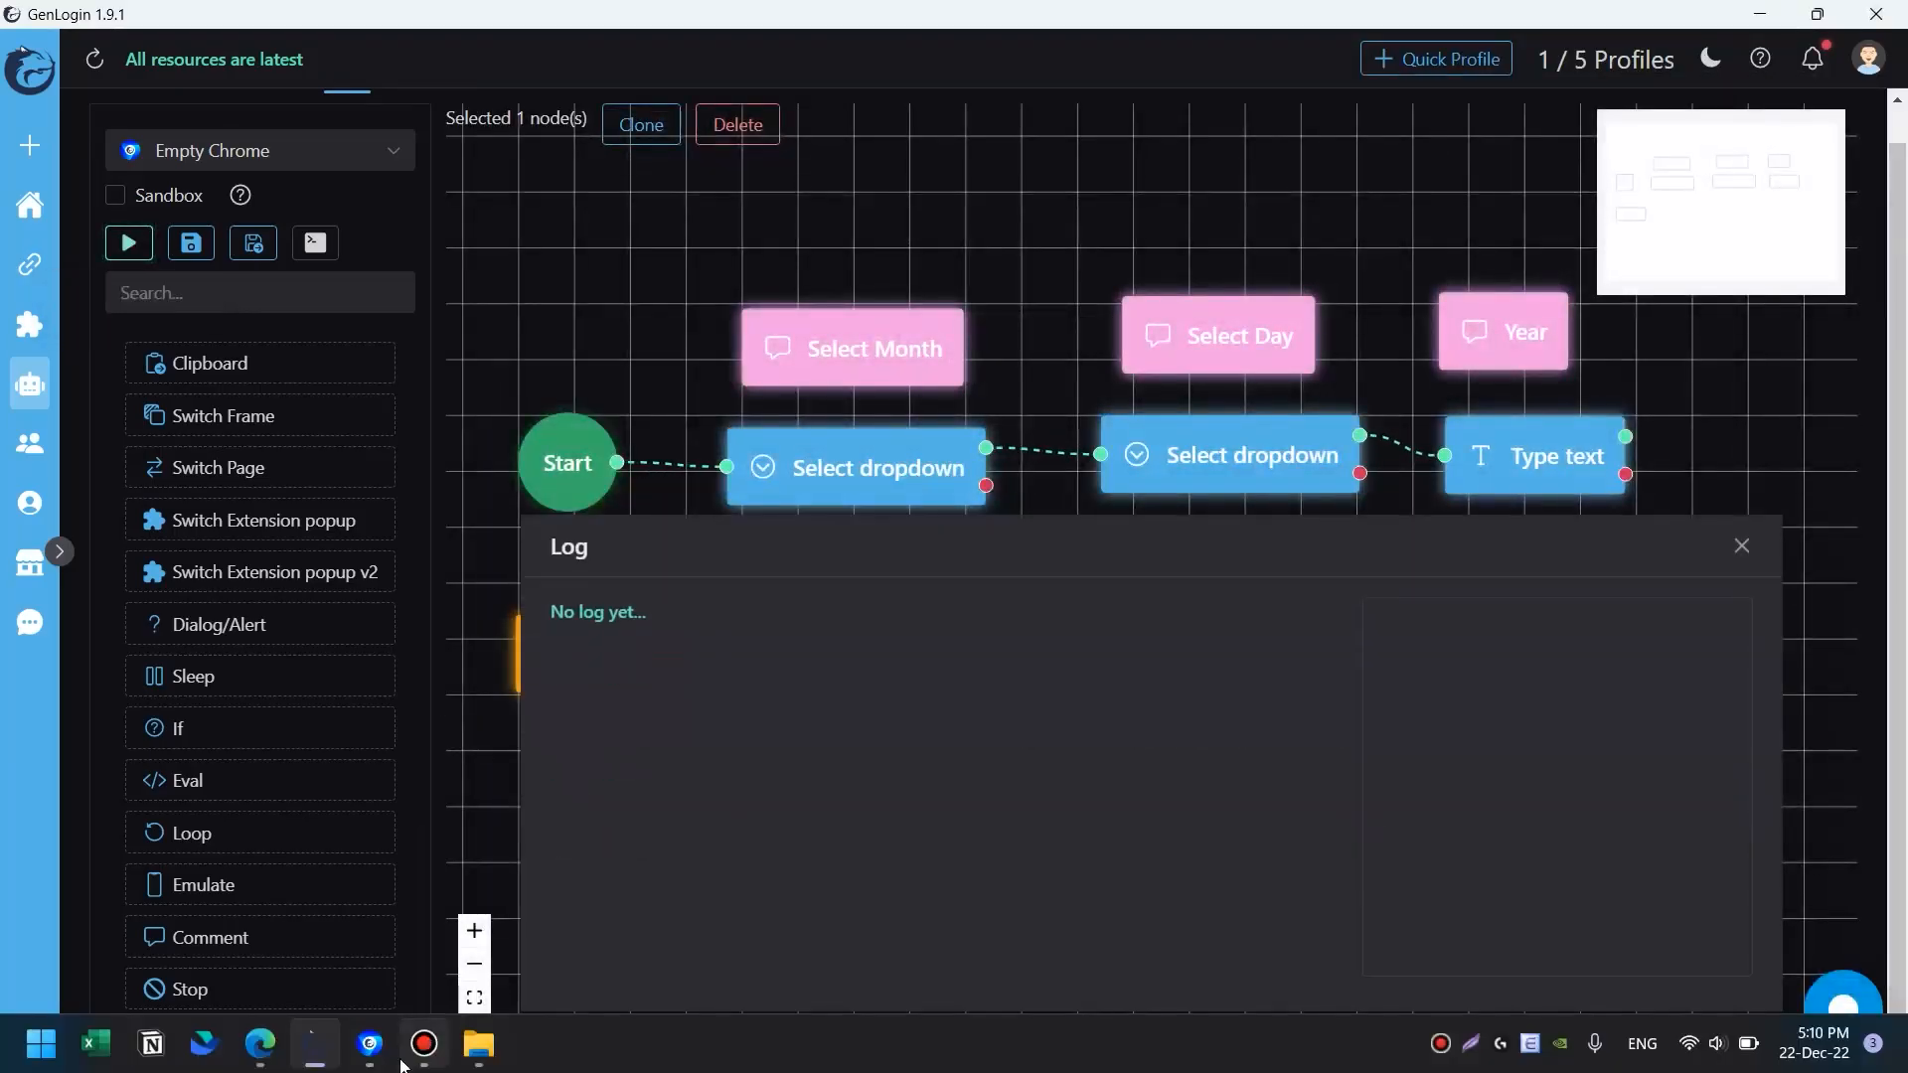